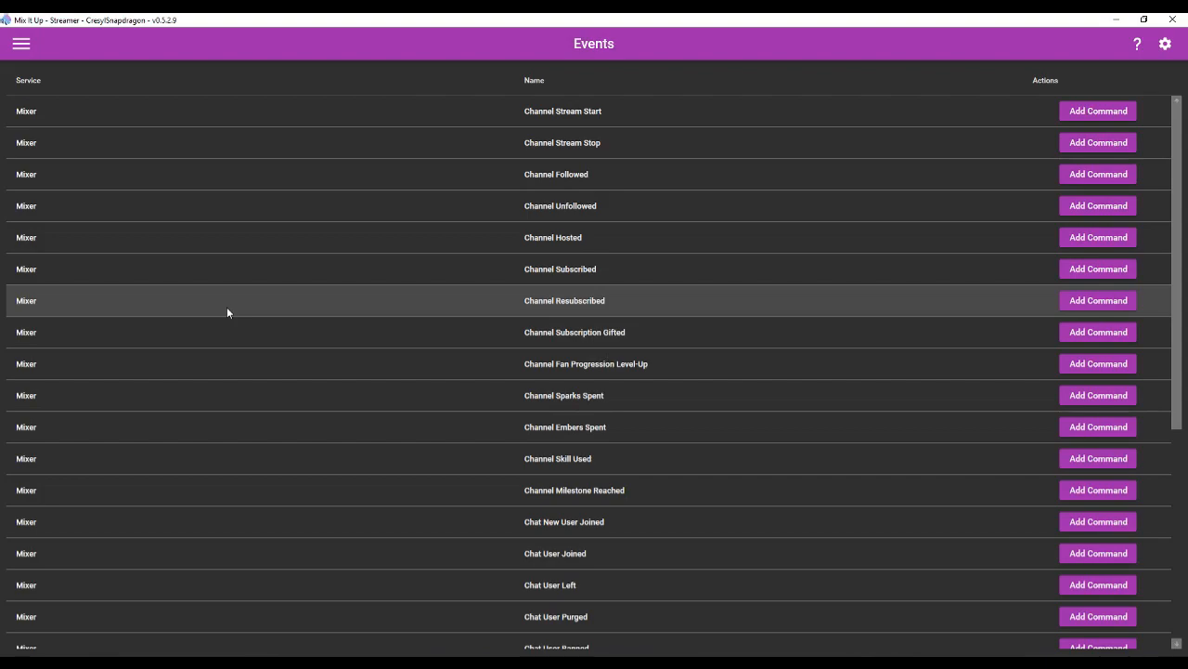
{"action": "mouse_move", "coordinate": [431, 336]}
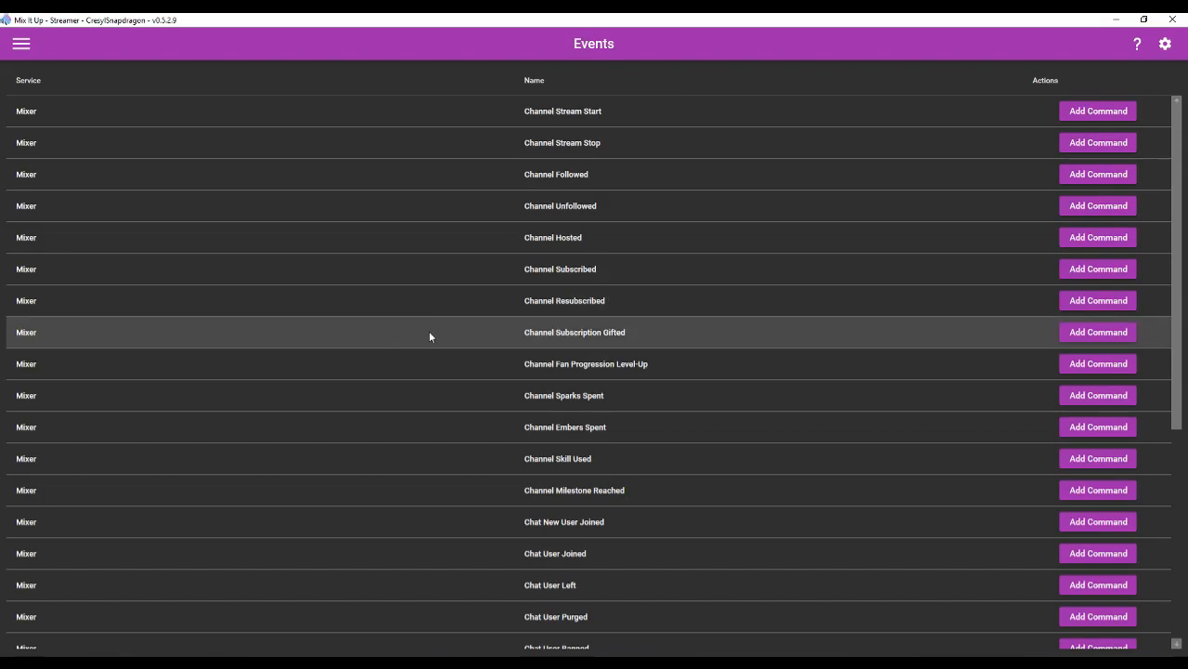
{"action": "mouse_move", "coordinate": [6, 71]}
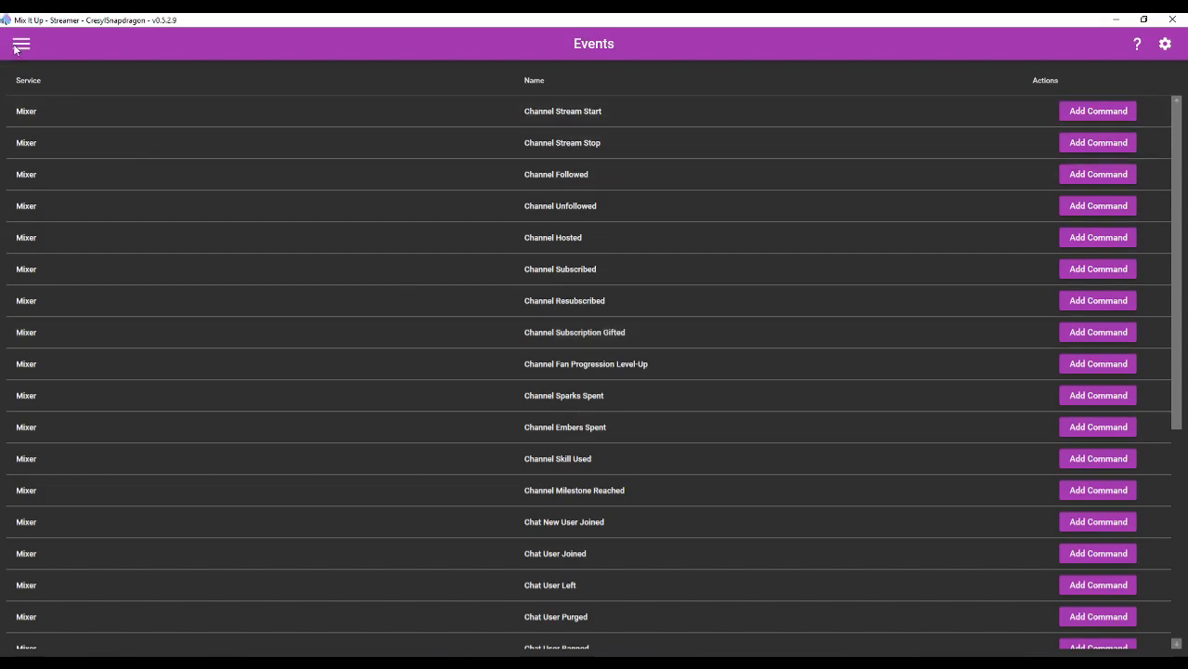
Go to the Services page from the navigation menu.
{"action": "left_click", "coordinate": [26, 44]}
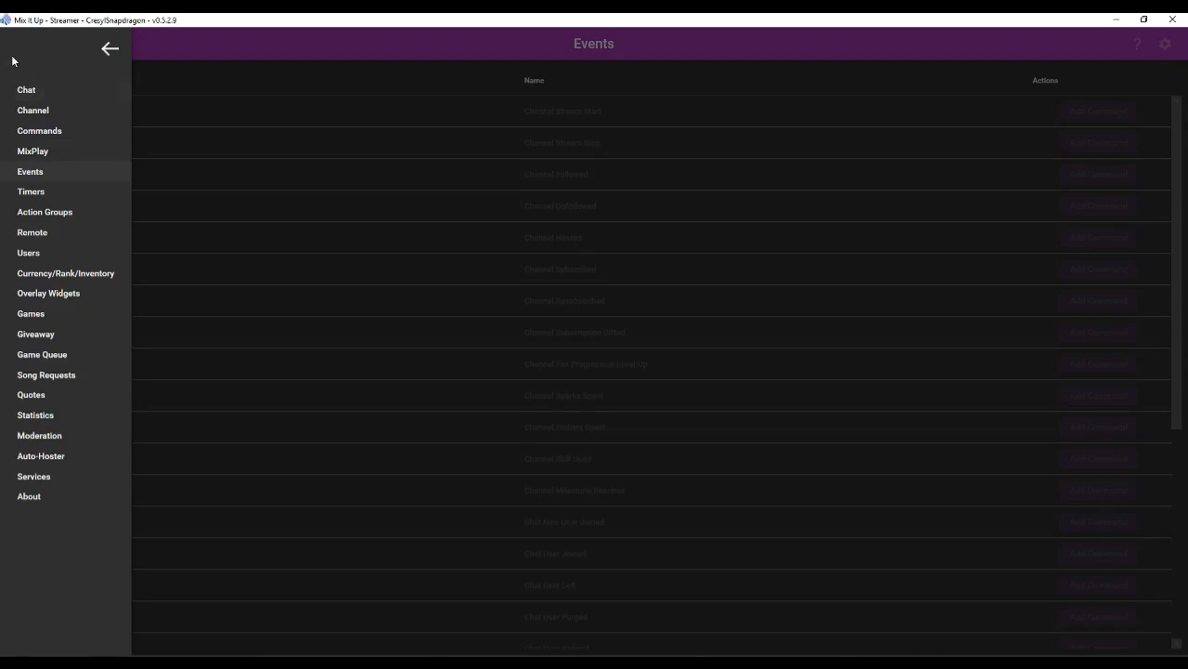
{"action": "left_click", "coordinate": [34, 475]}
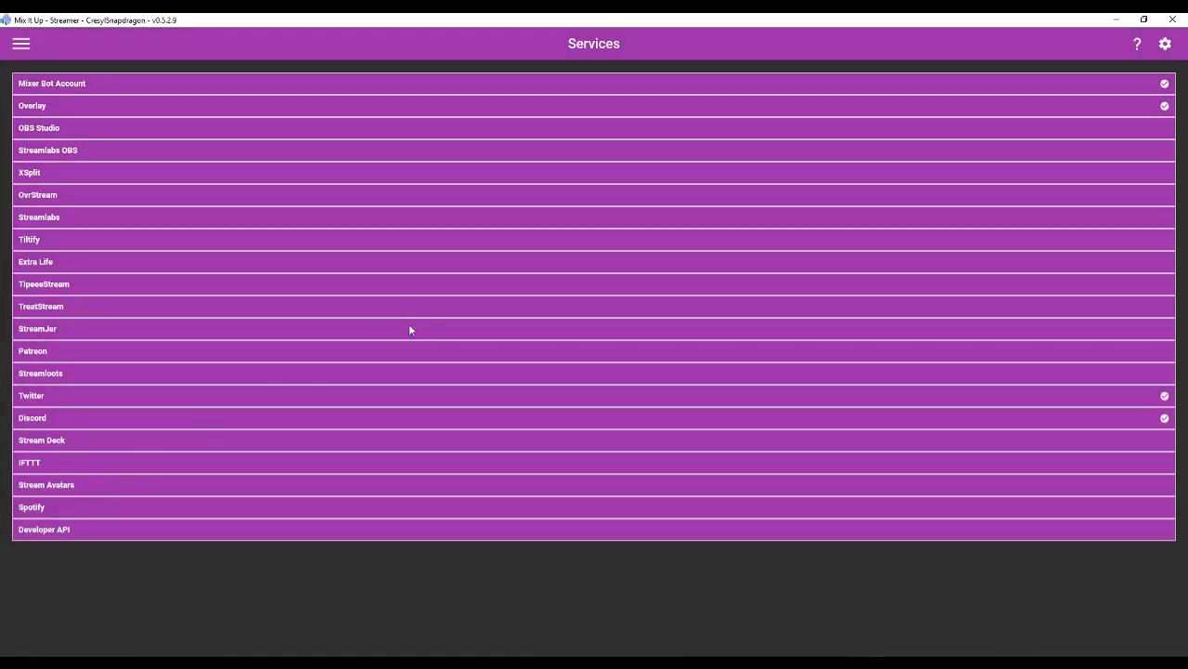
{"action": "mouse_move", "coordinate": [409, 333]}
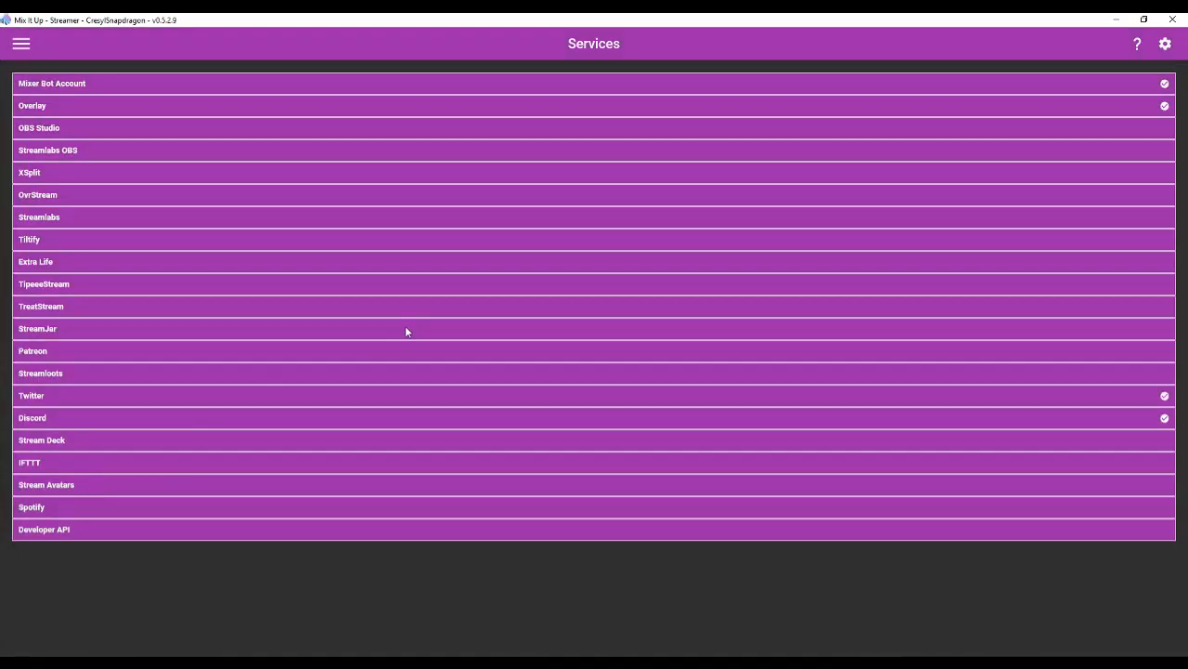
Expand the Mixer Bot Account, Streamlabs OBS and Streamlabs connection details.
{"action": "left_click", "coordinate": [52, 81]}
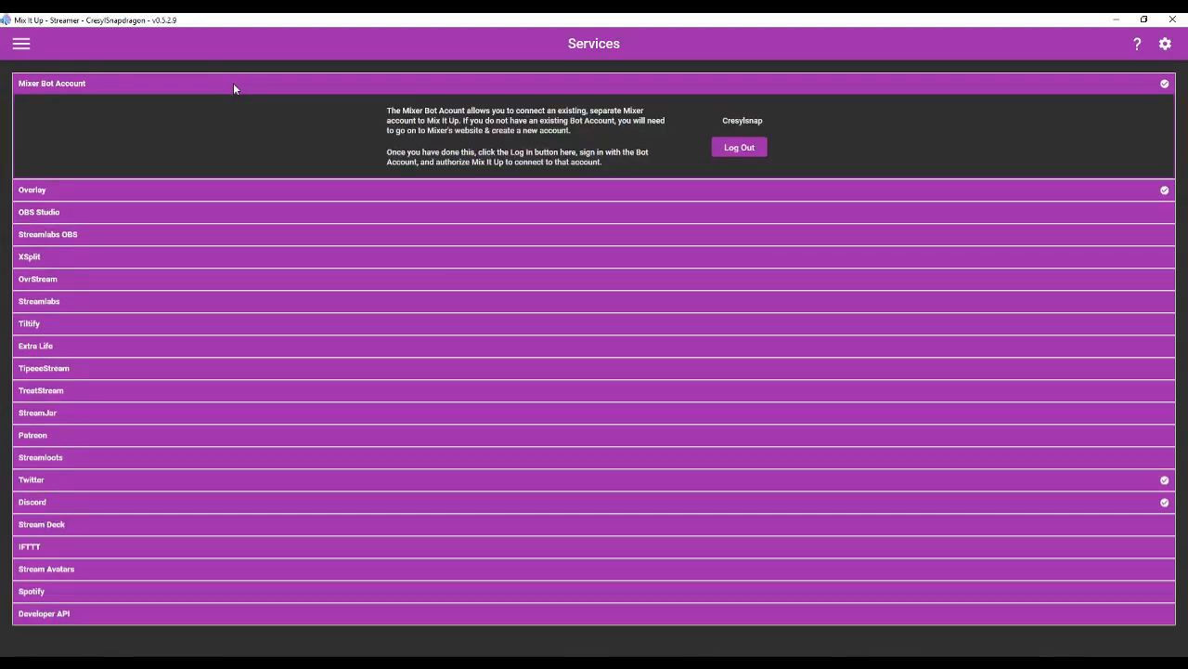
{"action": "mouse_move", "coordinate": [268, 197]}
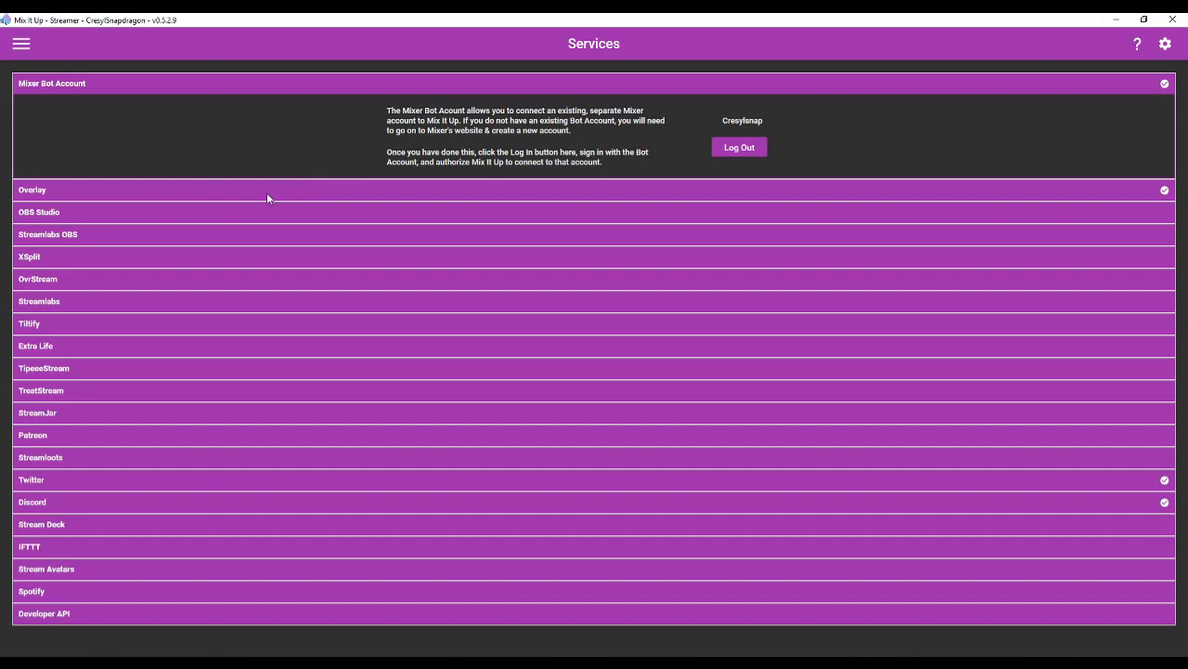
{"action": "mouse_move", "coordinate": [223, 215]}
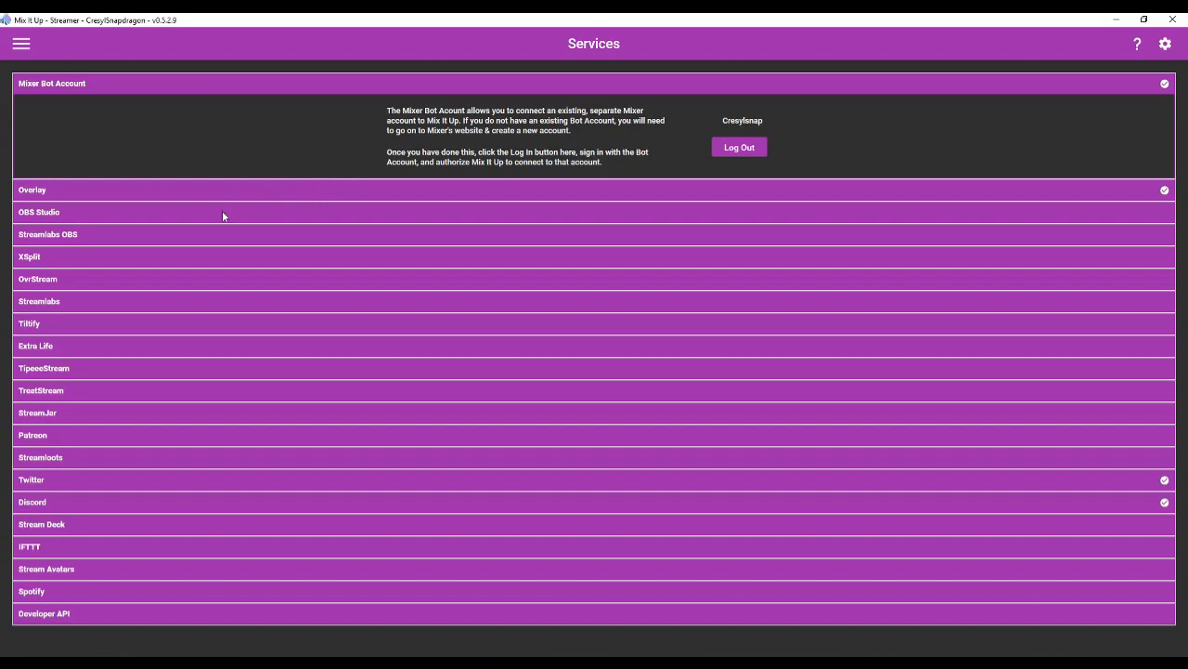
{"action": "left_click", "coordinate": [48, 234]}
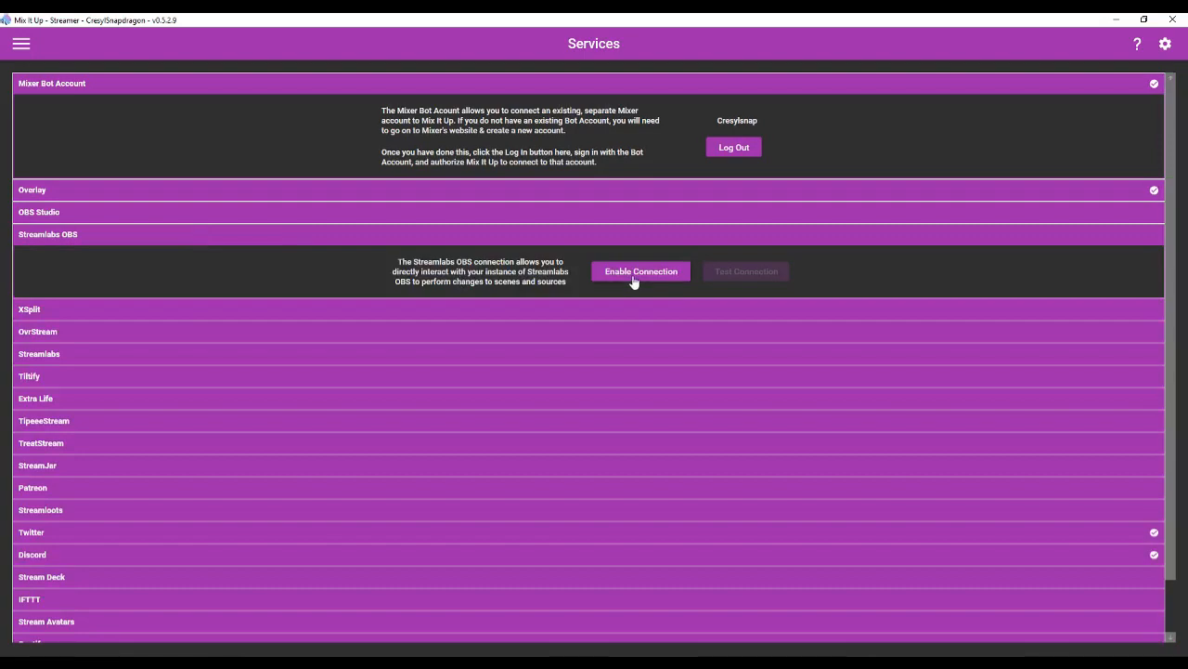
{"action": "mouse_move", "coordinate": [63, 362]}
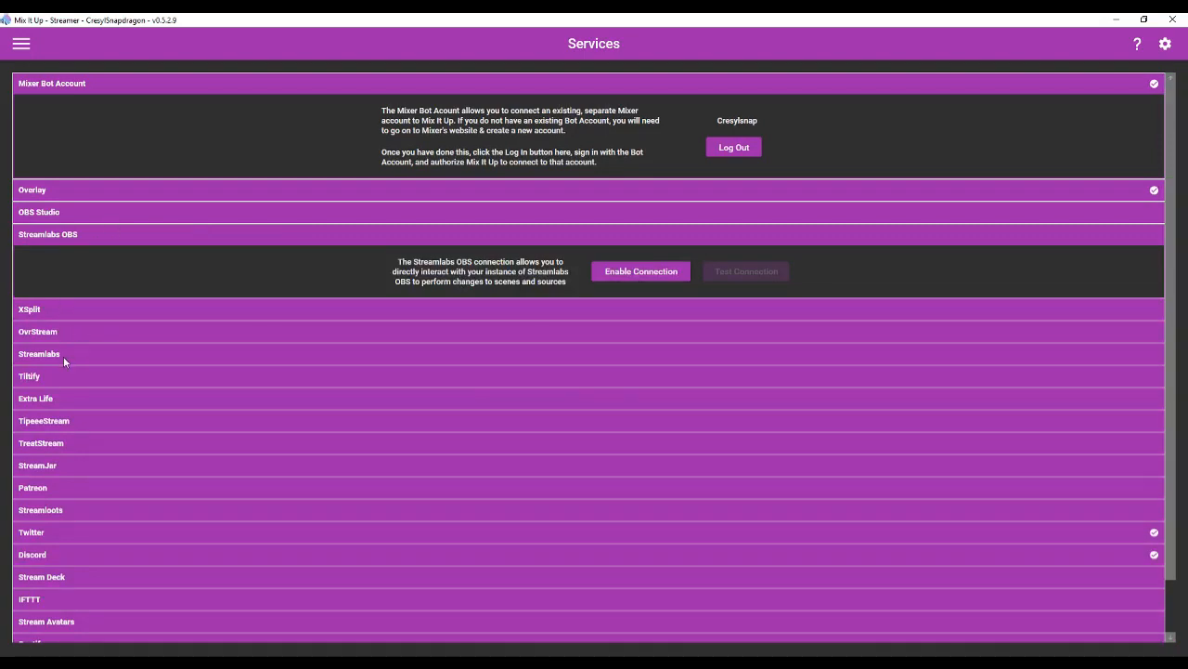
{"action": "left_click", "coordinate": [39, 353]}
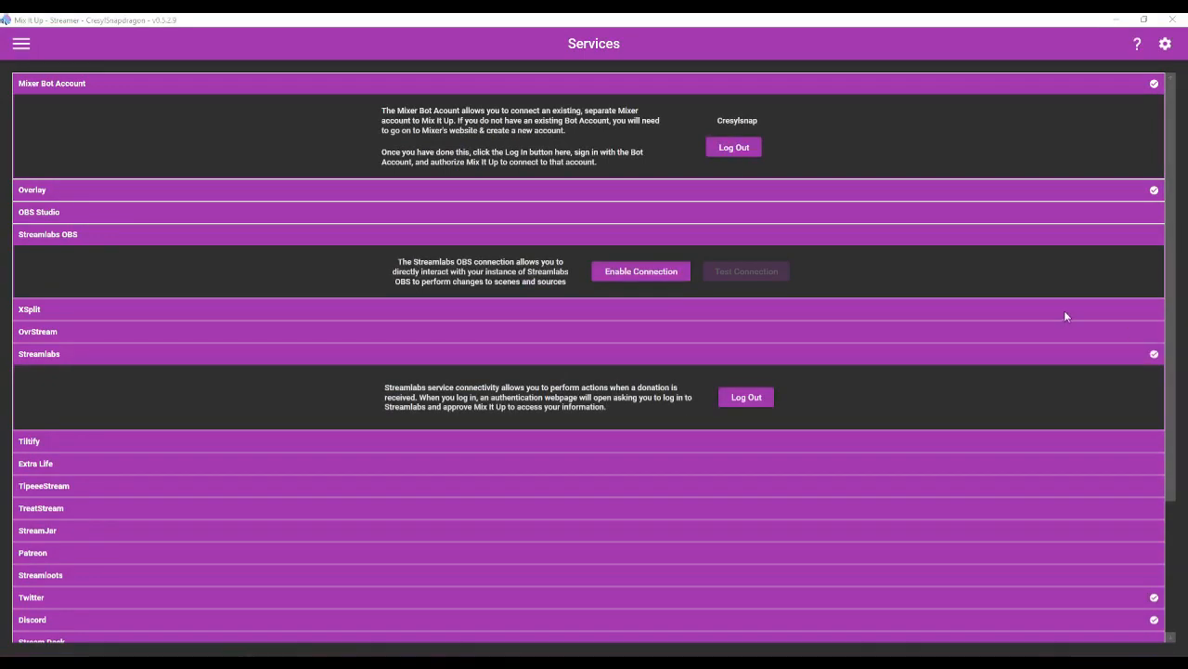
{"action": "mouse_move", "coordinate": [824, 334]}
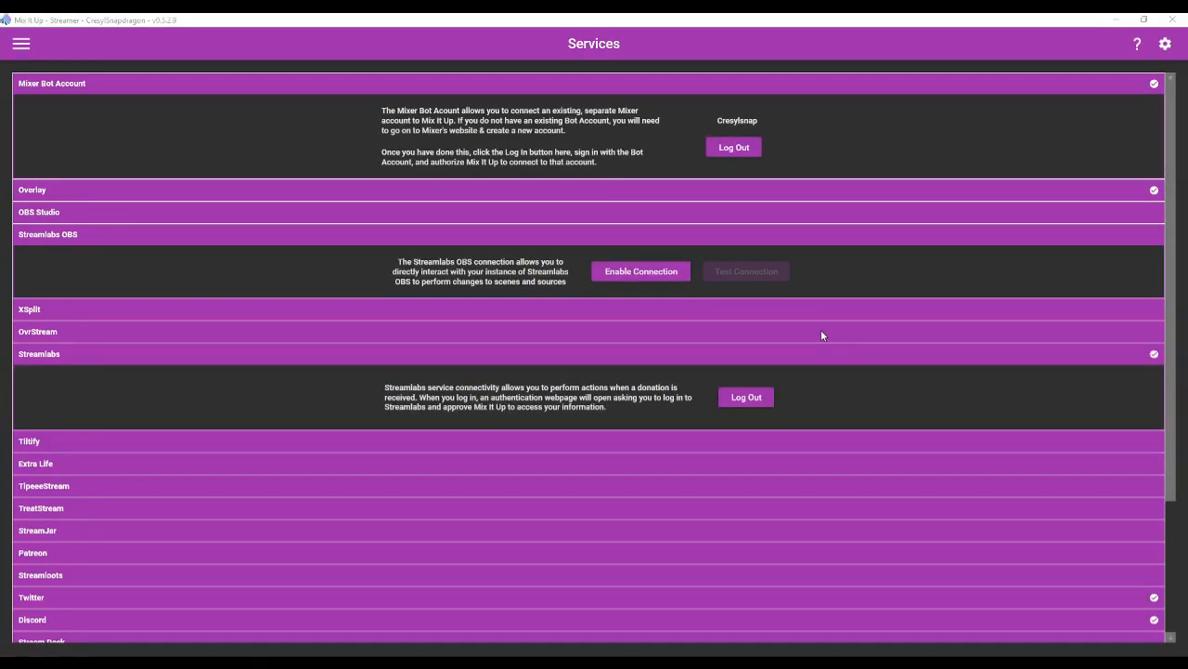
{"action": "mouse_move", "coordinate": [862, 398]}
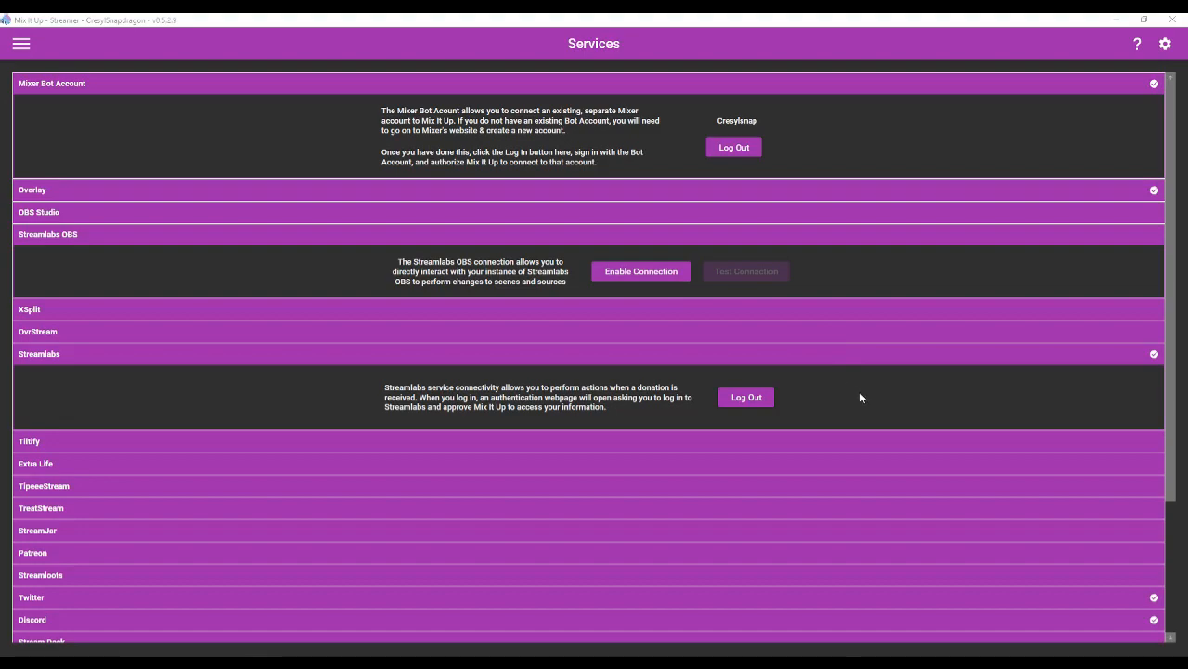
{"action": "mouse_move", "coordinate": [609, 649]}
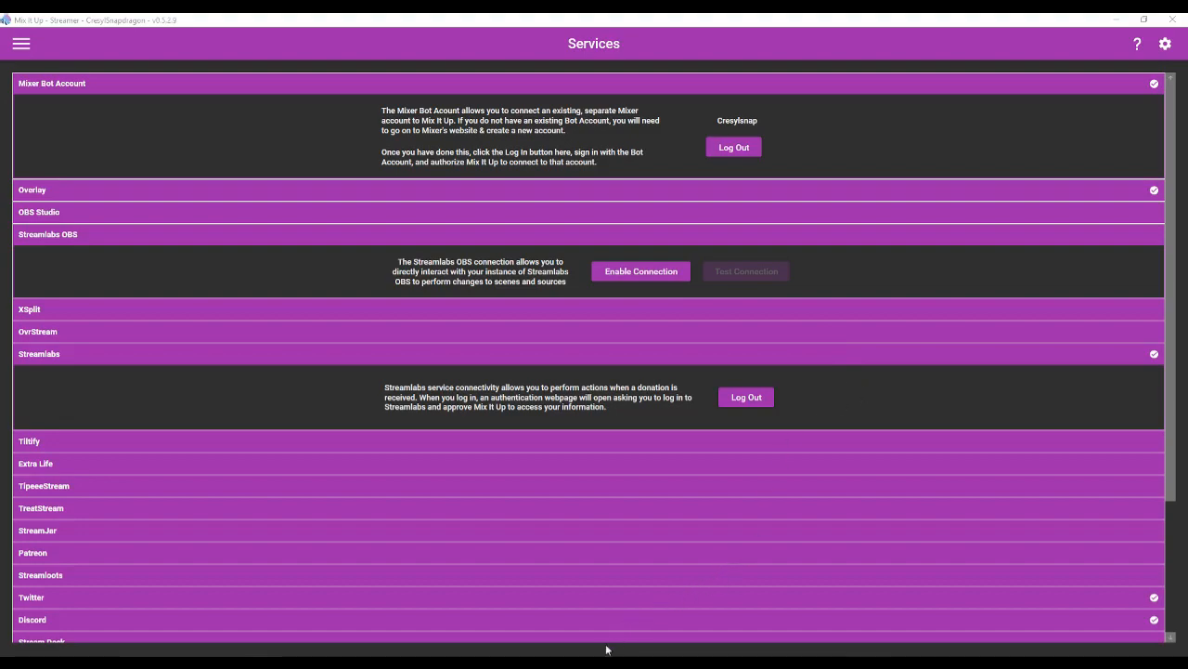
{"action": "mouse_move", "coordinate": [219, 442]}
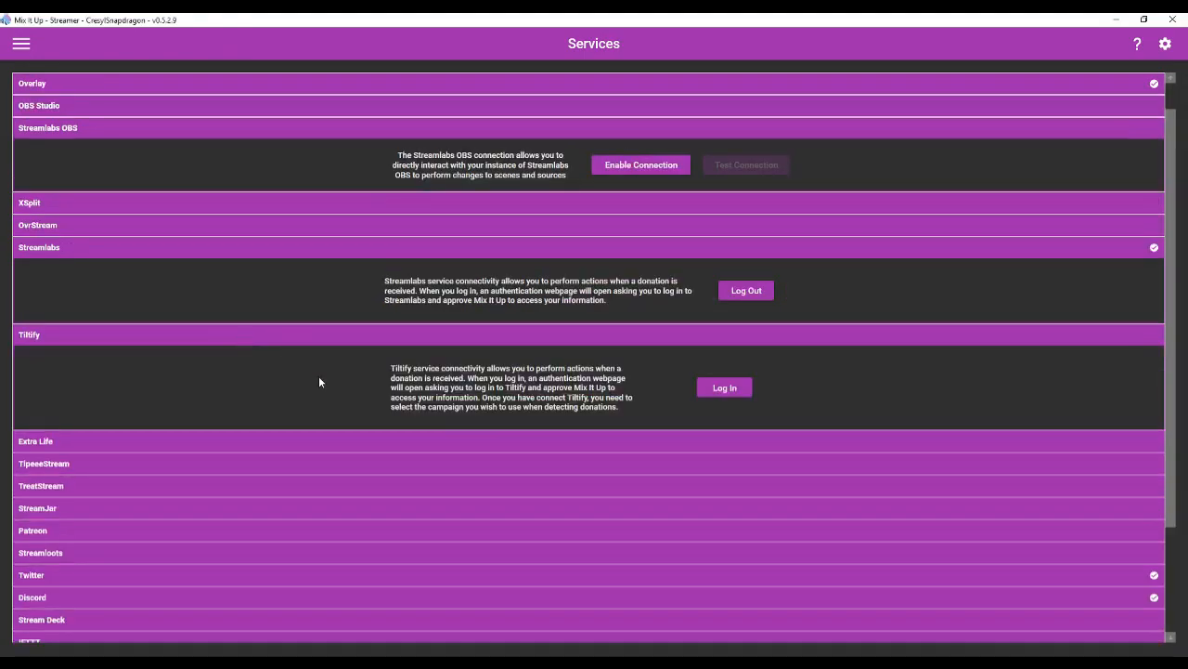
{"action": "mouse_move", "coordinate": [346, 397]}
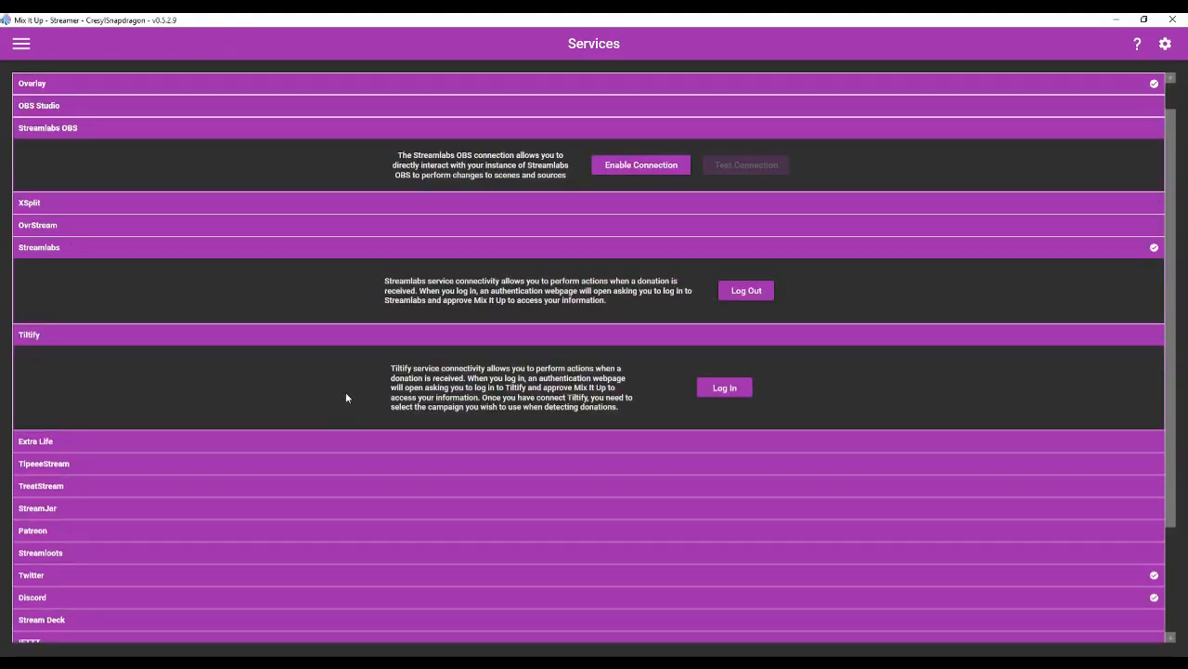
{"action": "mouse_move", "coordinate": [364, 404]}
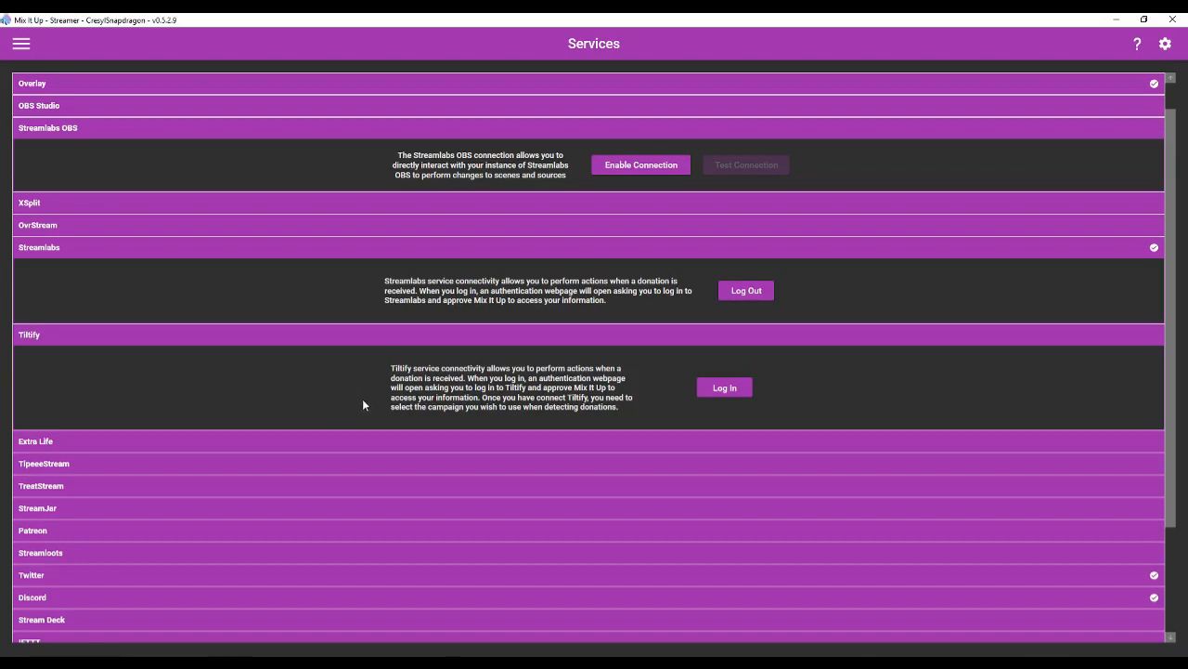
{"action": "mouse_move", "coordinate": [420, 416]}
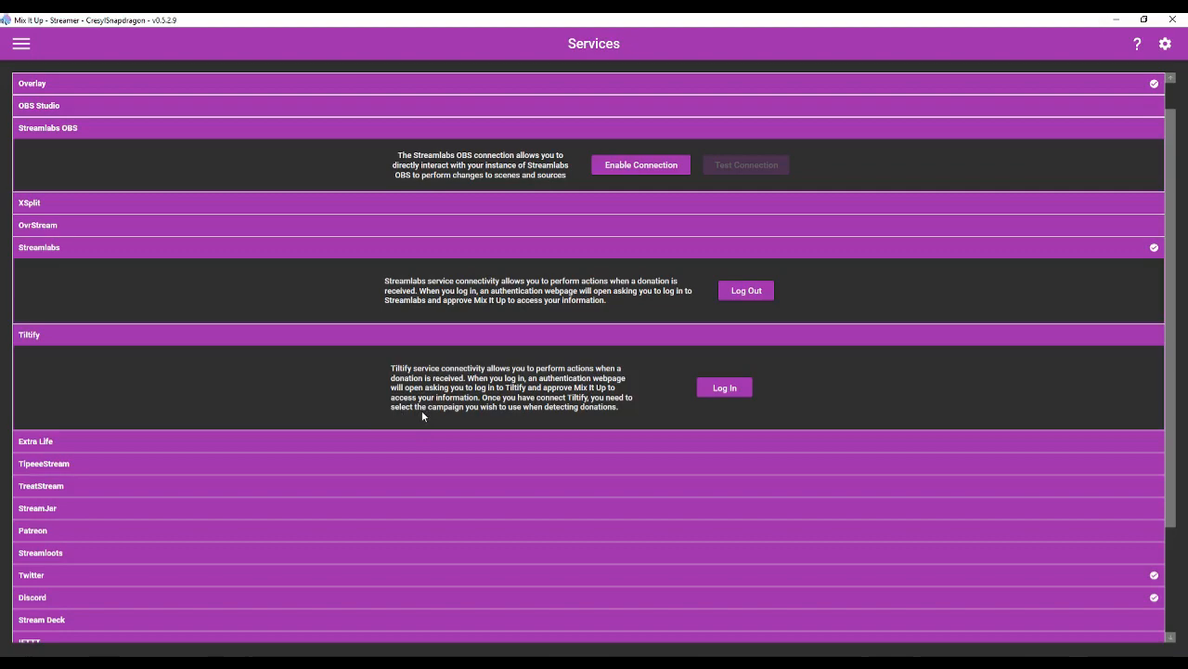
{"action": "mouse_move", "coordinate": [787, 375]}
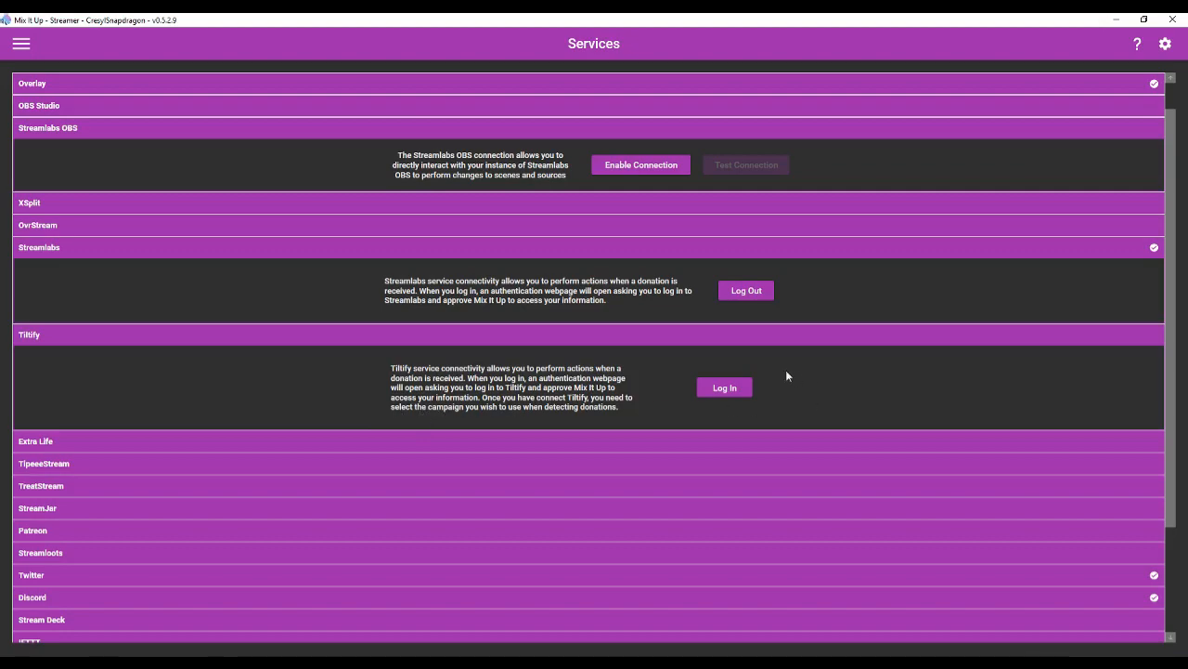
Expand the Spotify and Stream Avatars service details further down the list.
{"action": "scroll", "scroll_direction": "down", "scroll_amount": 3}
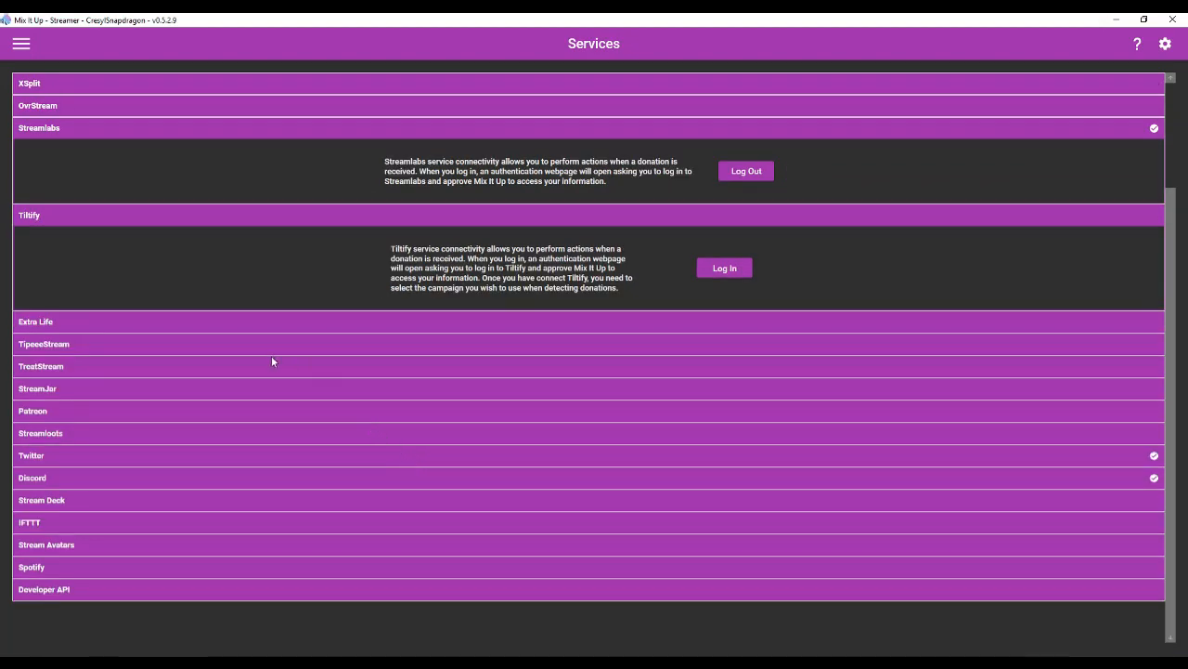
{"action": "mouse_move", "coordinate": [173, 468]}
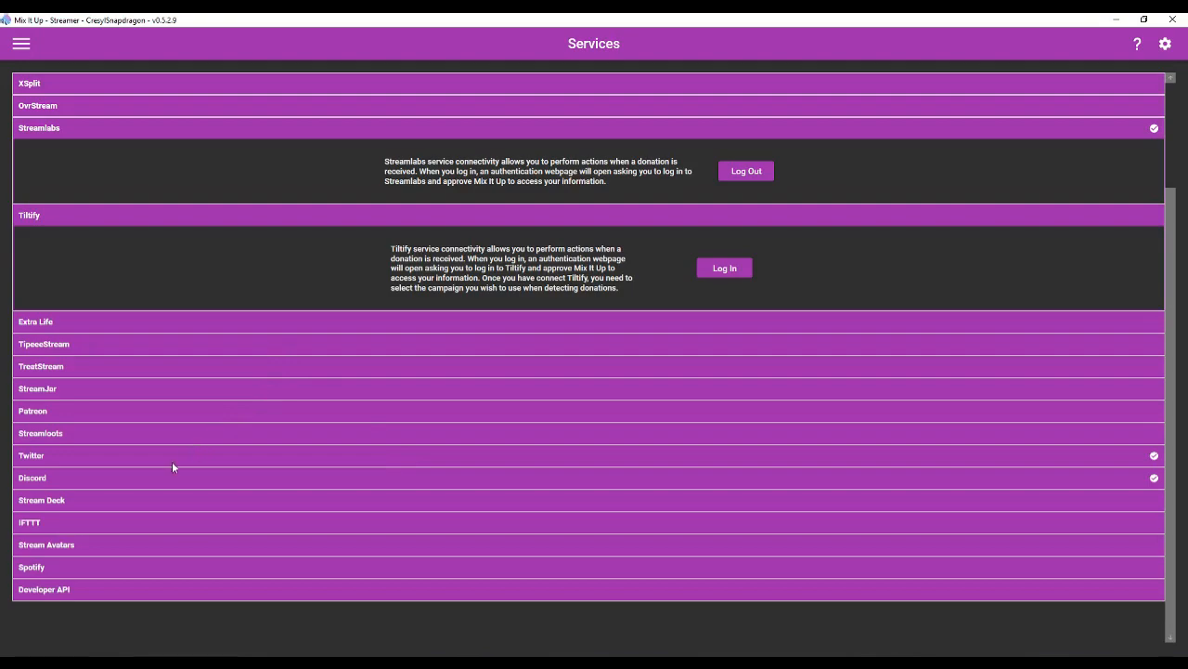
{"action": "mouse_move", "coordinate": [211, 453]}
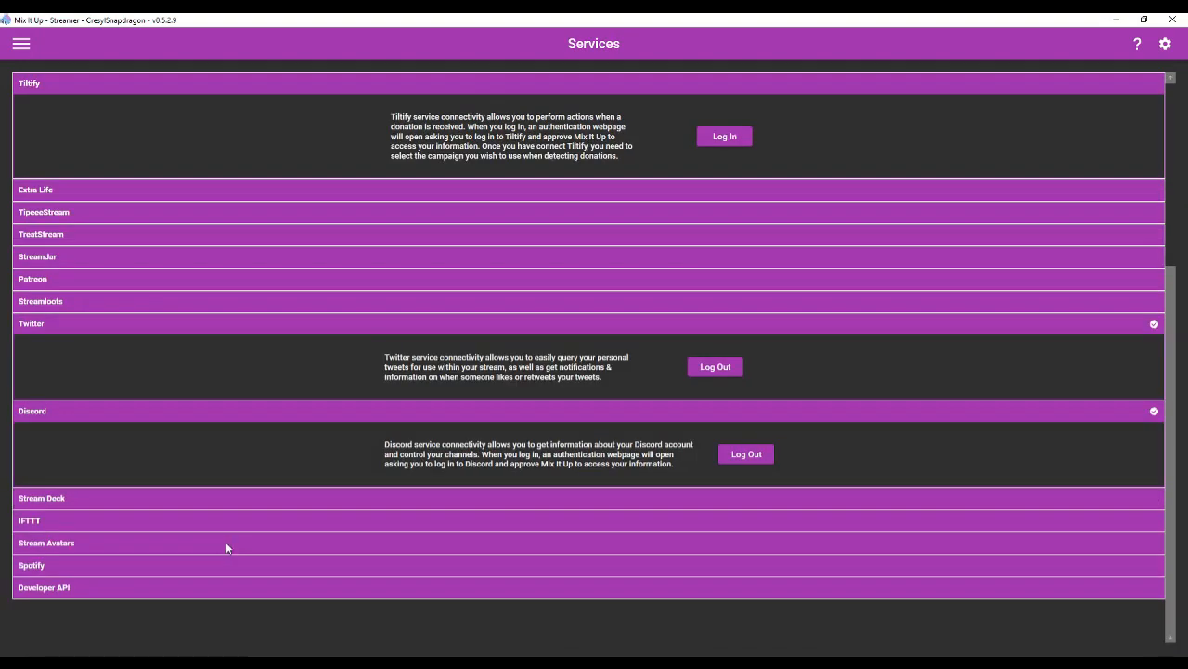
{"action": "mouse_move", "coordinate": [242, 559]}
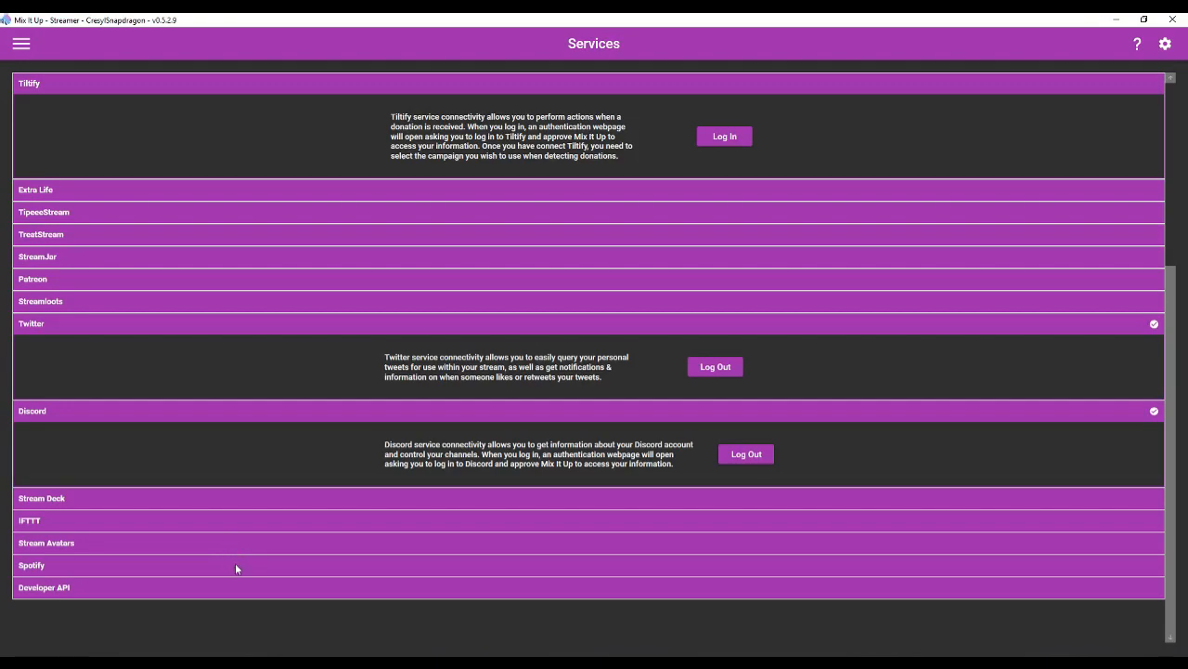
{"action": "mouse_move", "coordinate": [317, 540]}
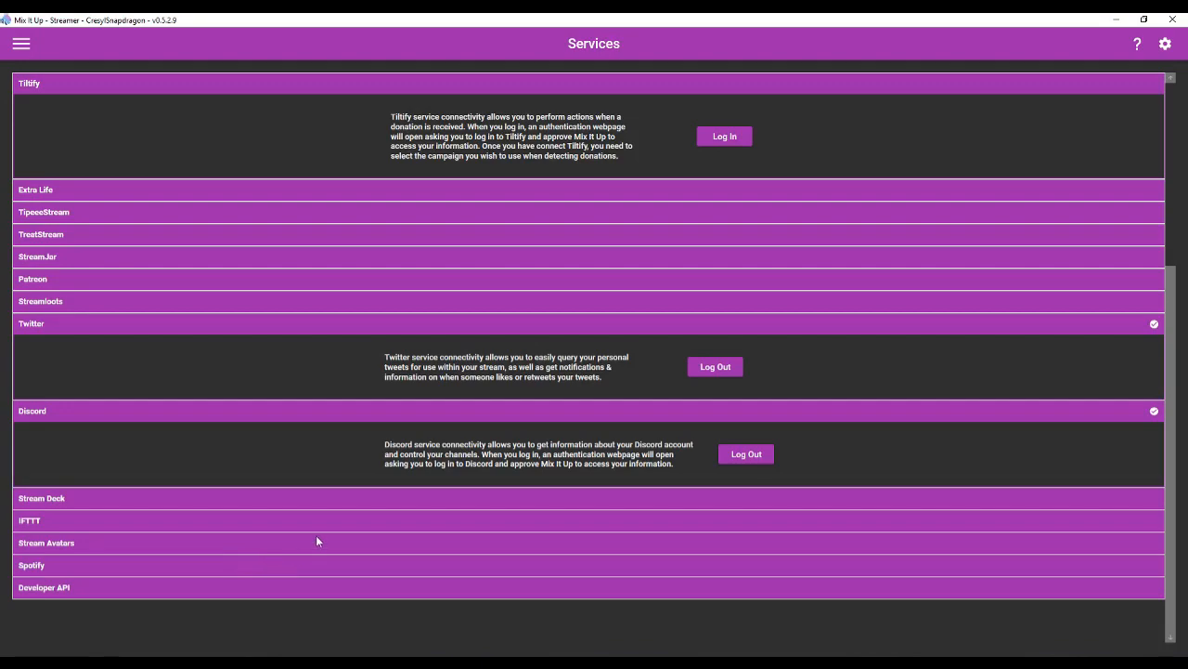
{"action": "mouse_move", "coordinate": [193, 568]}
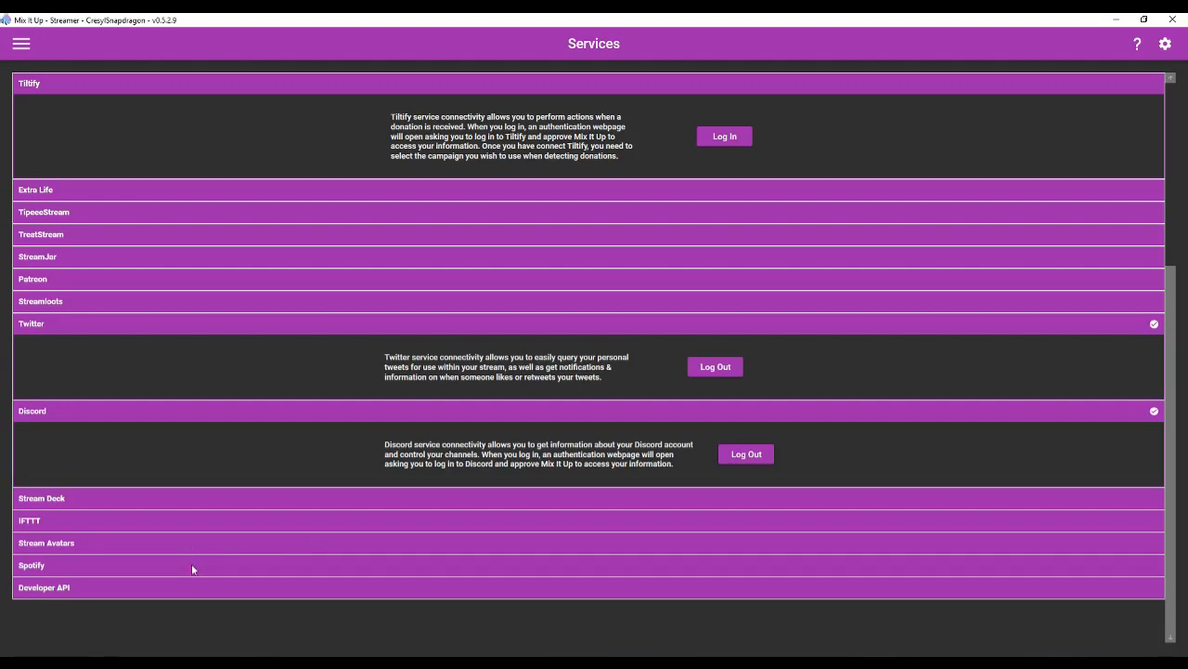
{"action": "mouse_move", "coordinate": [171, 573]}
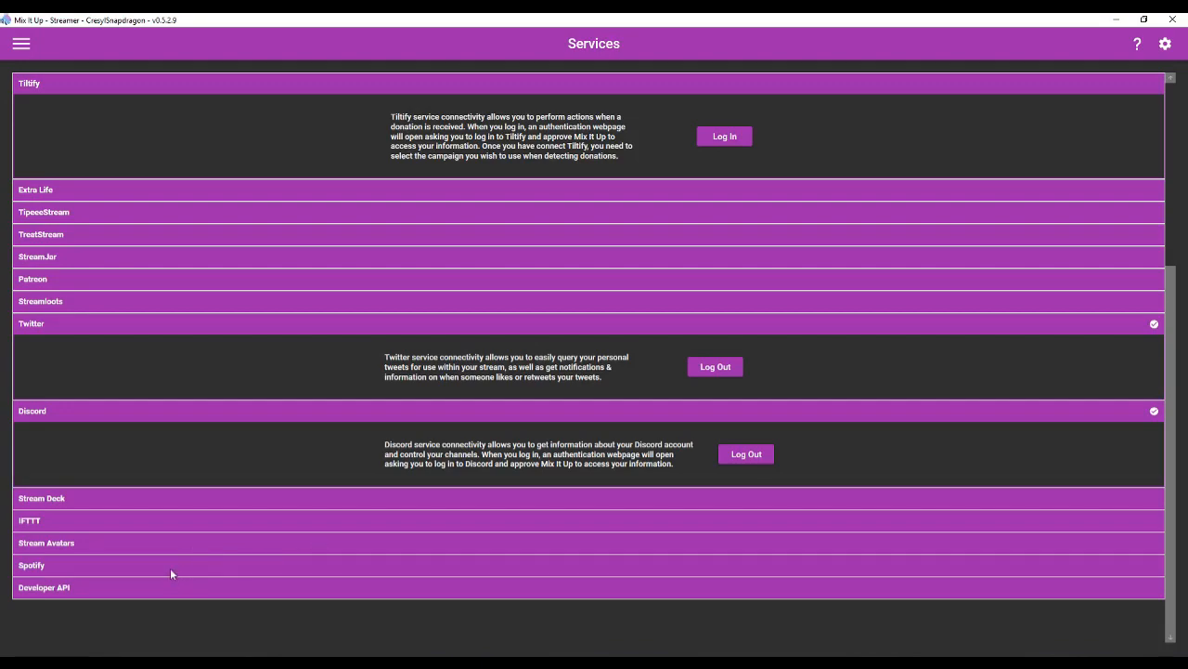
{"action": "left_click", "coordinate": [32, 564]}
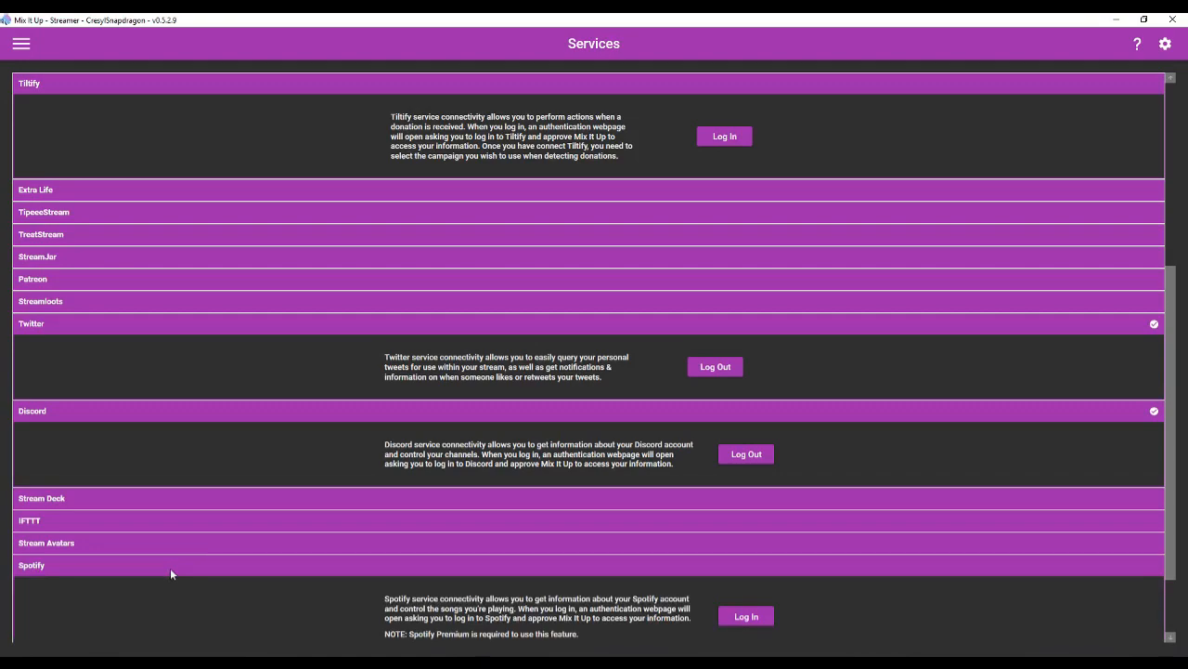
{"action": "mouse_move", "coordinate": [193, 553]}
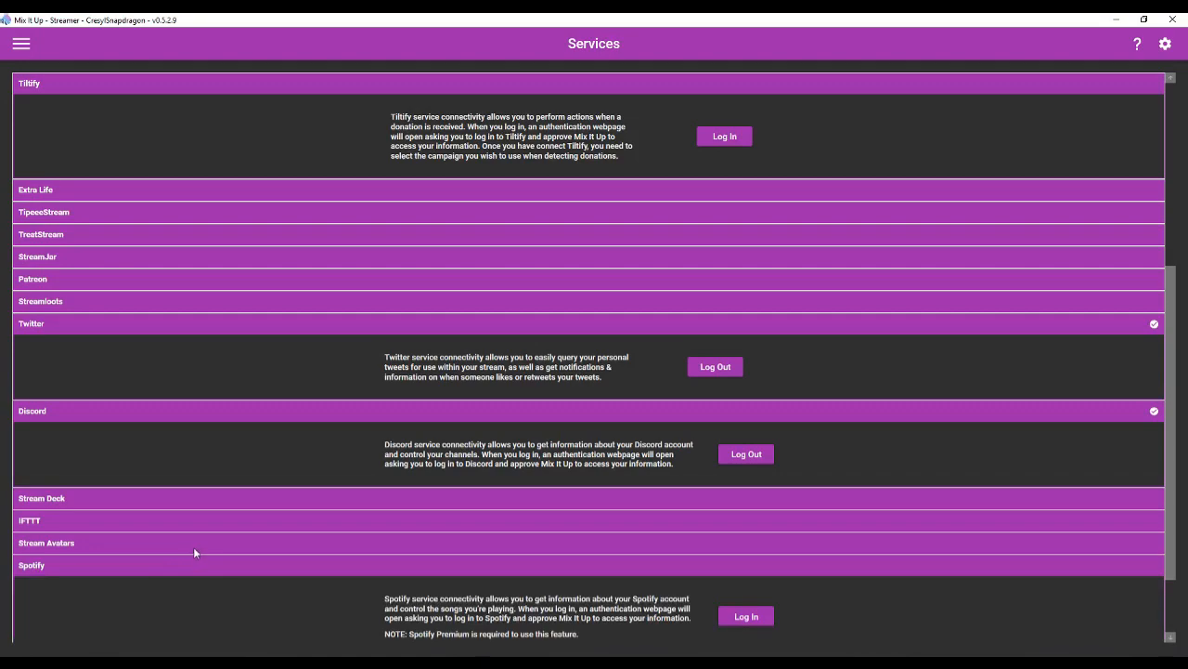
{"action": "left_click", "coordinate": [46, 542]}
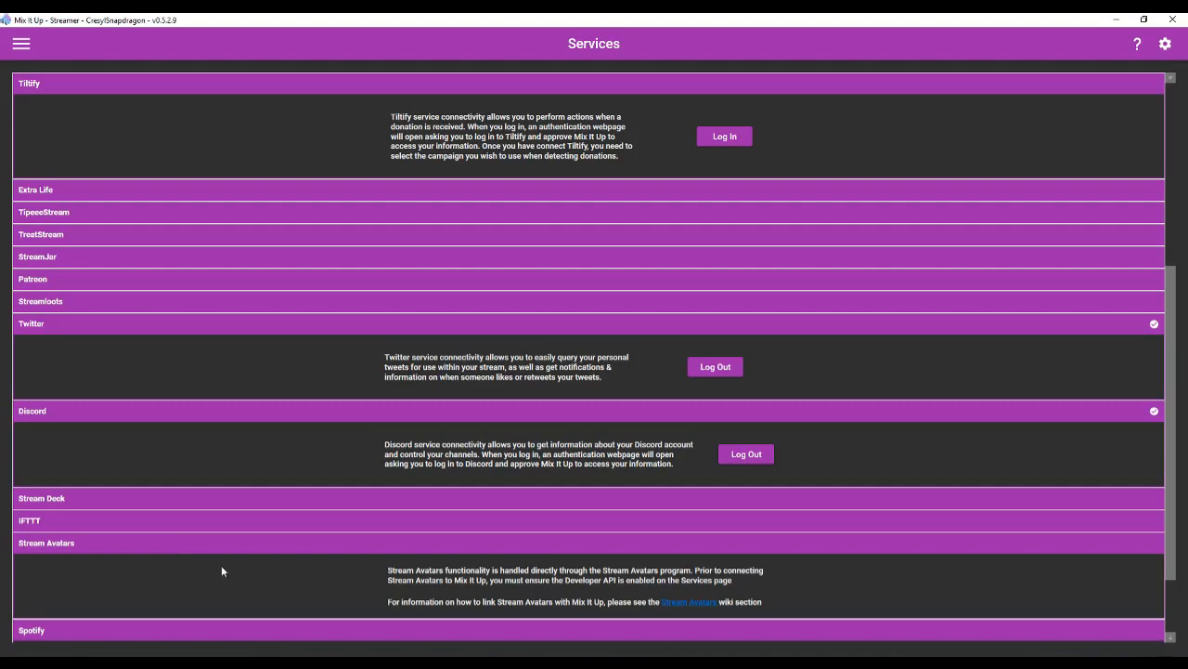
{"action": "mouse_move", "coordinate": [230, 554]}
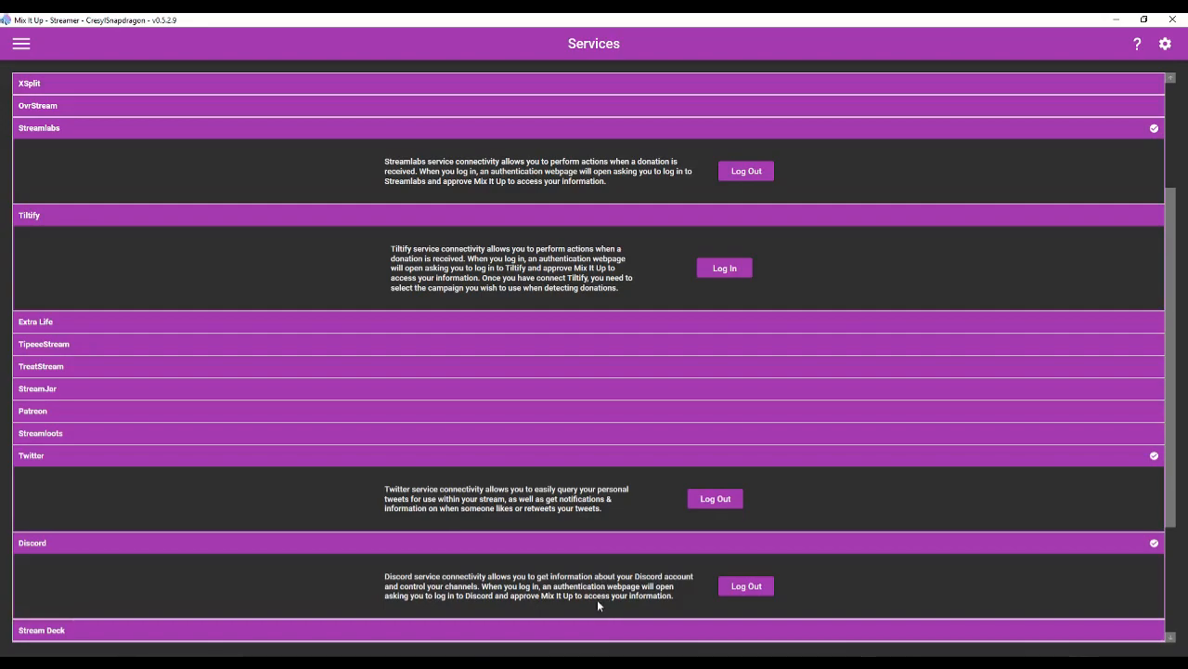
{"action": "scroll", "scroll_direction": "up", "scroll_amount": 3}
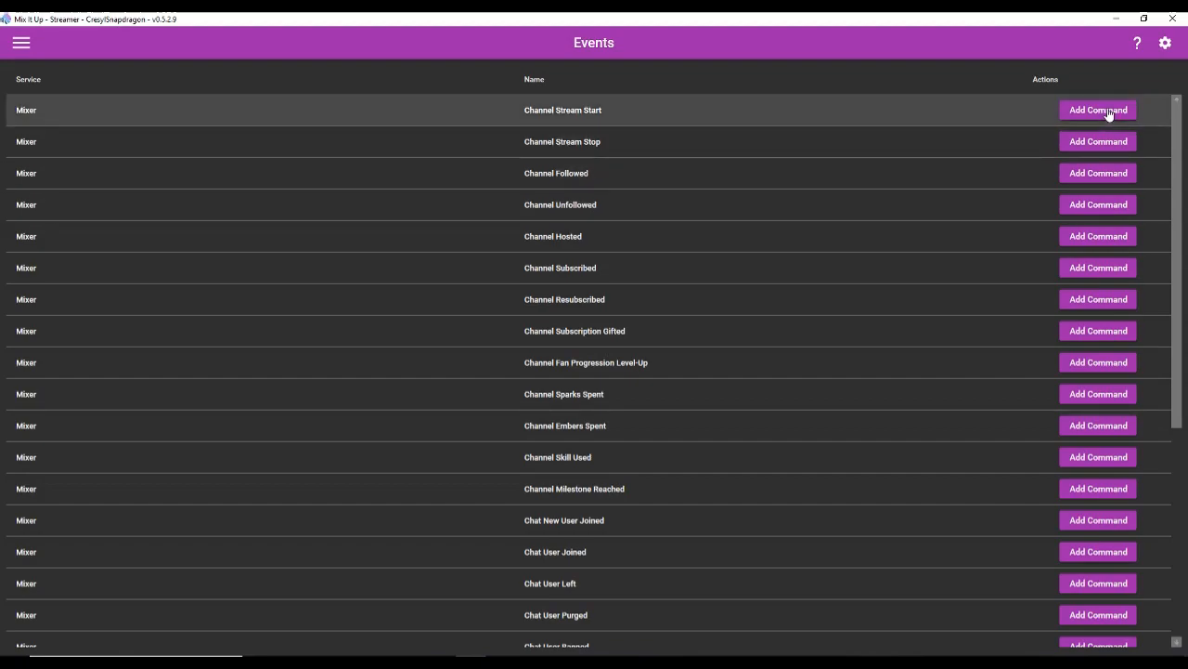
Add a Discord Send Message action posting to the bot-spam channel on Channel Stream Start.
{"action": "left_click", "coordinate": [1098, 110]}
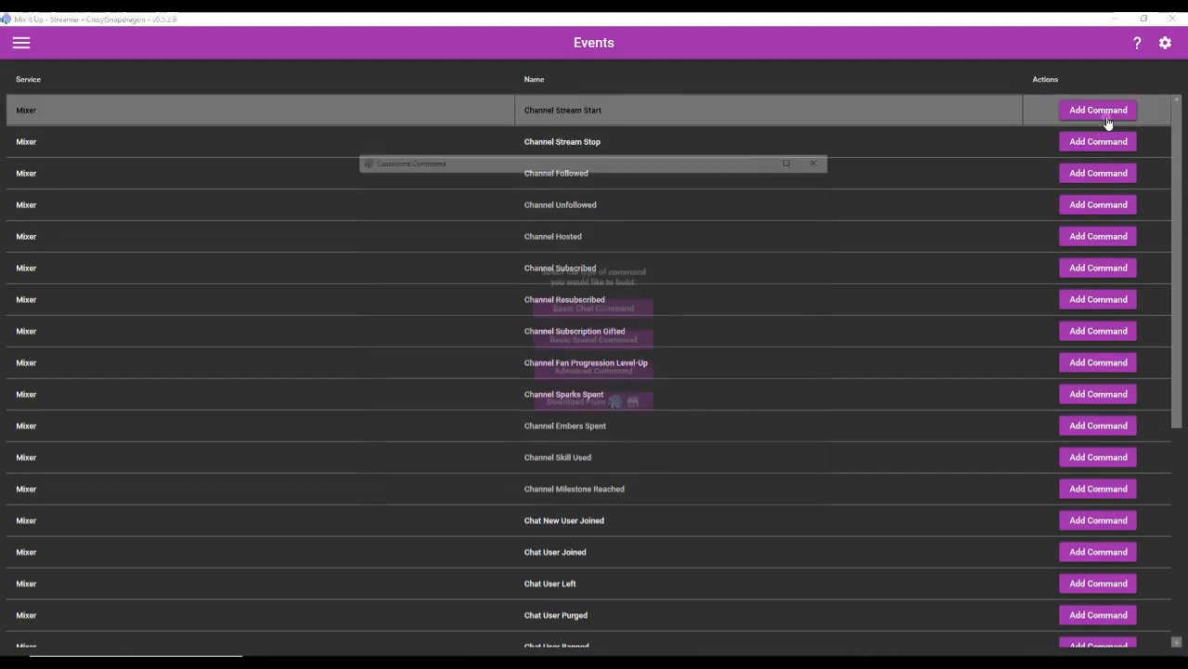
{"action": "left_click", "coordinate": [1097, 109]}
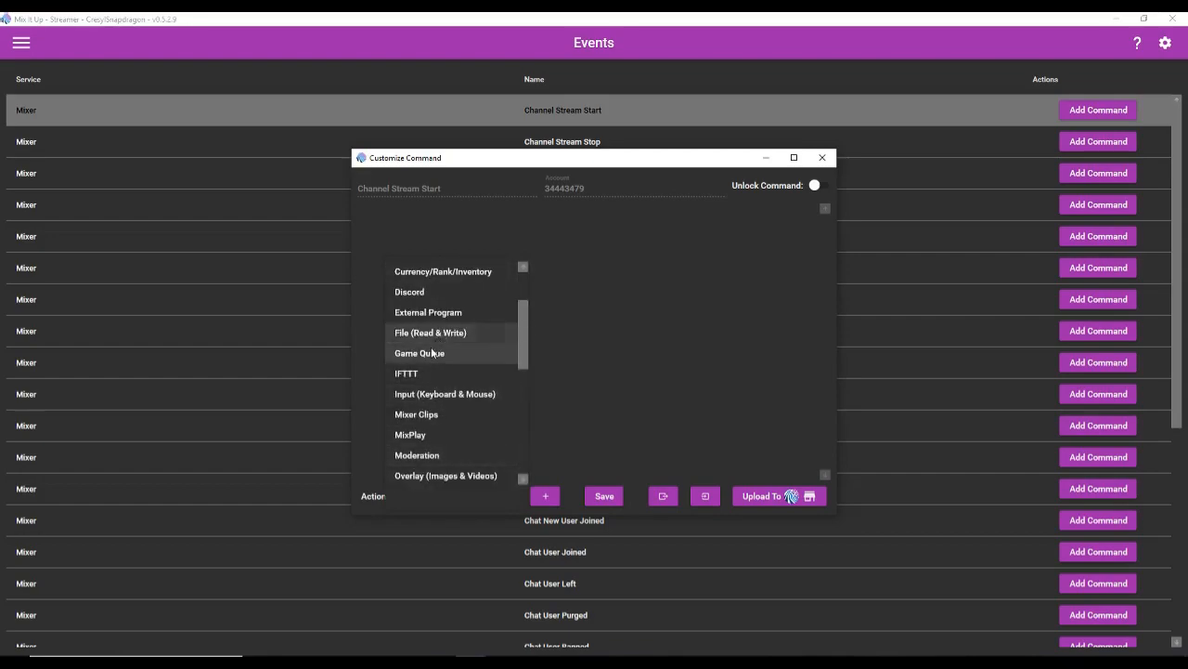
{"action": "left_click", "coordinate": [408, 292]}
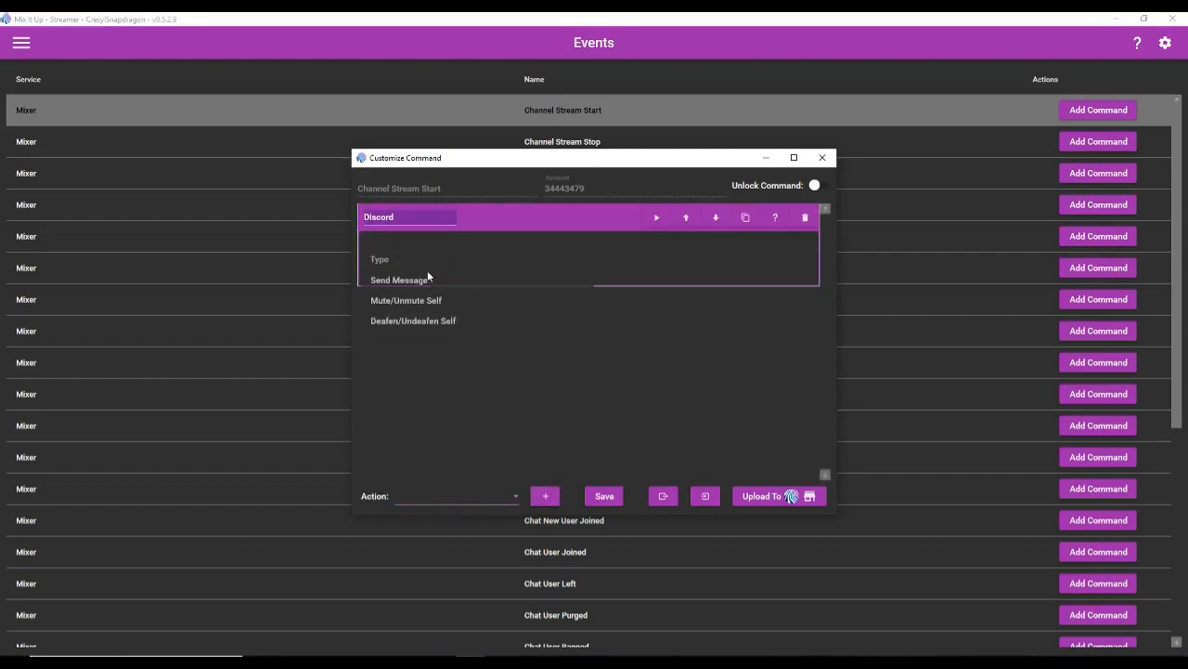
{"action": "left_click", "coordinate": [399, 278]}
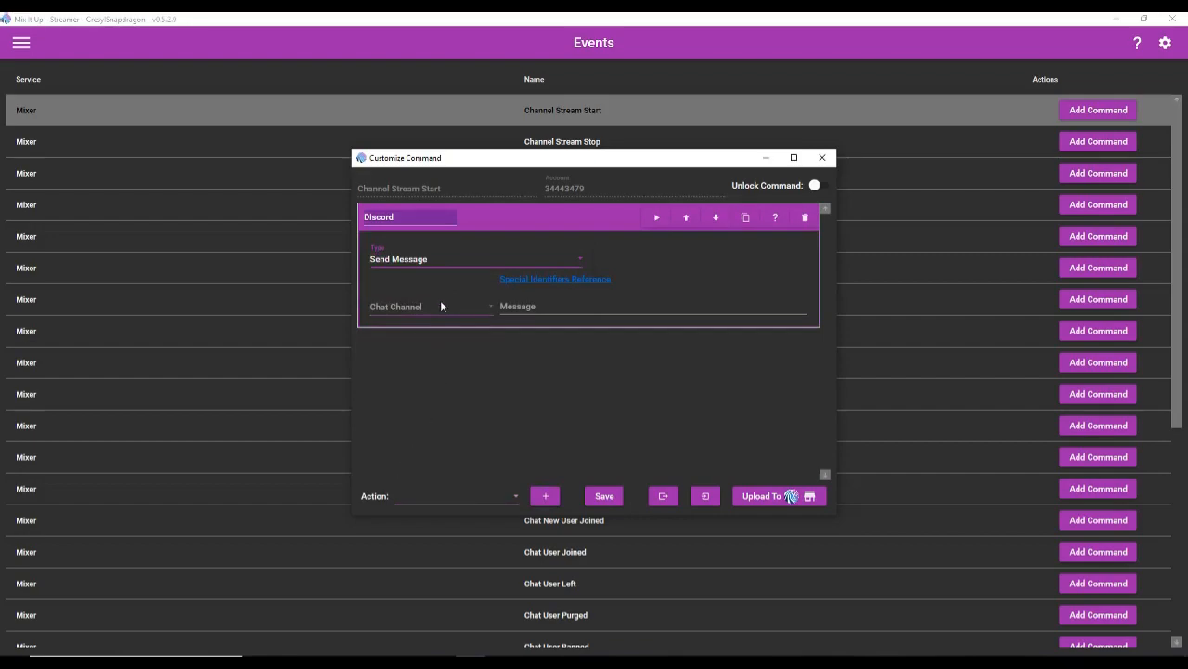
{"action": "left_click", "coordinate": [431, 305]}
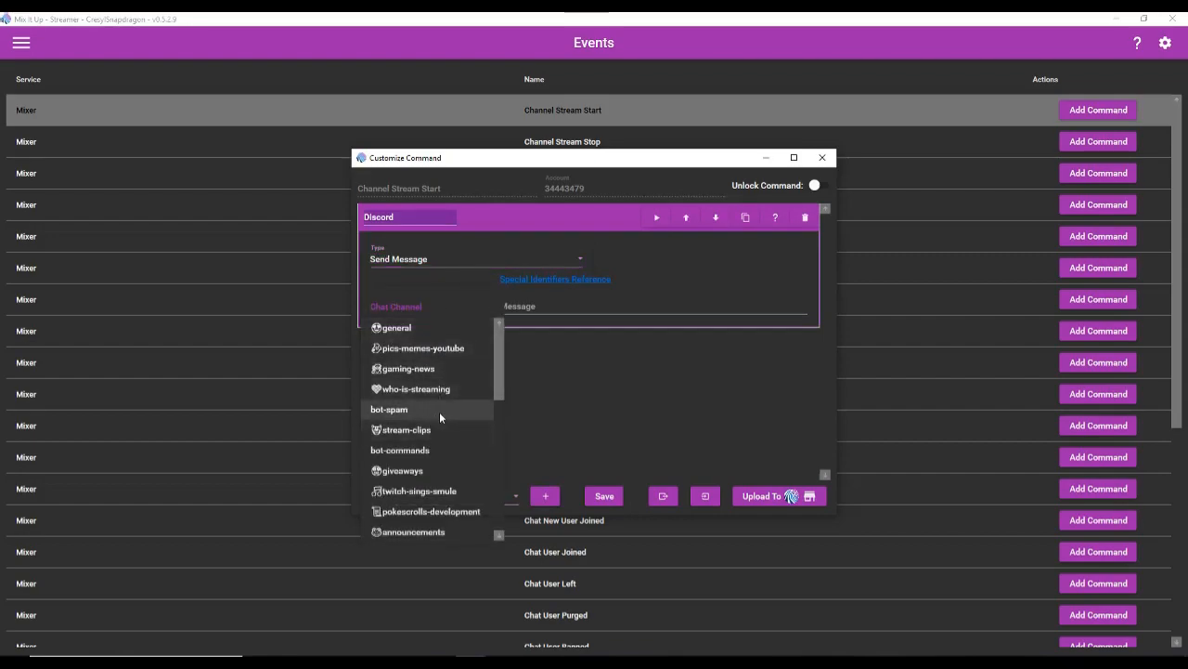
{"action": "left_click", "coordinate": [390, 409]}
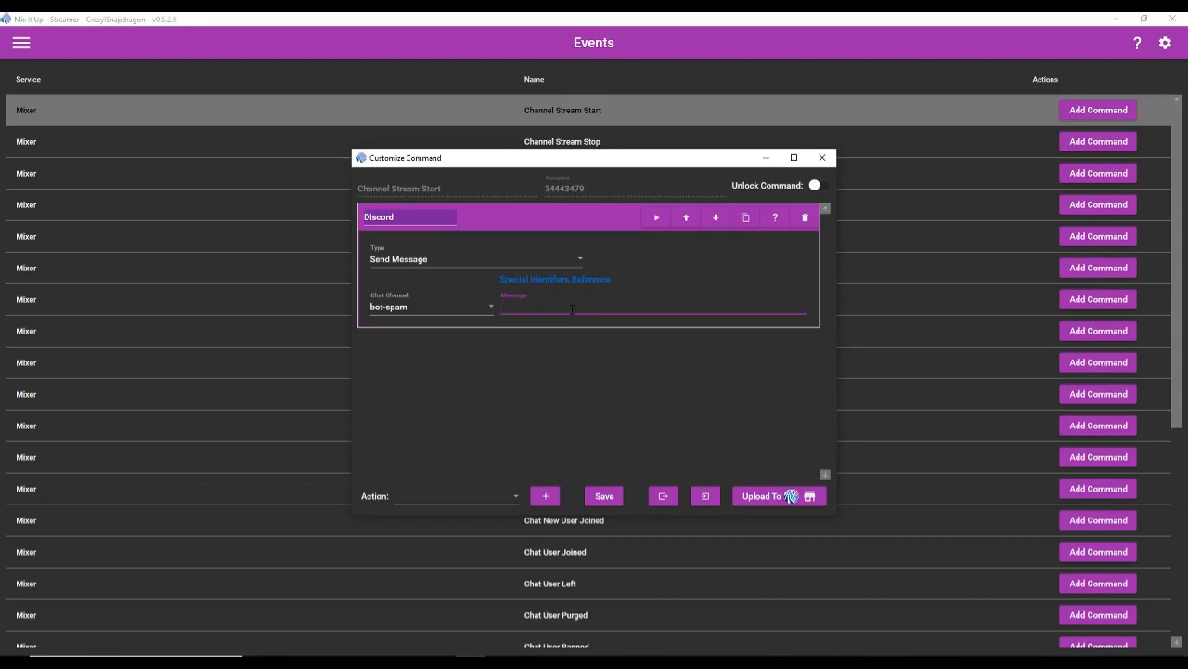
Write 'Hey everyone! I am going live' with the $usergame special identifier.
{"action": "type", "text": "H"}
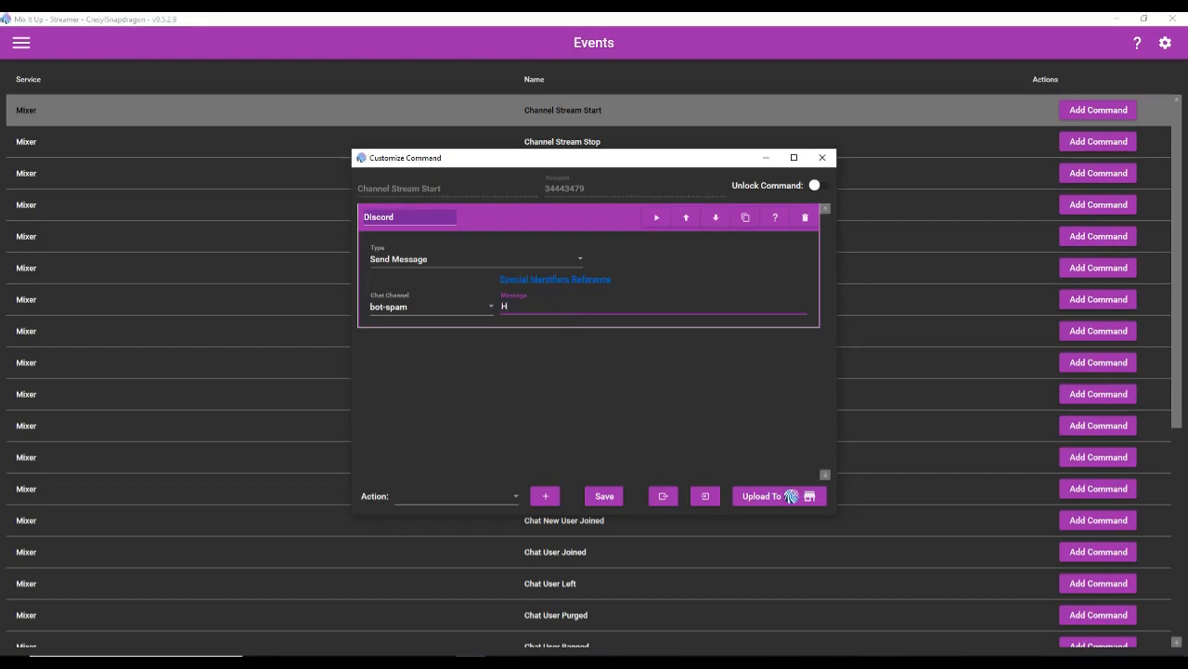
{"action": "type", "text": "ey everyone!"}
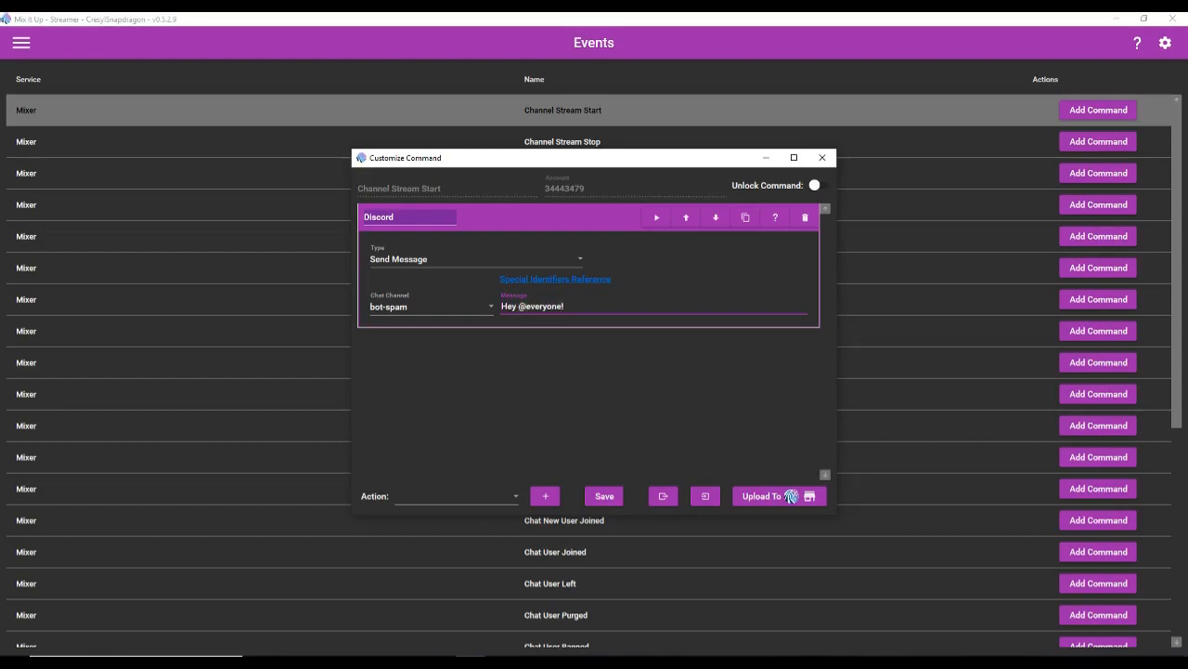
{"action": "type", "text": "I am going live on mixer today with some"}
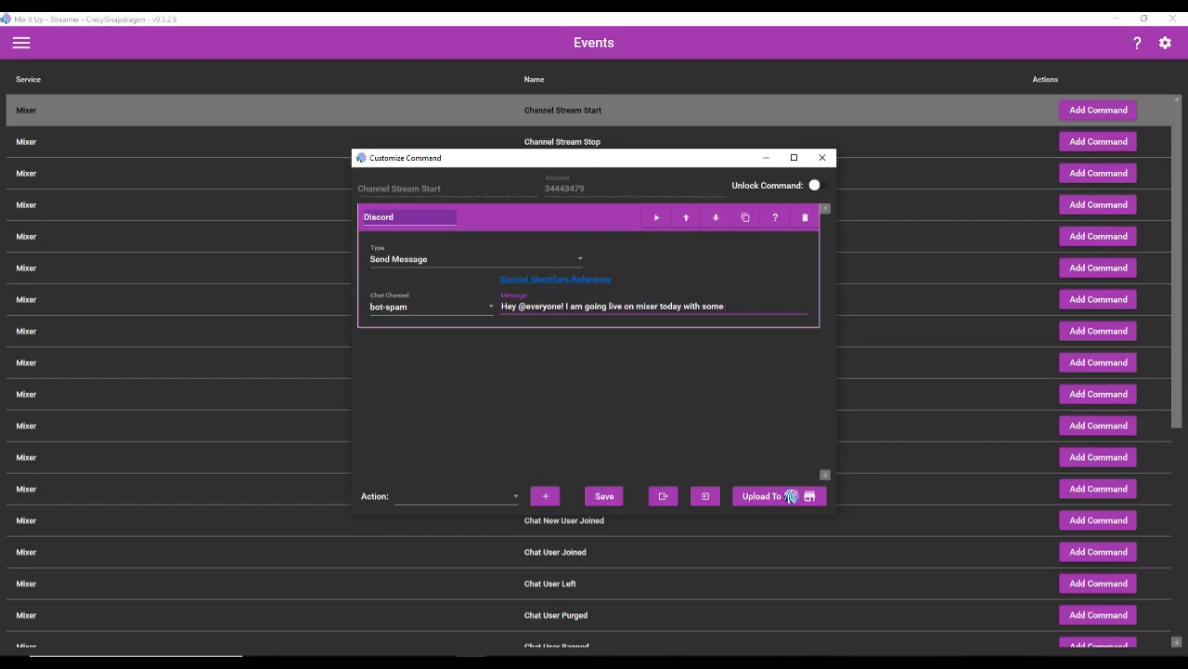
{"action": "type", "text": "$"}
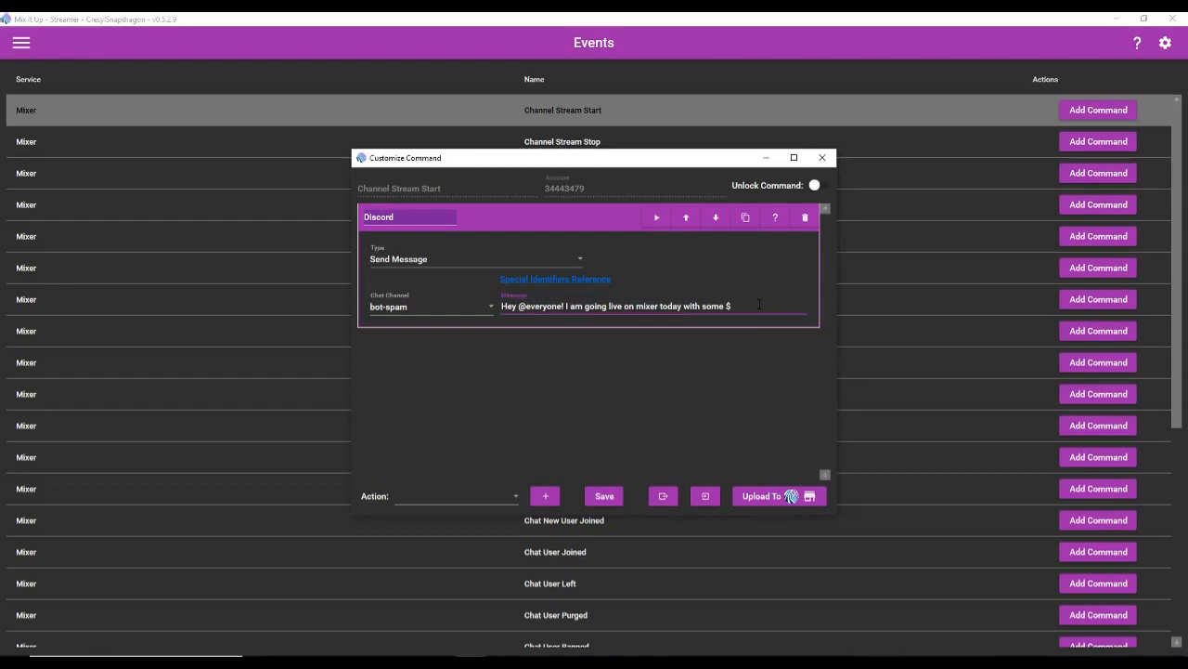
{"action": "type", "text": "useg"}
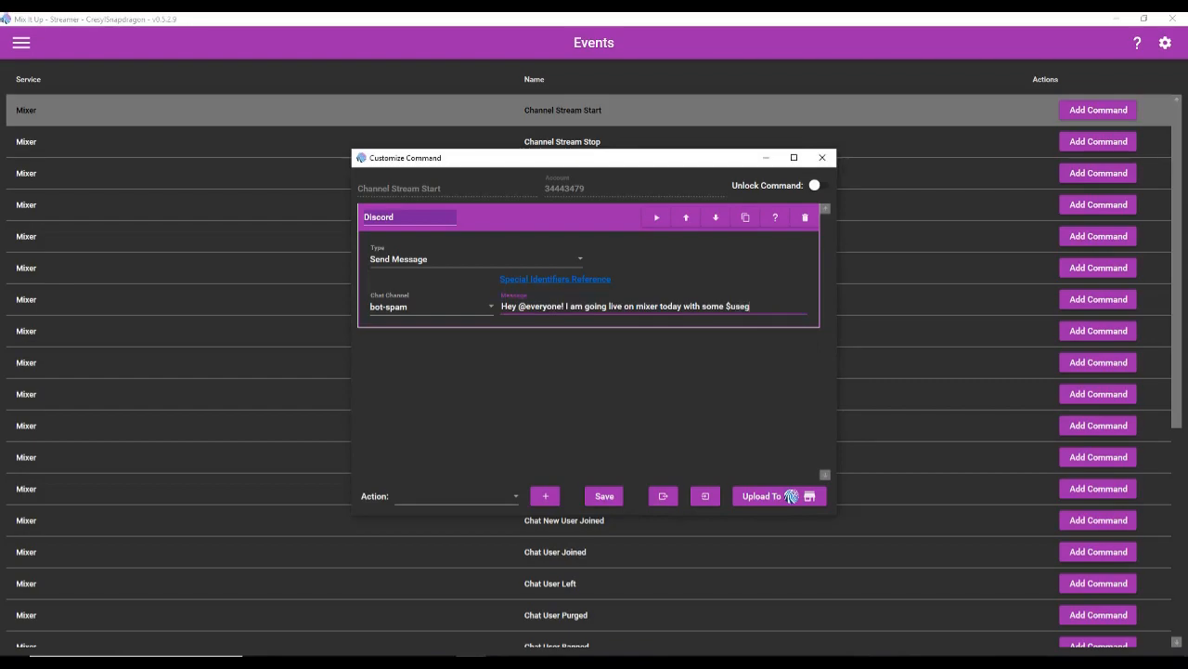
{"action": "type", "text": "ame."}
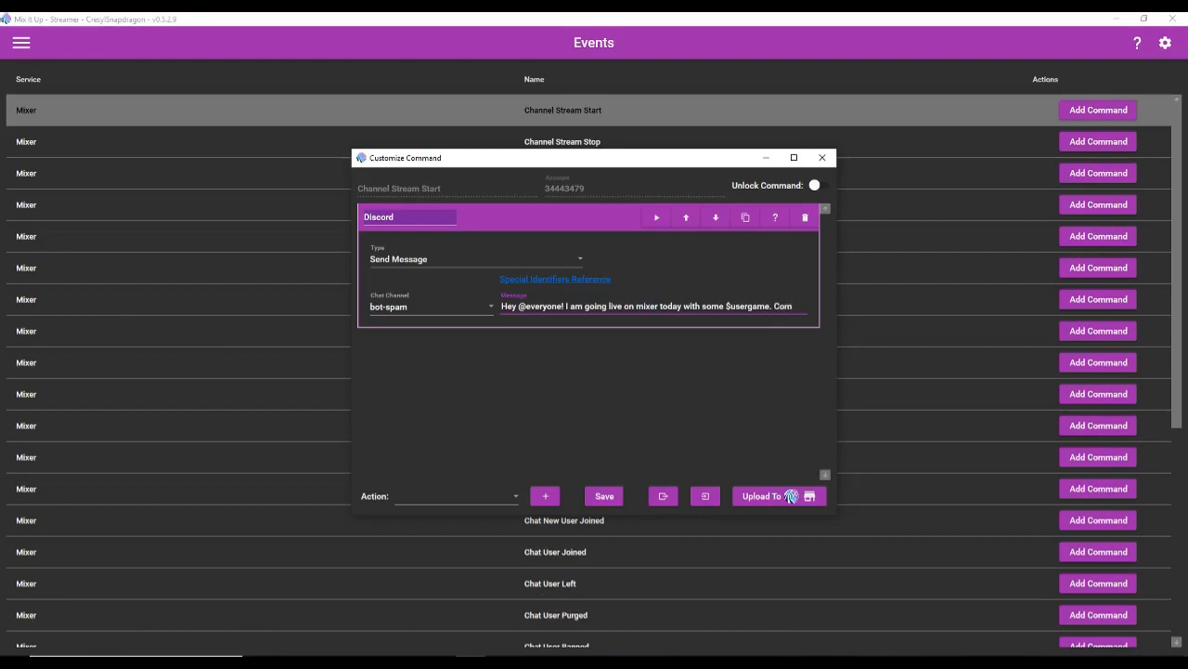
Continue the message with 'Come join me as I' and the $streamtitle identifier.
{"action": "type", "text": "Come join me"}
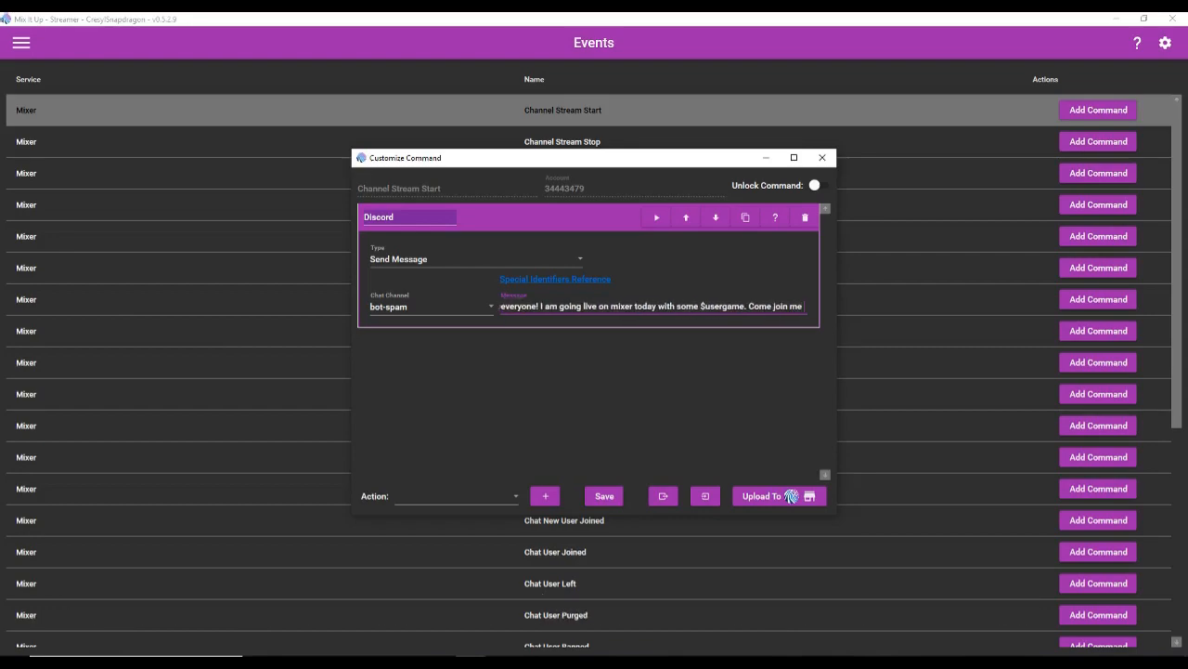
{"action": "type", "text": "as I $streamtitle."}
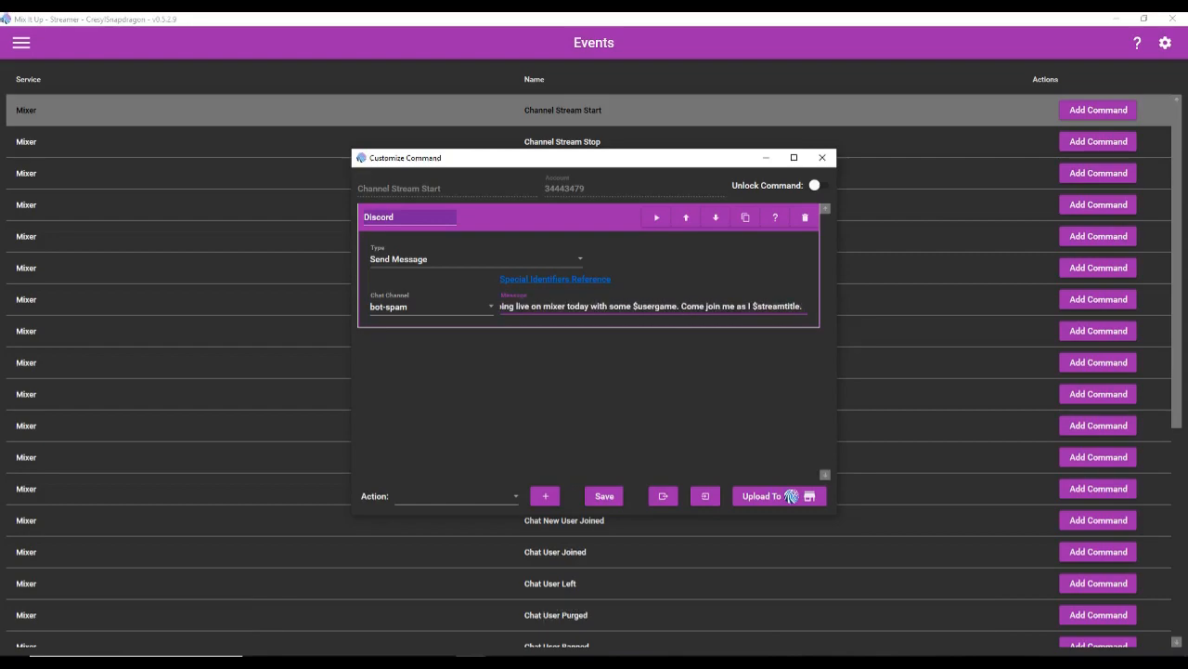
{"action": "type", "text": "$user"}
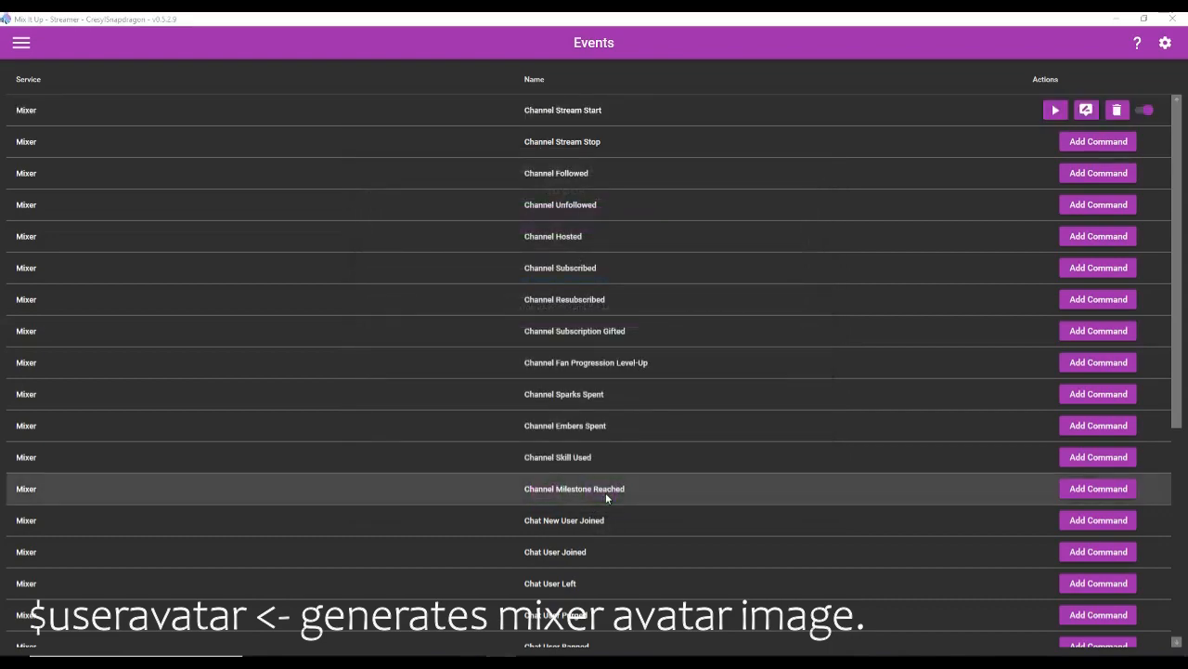
{"action": "mouse_move", "coordinate": [1055, 110]}
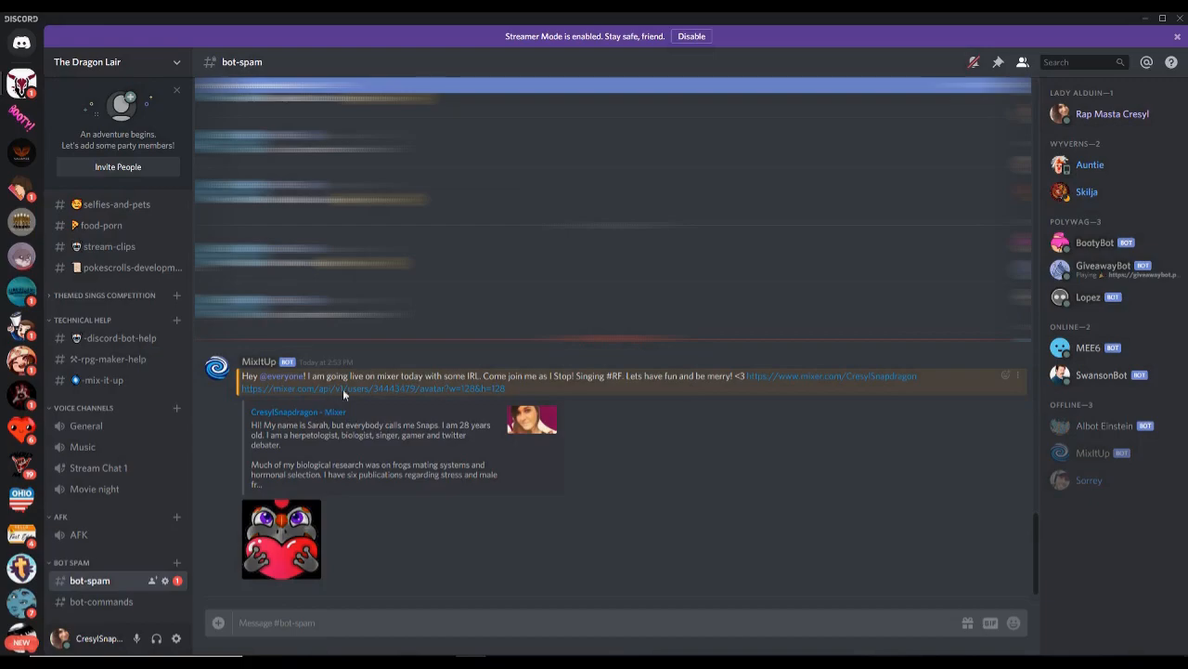
{"action": "mouse_move", "coordinate": [368, 401]}
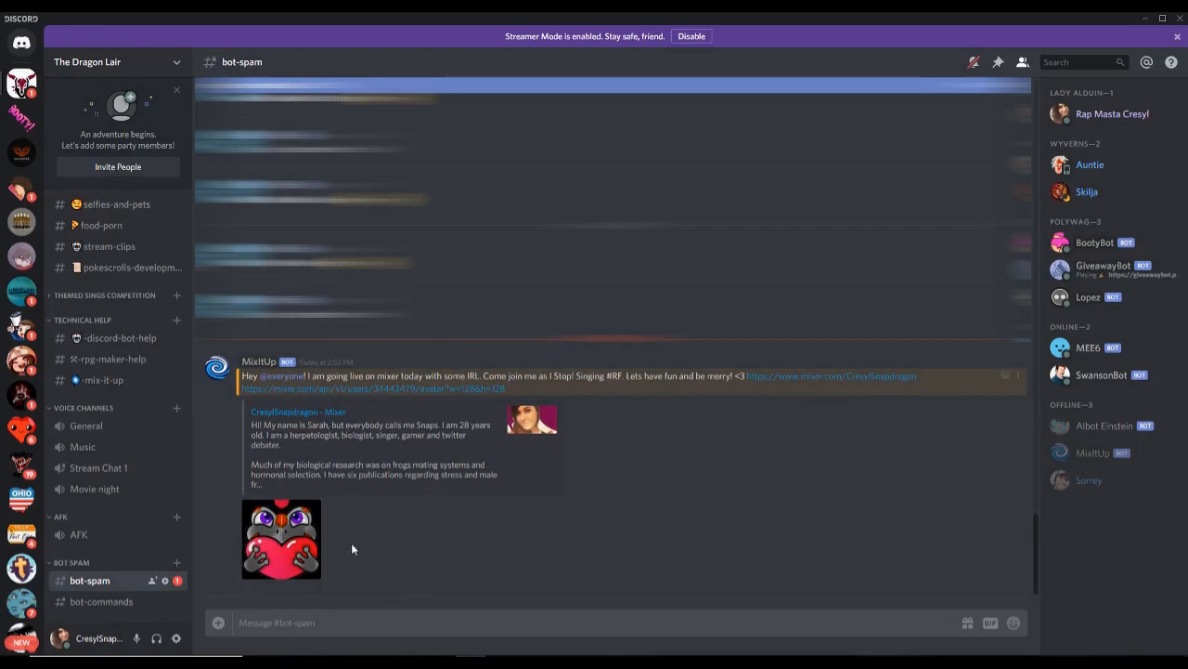
{"action": "mouse_move", "coordinate": [390, 527]}
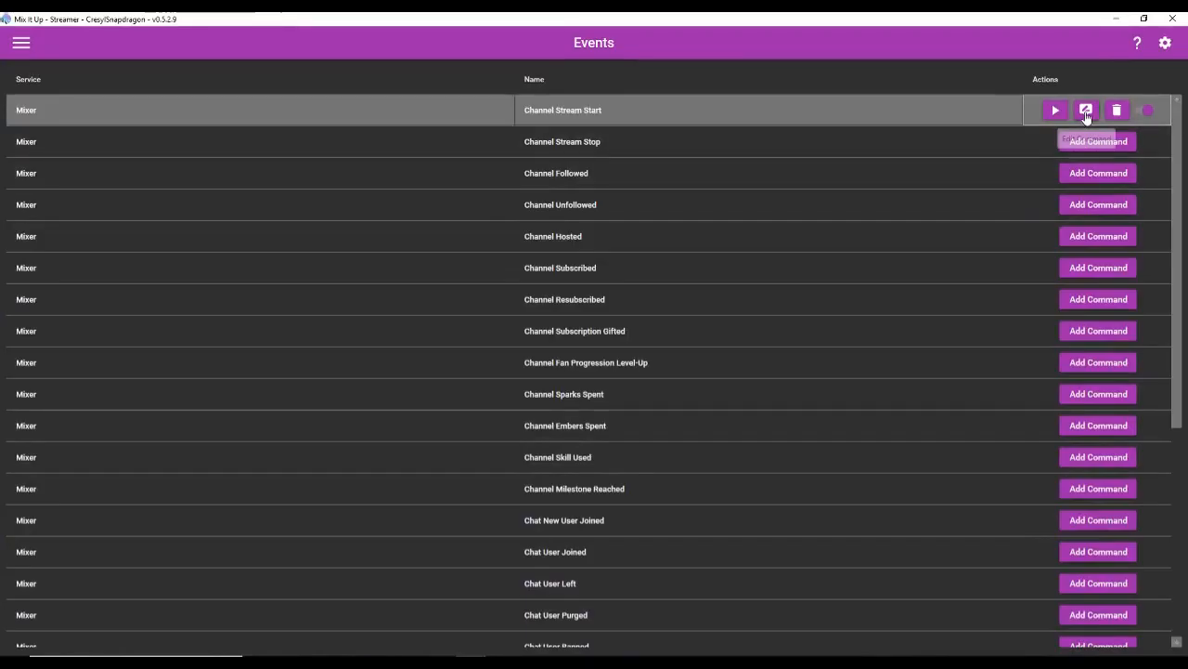
{"action": "mouse_move", "coordinate": [1088, 110]}
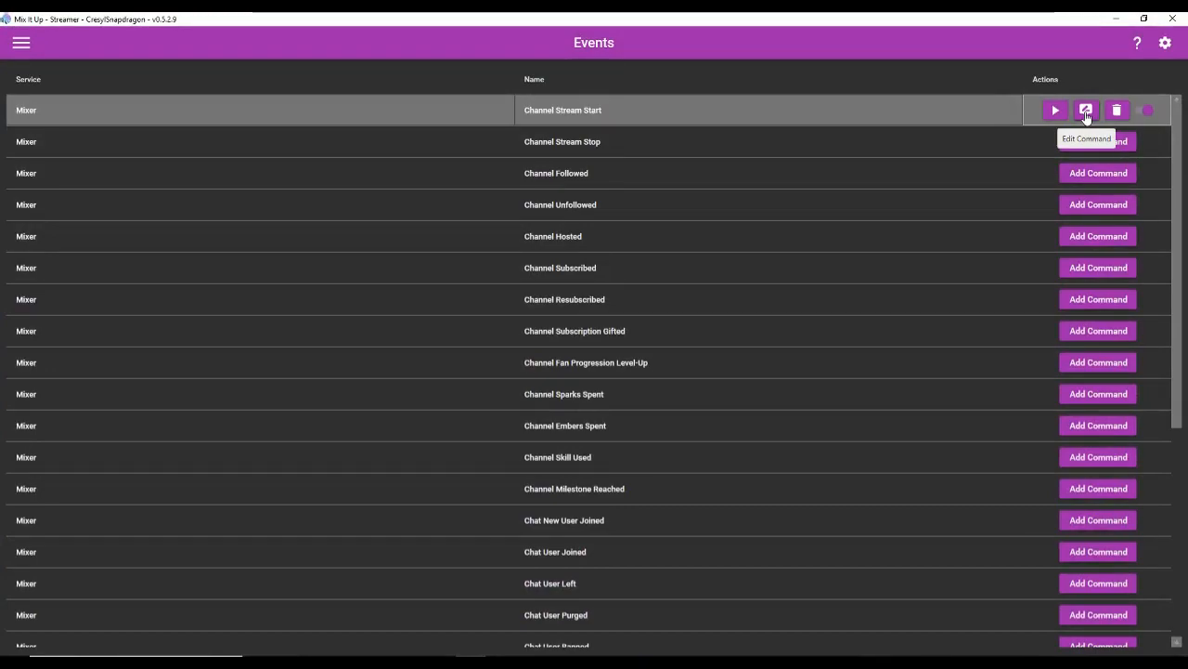
Add a Twitter Send Tweet action to the Channel Stream Start command.
{"action": "left_click", "coordinate": [1089, 107]}
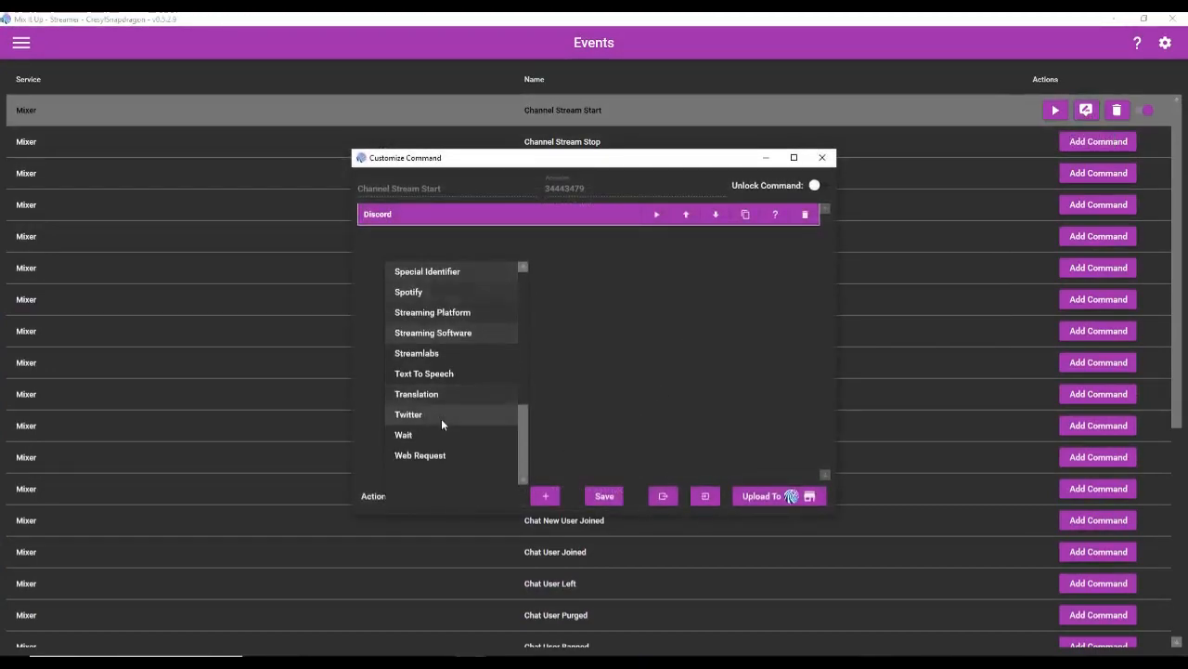
{"action": "left_click", "coordinate": [409, 414]}
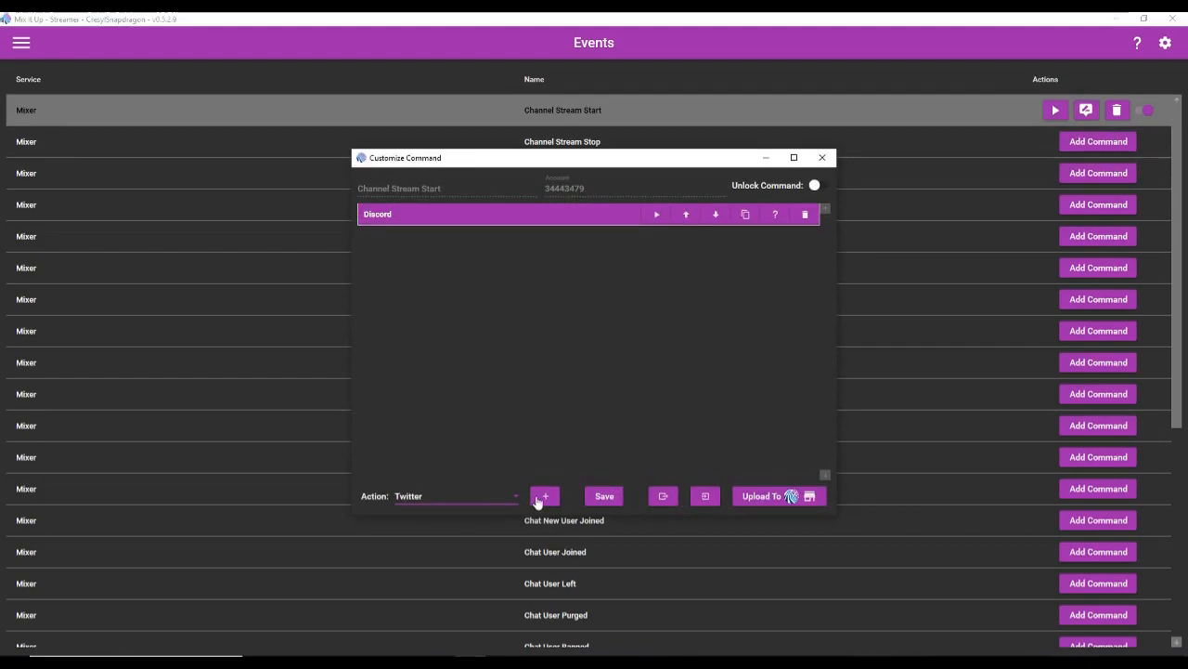
{"action": "left_click", "coordinate": [544, 496]}
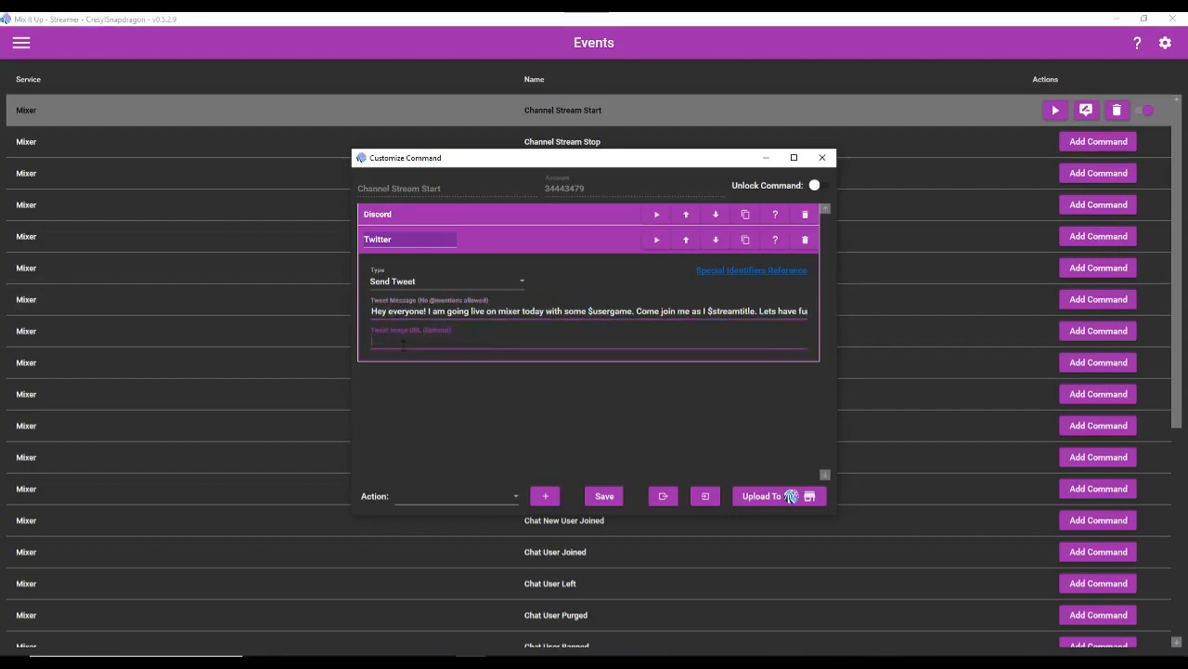
Set the Tweet Image URL to $usergameimage.
{"action": "type", "text": "$usergame"}
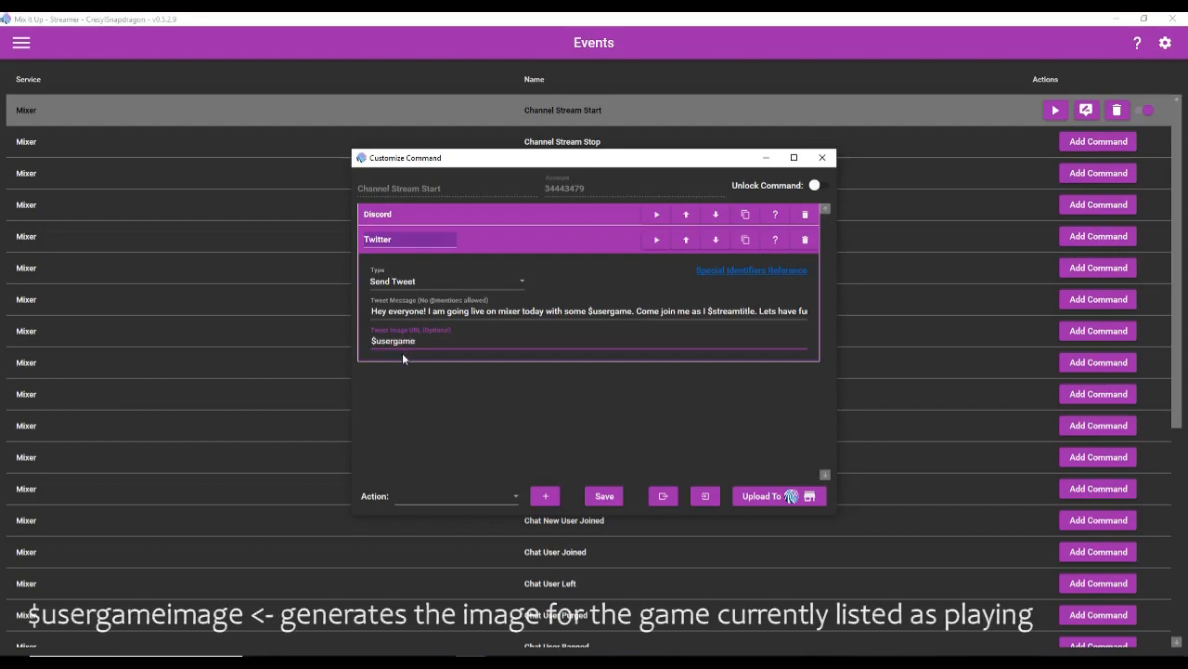
{"action": "type", "text": "i"}
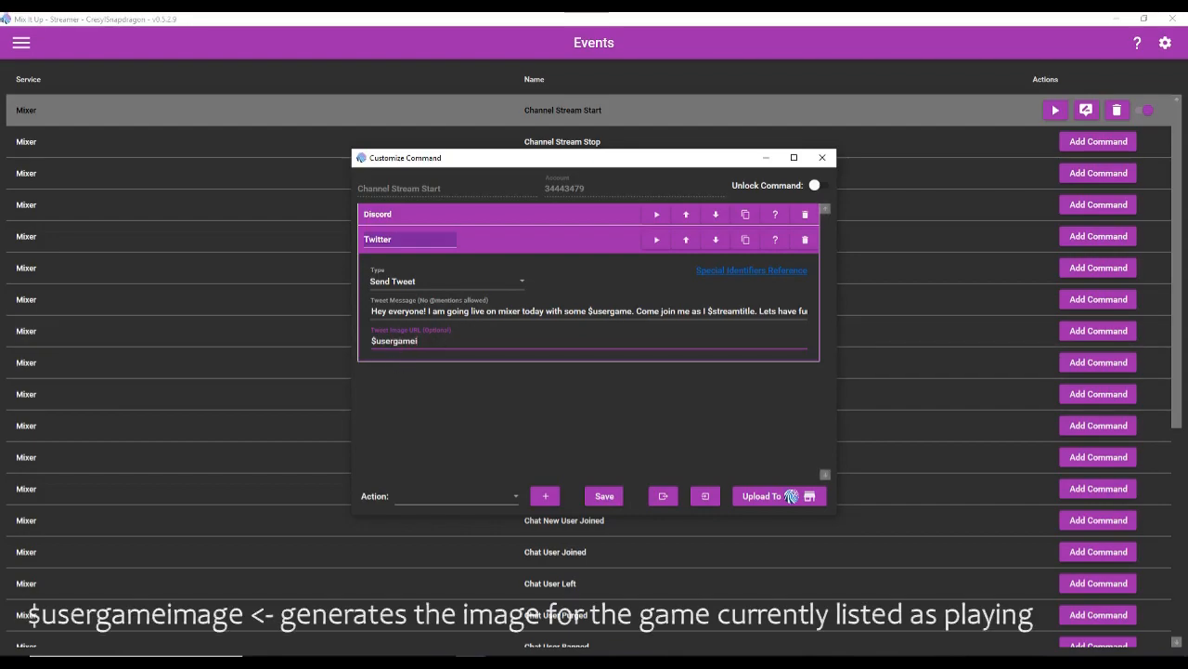
{"action": "type", "text": "mage"}
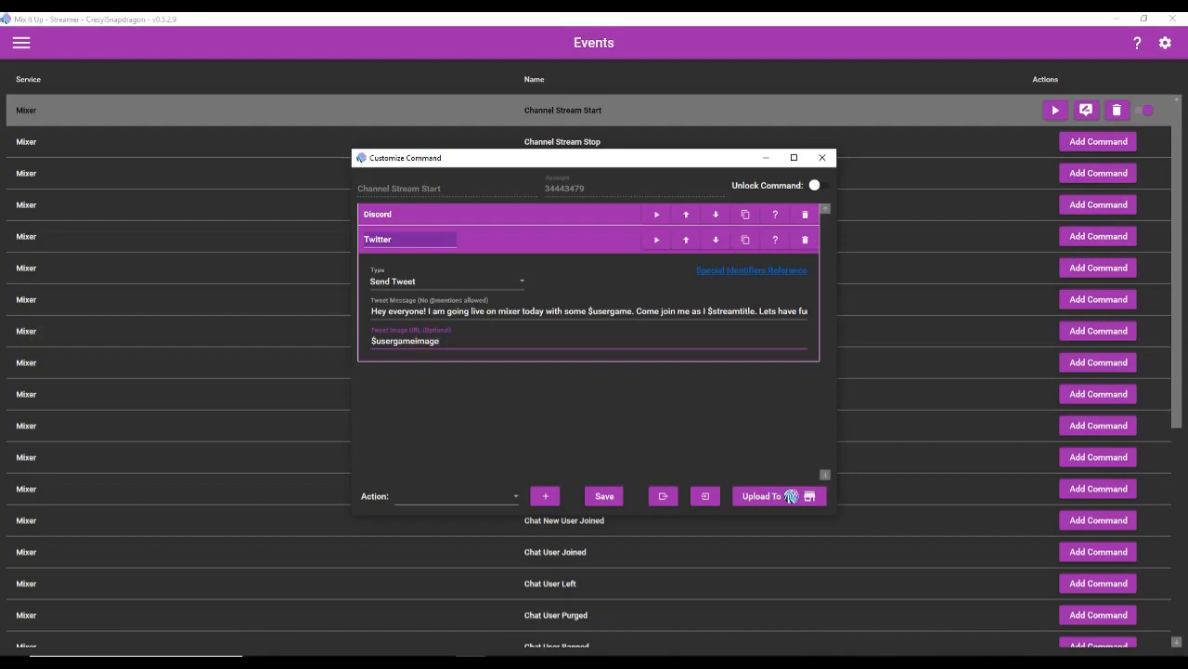
{"action": "mouse_move", "coordinate": [468, 326]}
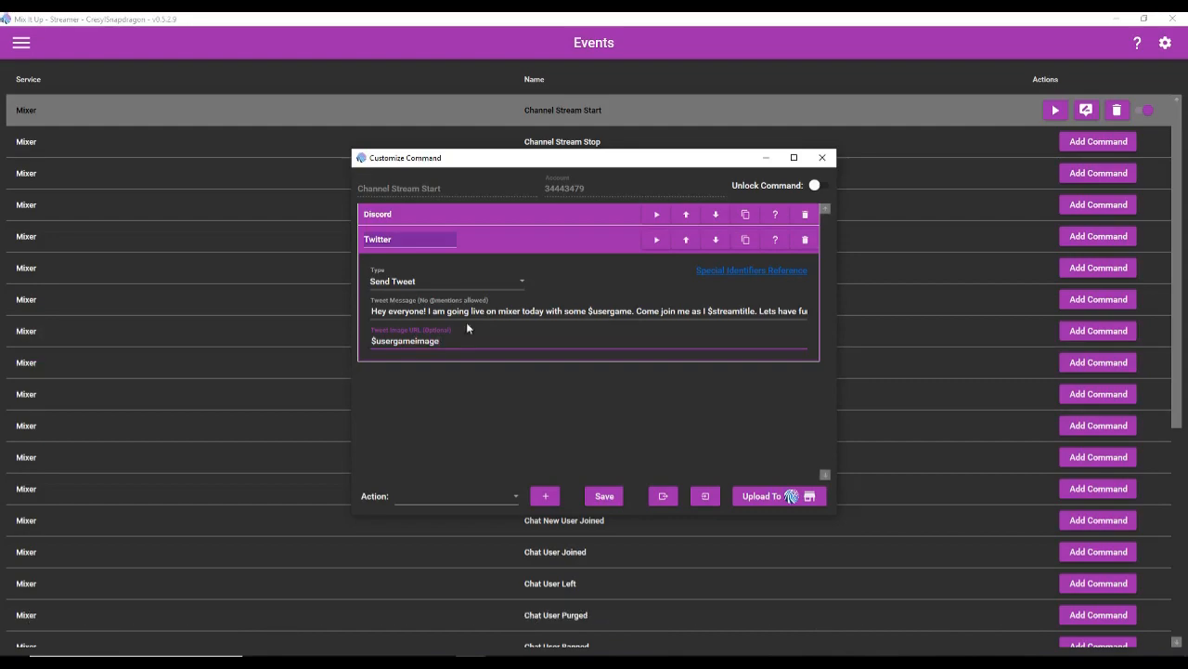
{"action": "mouse_move", "coordinate": [626, 310]}
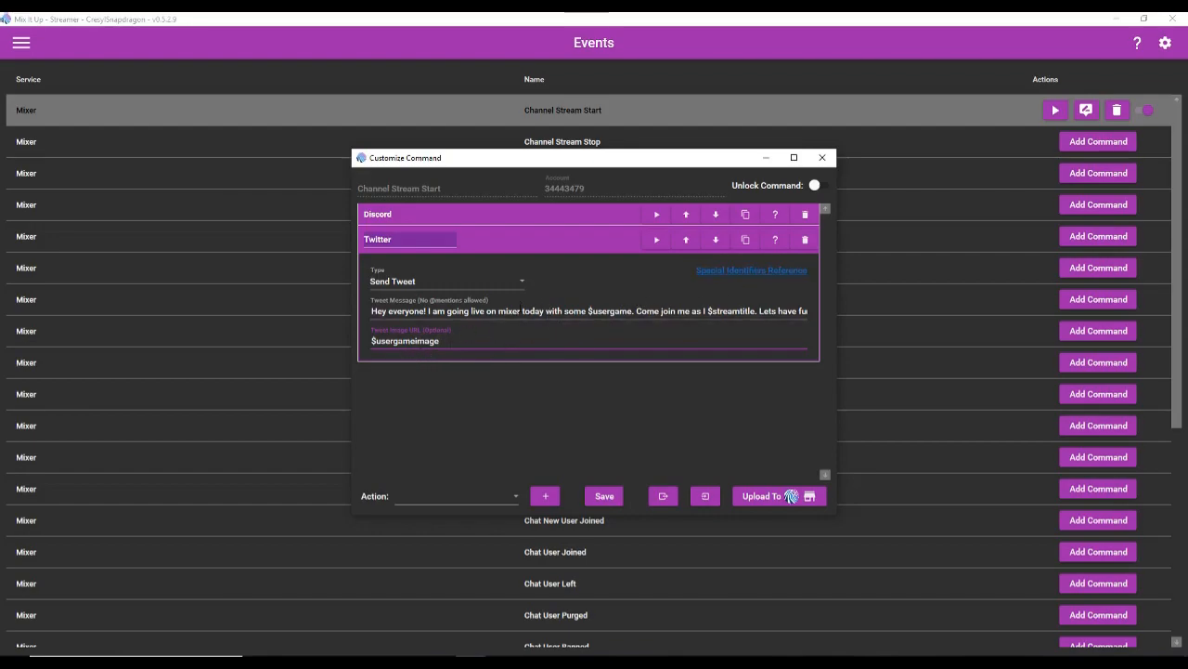
{"action": "mouse_move", "coordinate": [752, 277]}
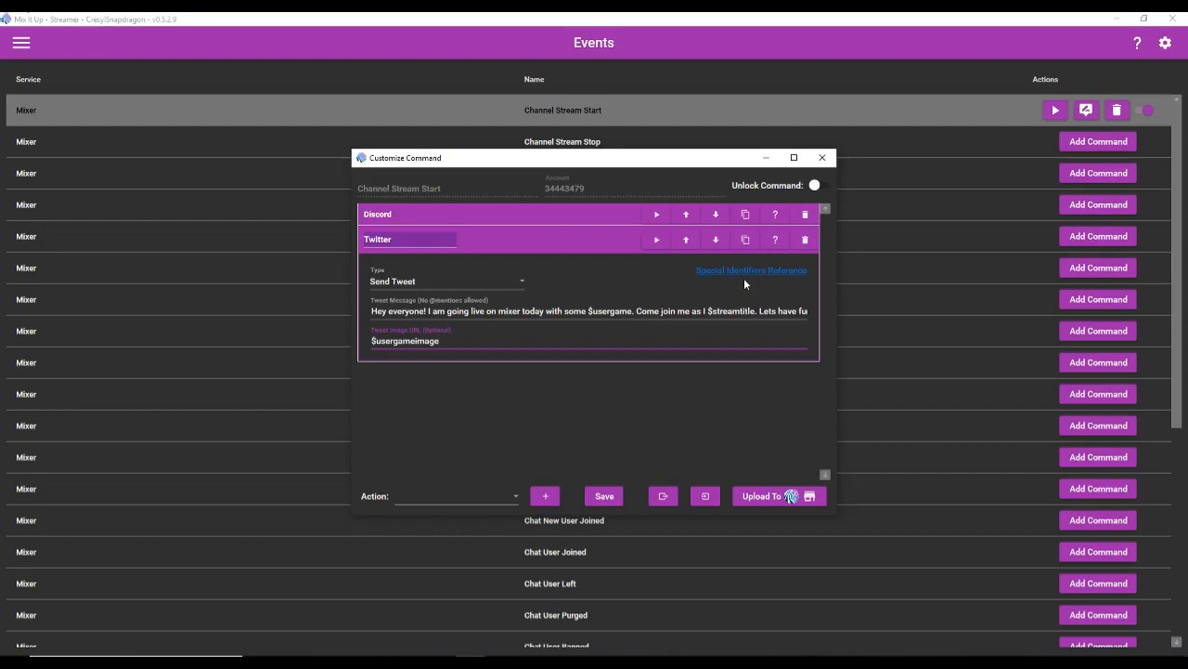
Save the updated stream-start command.
{"action": "left_click", "coordinate": [821, 156]}
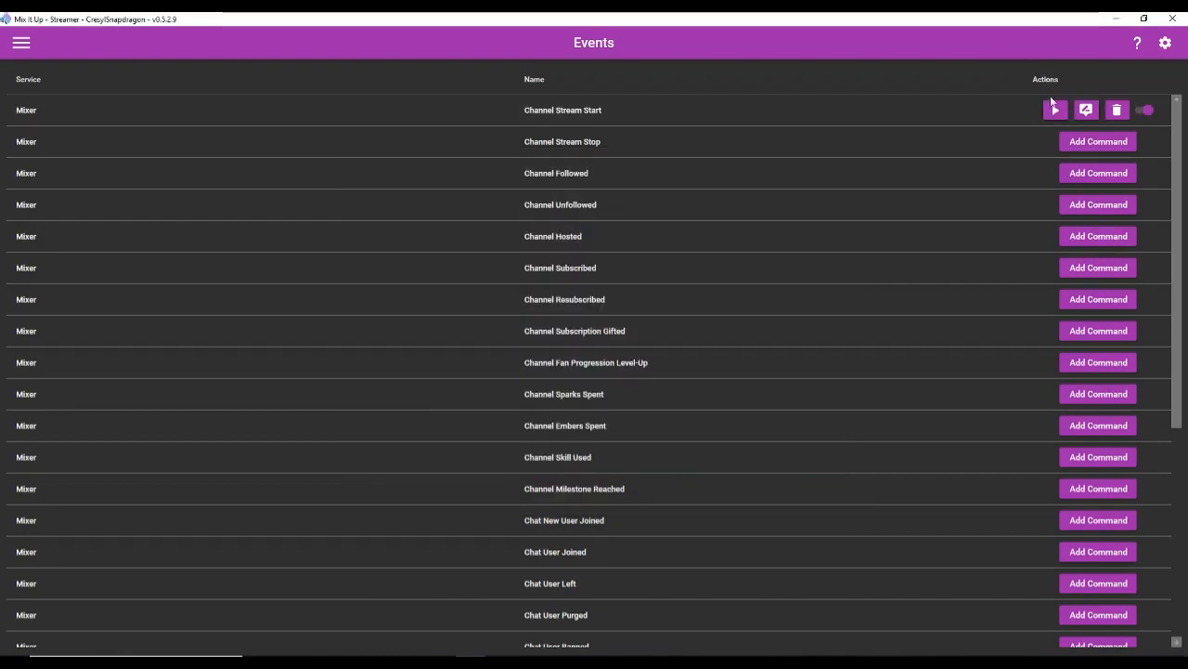
{"action": "mouse_move", "coordinate": [1055, 109]}
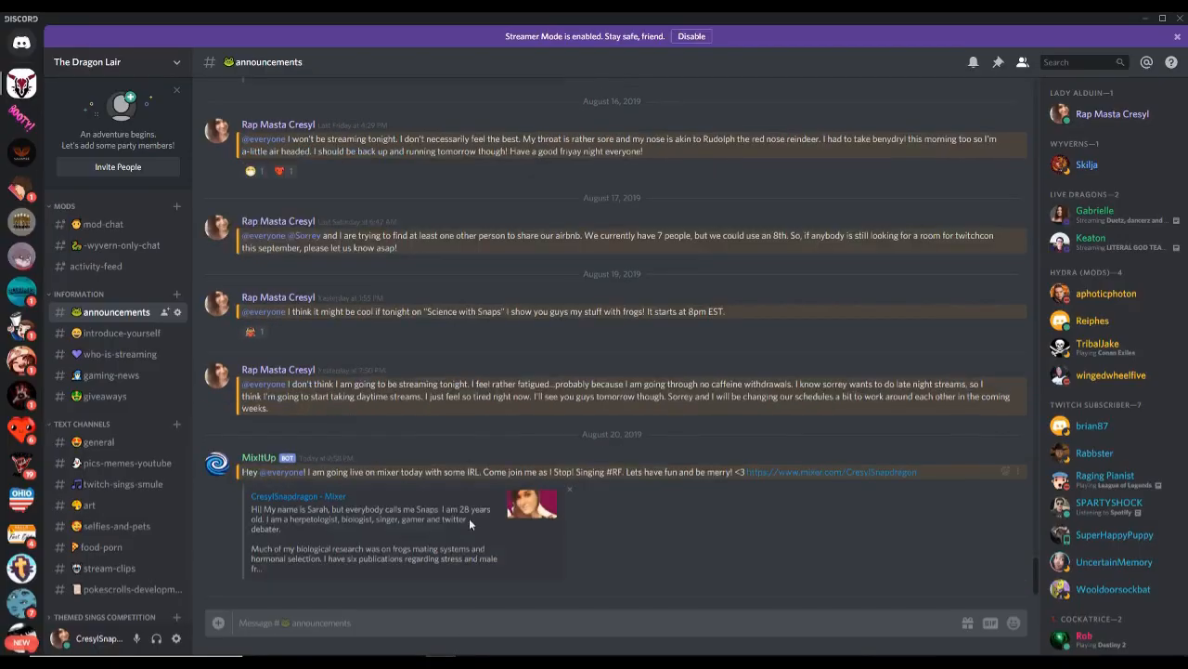
{"action": "mouse_move", "coordinate": [1021, 479]}
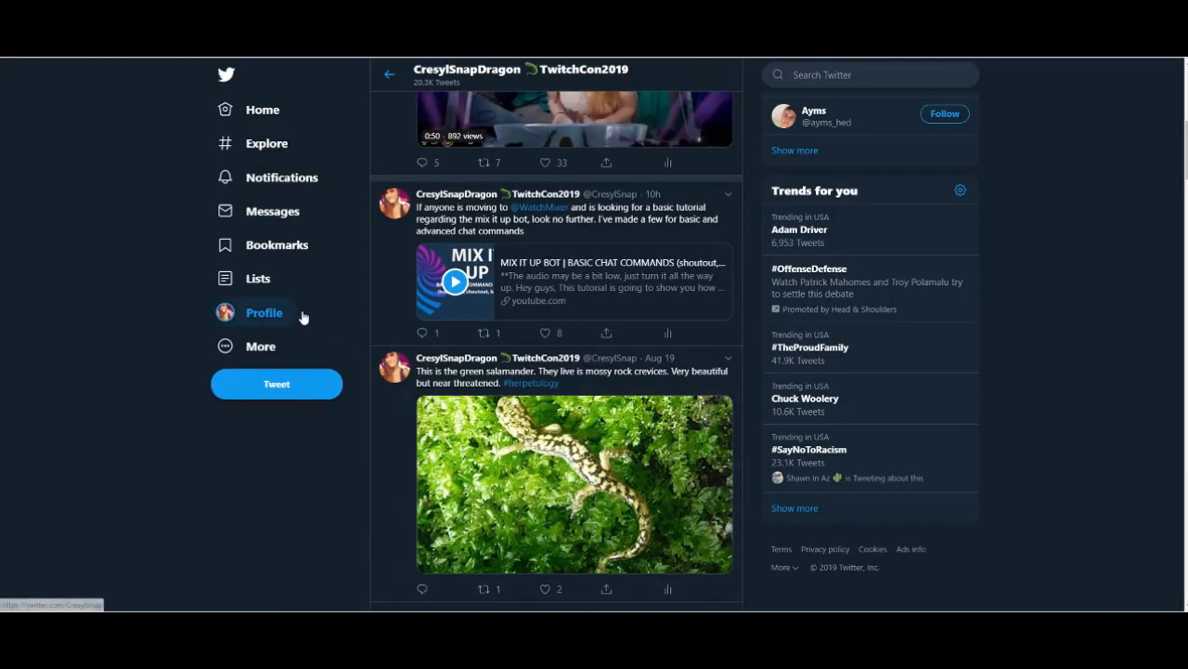
View the account's Twitter profile and its recent tweets.
{"action": "left_click", "coordinate": [264, 312]}
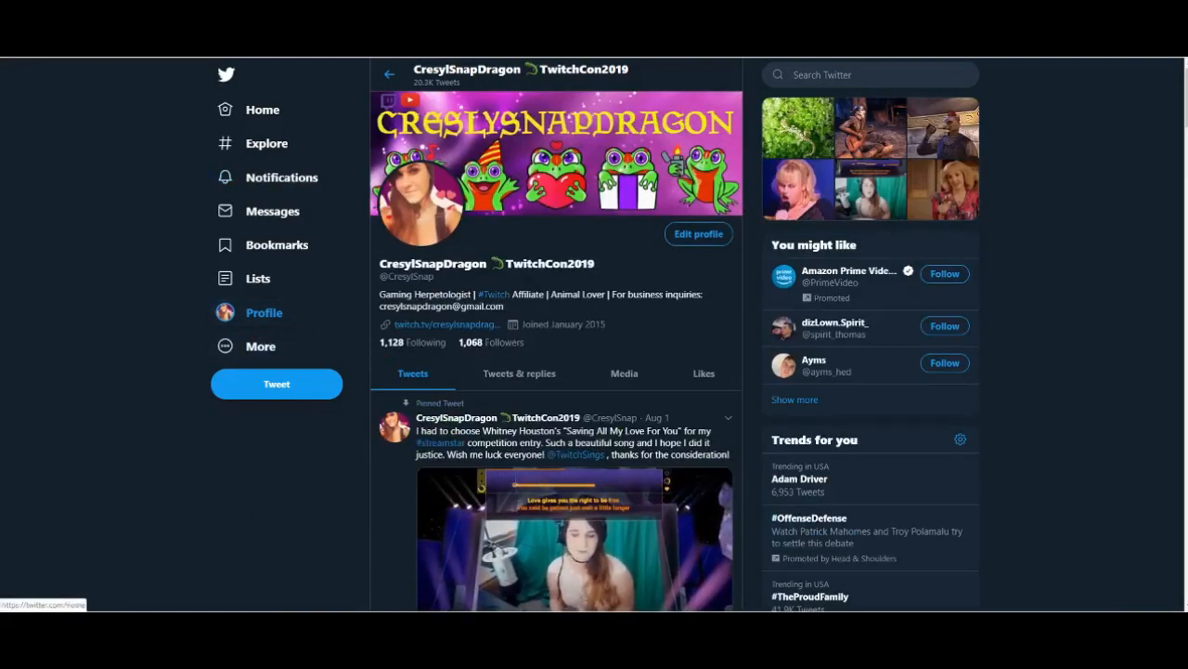
{"action": "scroll", "scroll_direction": "down", "scroll_amount": 3}
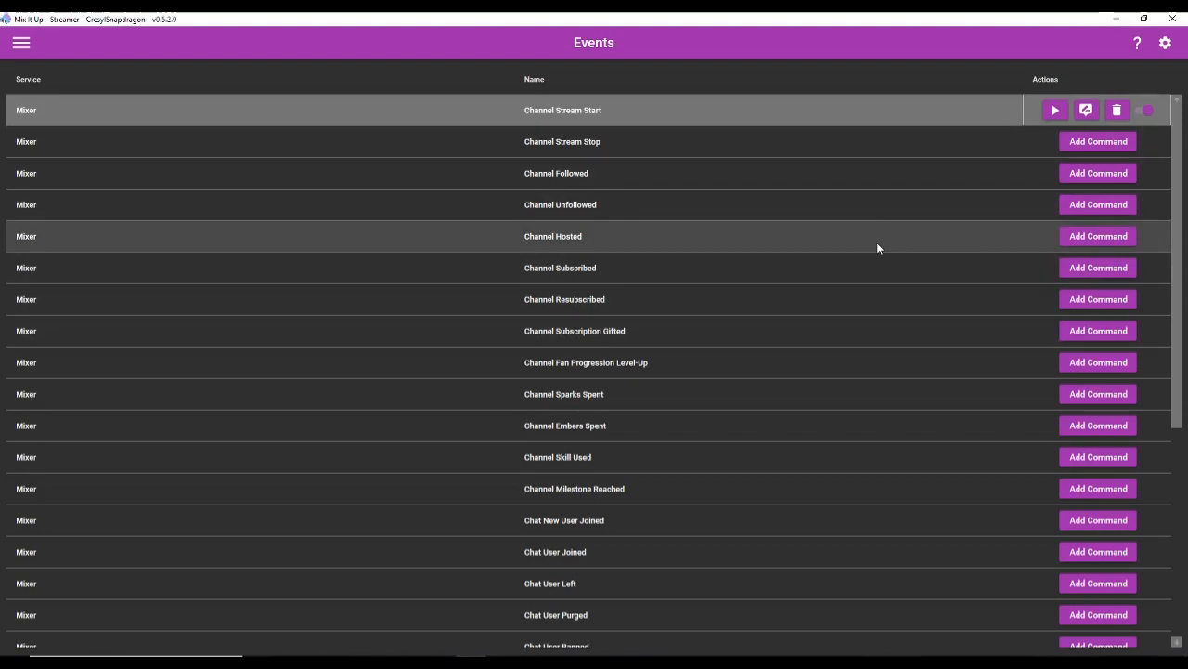
{"action": "mouse_move", "coordinate": [1097, 172]}
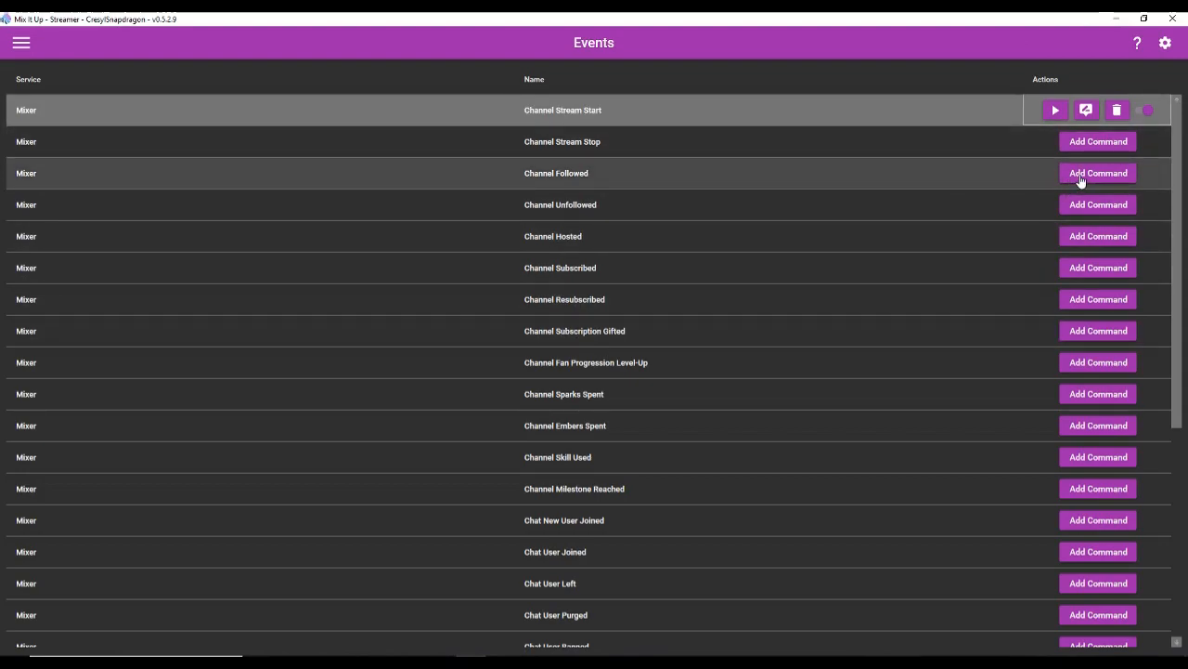
Start an advanced Channel Followed command with an Overlay (Images & Videos) action.
{"action": "left_click", "coordinate": [1097, 173]}
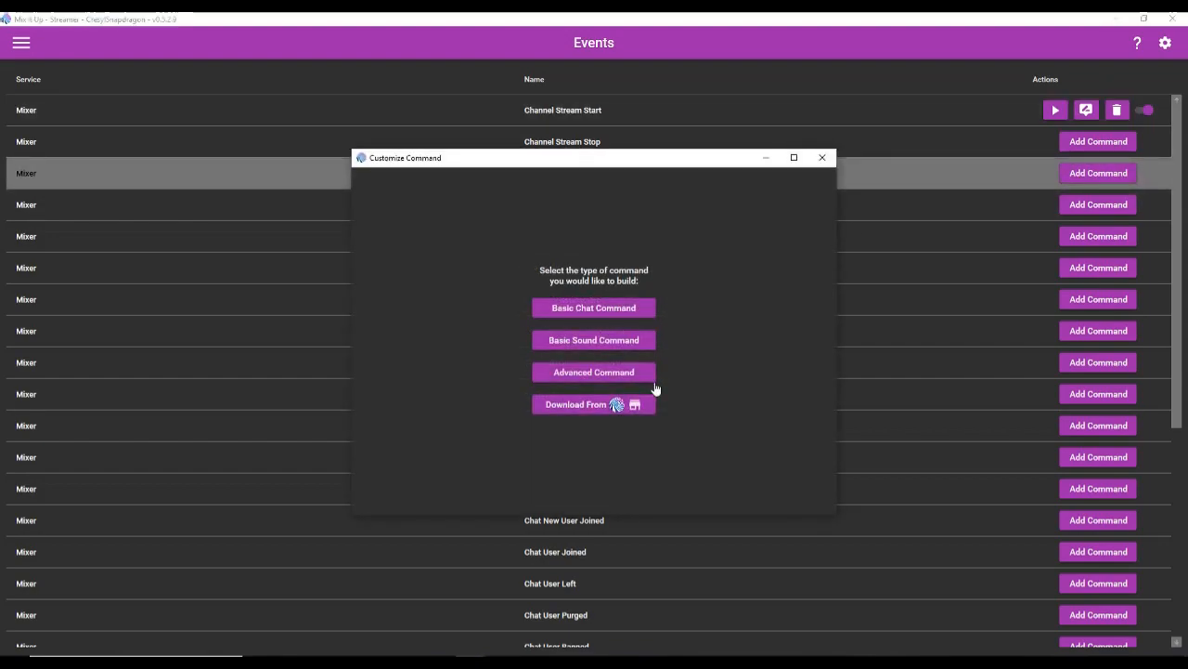
{"action": "mouse_move", "coordinate": [611, 379]}
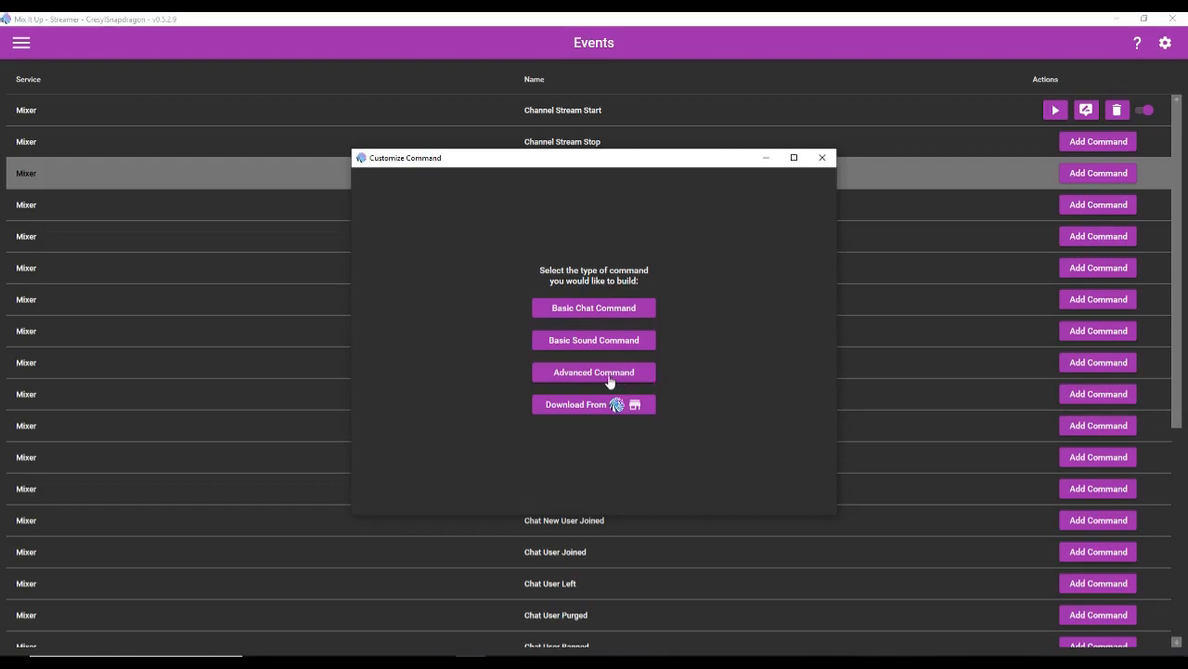
{"action": "left_click", "coordinate": [594, 372]}
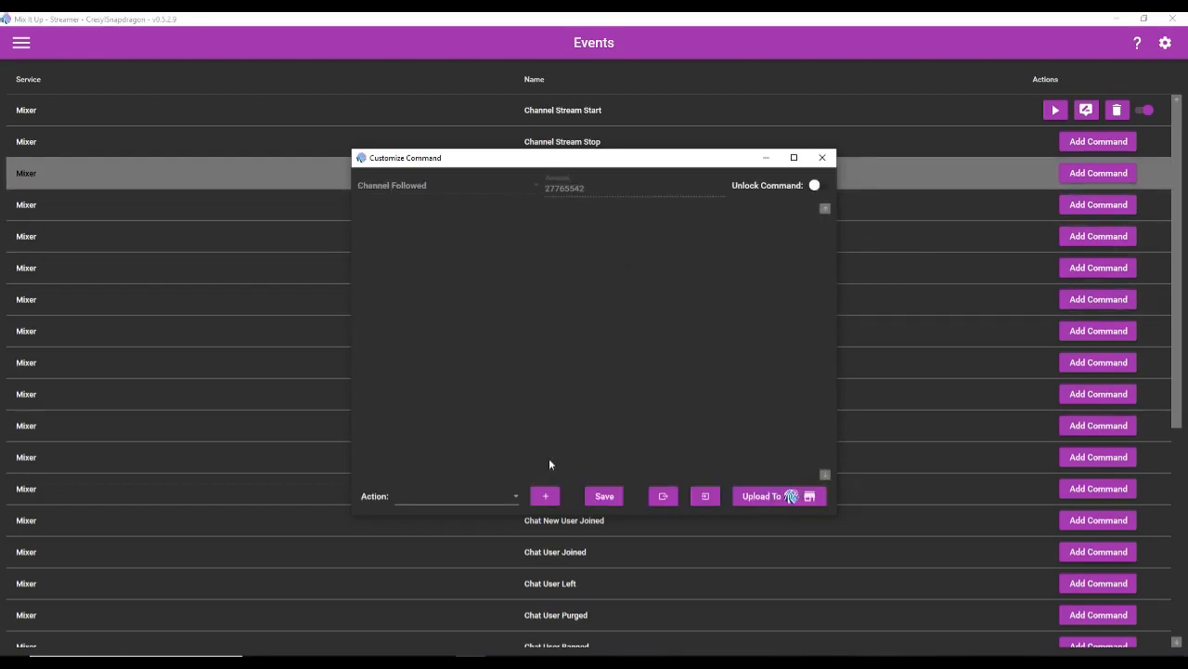
{"action": "left_click", "coordinate": [456, 496]}
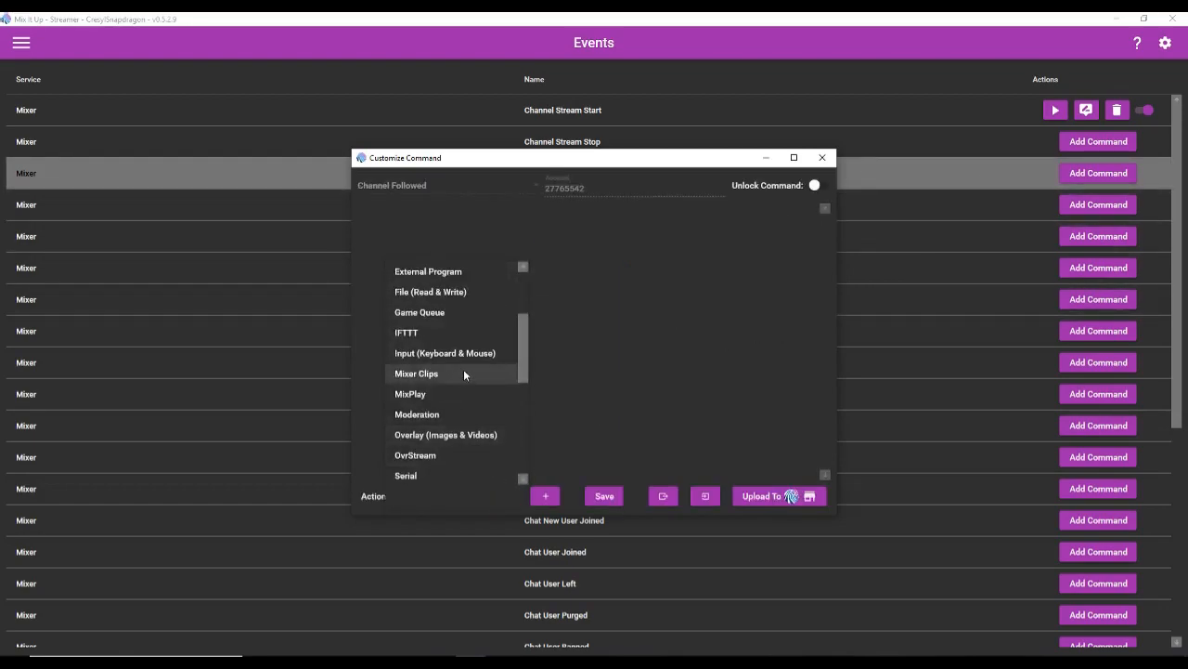
{"action": "left_click", "coordinate": [446, 434]}
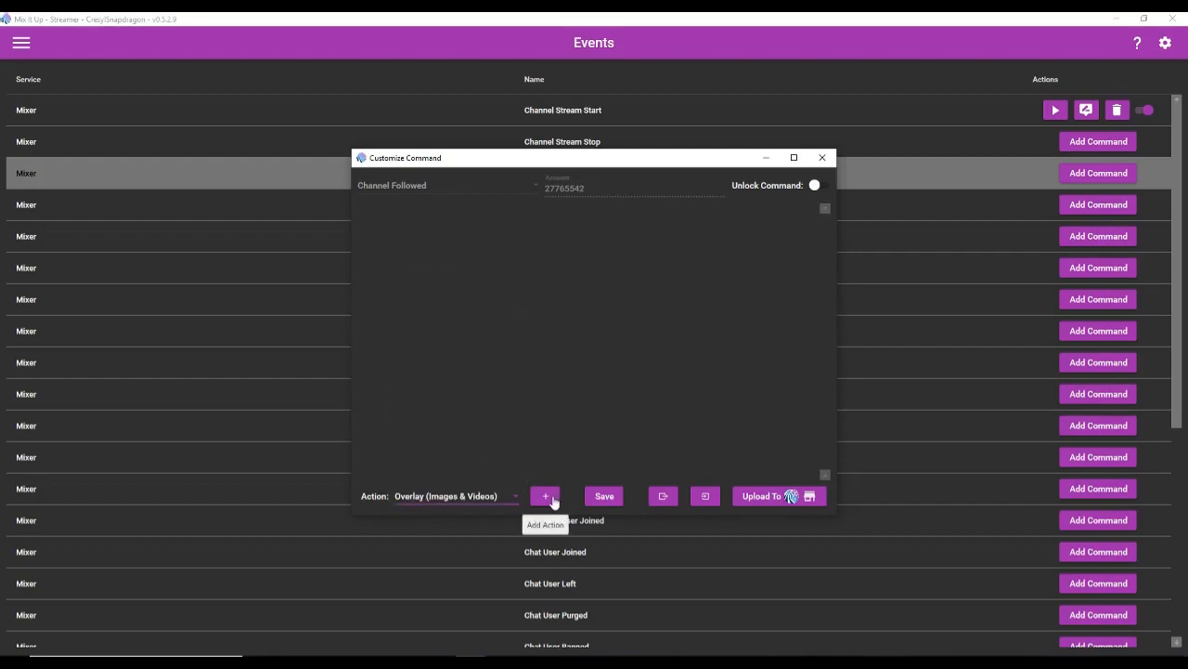
{"action": "left_click", "coordinate": [544, 496]}
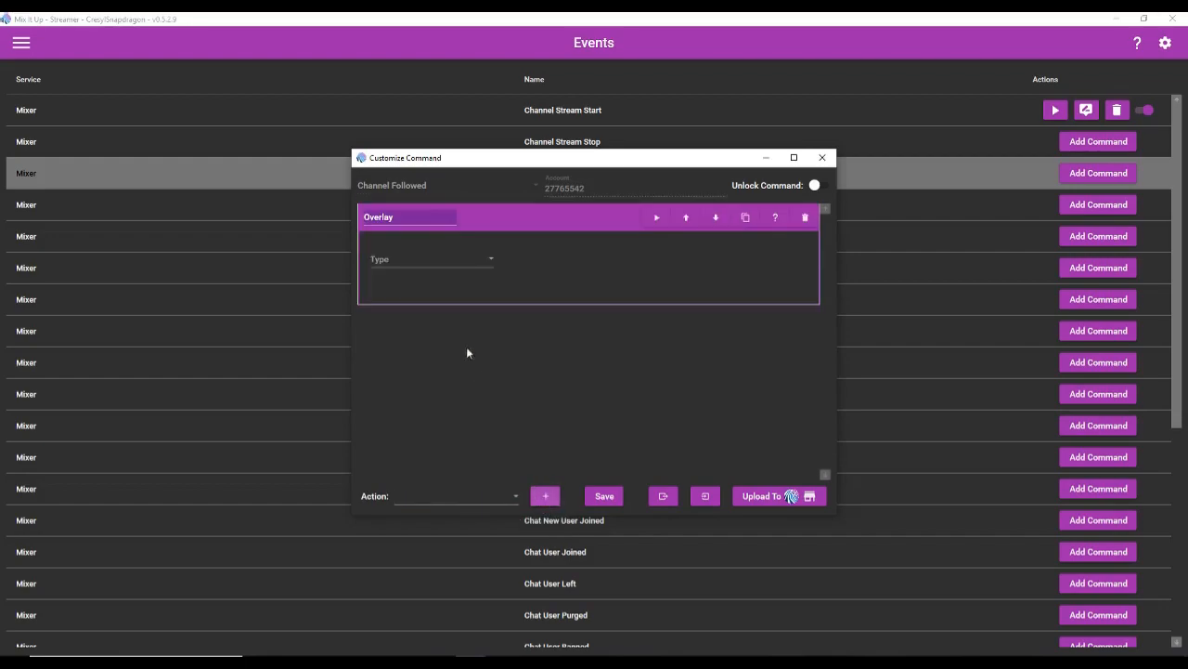
Set the overlay type to Image.
{"action": "left_click", "coordinate": [431, 258]}
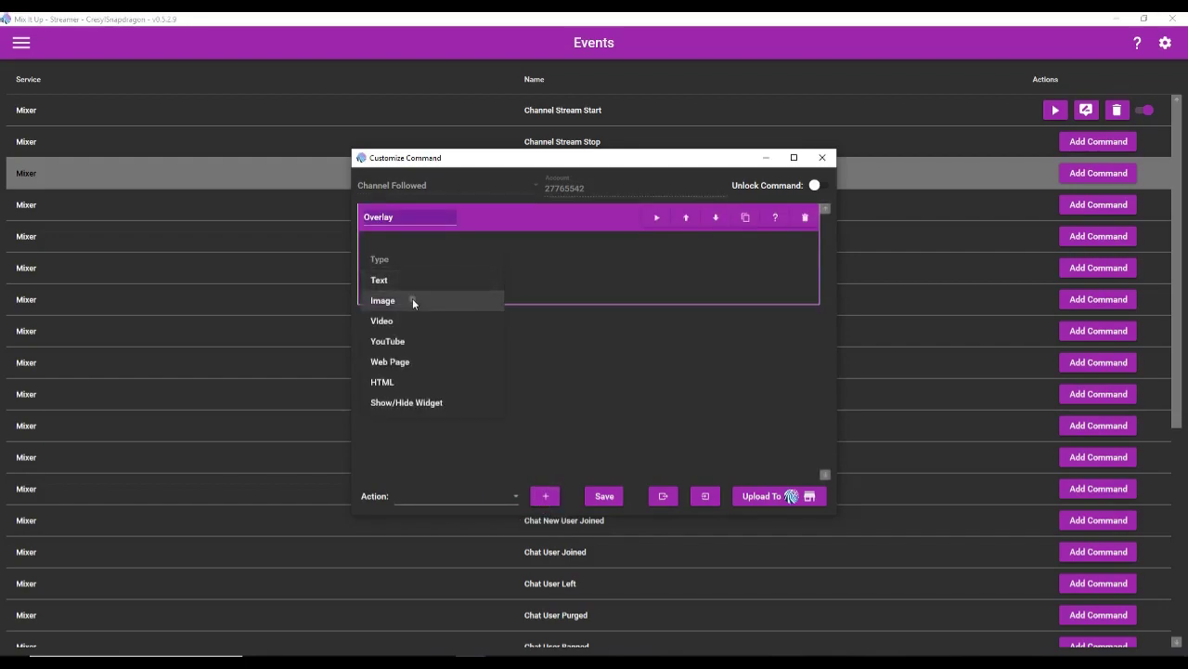
{"action": "left_click", "coordinate": [382, 301]}
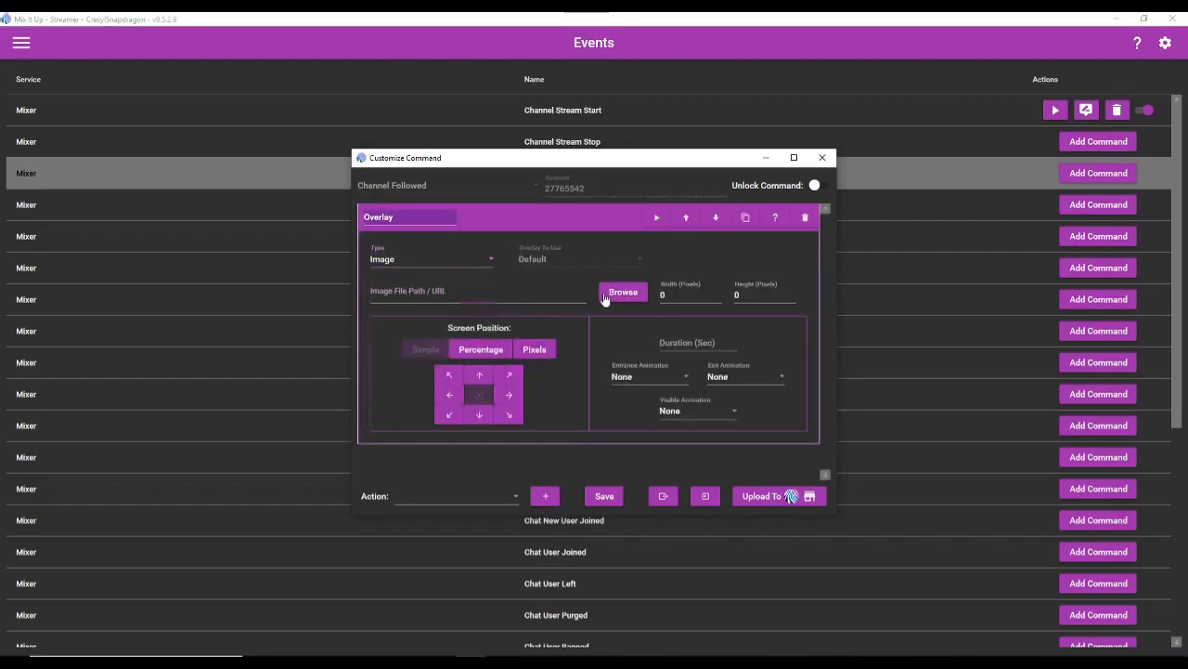
Choose giphy (31).gif as the overlay image at 500 by 500.
{"action": "left_click", "coordinate": [622, 289]}
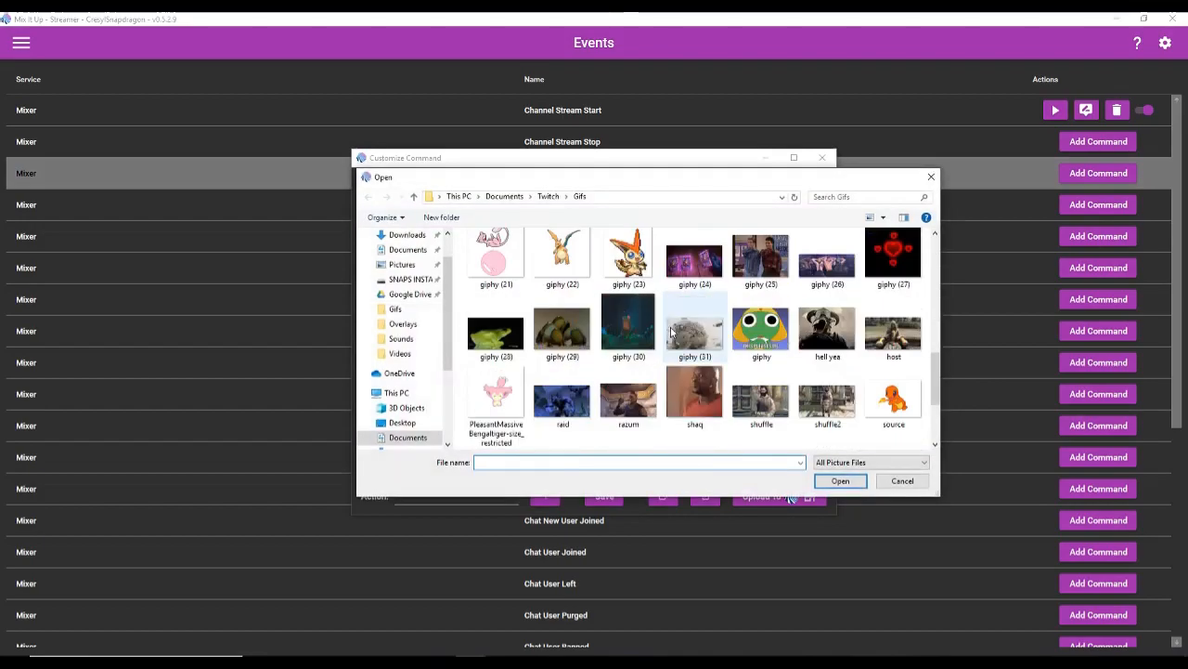
{"action": "scroll", "scroll_direction": "down", "scroll_amount": 3}
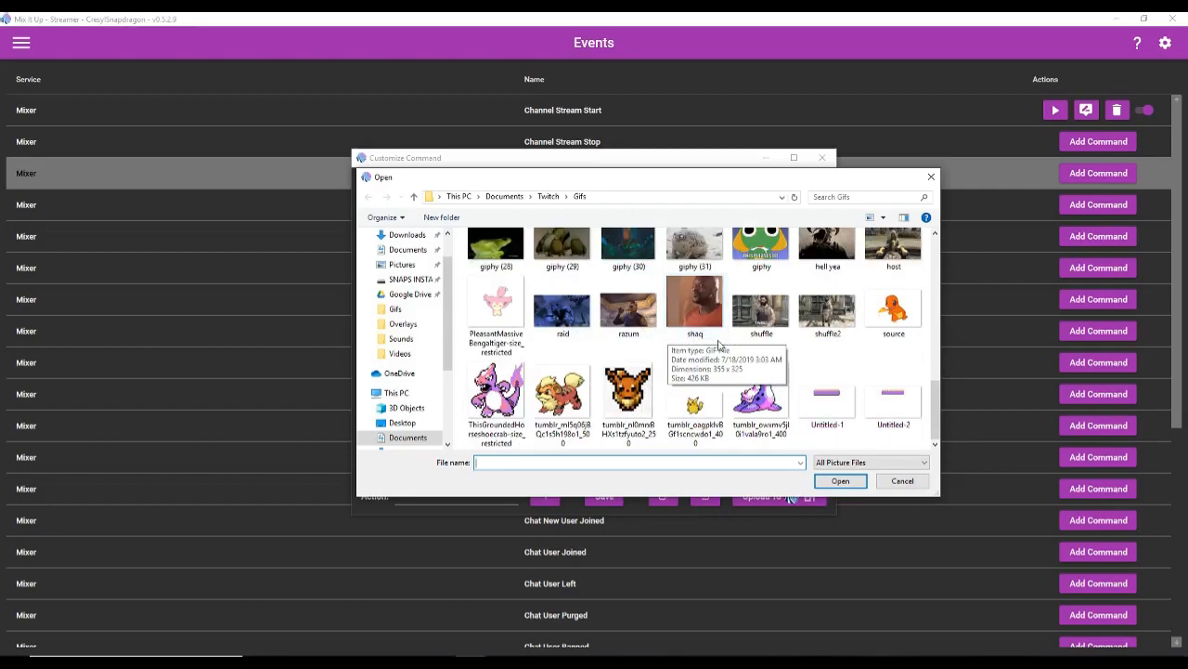
{"action": "left_click", "coordinate": [840, 481]}
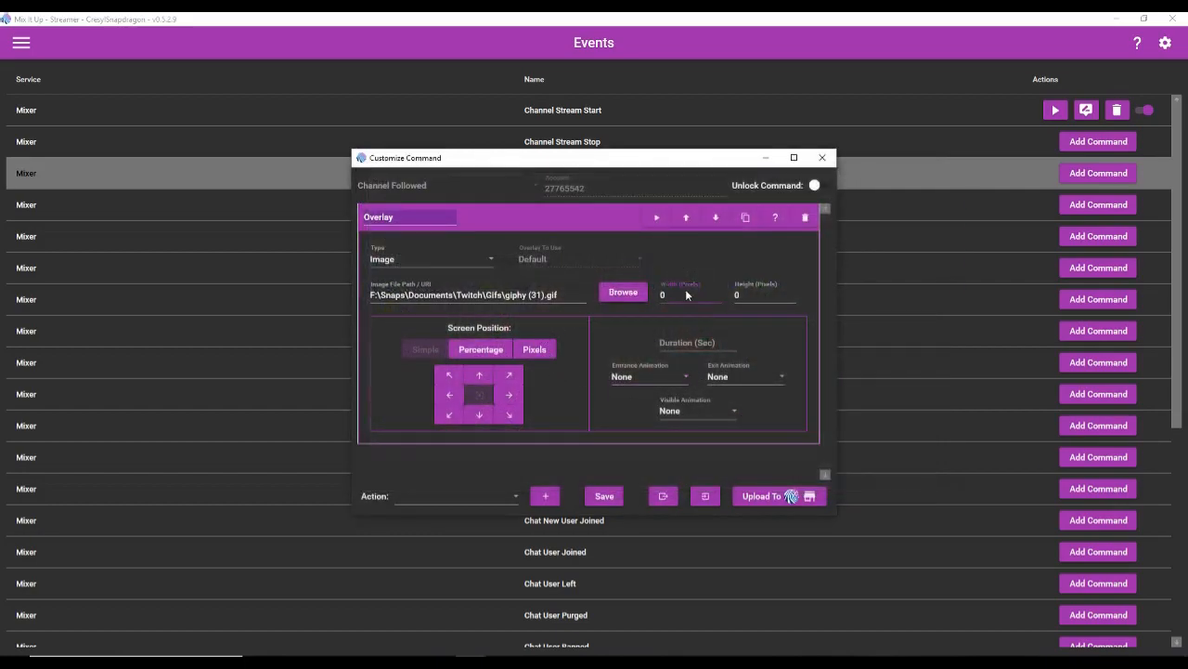
{"action": "type", "text": "500"}
{"action": "left_click", "coordinate": [697, 344]}
{"action": "type", "text": "6"}
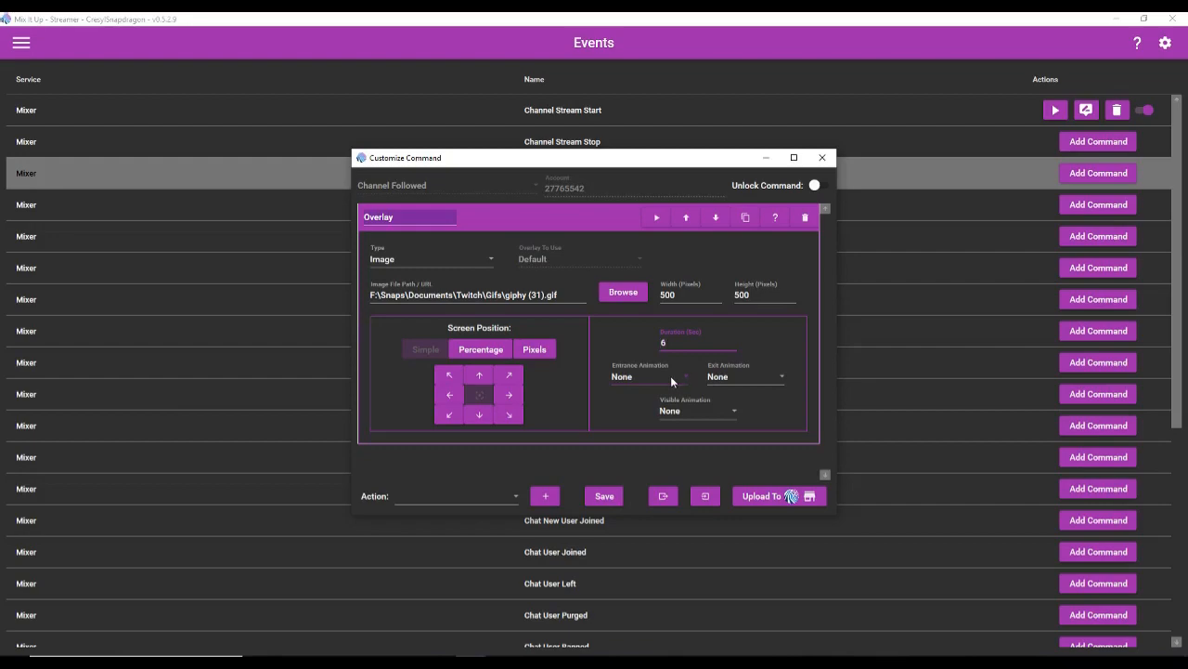
Set the entrance animation to Bounce In.
{"action": "left_click", "coordinate": [650, 375]}
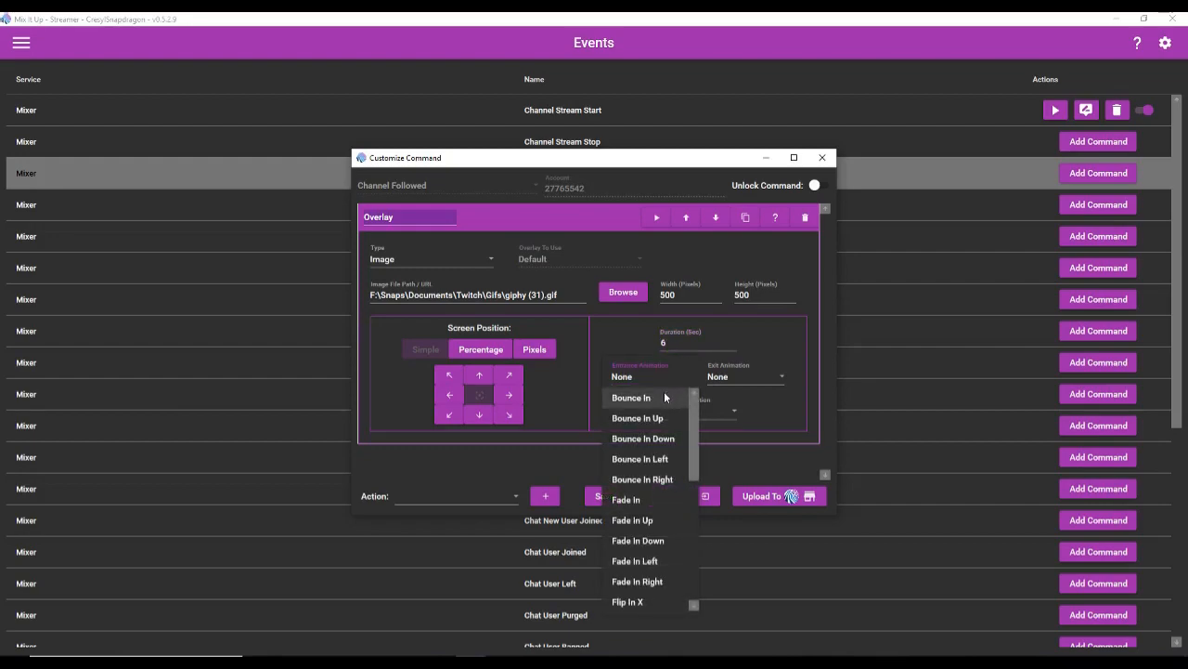
{"action": "left_click", "coordinate": [631, 397]}
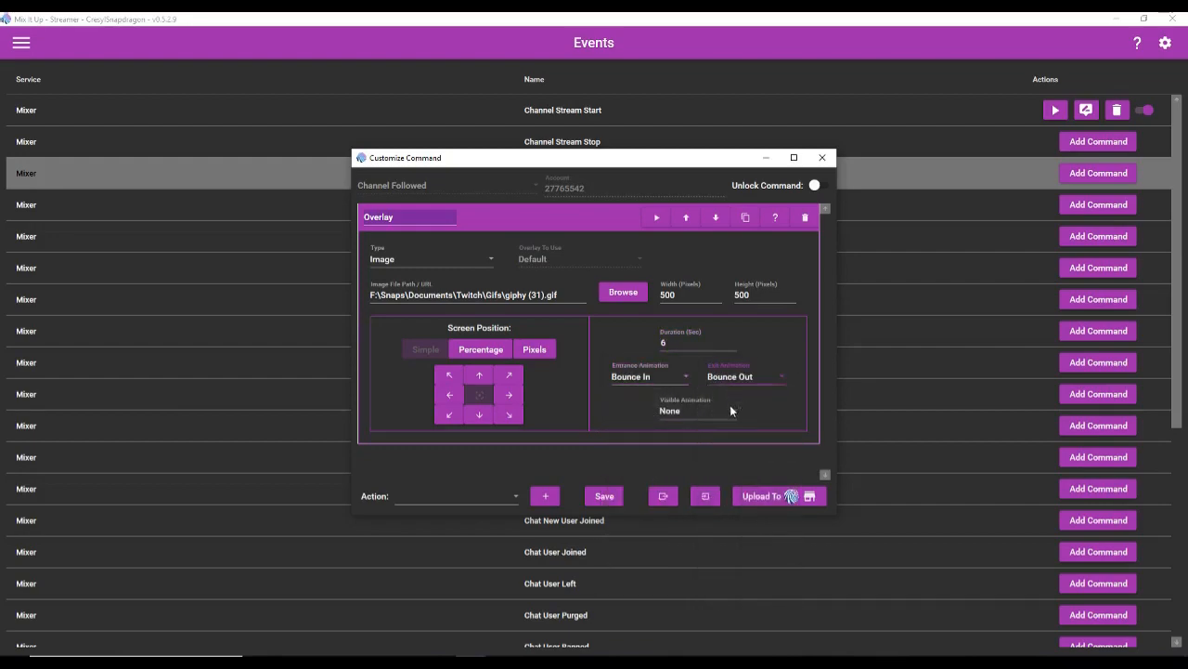
{"action": "mouse_move", "coordinate": [522, 342]}
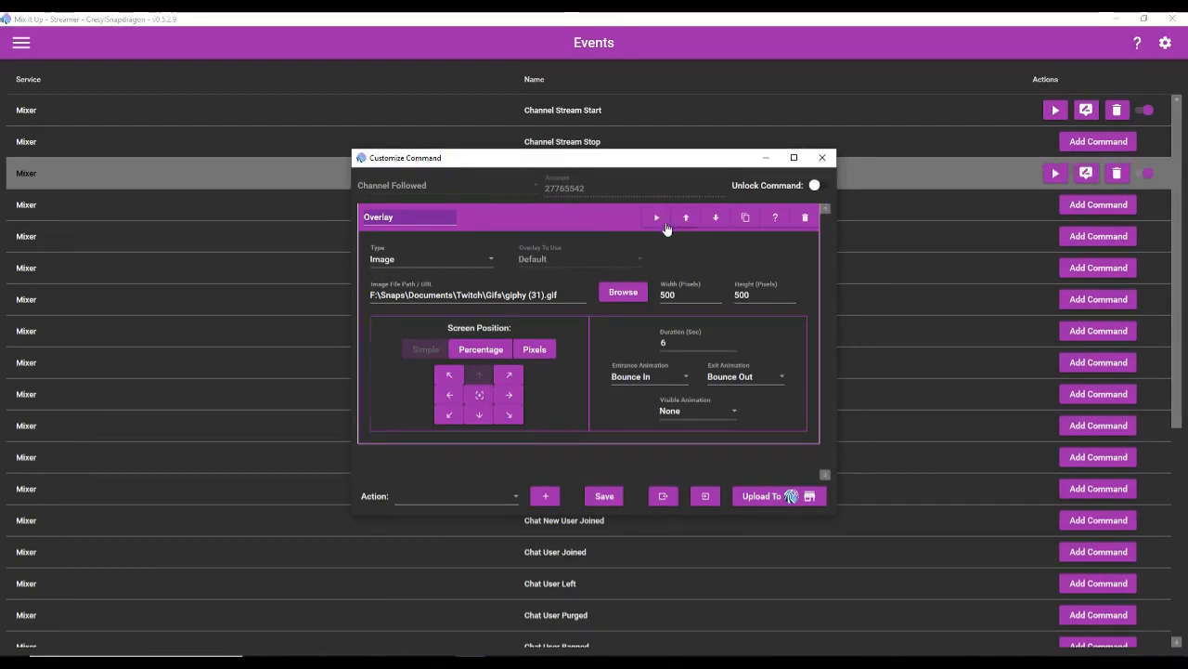
Test-run the frog GIF overlay action and save the follow command.
{"action": "left_click", "coordinate": [655, 215]}
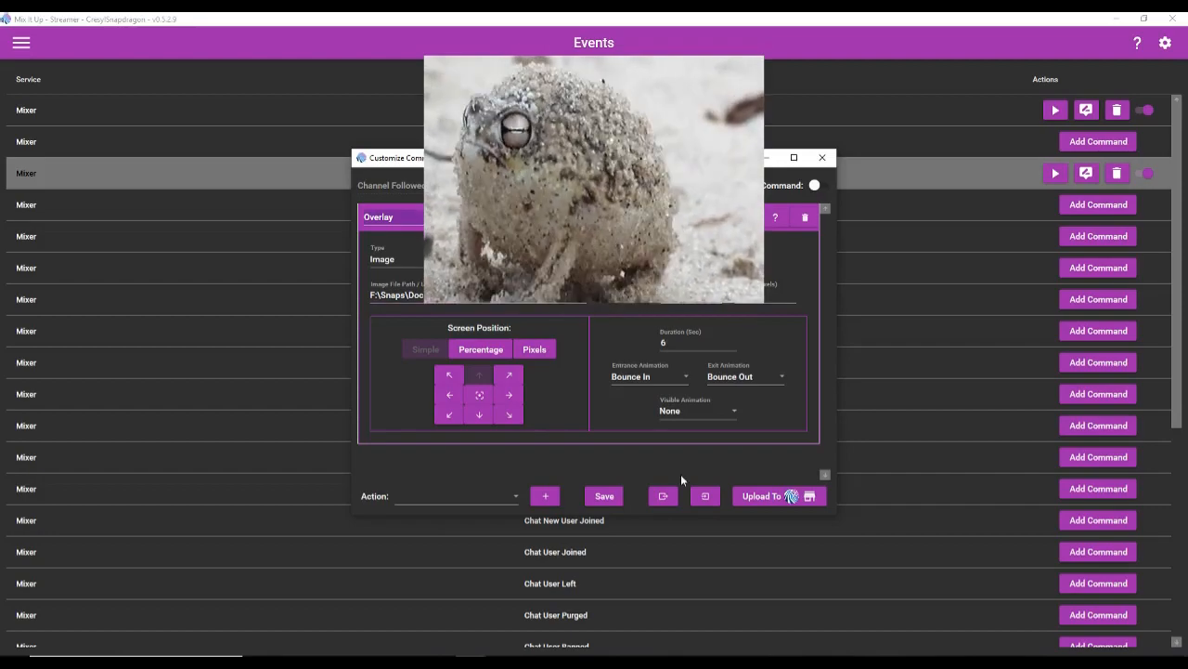
{"action": "left_click", "coordinate": [820, 156]}
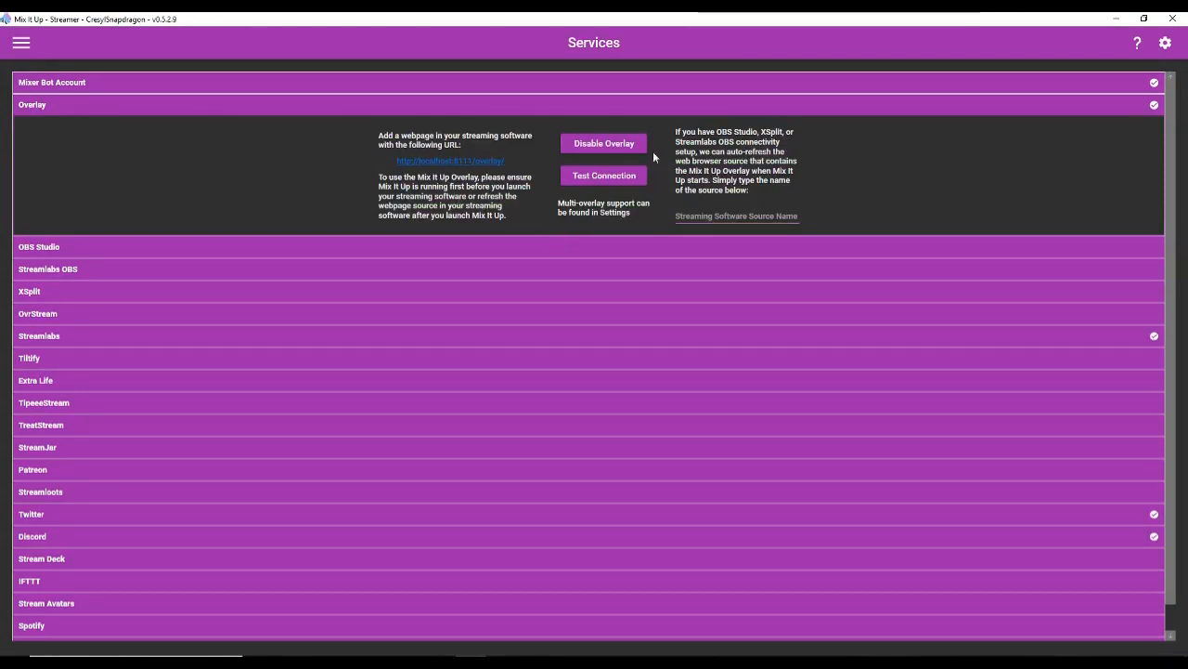
{"action": "mouse_move", "coordinate": [483, 163]}
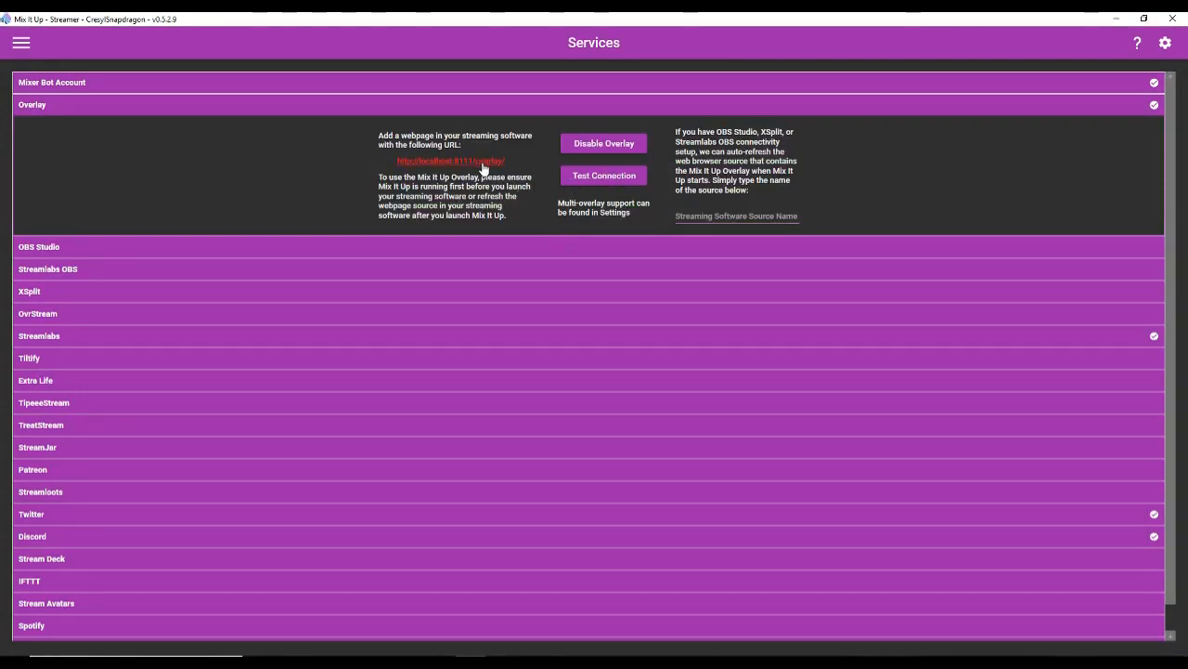
{"action": "mouse_move", "coordinate": [429, 184]}
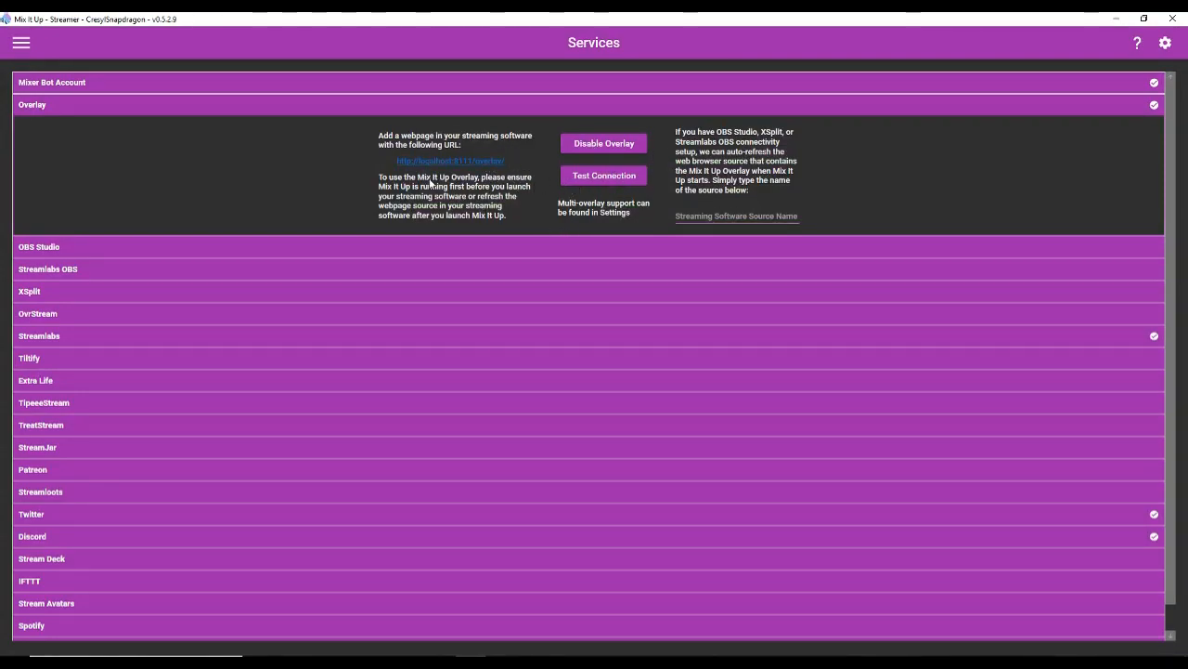
{"action": "mouse_move", "coordinate": [425, 167]}
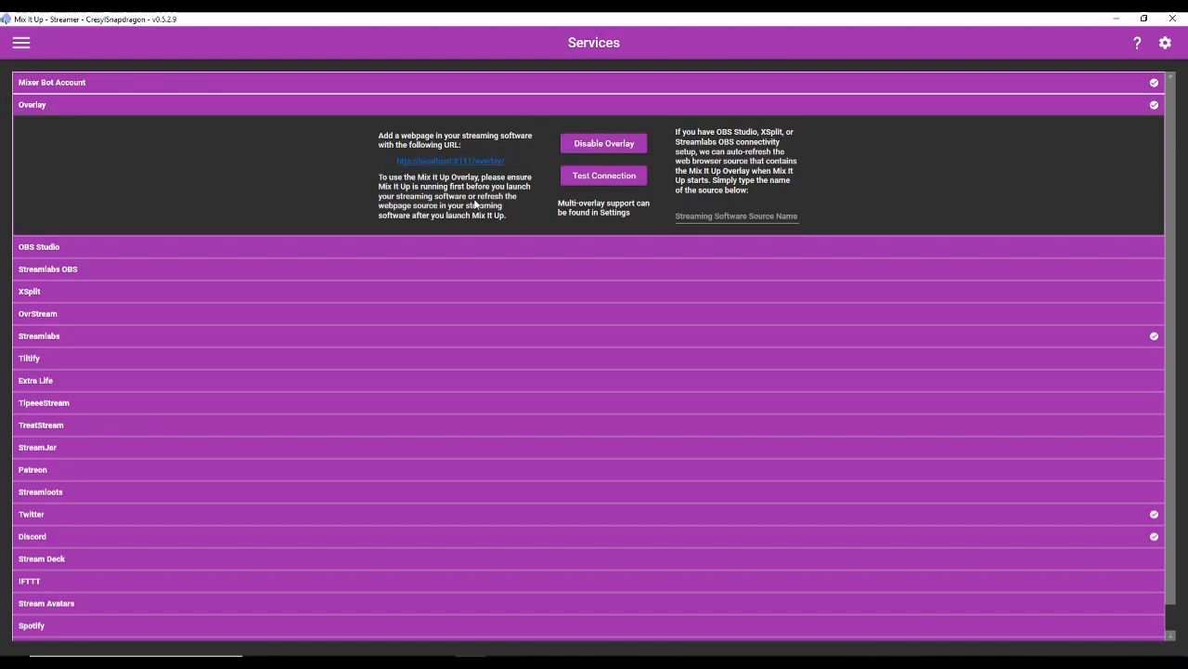
Return to the Events list, where Channel Followed now shows its saved command.
{"action": "left_click", "coordinate": [22, 45]}
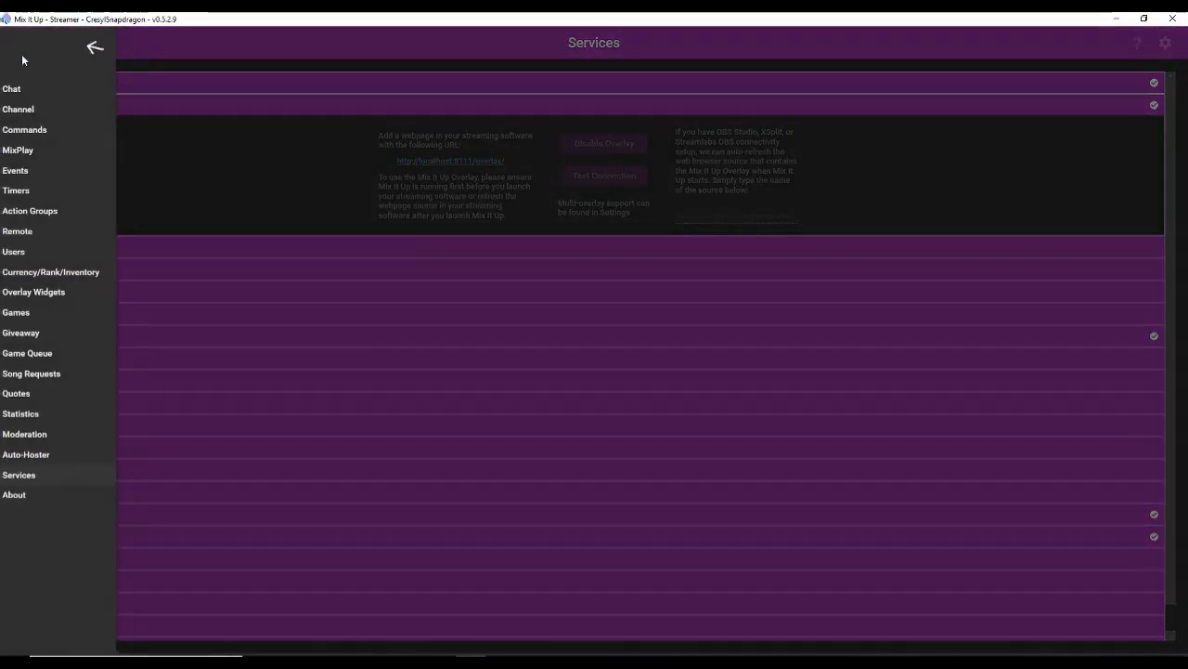
{"action": "left_click", "coordinate": [14, 171]}
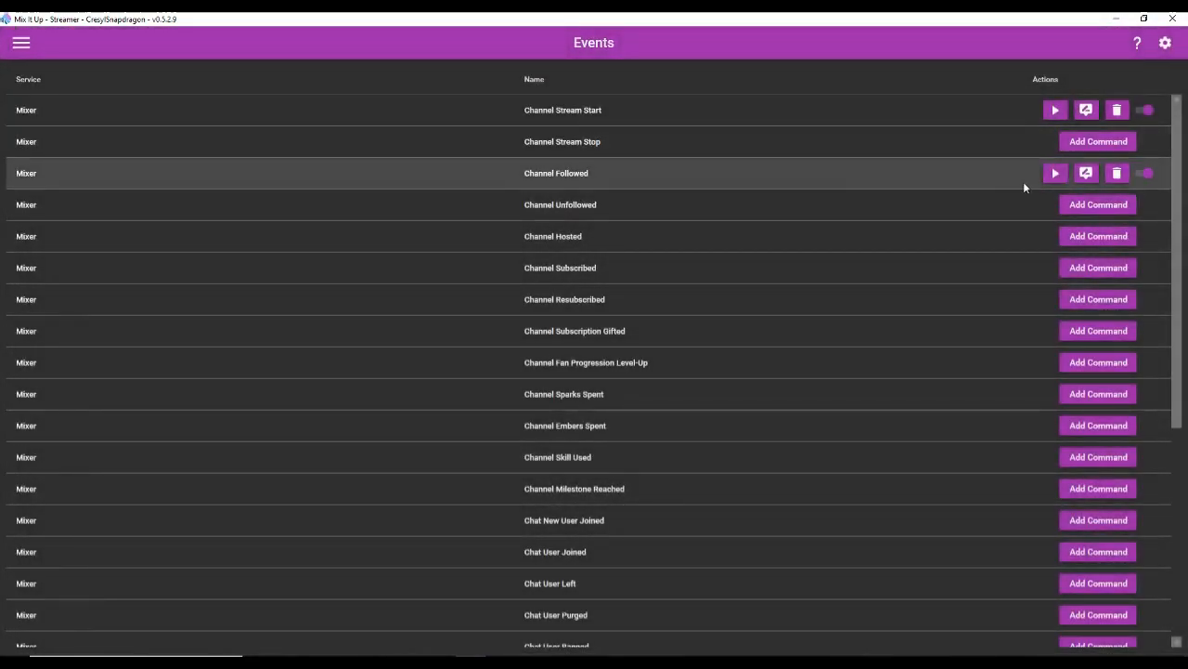
Add an Overlay text action reading 'Welcome $username to the frog pong!' to the follow command.
{"action": "left_click", "coordinate": [1086, 173]}
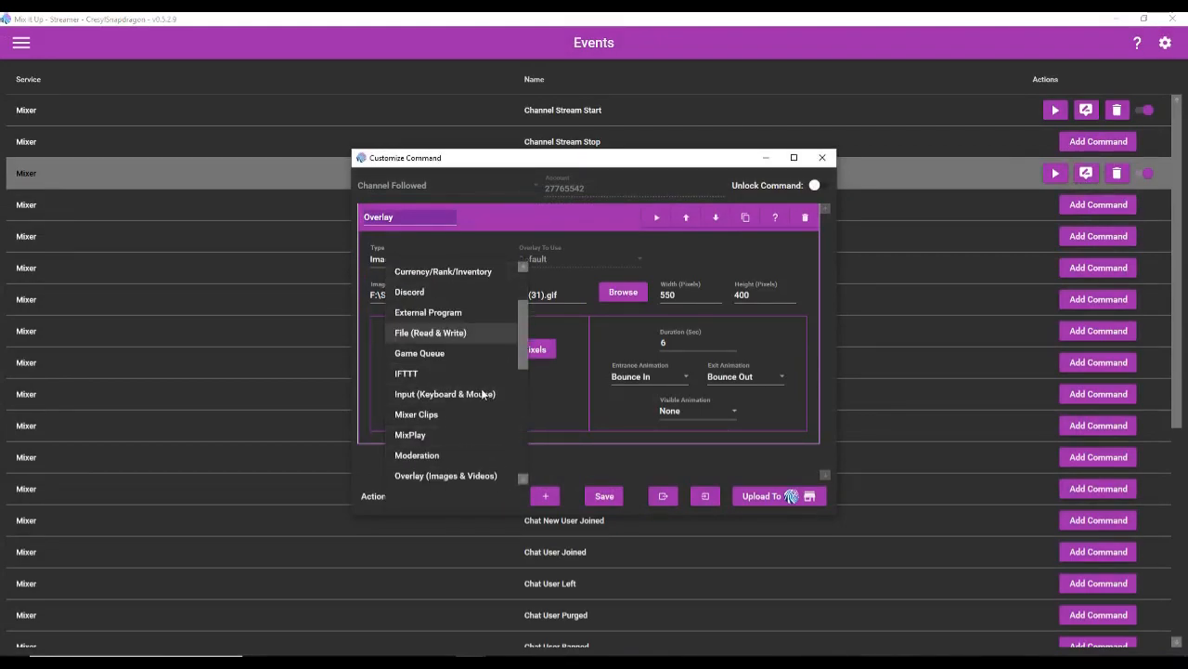
{"action": "scroll", "scroll_direction": "down", "scroll_amount": 3}
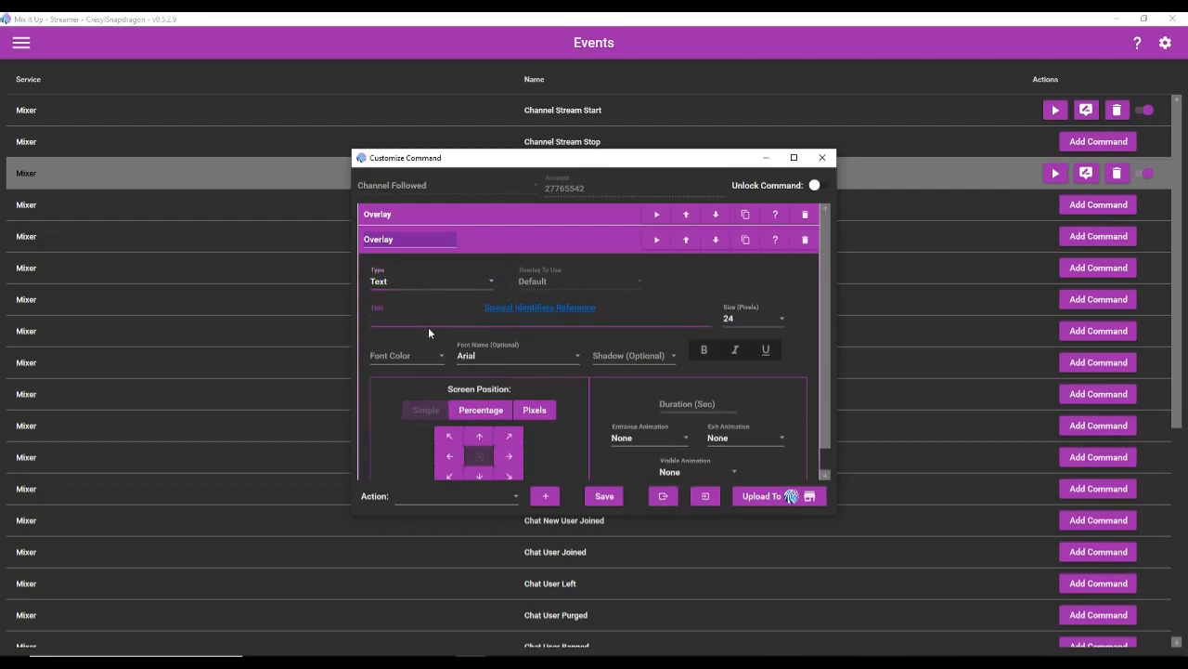
{"action": "type", "text": "Welcome"}
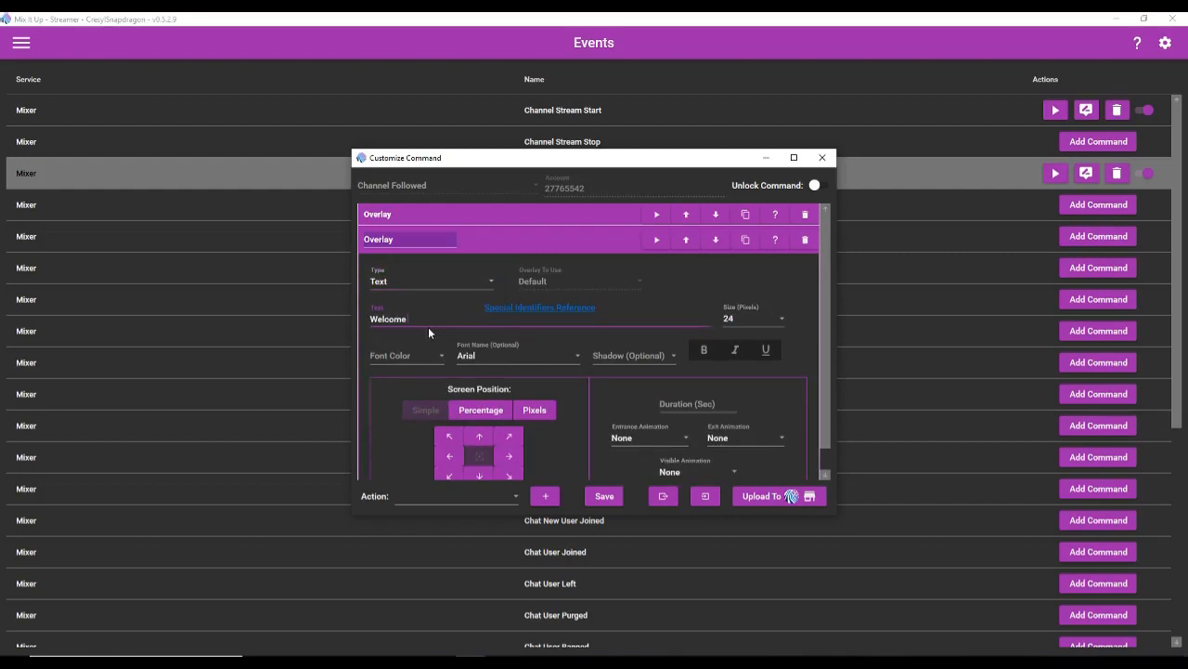
{"action": "type", "text": "$username"}
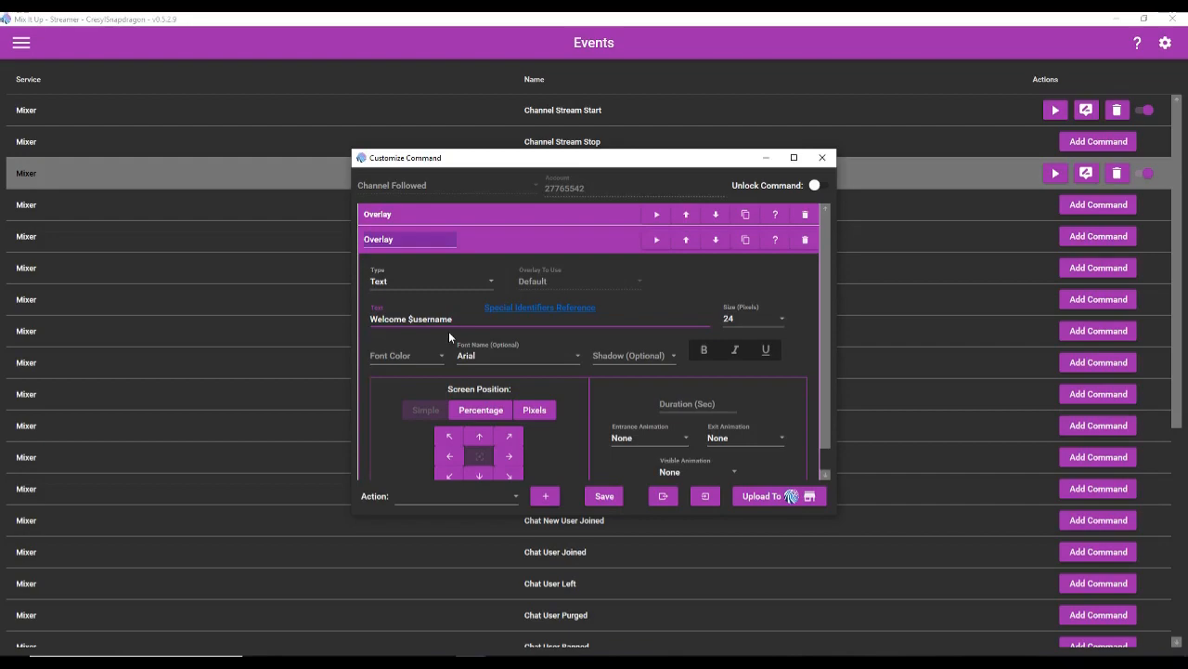
{"action": "type", "text": "to the"}
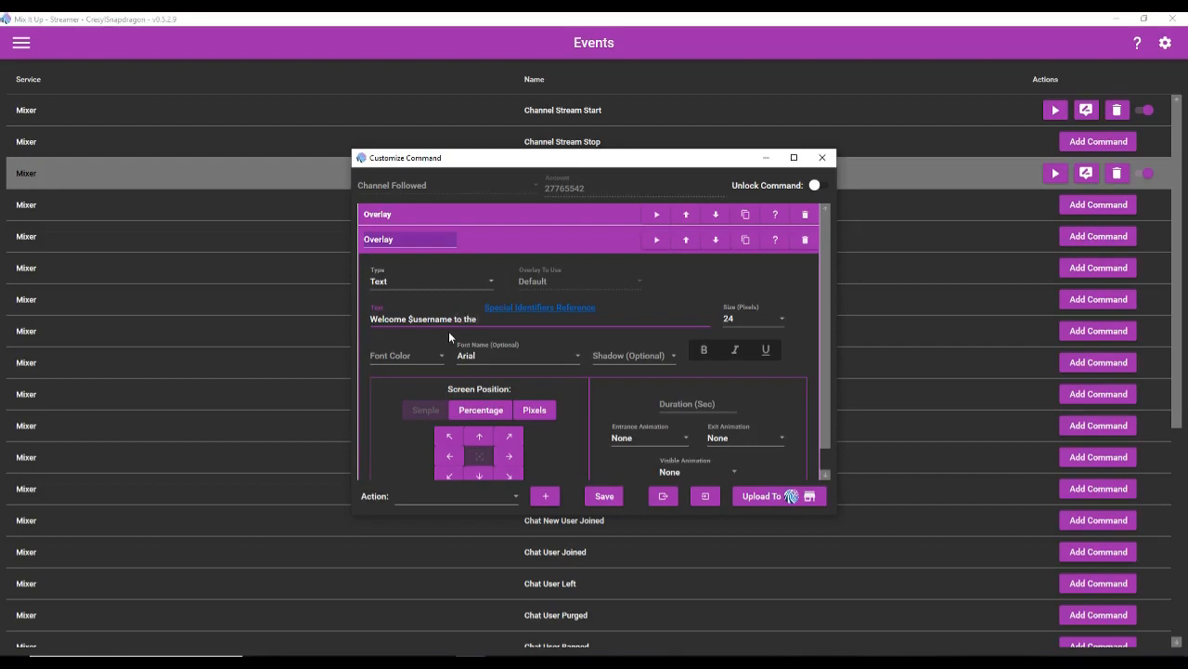
{"action": "type", "text": "frog pong!"}
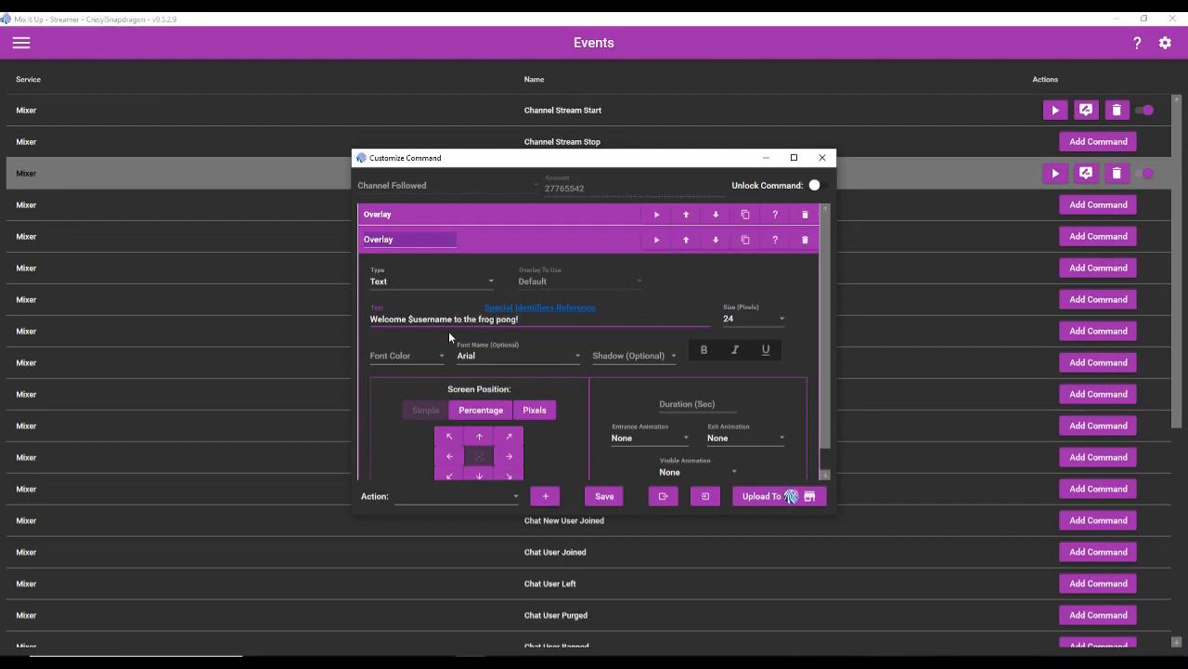
{"action": "mouse_move", "coordinate": [576, 350]}
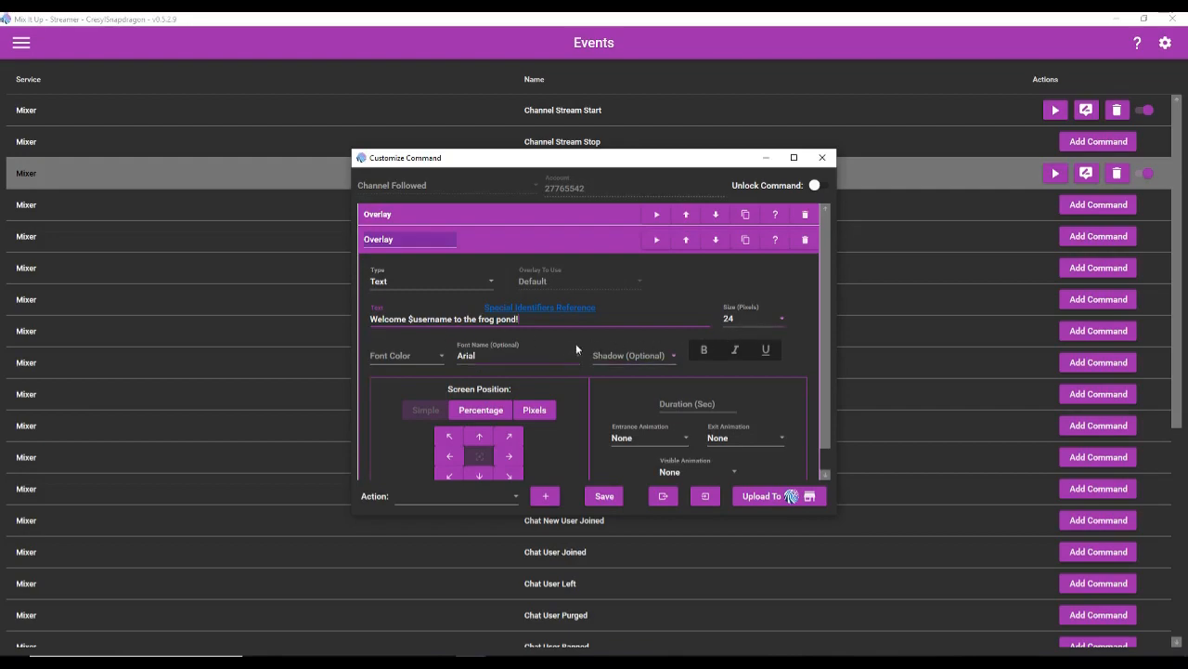
Style the welcome text at size 48, Deep Purple colour and Pokemon Solid font.
{"action": "left_click", "coordinate": [752, 320]}
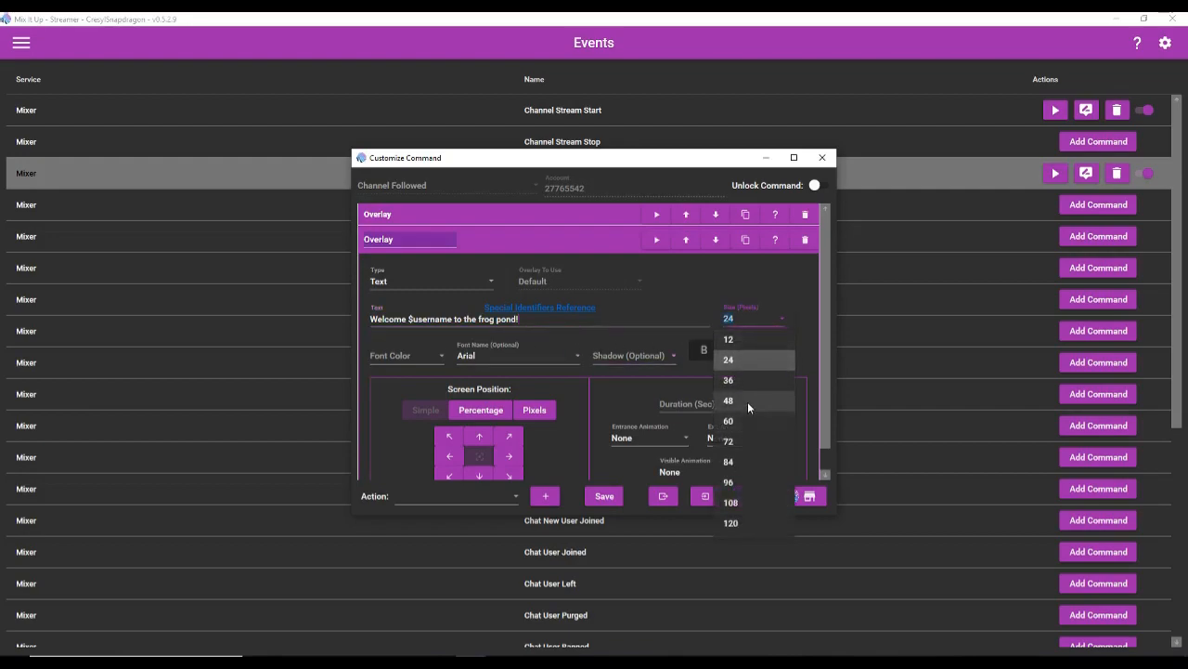
{"action": "left_click", "coordinate": [728, 402]}
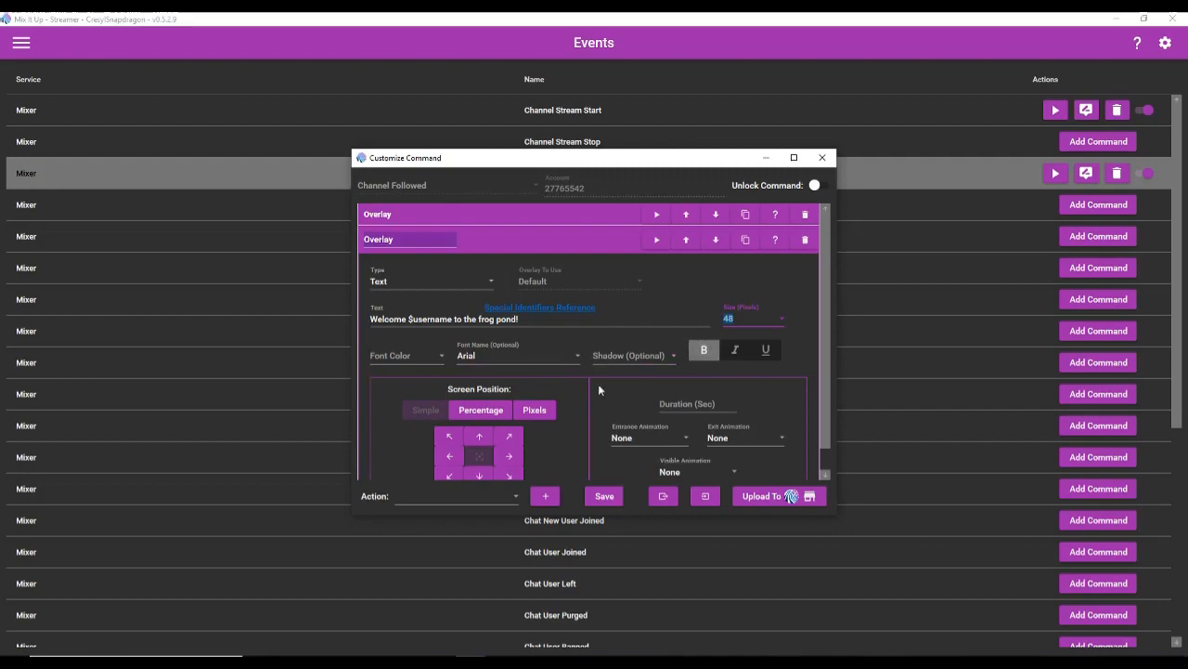
{"action": "left_click", "coordinate": [407, 355]}
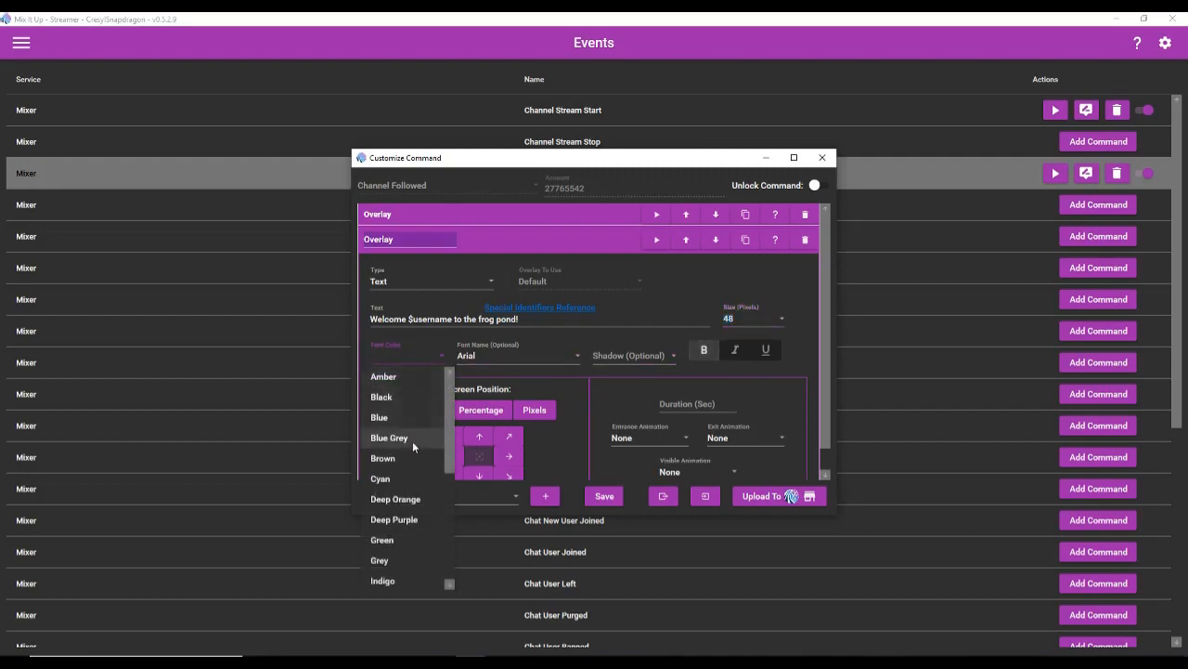
{"action": "scroll", "scroll_direction": "down", "scroll_amount": 3}
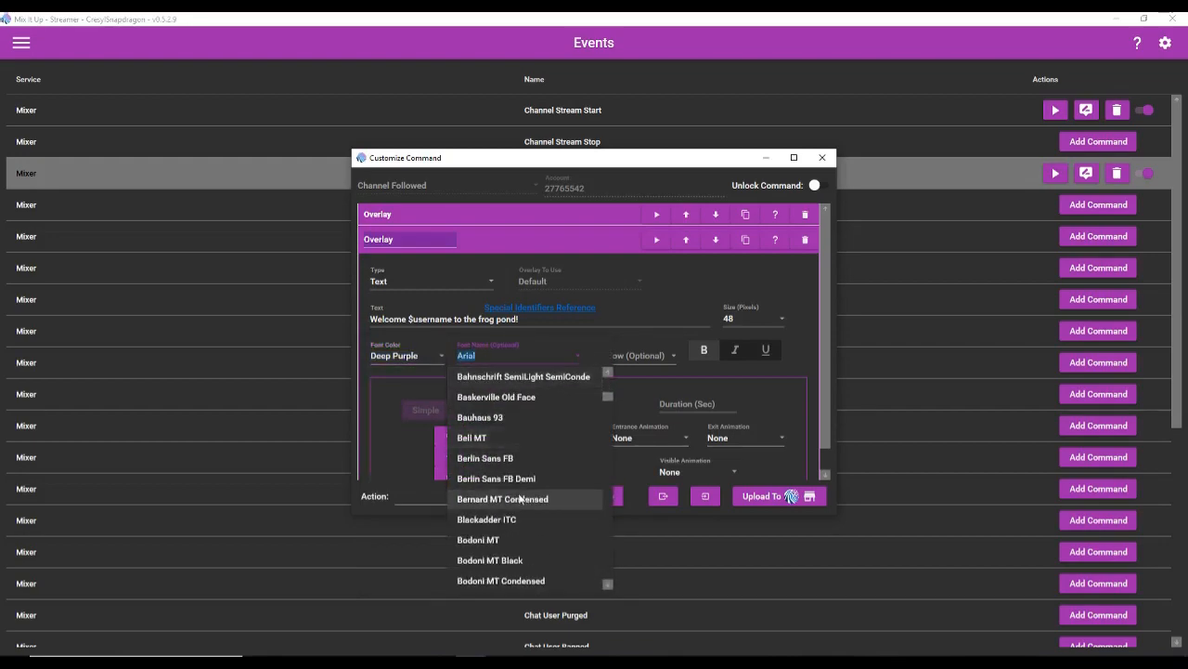
{"action": "scroll", "scroll_direction": "down", "scroll_amount": 3}
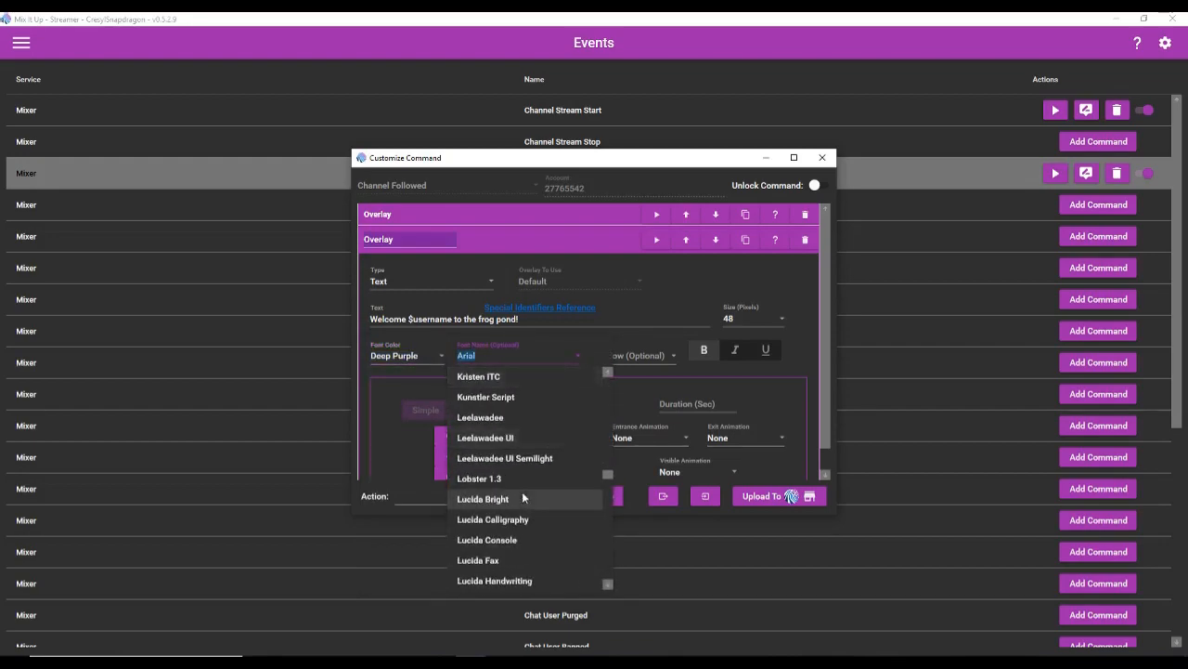
{"action": "scroll", "scroll_direction": "down", "scroll_amount": 3}
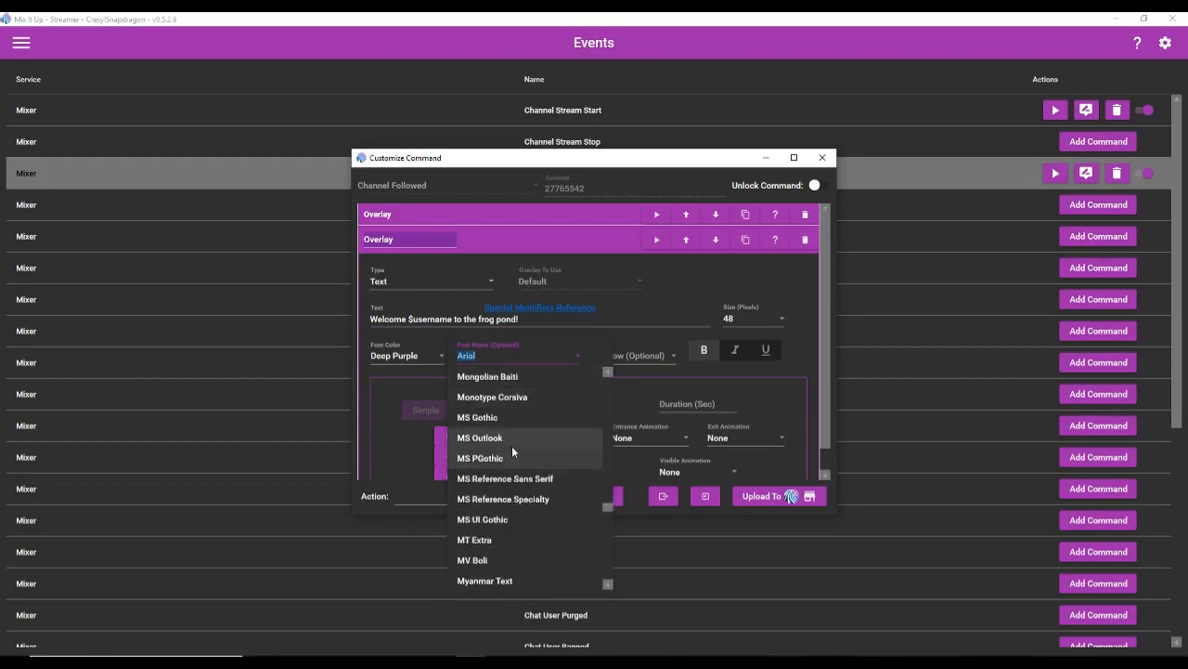
{"action": "mouse_move", "coordinate": [512, 443]}
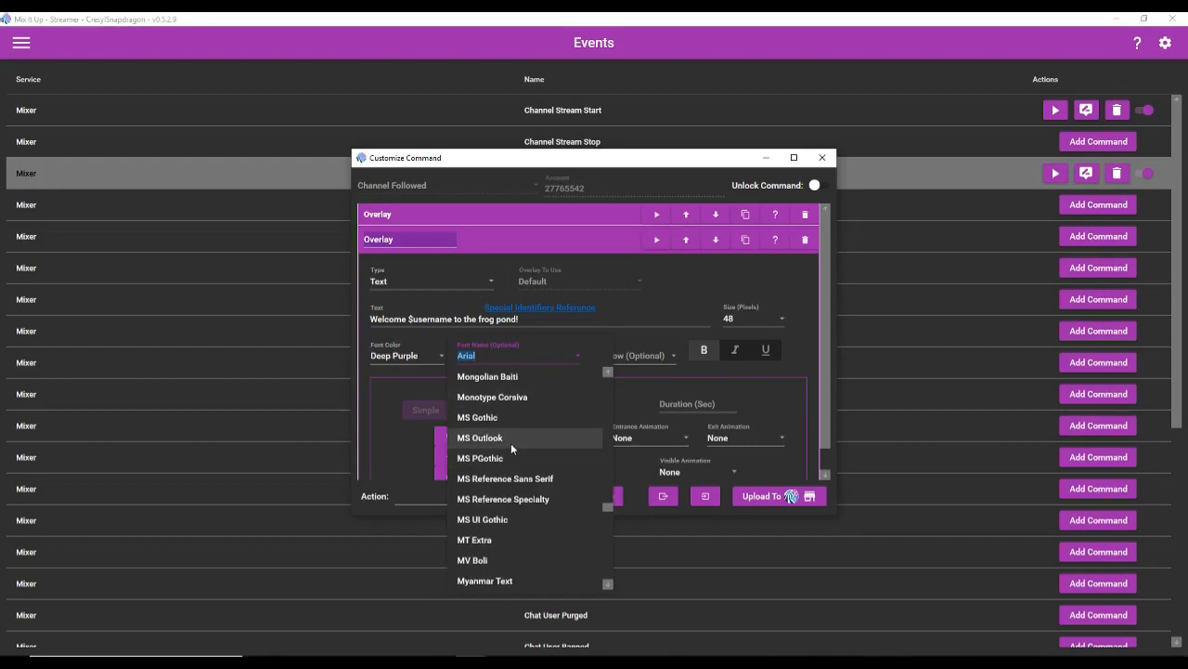
{"action": "scroll", "scroll_direction": "down", "scroll_amount": 3}
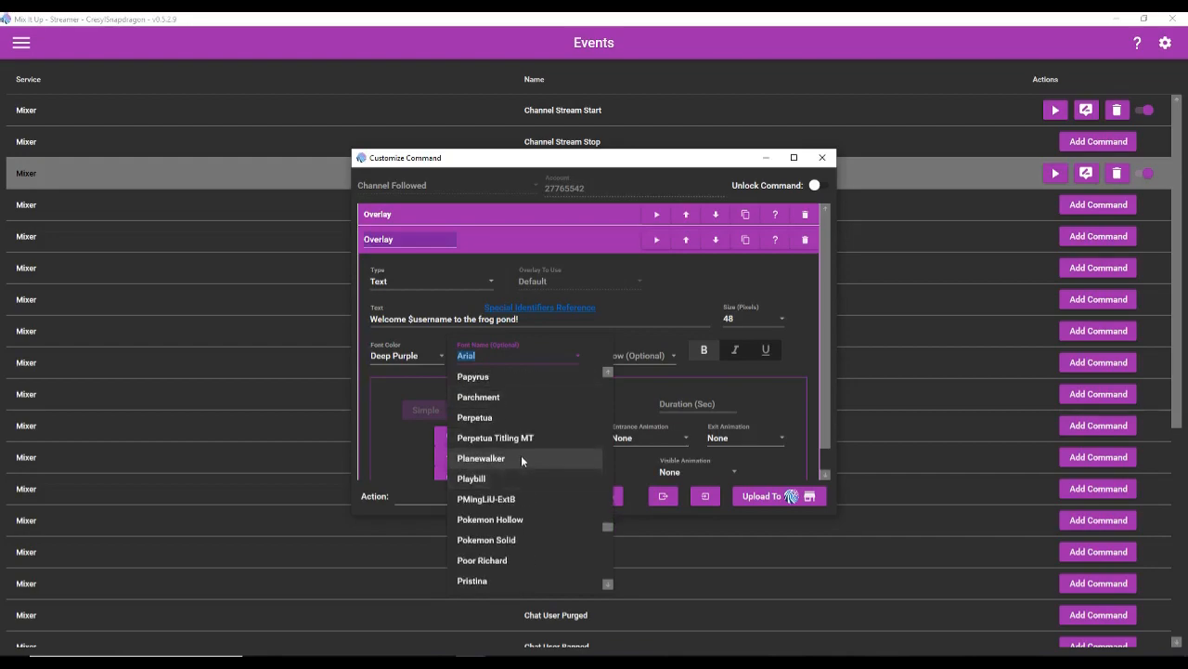
{"action": "mouse_move", "coordinate": [518, 539]}
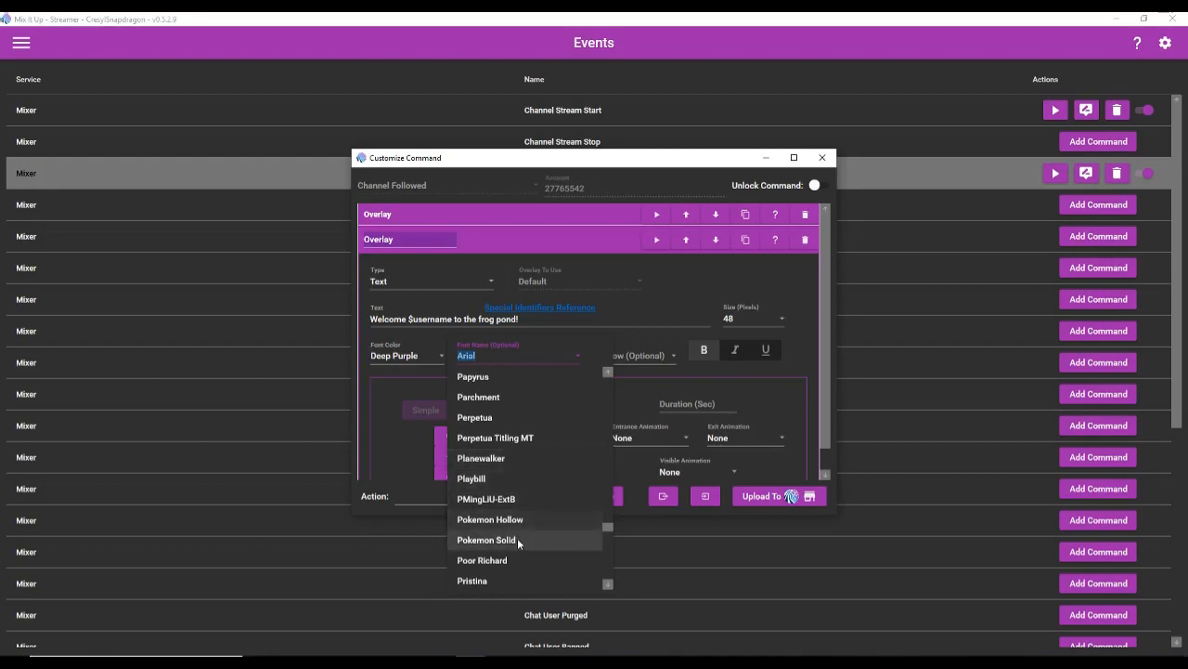
{"action": "left_click", "coordinate": [487, 538]}
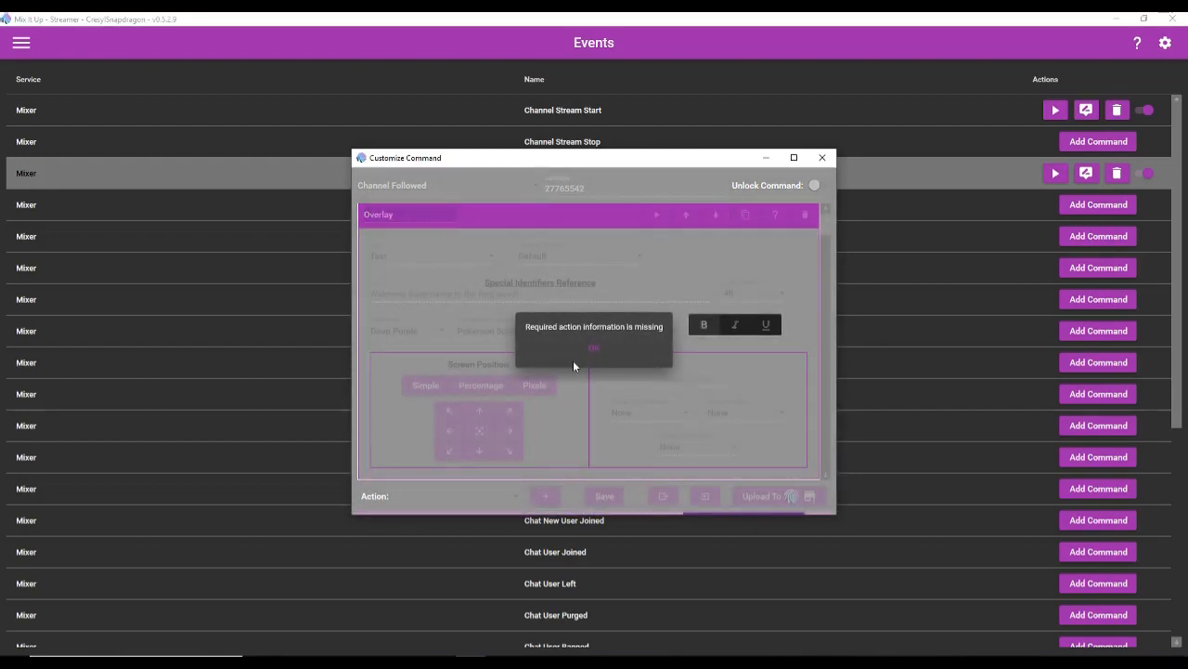
Give the welcome text a 6-second Bounce In / Bounce Out animation and preview it.
{"action": "left_click", "coordinate": [593, 347]}
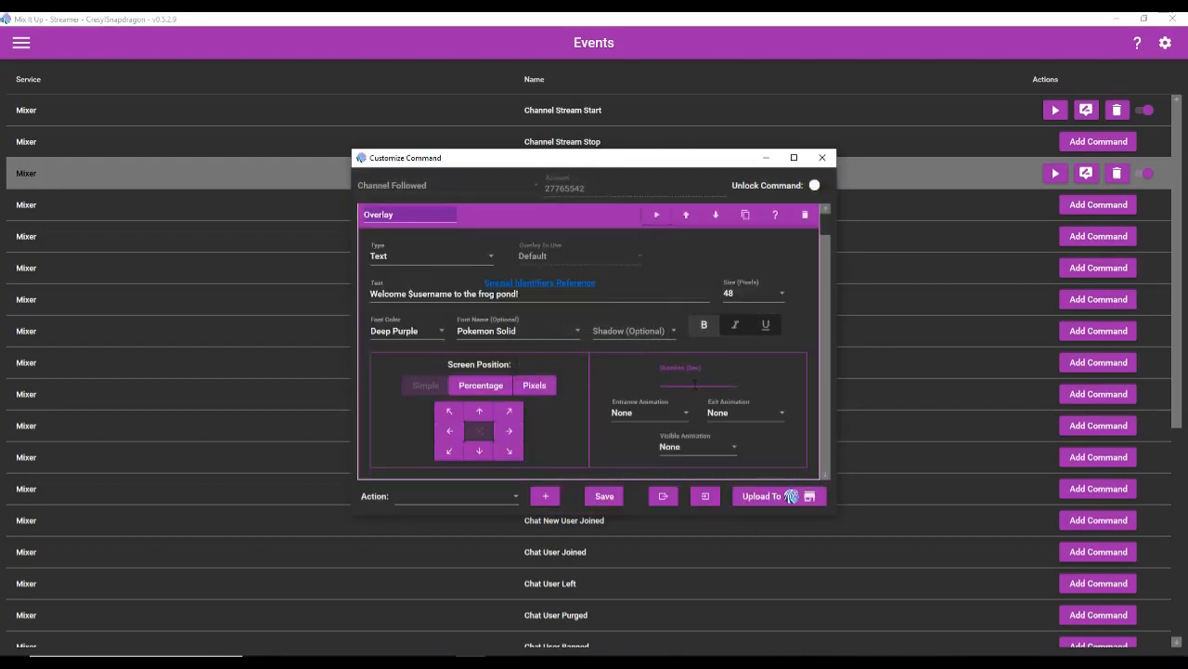
{"action": "left_click", "coordinate": [646, 412]}
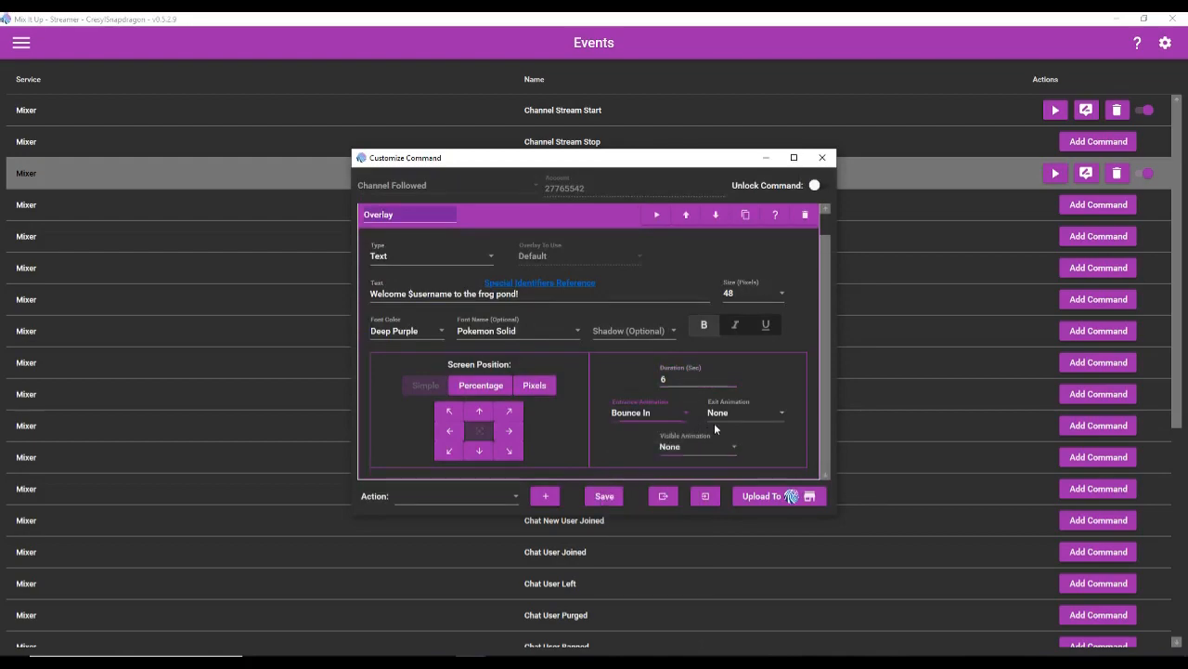
{"action": "left_click", "coordinate": [745, 413]}
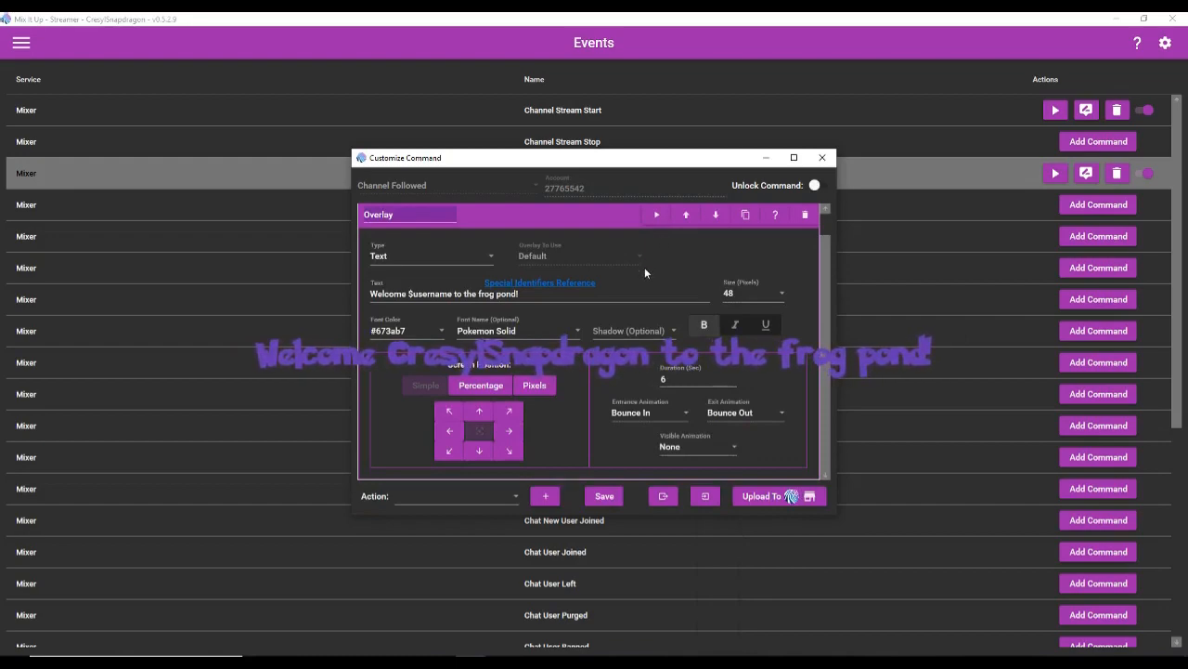
{"action": "mouse_move", "coordinate": [446, 323]}
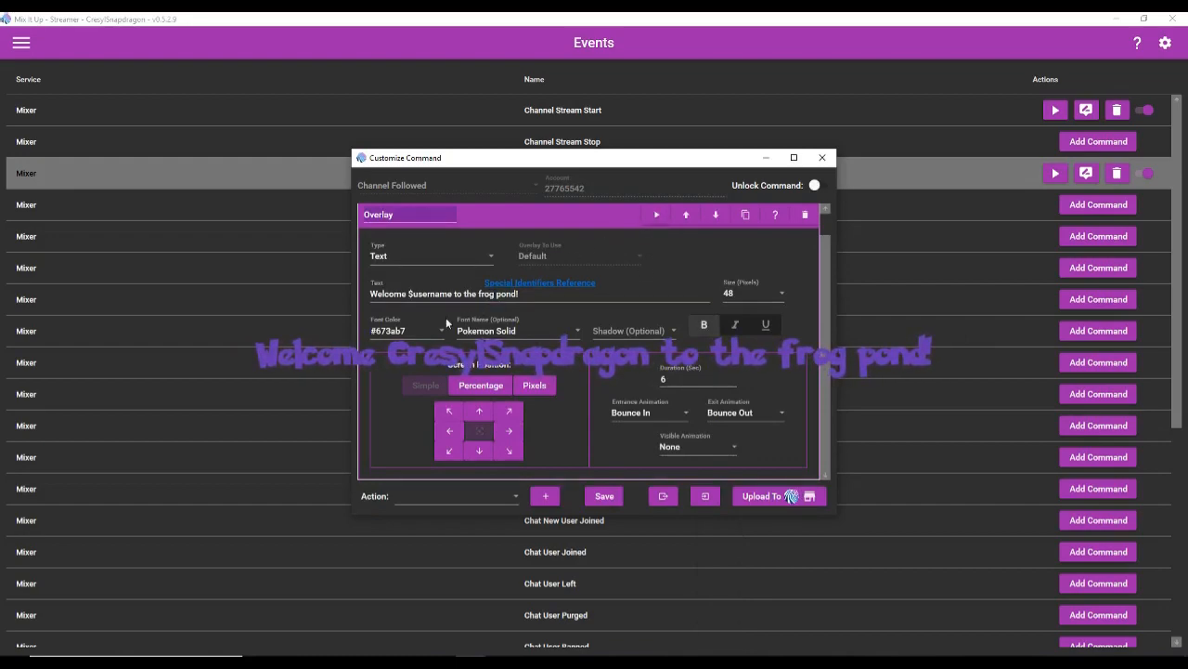
Change the welcome text to size 36 in Light Blue and test the alert.
{"action": "left_click", "coordinate": [754, 294]}
{"action": "type", "text": "36"}
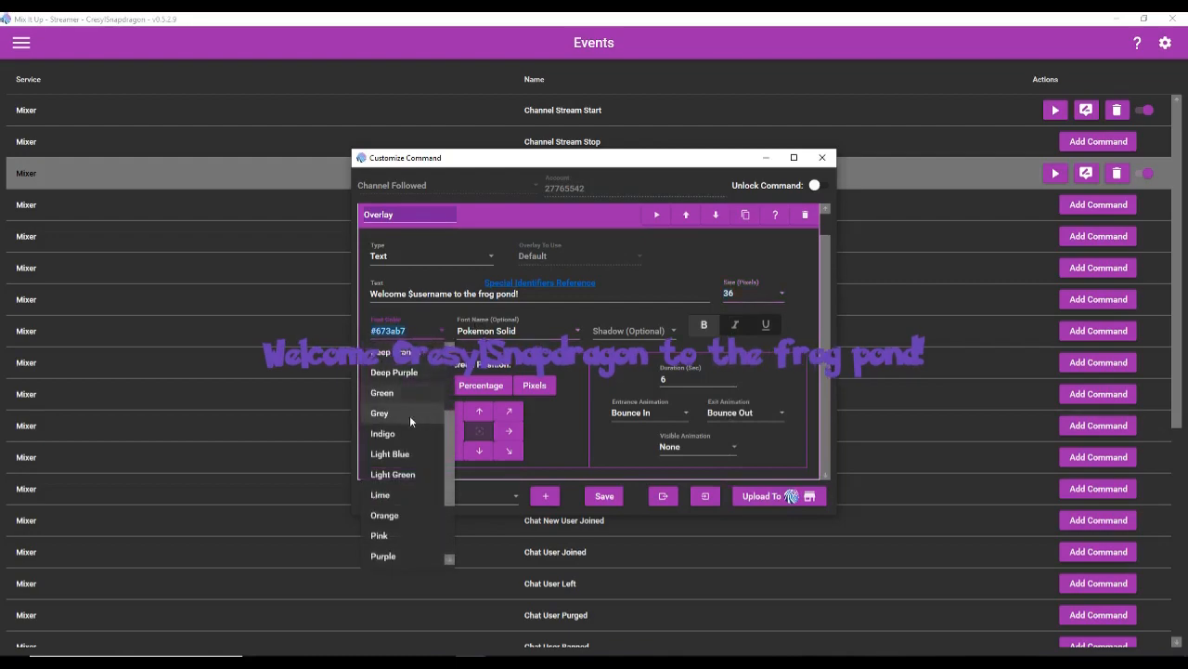
{"action": "left_click", "coordinate": [392, 453]}
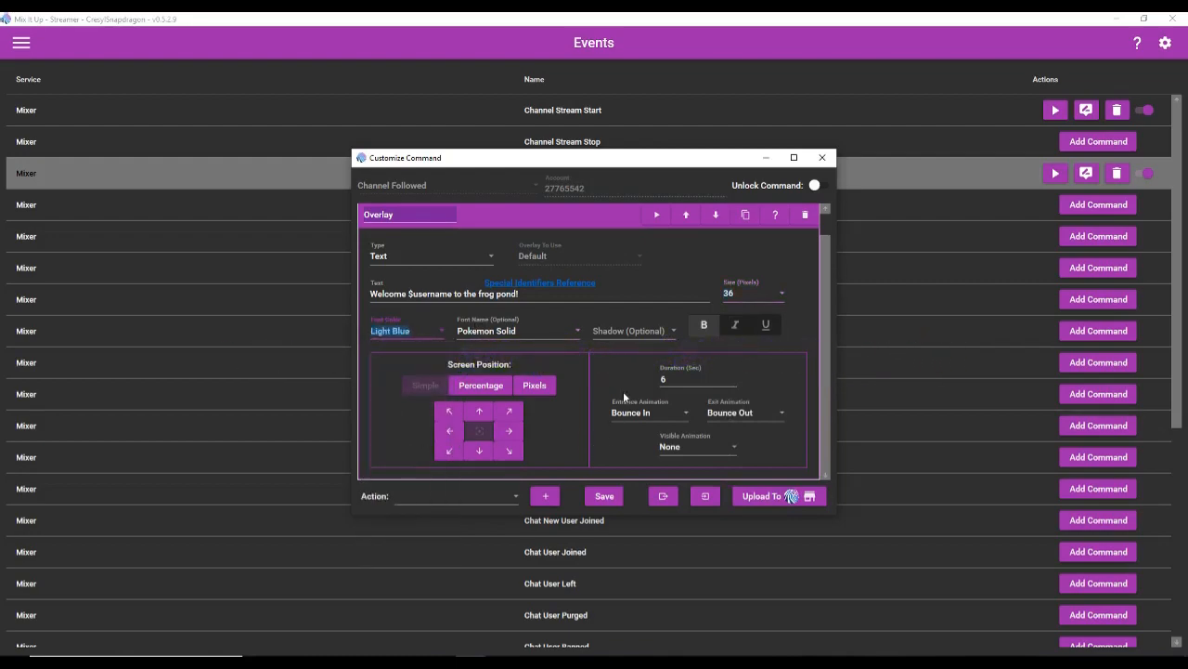
{"action": "left_click", "coordinate": [656, 215]}
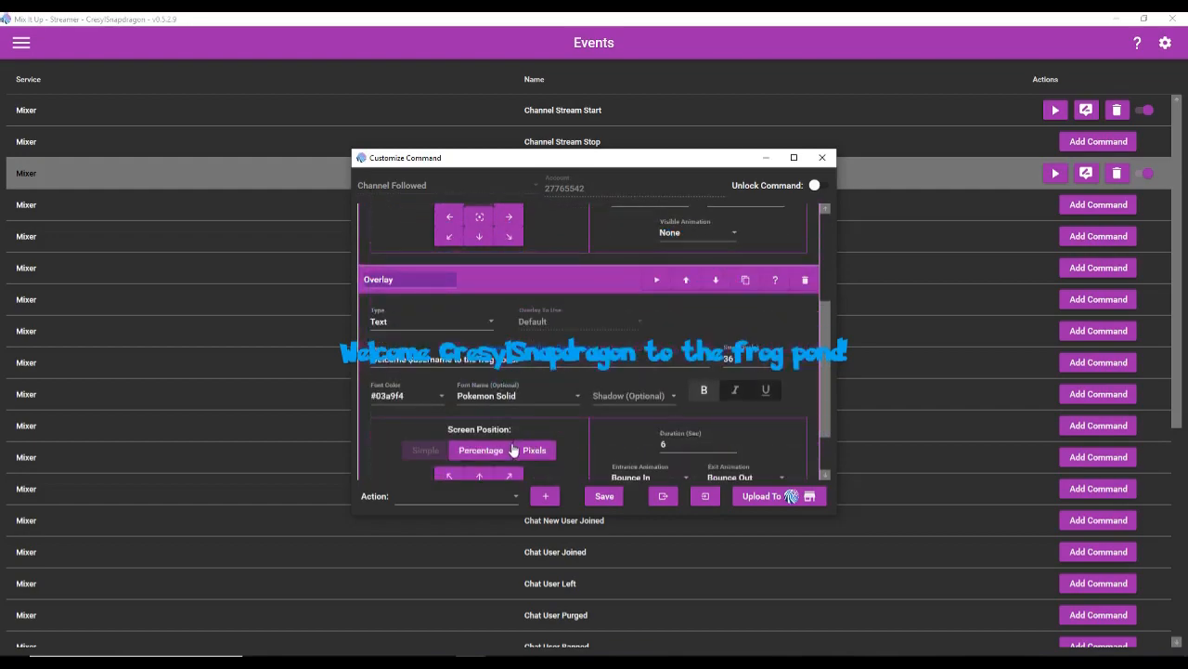
Try Pixels and Percentage positioning, shift the text horizontally, and test the frog GIF with the message.
{"action": "scroll", "scroll_direction": "down", "scroll_amount": 3}
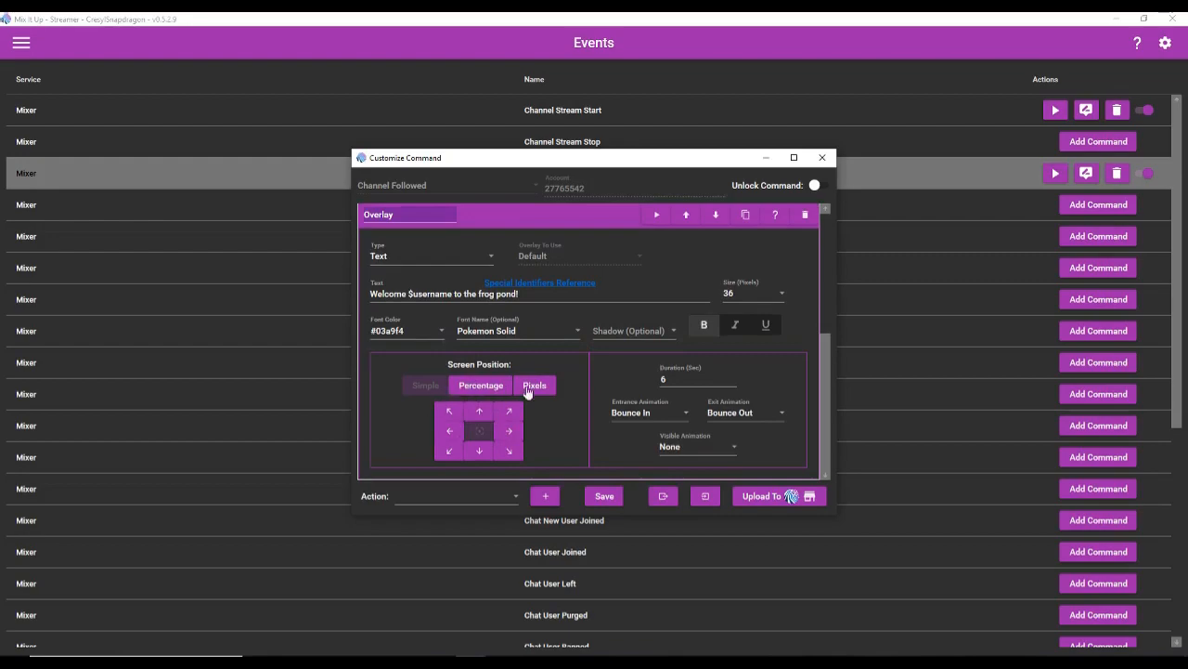
{"action": "left_click", "coordinate": [479, 384]}
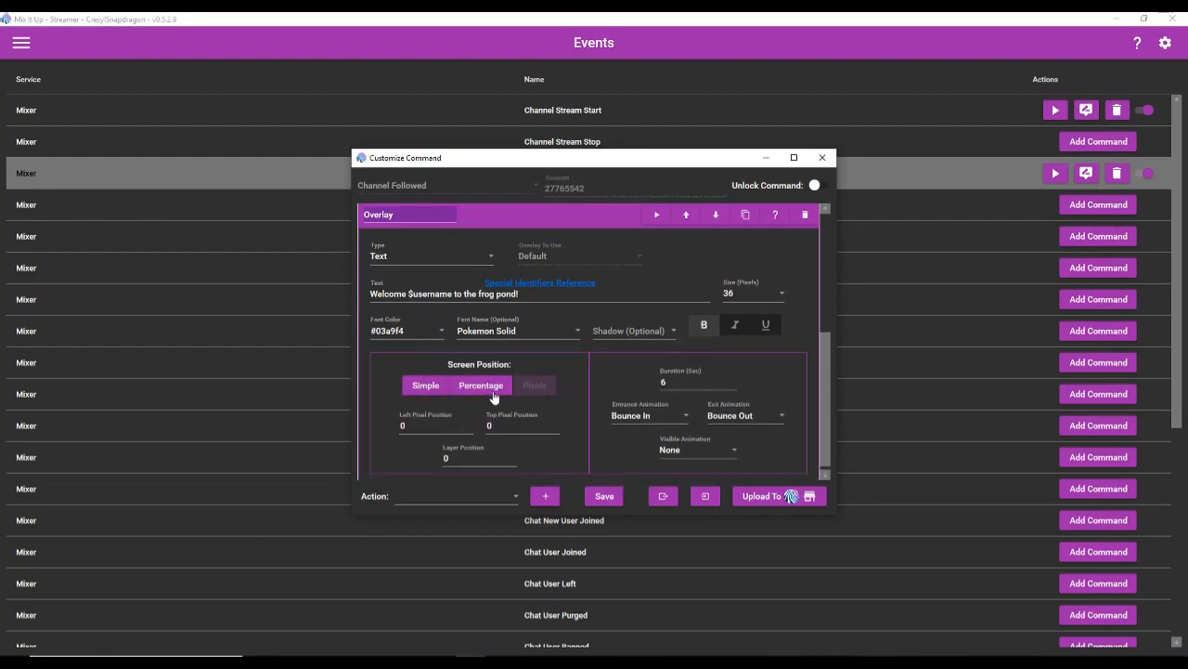
{"action": "left_click", "coordinate": [479, 385]}
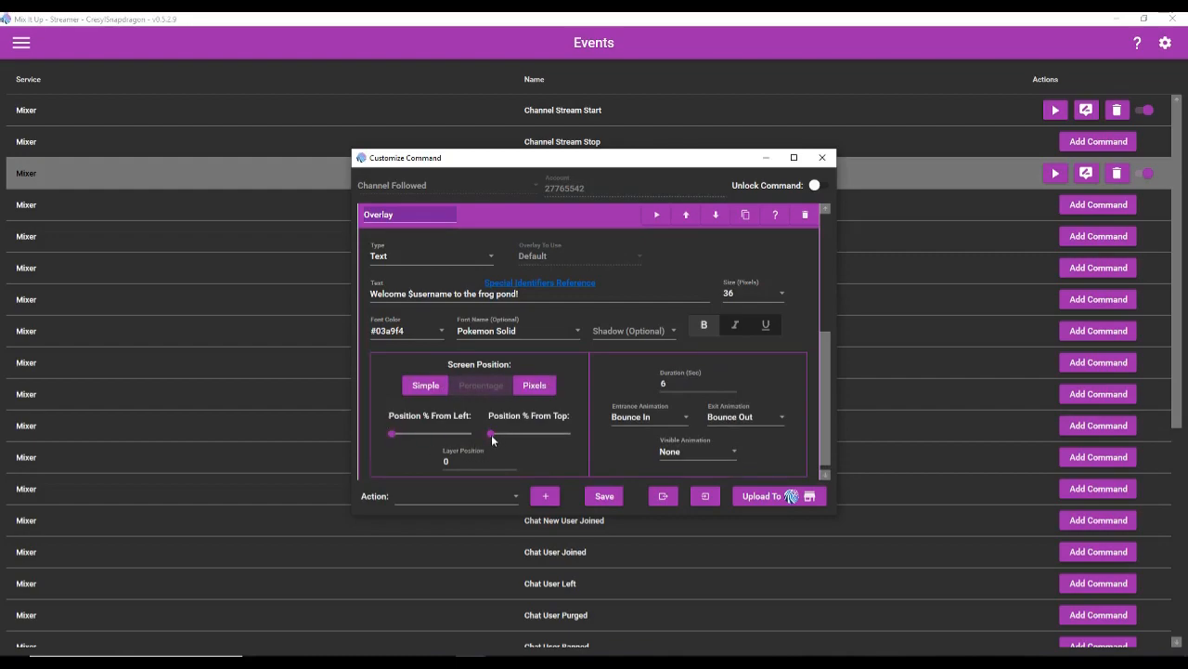
{"action": "left_click_drag", "start_coordinate": [492, 434], "coordinate": [531, 435]}
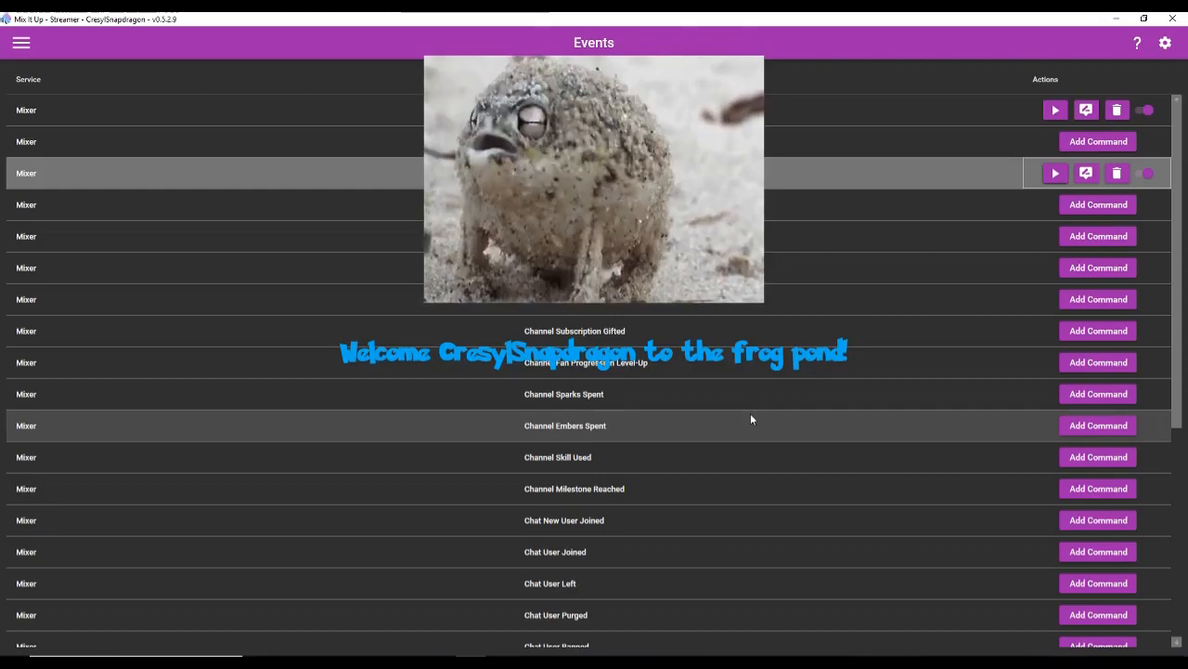
{"action": "left_click", "coordinate": [1086, 173]}
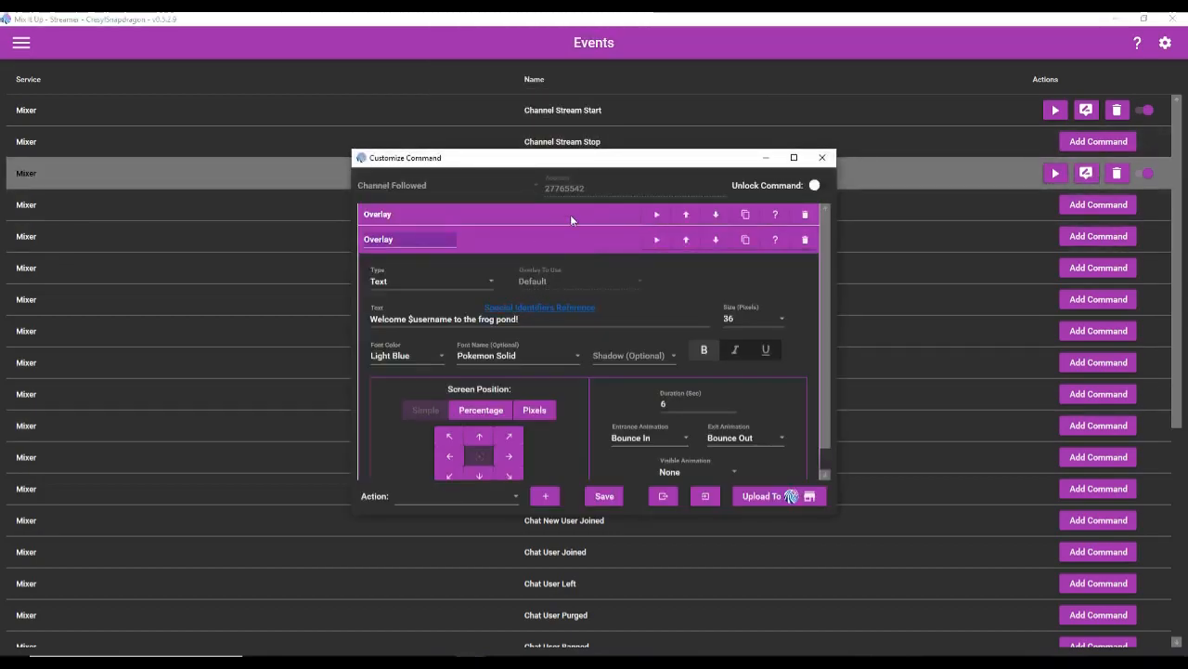
{"action": "mouse_move", "coordinate": [580, 263]}
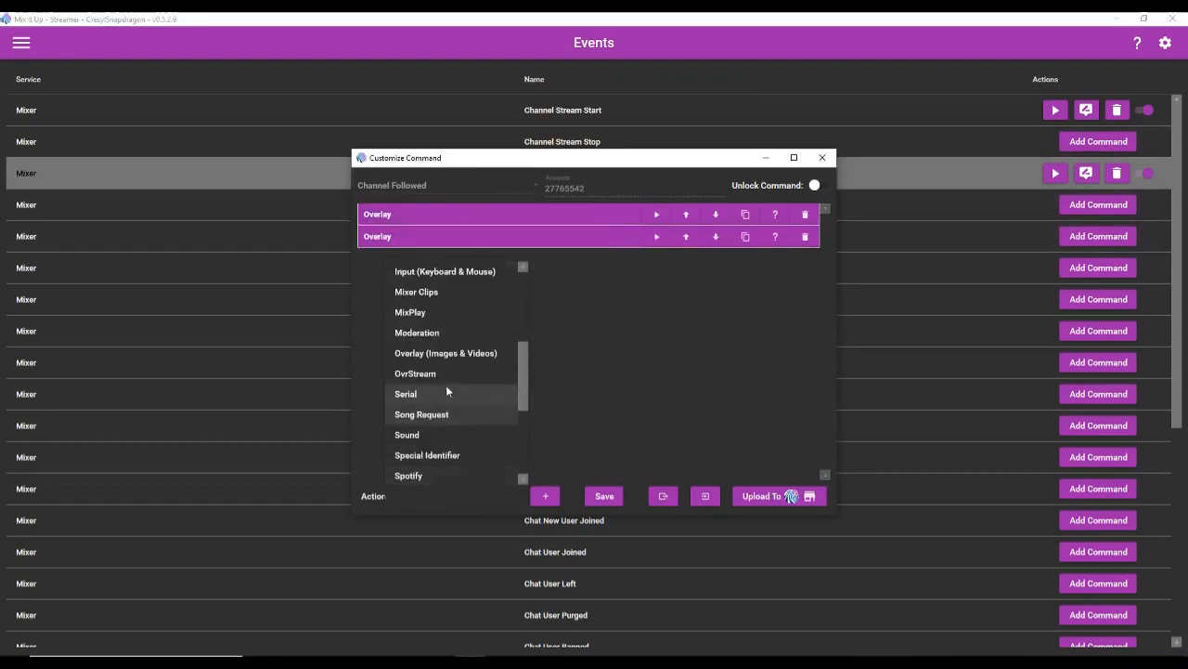
Add a Sound action after the two overlay actions in the follow command.
{"action": "left_click", "coordinate": [407, 435]}
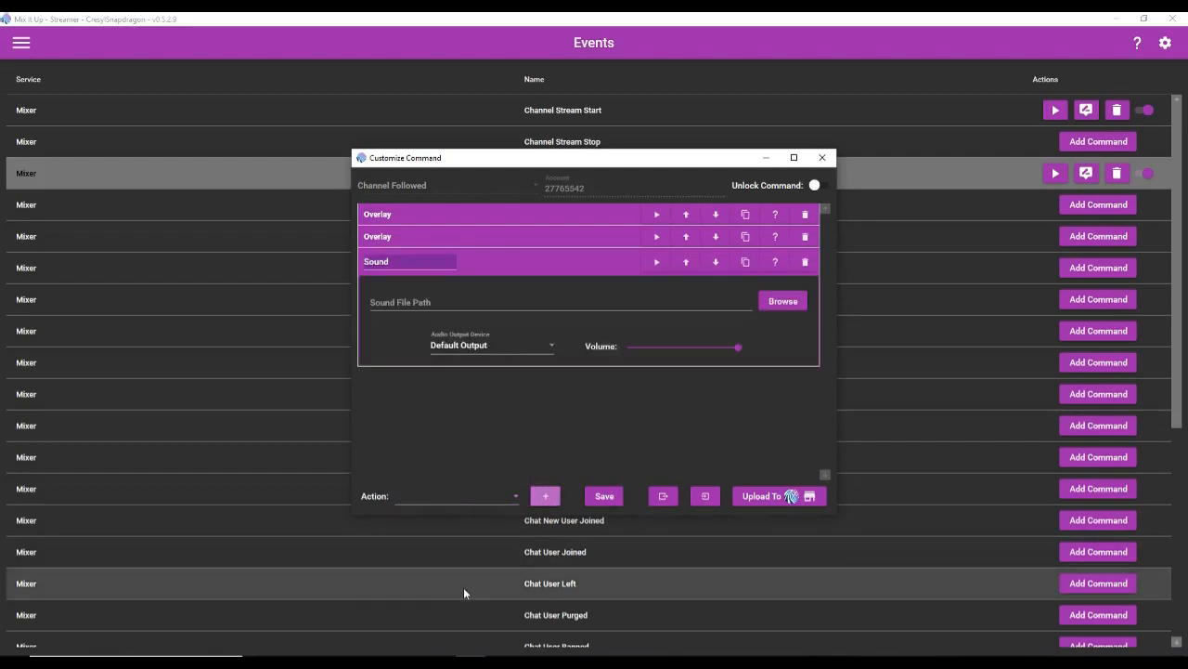
{"action": "mouse_move", "coordinate": [460, 314]}
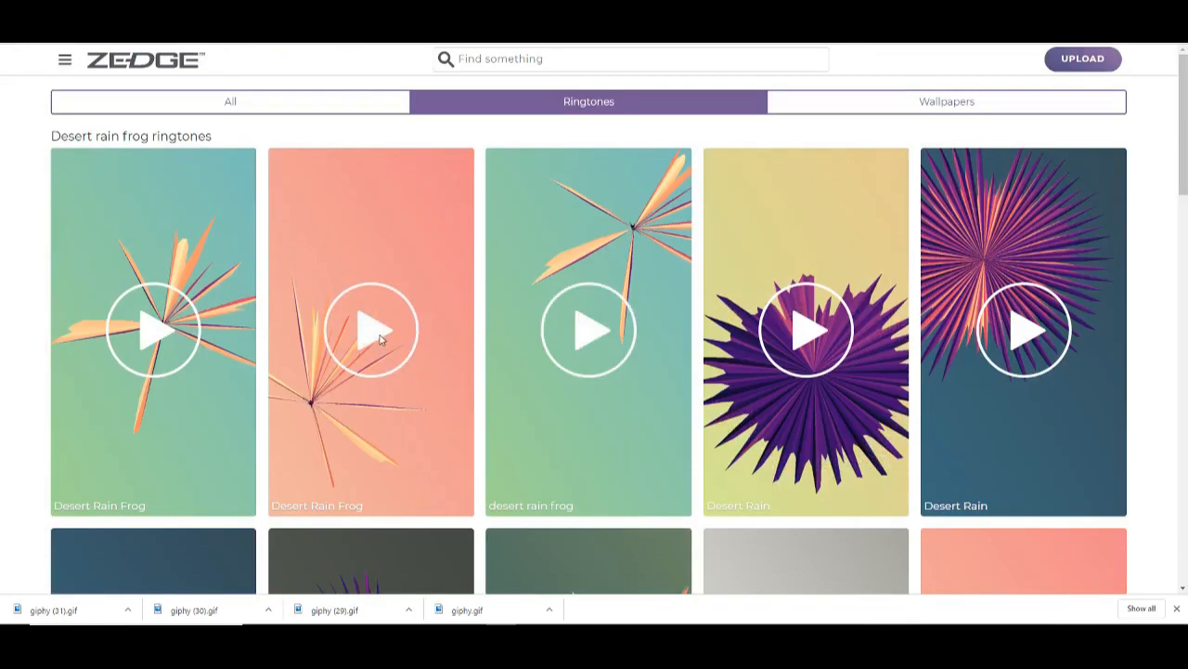
Listen to the Desert Rain Frog ringtone on Zedge and download it.
{"action": "left_click", "coordinate": [372, 331]}
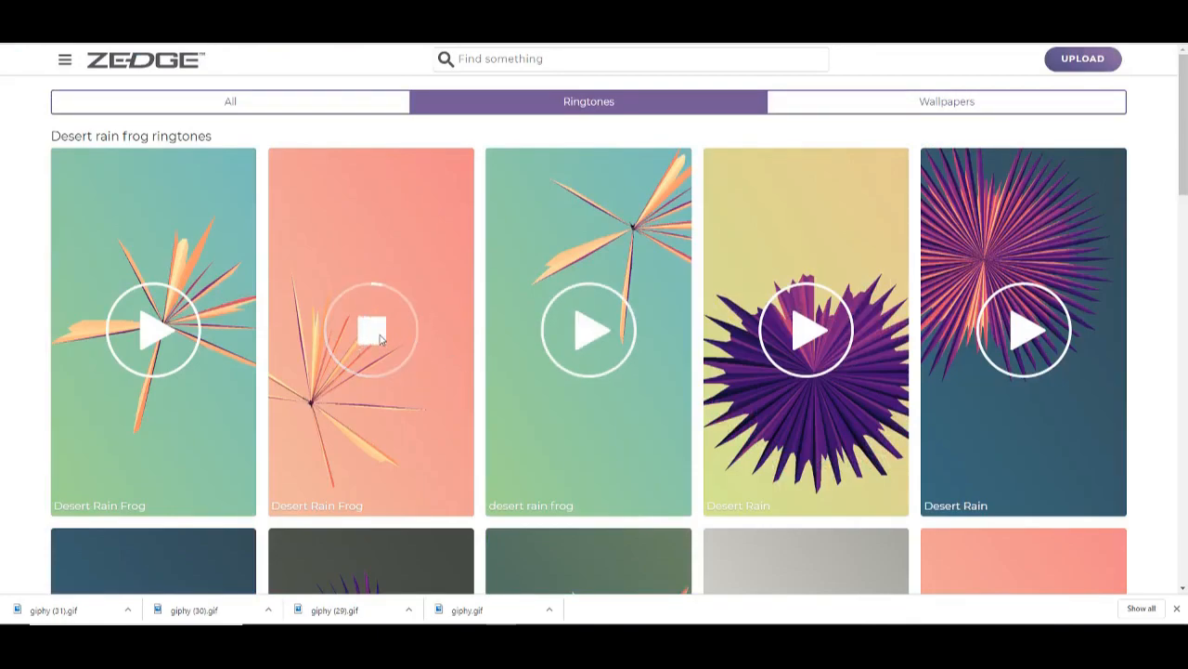
{"action": "left_click", "coordinate": [372, 330]}
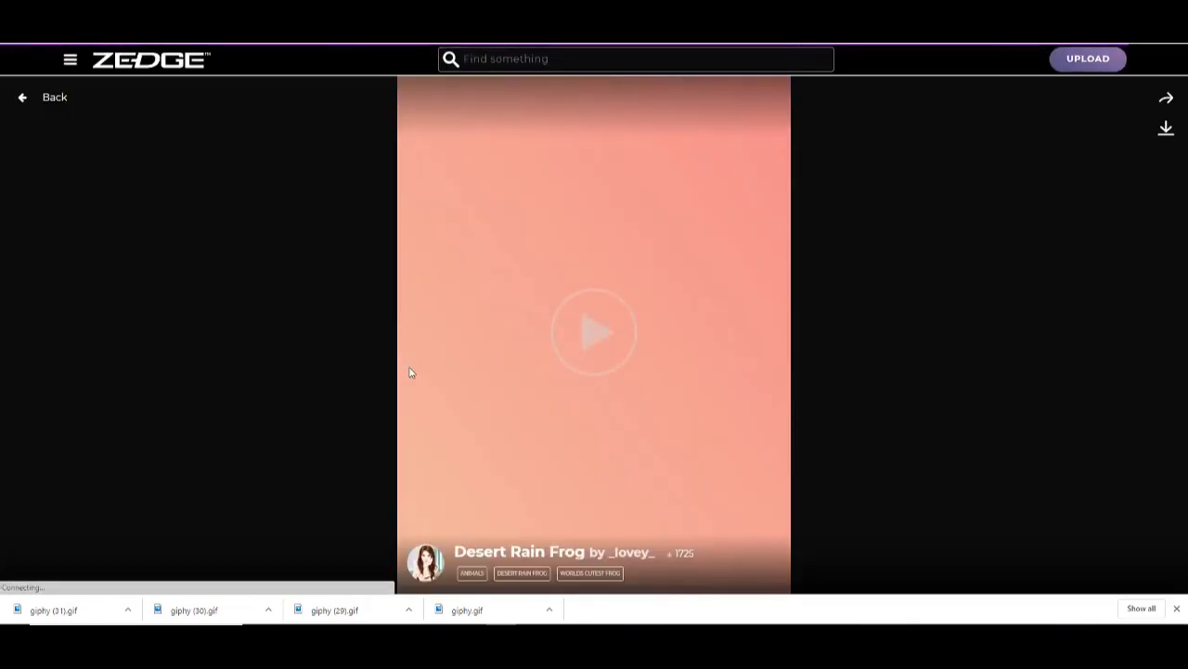
{"action": "left_click", "coordinate": [1162, 129]}
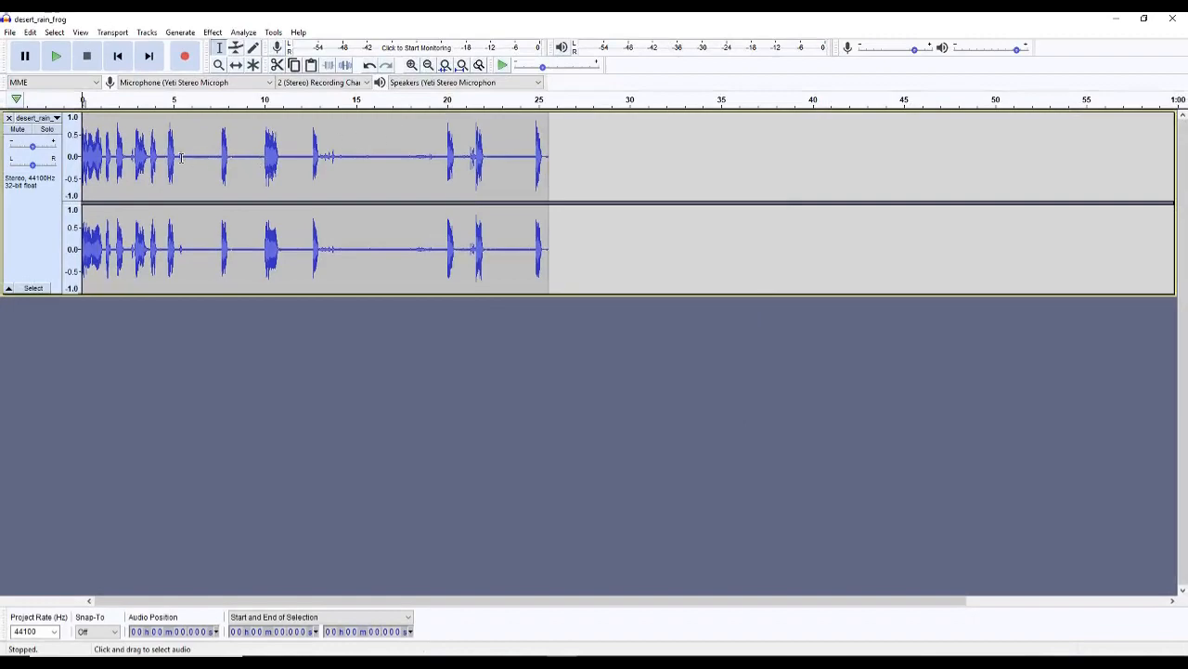
Trim the frog recording to its first few croaks and export it as MP3 into the Sounds folder.
{"action": "left_click_drag", "start_coordinate": [84, 156], "coordinate": [171, 156]}
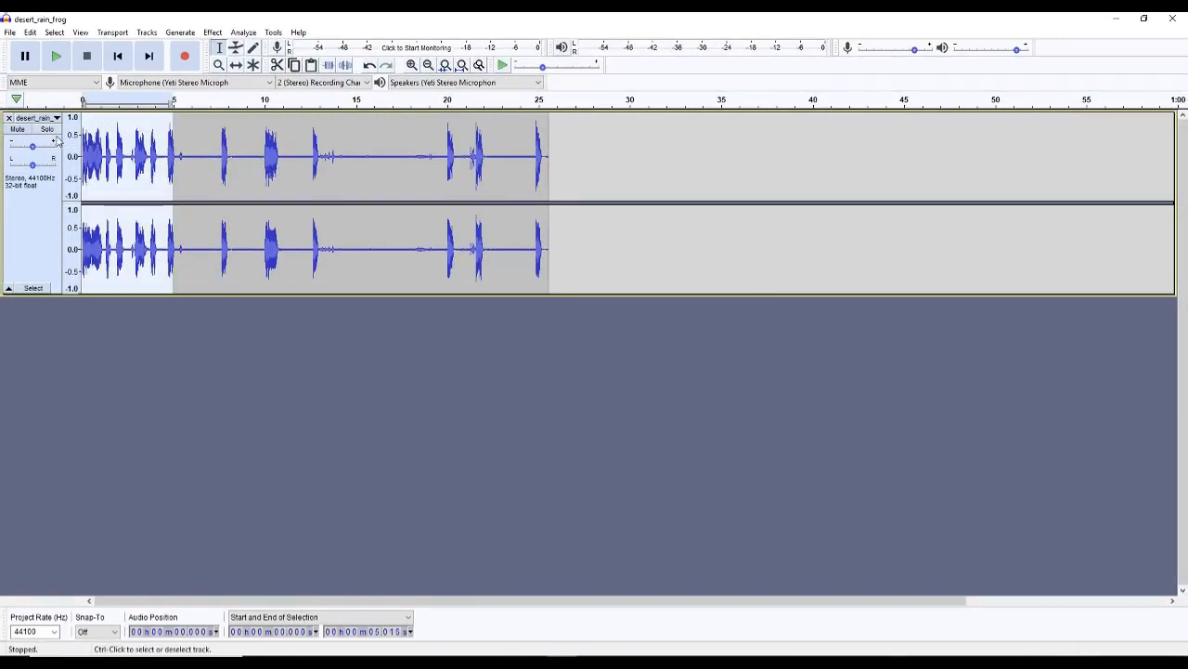
{"action": "mouse_move", "coordinate": [111, 156]}
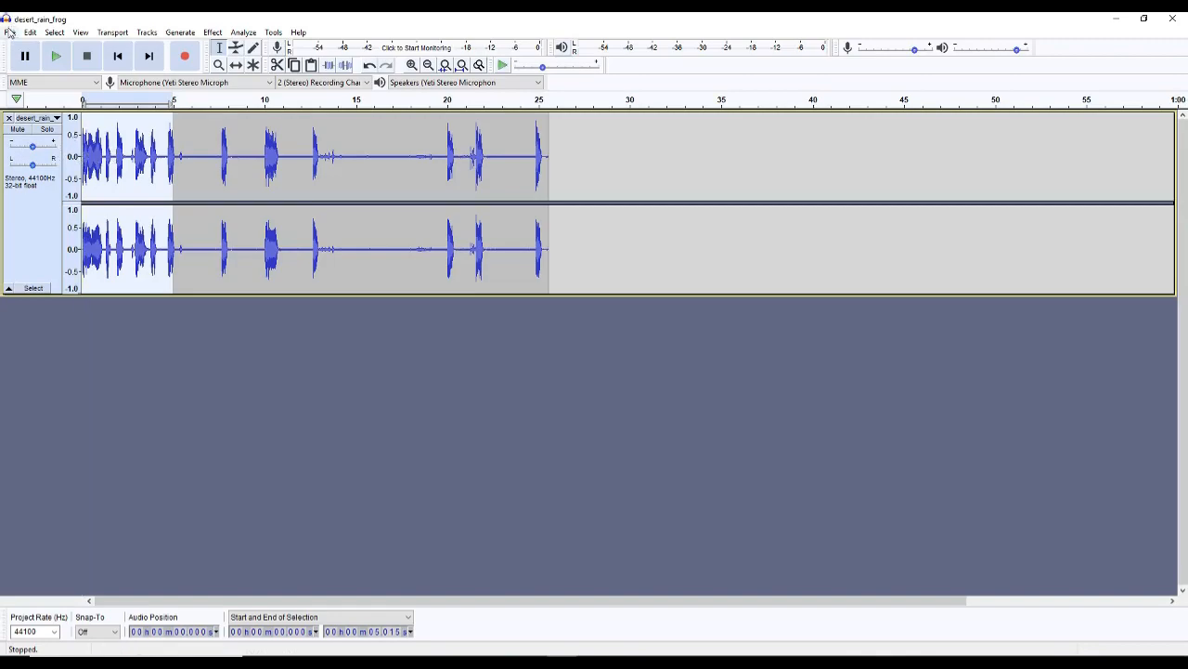
{"action": "left_click", "coordinate": [11, 30]}
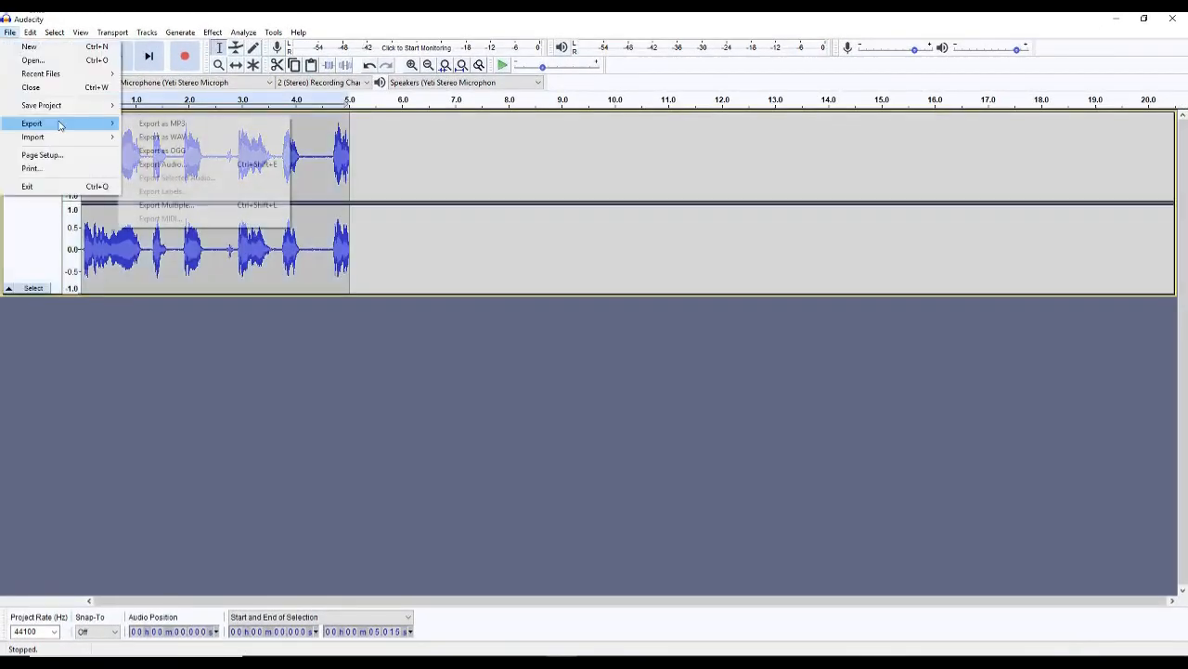
{"action": "left_click", "coordinate": [160, 122]}
{"action": "type", "text": "rainfi"}
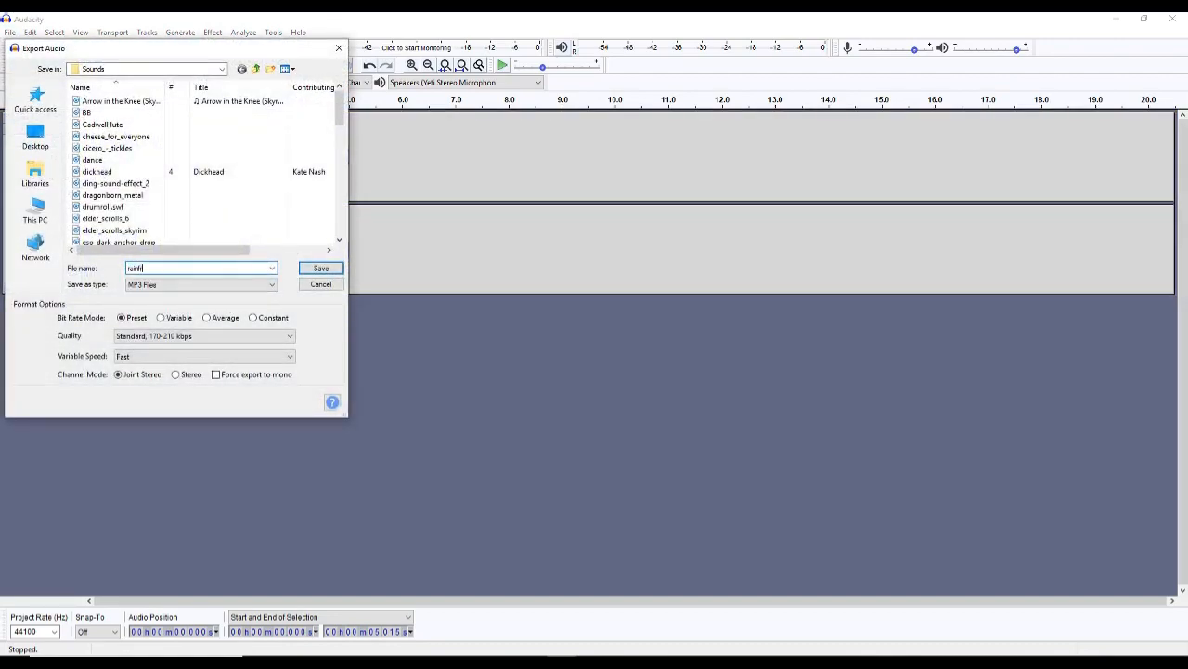
{"action": "left_click", "coordinate": [319, 267]}
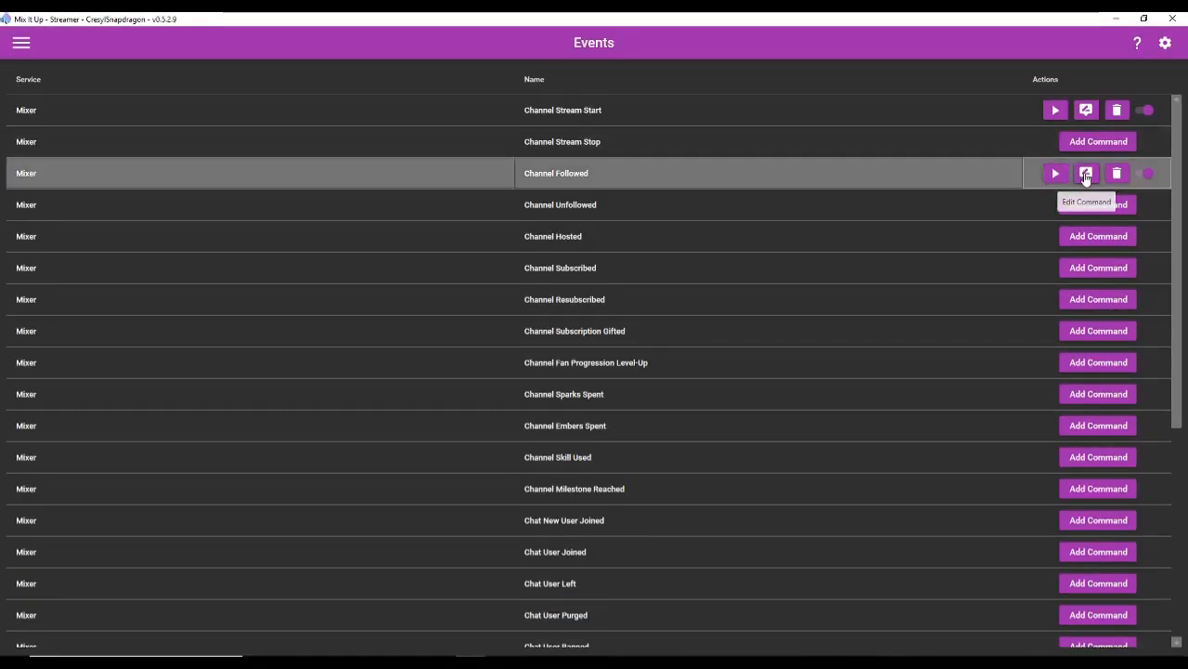
Add a Sound action playing rainfrog.mp3 at about 50 volume to the follow command and test the alert.
{"action": "left_click", "coordinate": [1089, 173]}
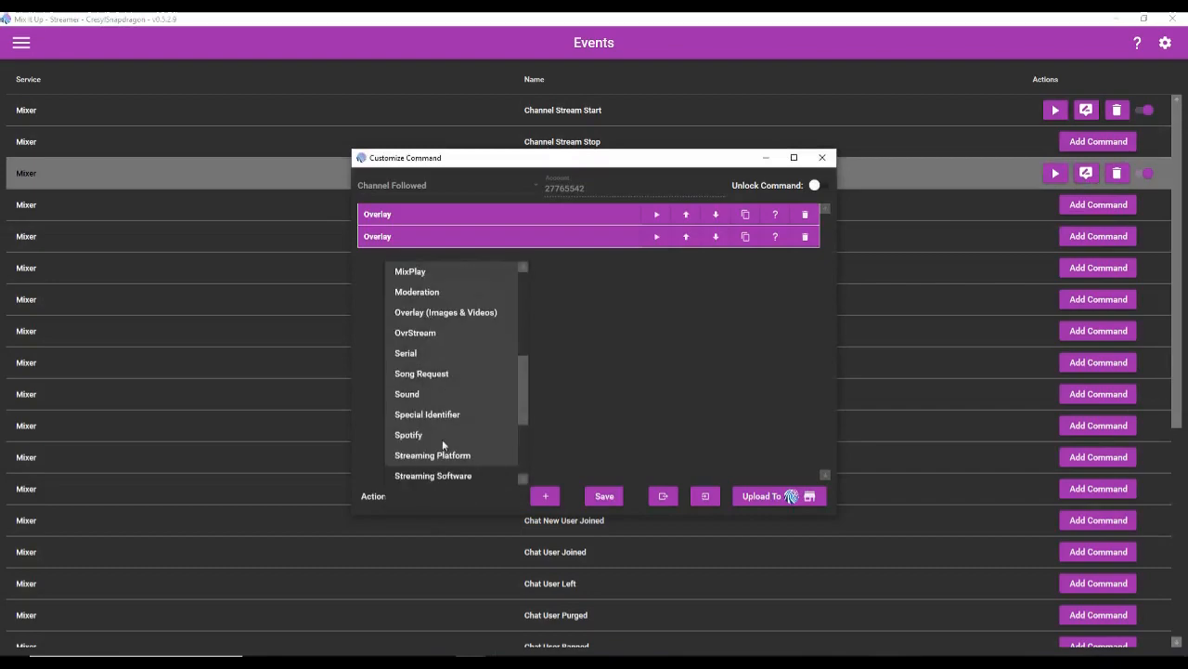
{"action": "left_click", "coordinate": [407, 394]}
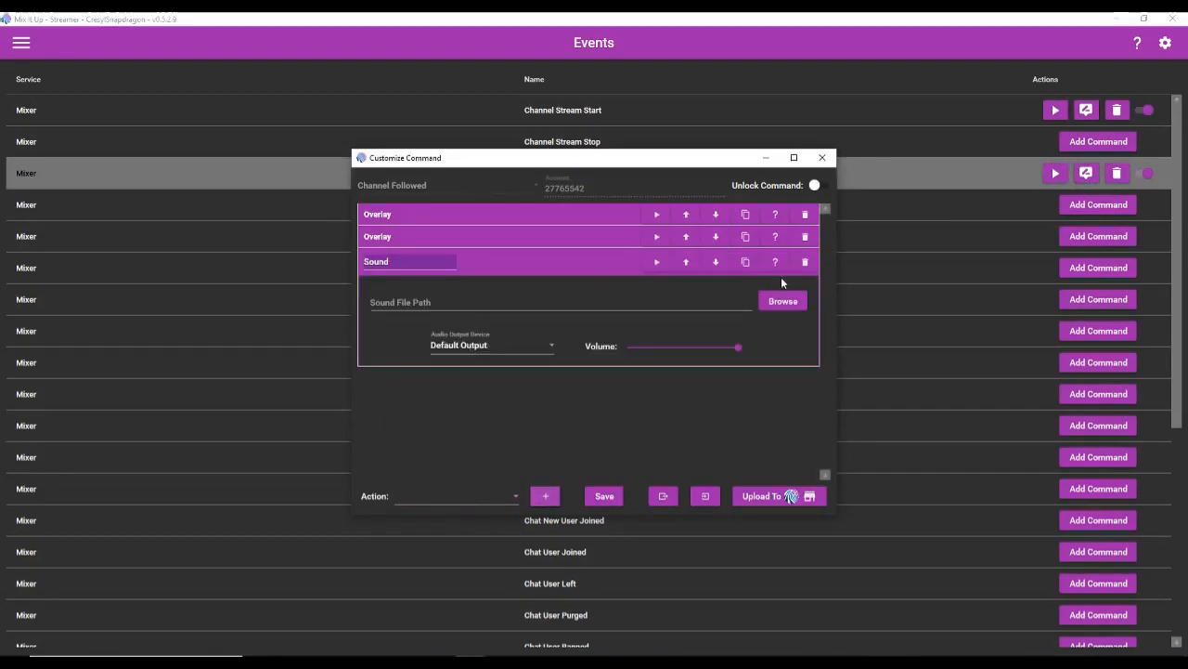
{"action": "left_click", "coordinate": [782, 300]}
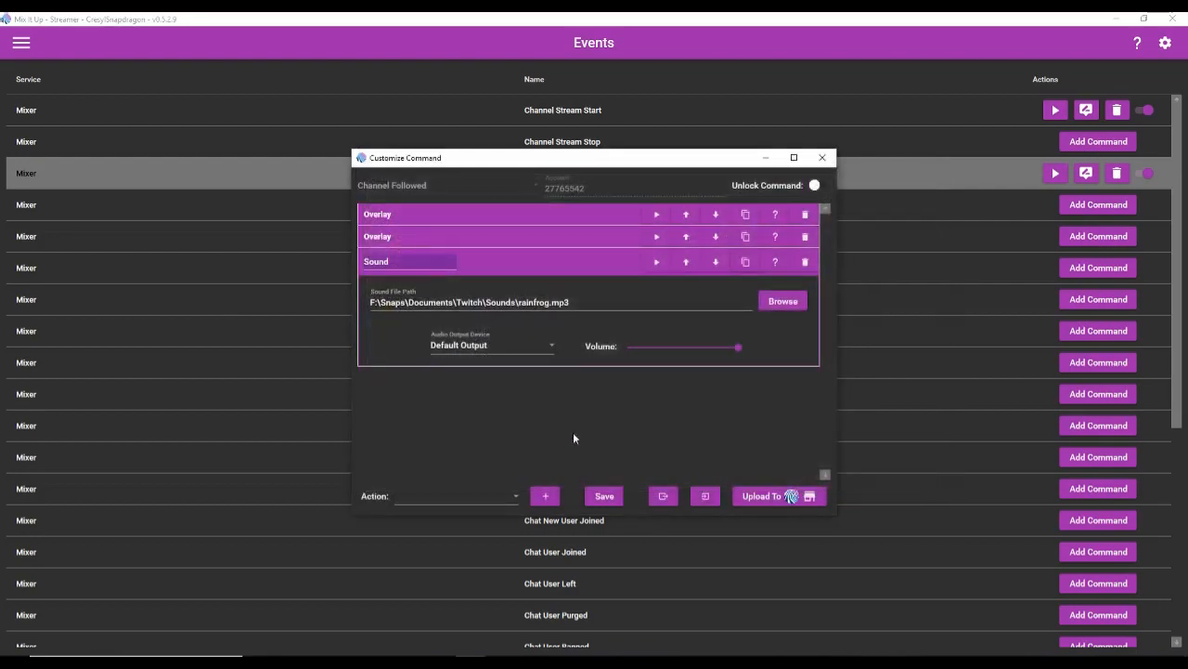
{"action": "left_click_drag", "start_coordinate": [739, 348], "coordinate": [690, 347]}
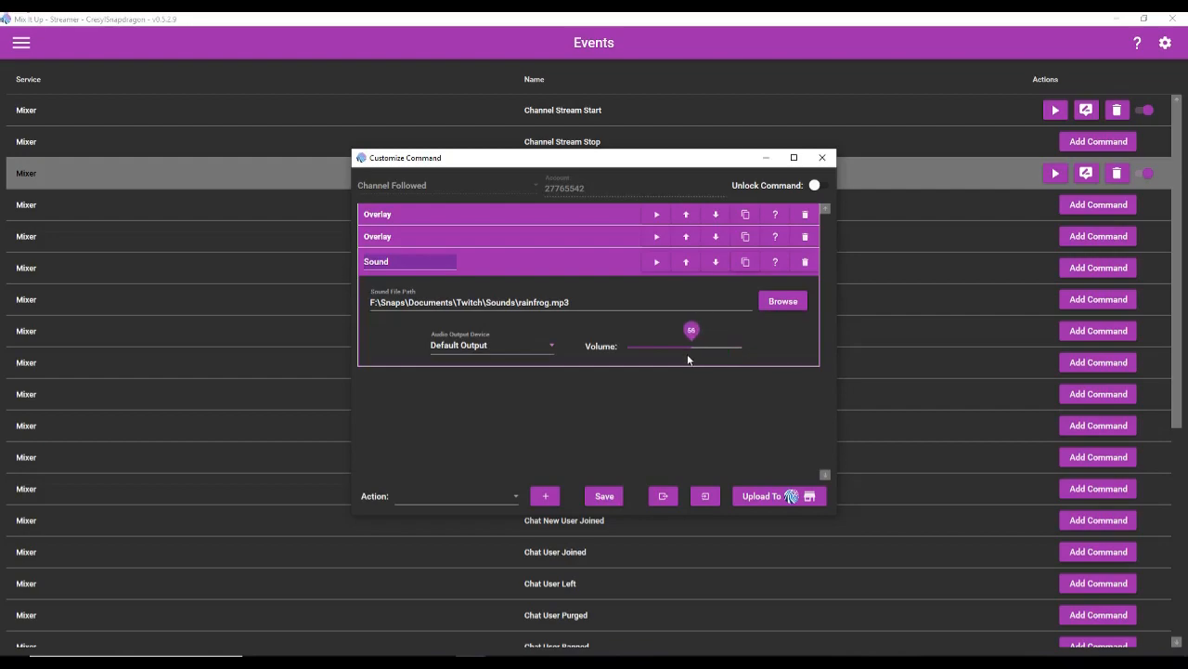
{"action": "left_click_drag", "start_coordinate": [691, 331], "coordinate": [683, 330]}
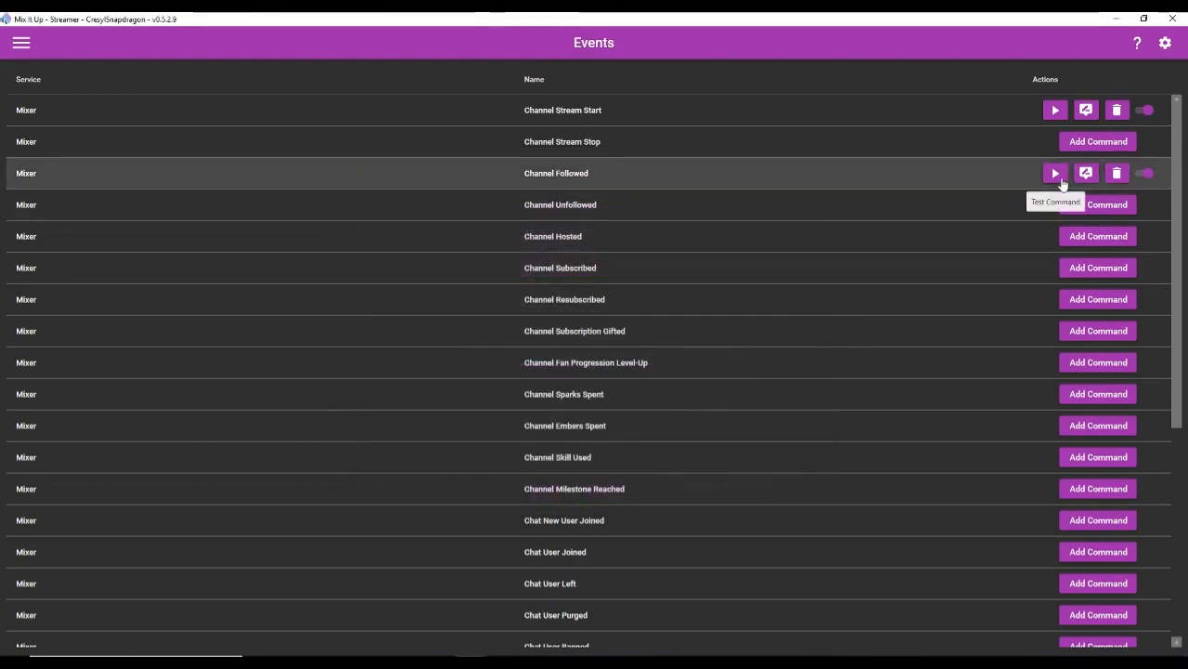
{"action": "left_click", "coordinate": [1055, 173]}
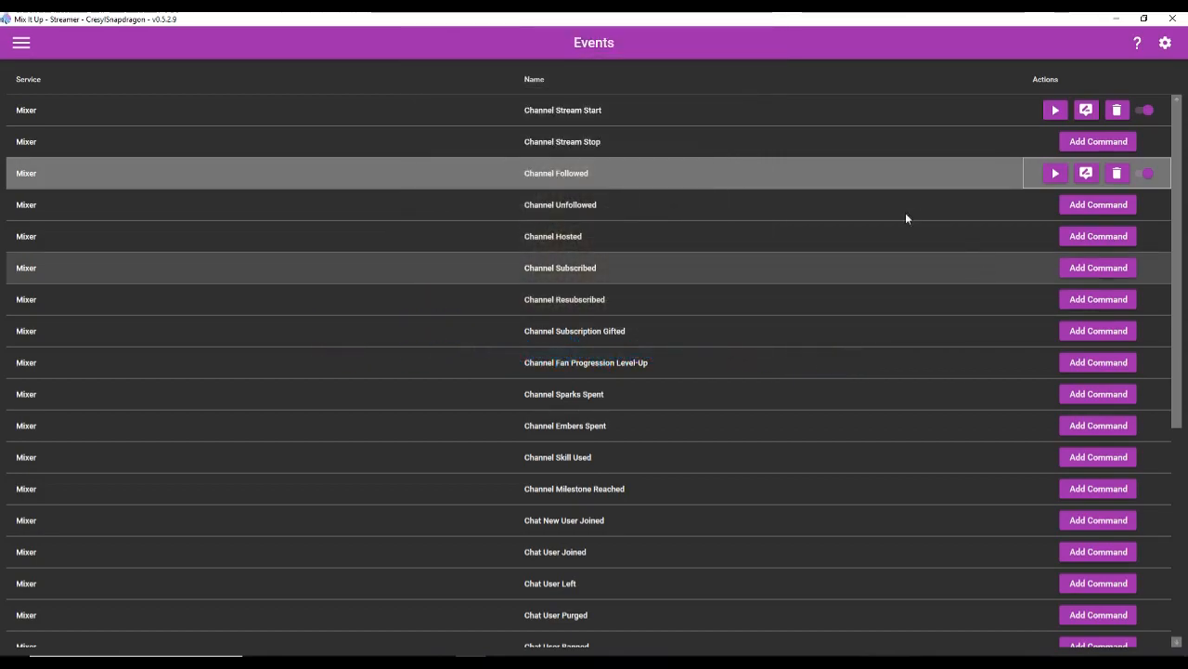
{"action": "mouse_move", "coordinate": [784, 186]}
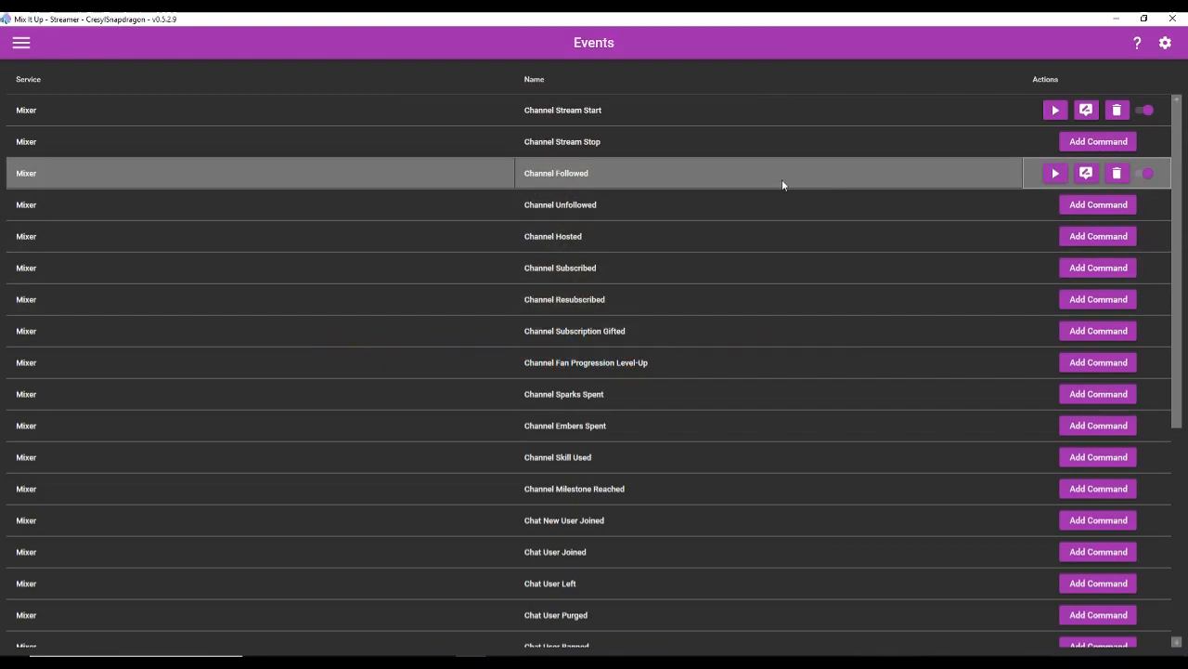
{"action": "mouse_move", "coordinate": [1106, 236]}
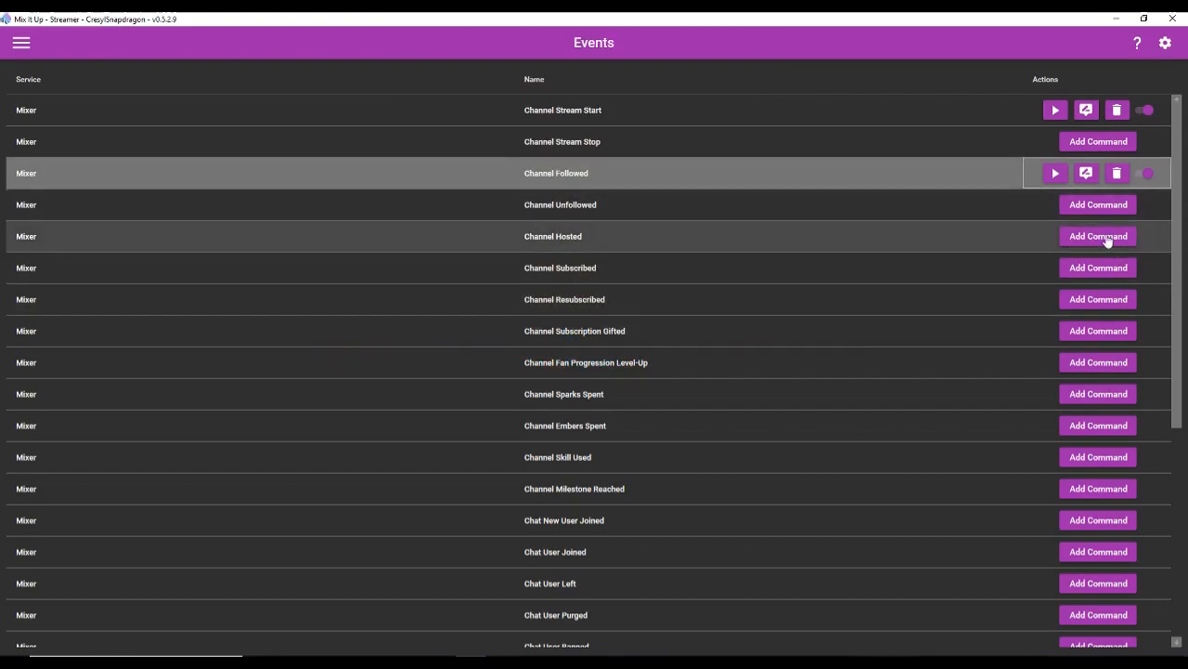
Create a Channel Hosted command with an Overlay (Images & Videos) action, save and test it.
{"action": "left_click", "coordinate": [1097, 236]}
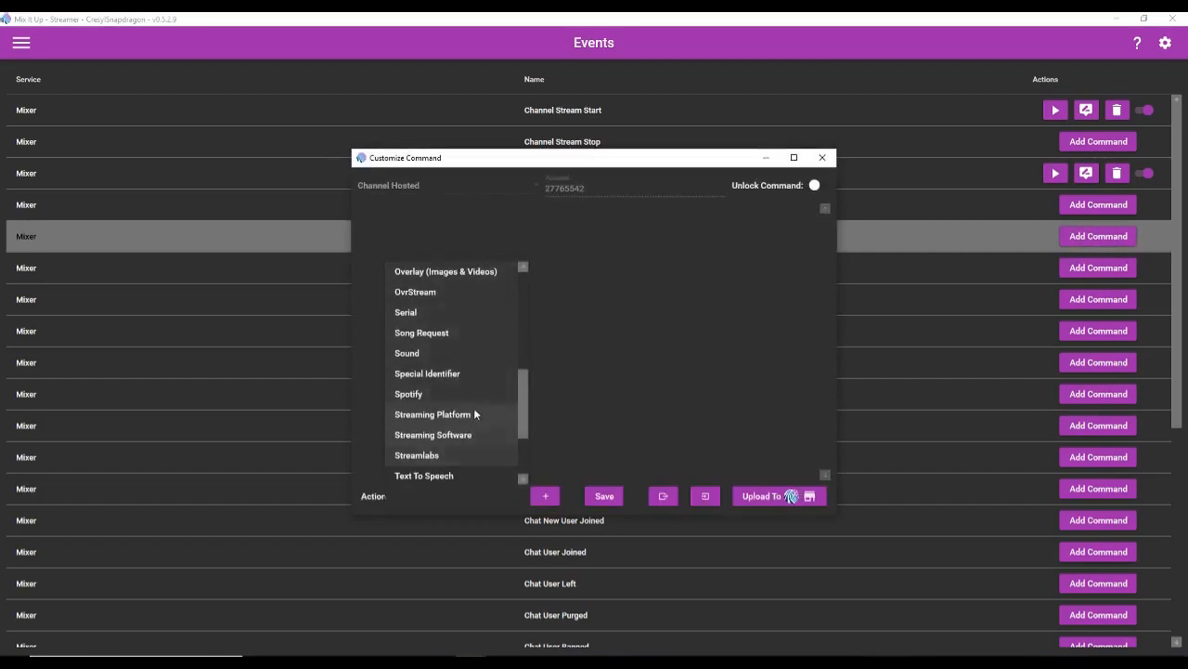
{"action": "left_click", "coordinate": [445, 271]}
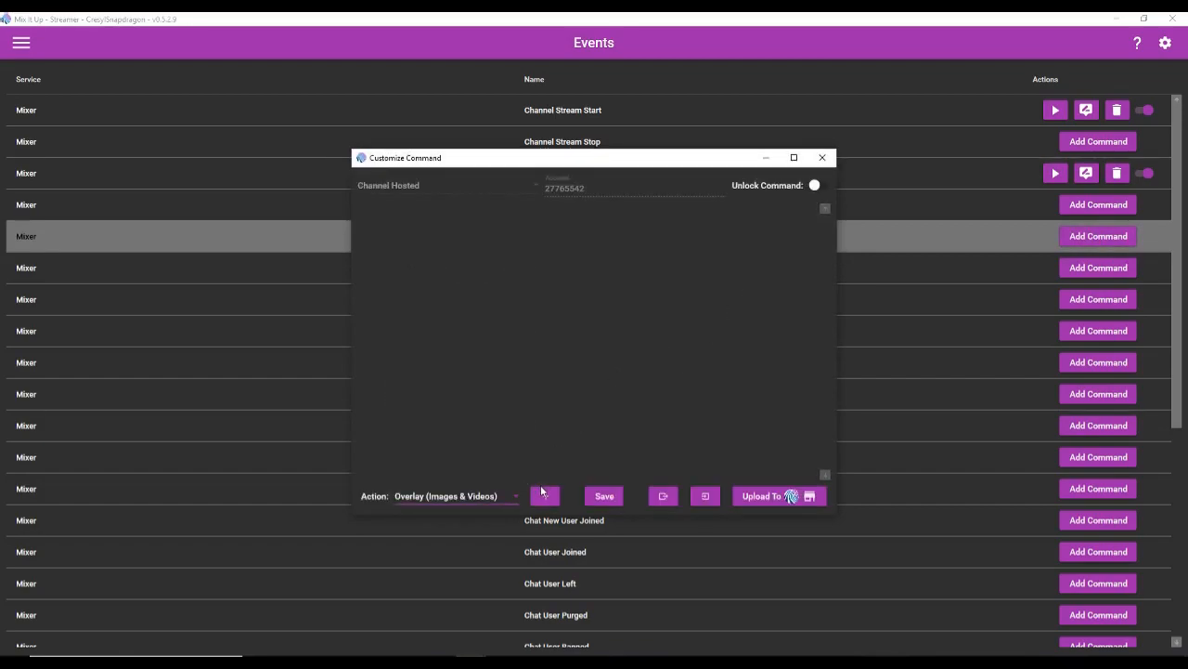
{"action": "left_click", "coordinate": [544, 496]}
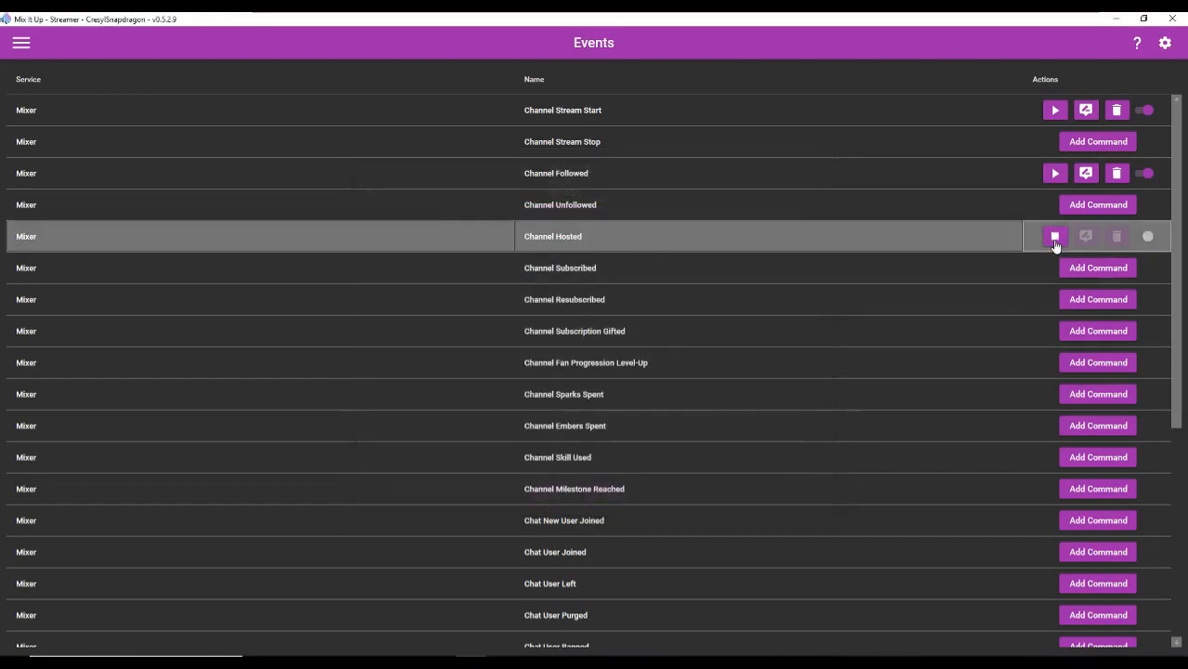
{"action": "left_click", "coordinate": [1054, 236]}
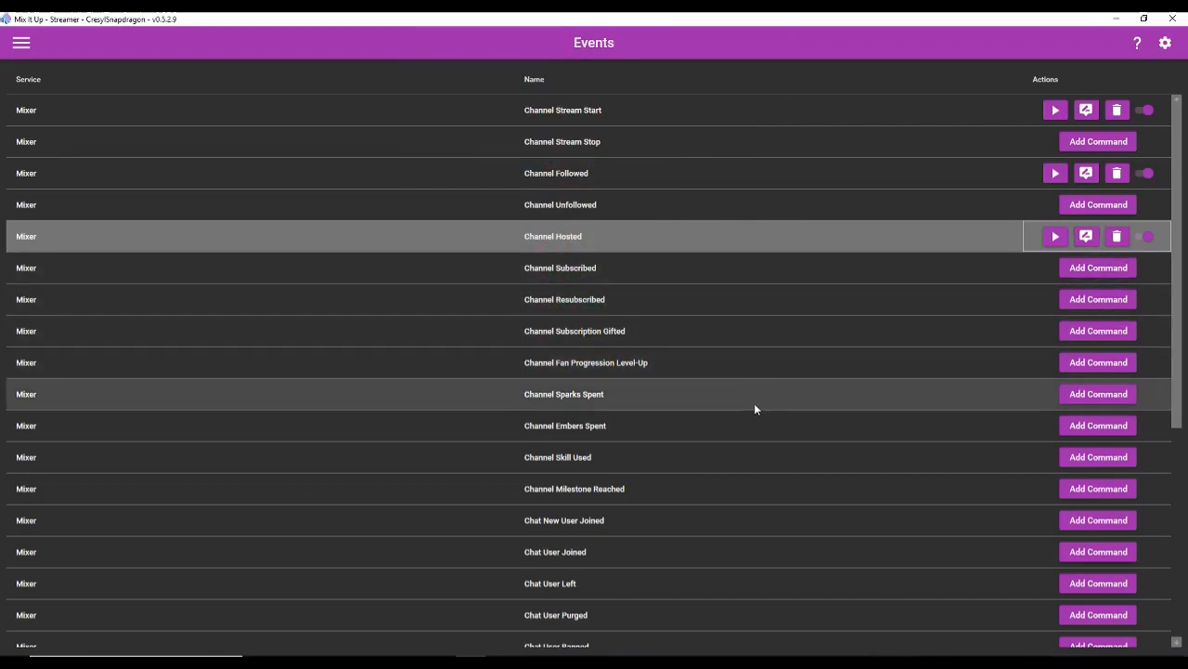
{"action": "mouse_move", "coordinate": [720, 419]}
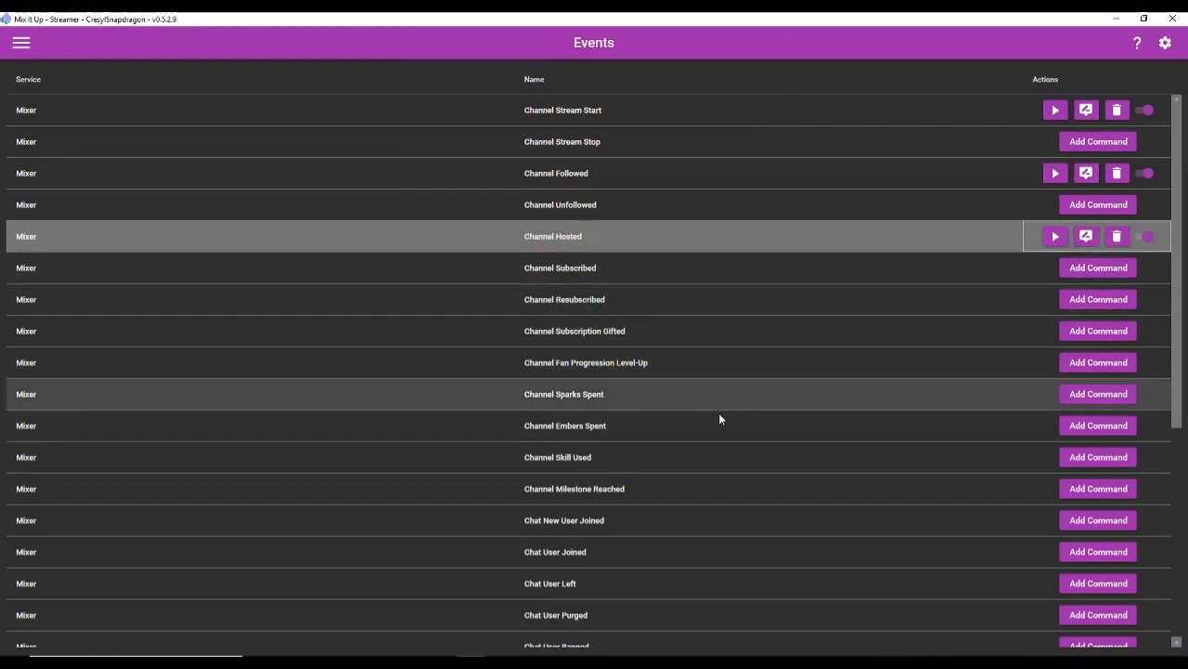
Start a Streamlabs Donation command and add an Overlay (Images & Videos) action to it.
{"action": "scroll", "scroll_direction": "down", "scroll_amount": 3}
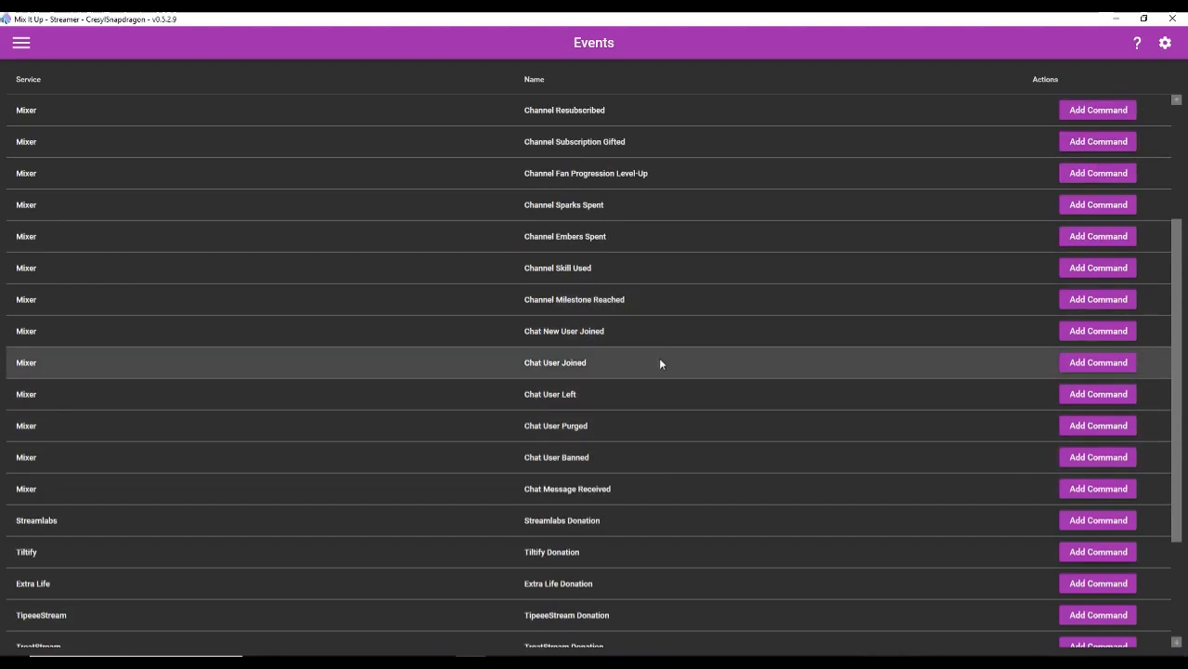
{"action": "mouse_move", "coordinate": [694, 457]}
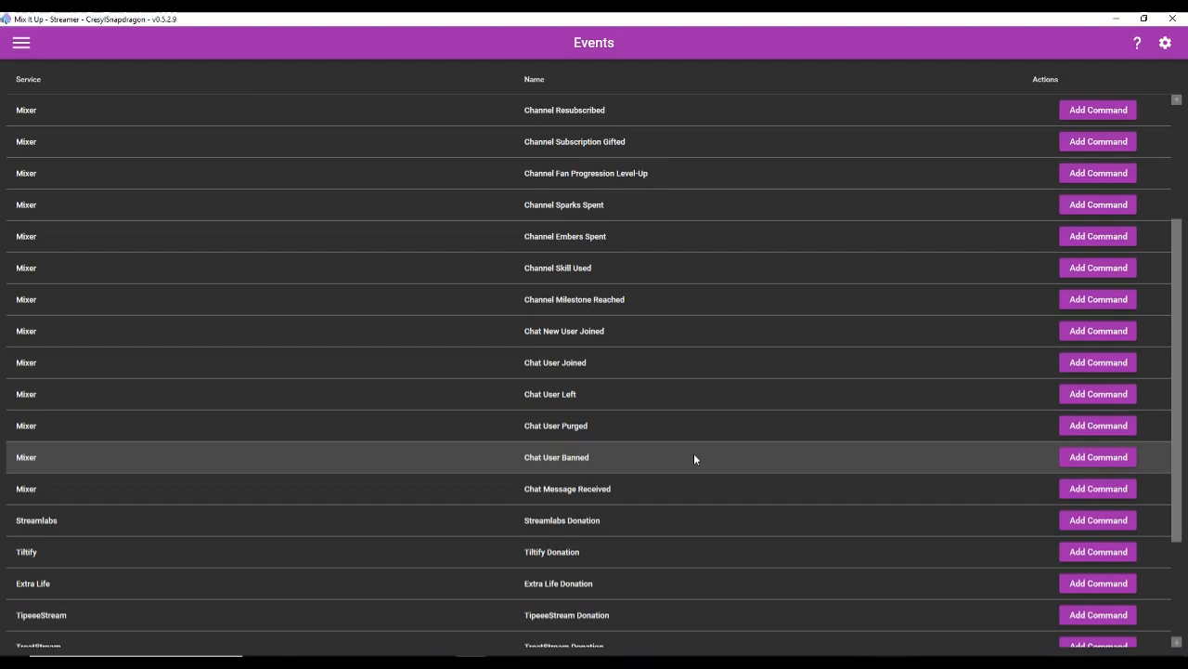
{"action": "scroll", "scroll_direction": "down", "scroll_amount": 3}
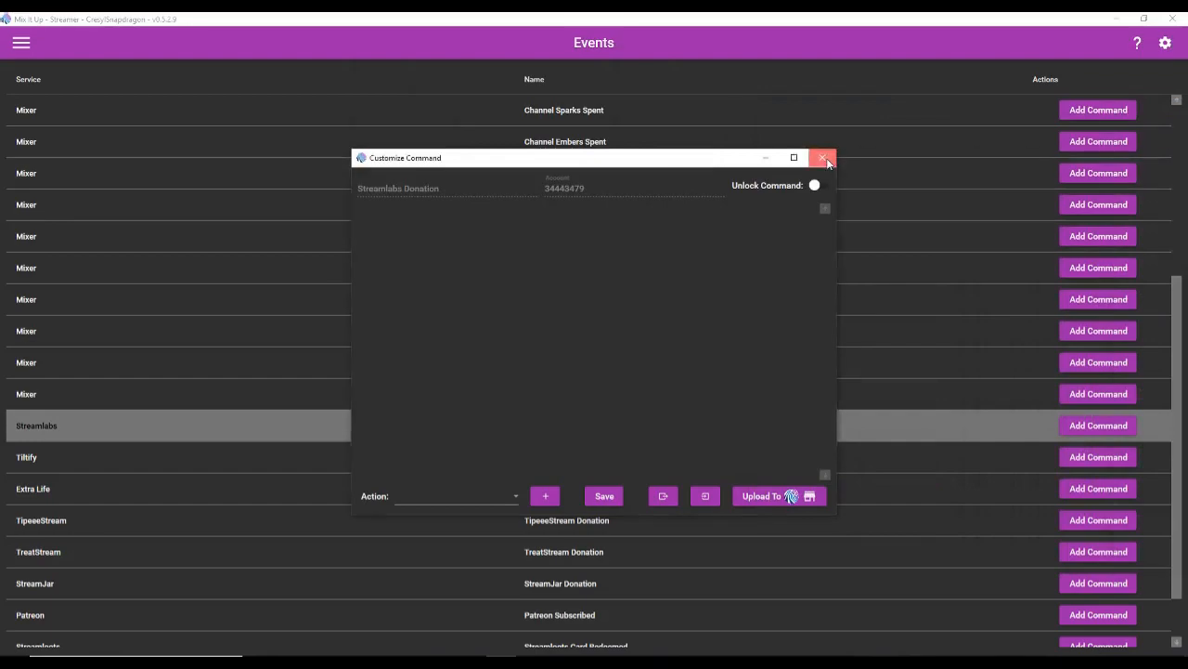
{"action": "left_click", "coordinate": [825, 158]}
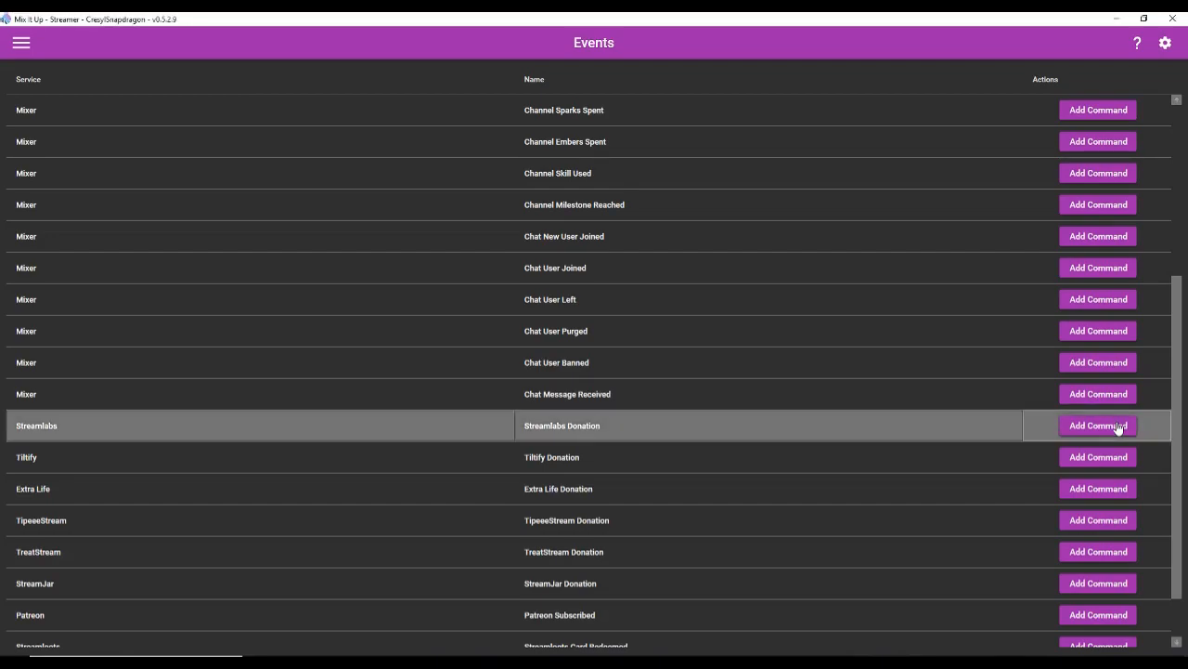
{"action": "left_click", "coordinate": [1097, 424]}
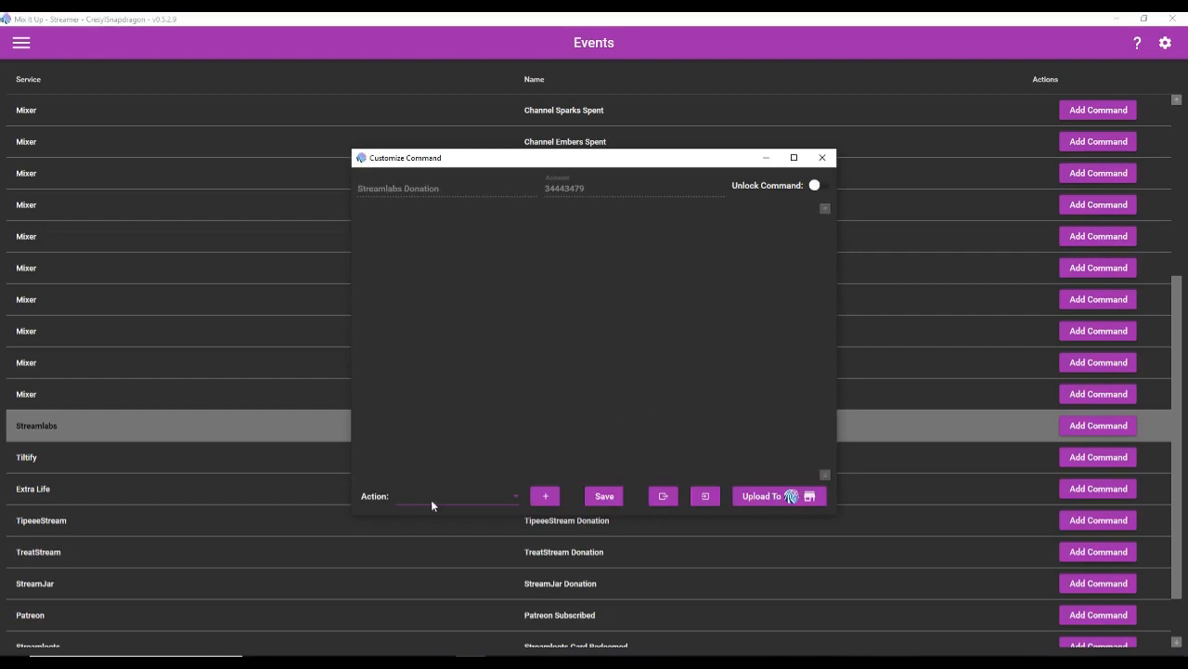
{"action": "left_click", "coordinate": [460, 496]}
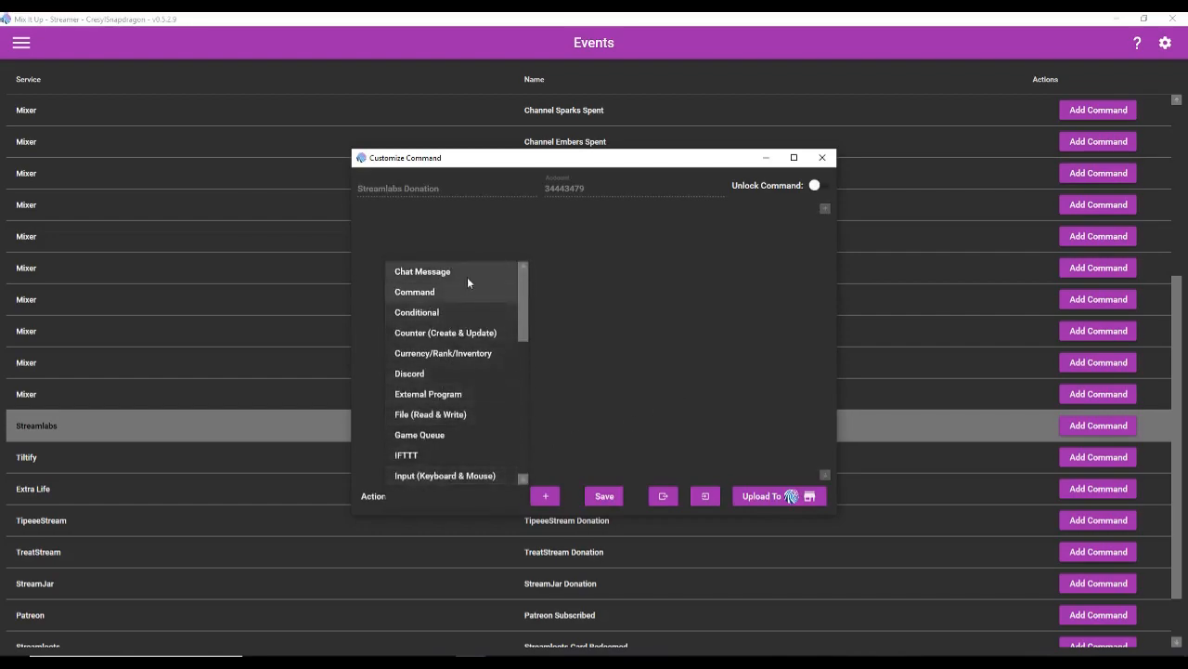
{"action": "scroll", "scroll_direction": "down", "scroll_amount": 3}
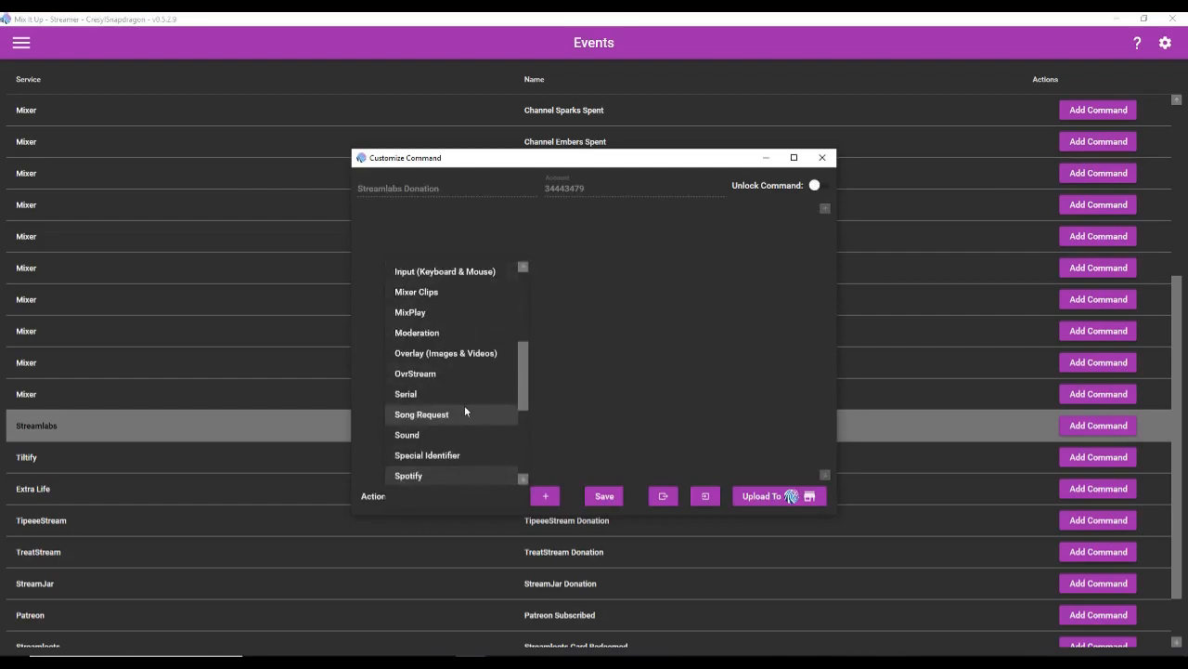
{"action": "left_click", "coordinate": [445, 353]}
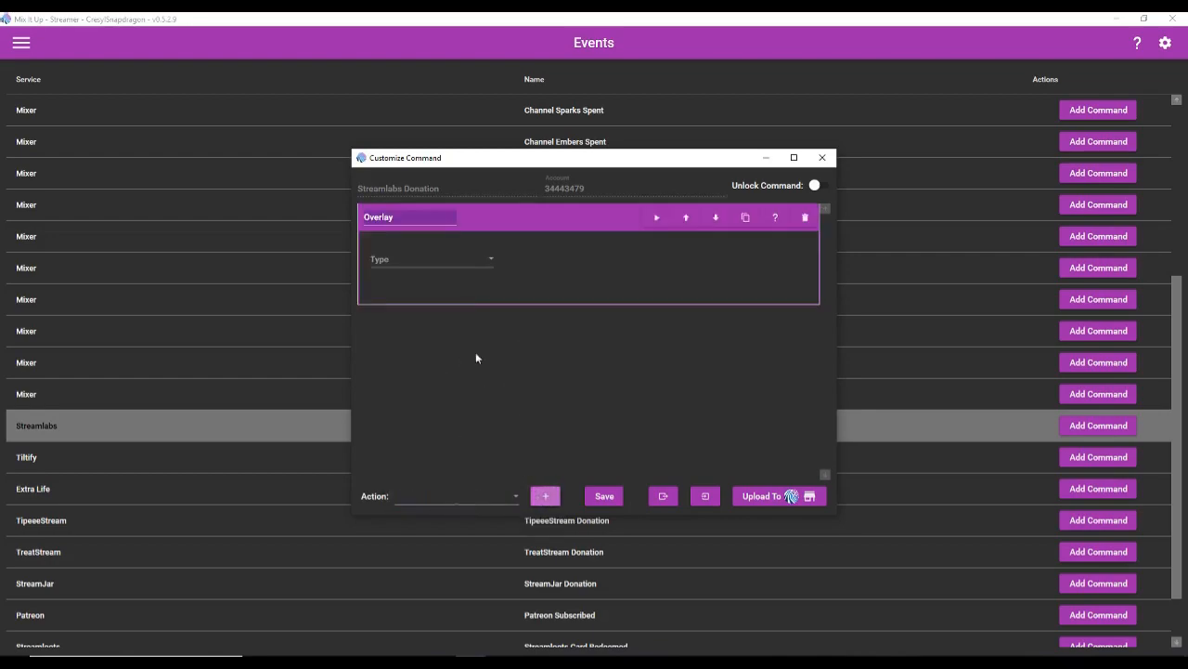
Make the overlay an Image and choose giphy (27).gif from the Twitch Gifs folder.
{"action": "left_click", "coordinate": [431, 259]}
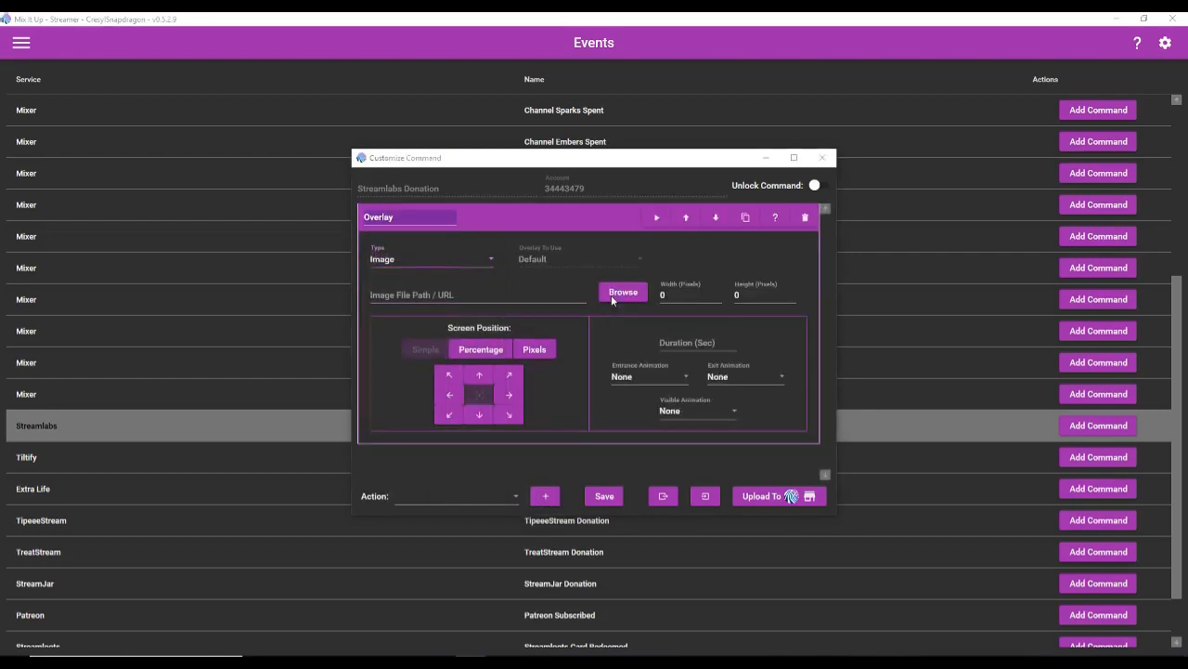
{"action": "left_click", "coordinate": [624, 292]}
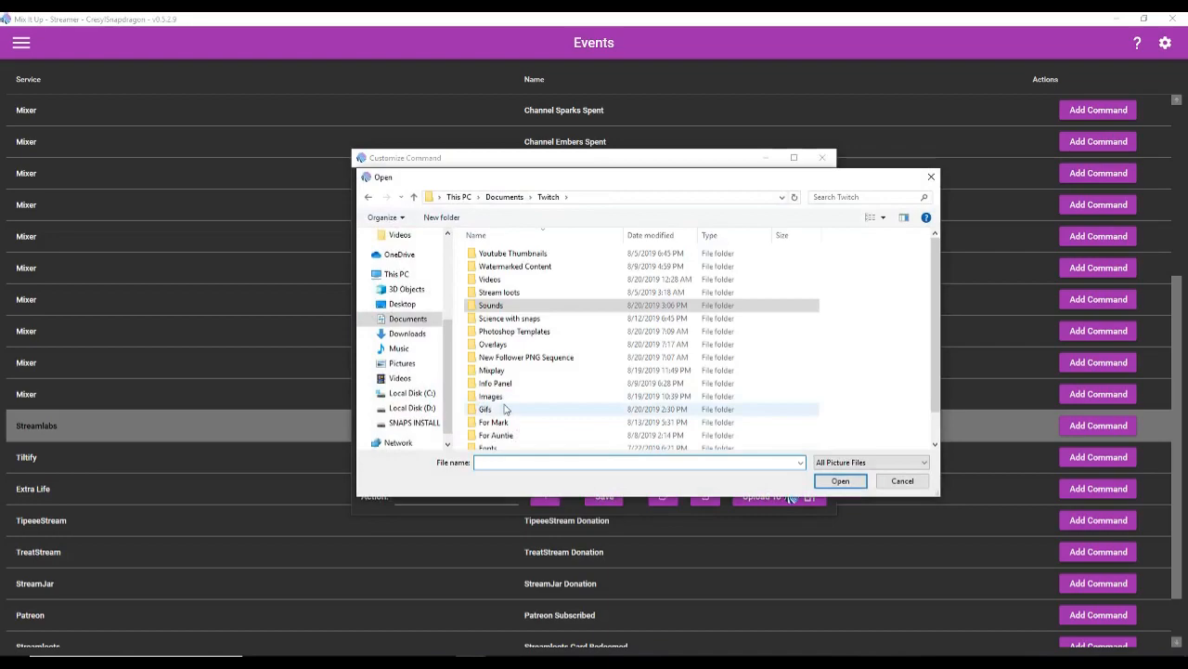
{"action": "double_click", "coordinate": [486, 409]}
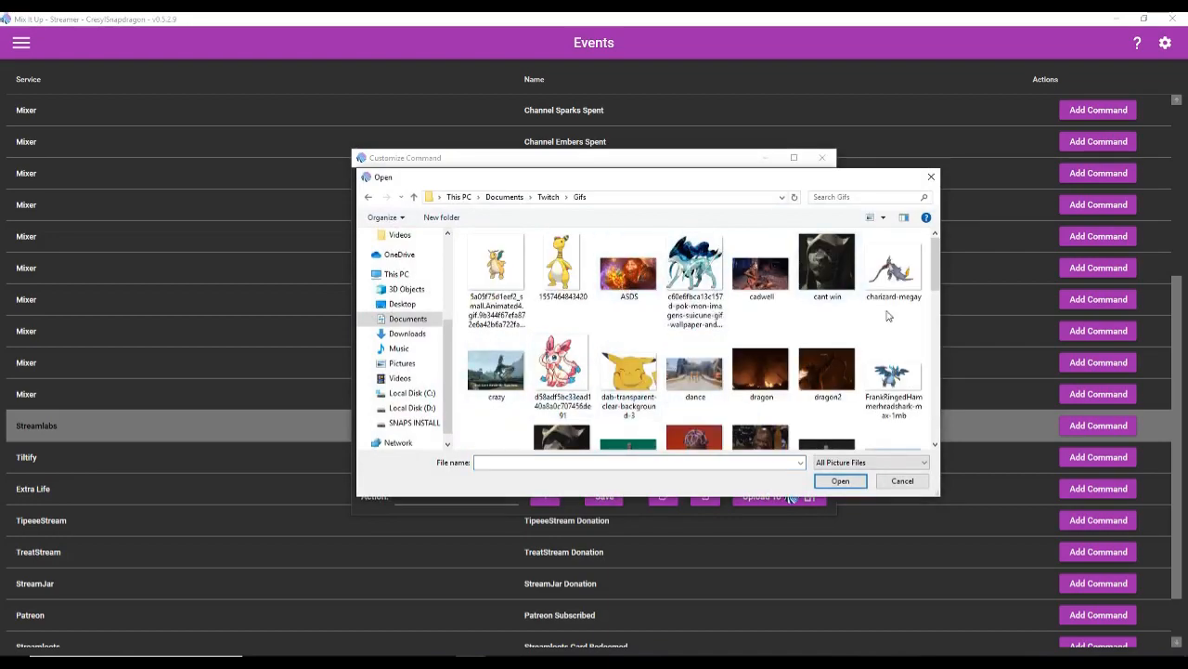
{"action": "scroll", "scroll_direction": "down", "scroll_amount": 3}
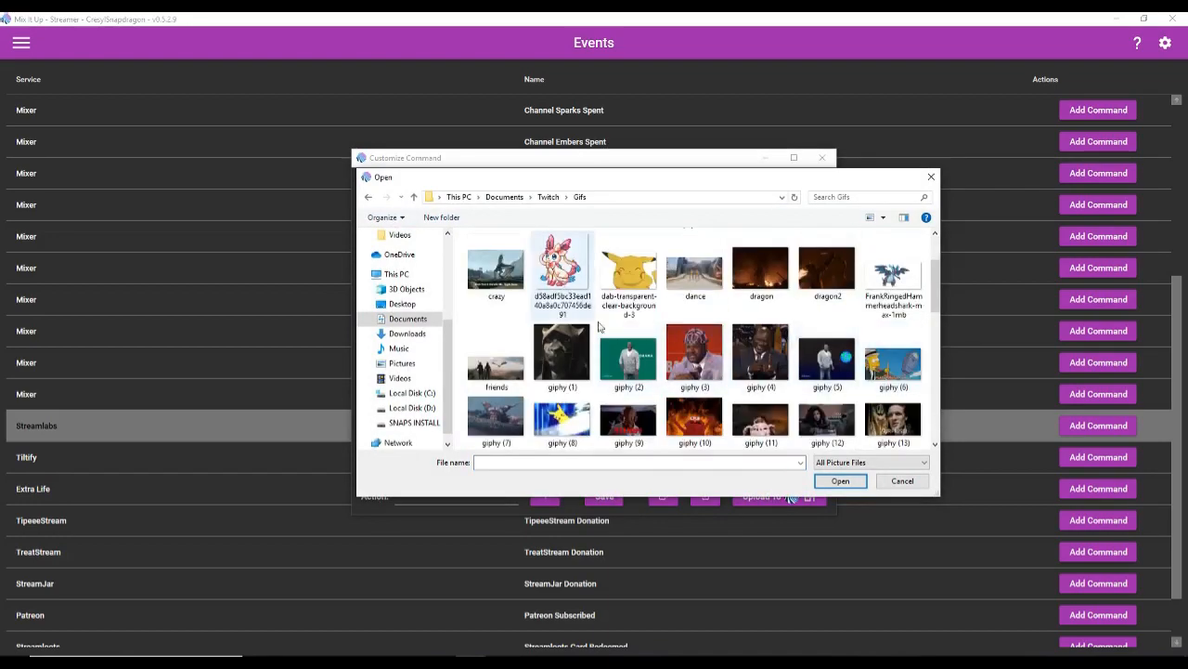
{"action": "scroll", "scroll_direction": "down", "scroll_amount": 3}
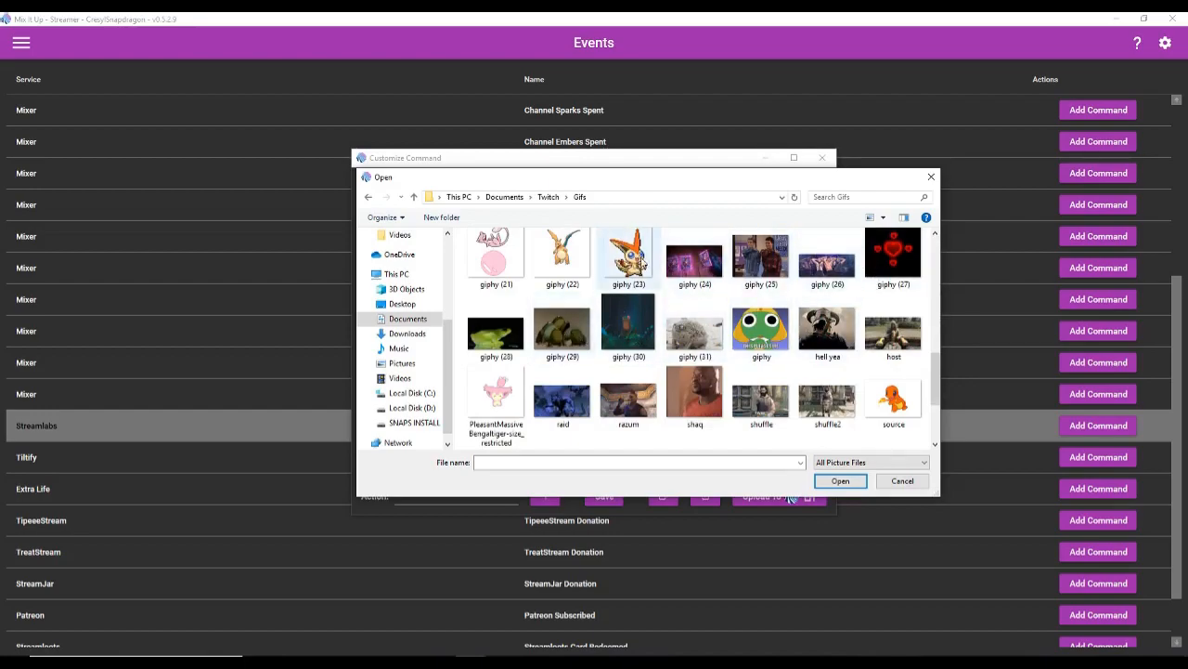
{"action": "scroll", "scroll_direction": "down", "scroll_amount": 3}
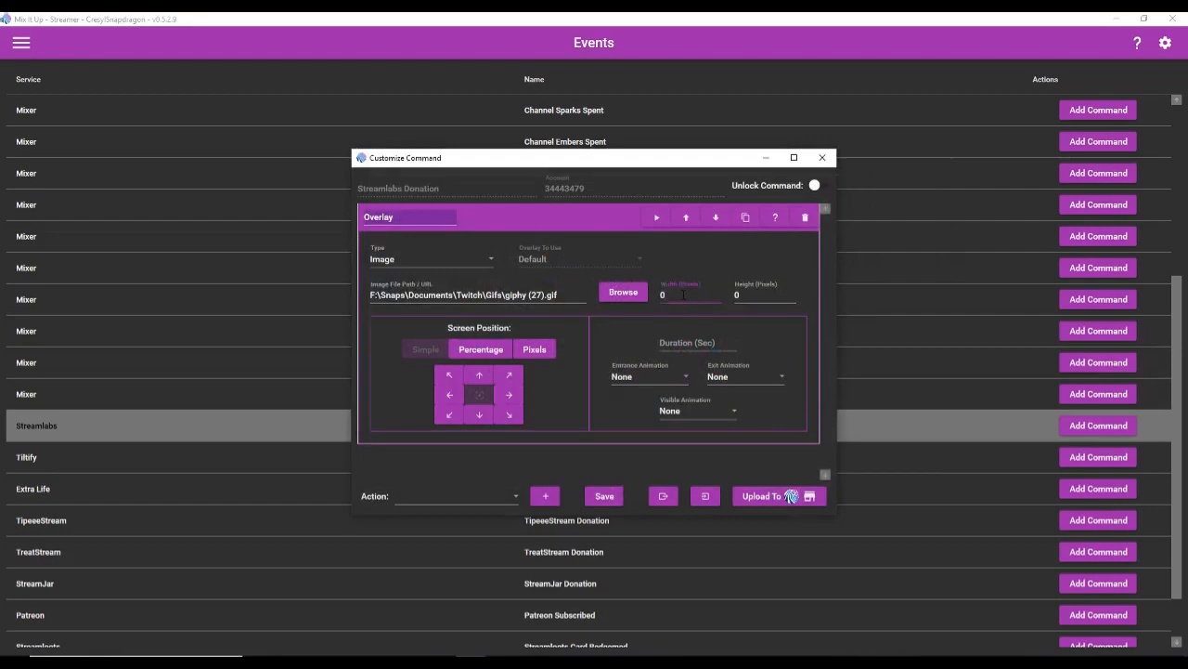
Size the image 500×500 for 6 seconds with Bounce In entrance and Bounce Out exit.
{"action": "type", "text": "500"}
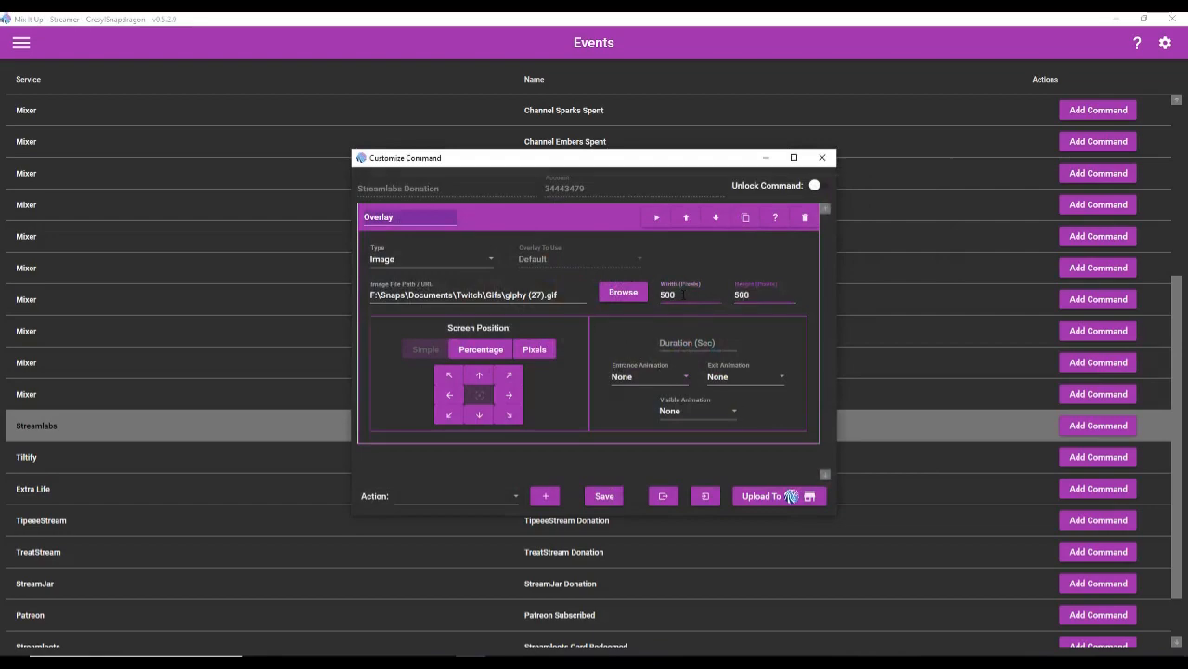
{"action": "left_click", "coordinate": [650, 375]}
{"action": "type", "text": "6"}
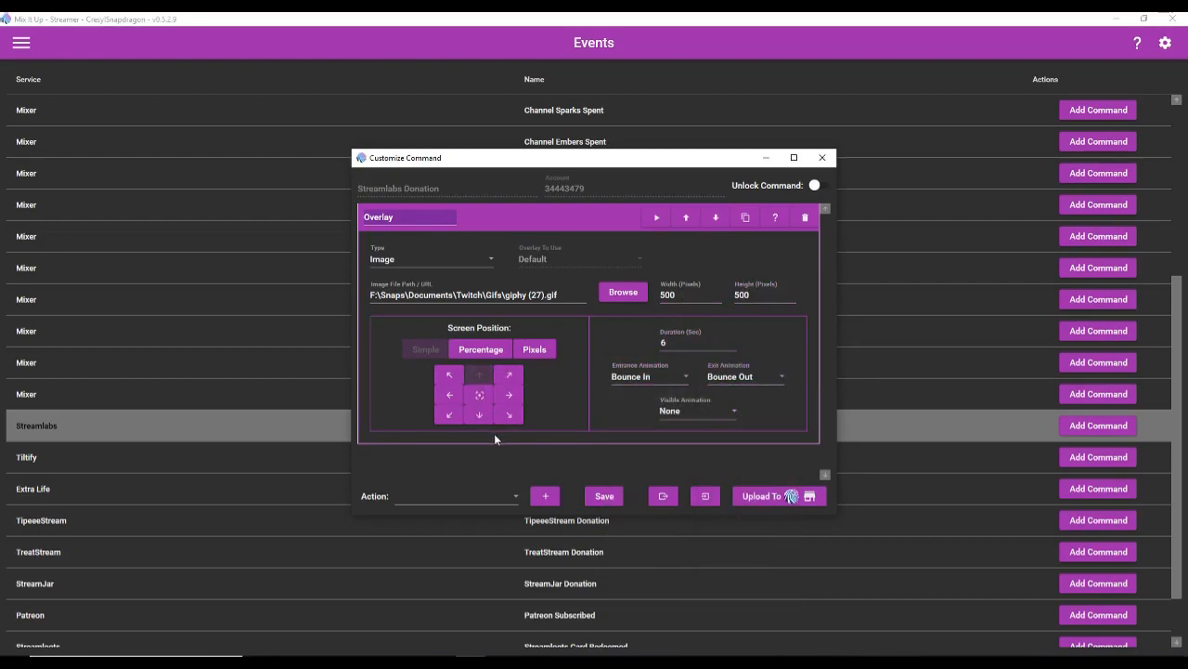
{"action": "left_click", "coordinate": [455, 496]}
{"action": "type", "text": "Thank you so much"}
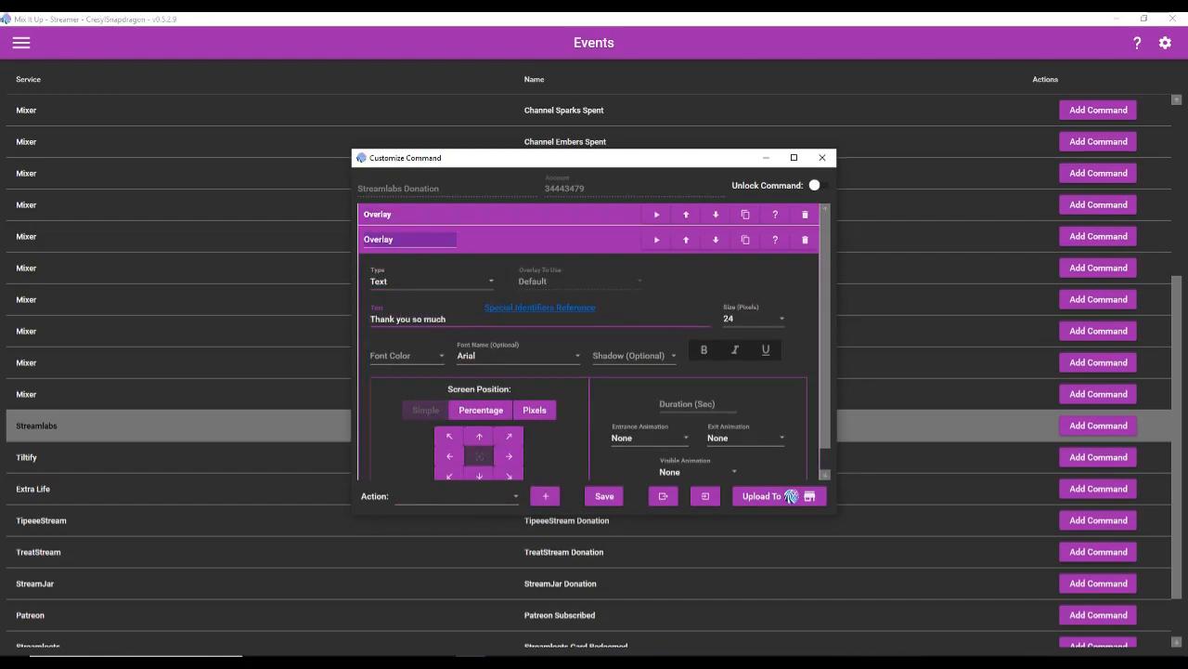
Write donation text thanking $username with $donationamount, $donationmessage and $donationimage identifiers.
{"action": "type", "text": "$username for the donation of"}
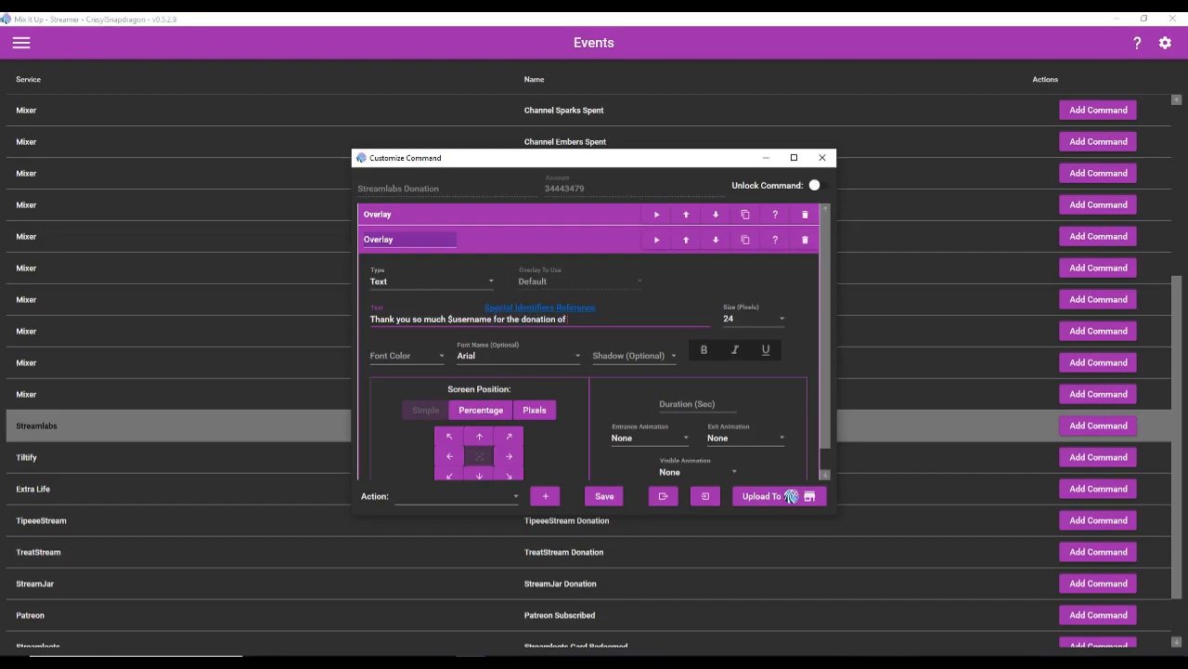
{"action": "type", "text": "$donationamount! You're awesome $donationmessage $donationimage"}
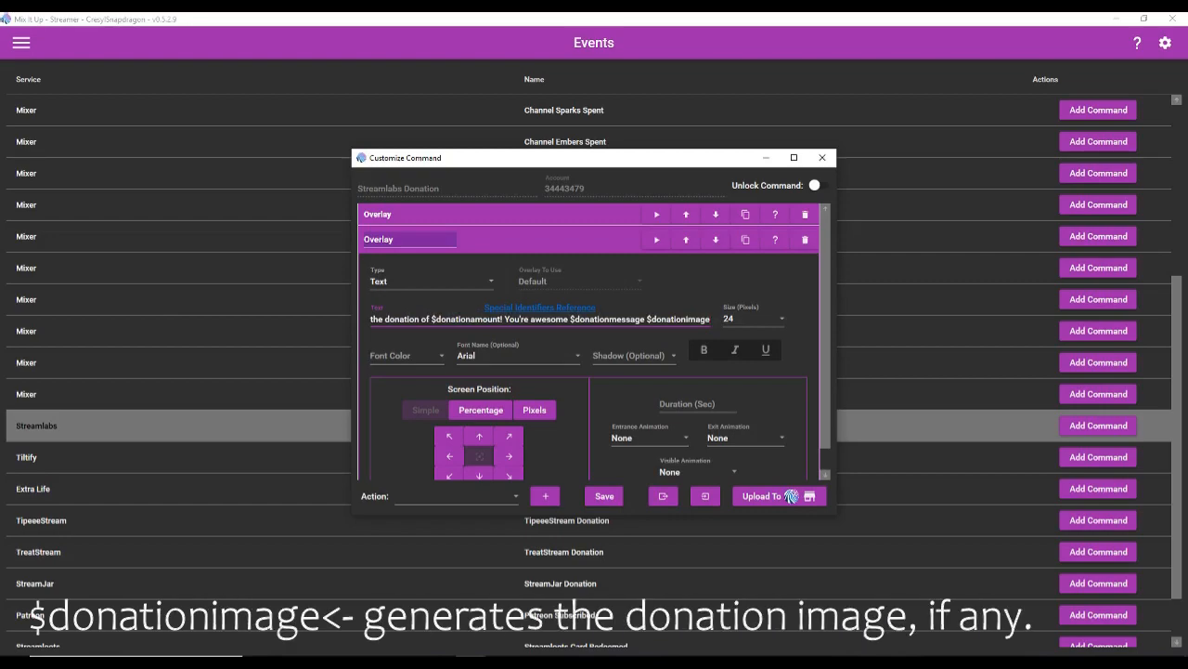
{"action": "mouse_move", "coordinate": [539, 333]}
{"action": "type", "text": "!"}
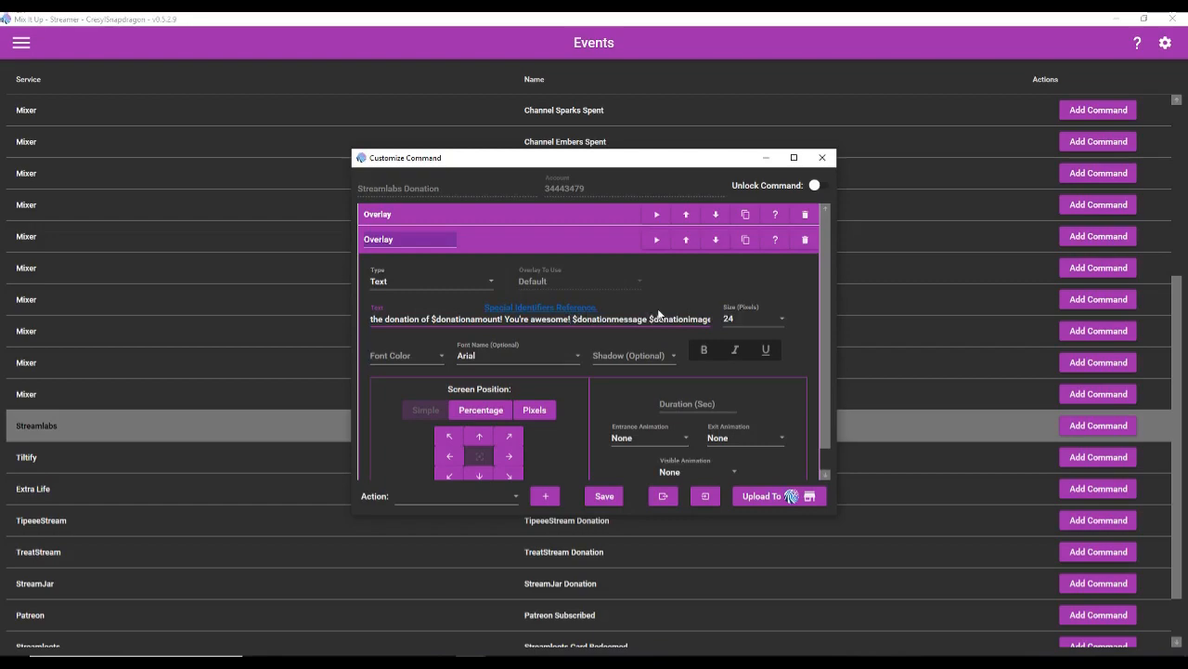
{"action": "mouse_move", "coordinate": [509, 455]}
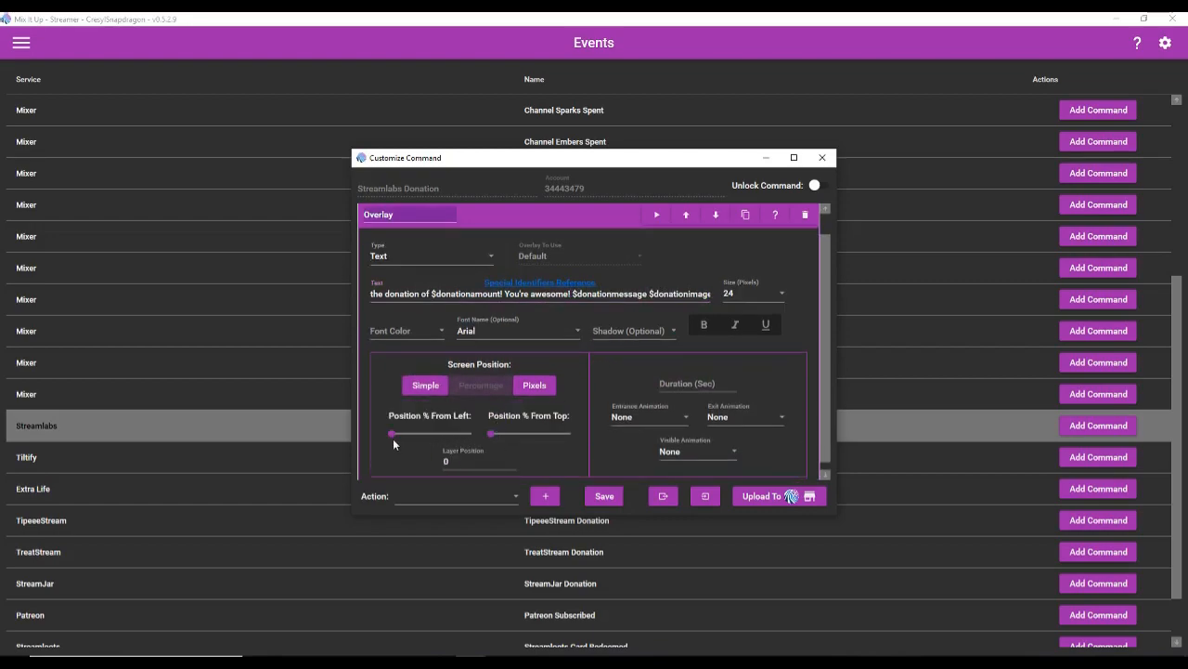
Adjust the pixel position sliders for the donation text and add a Sound action.
{"action": "left_click_drag", "start_coordinate": [392, 433], "coordinate": [429, 433]}
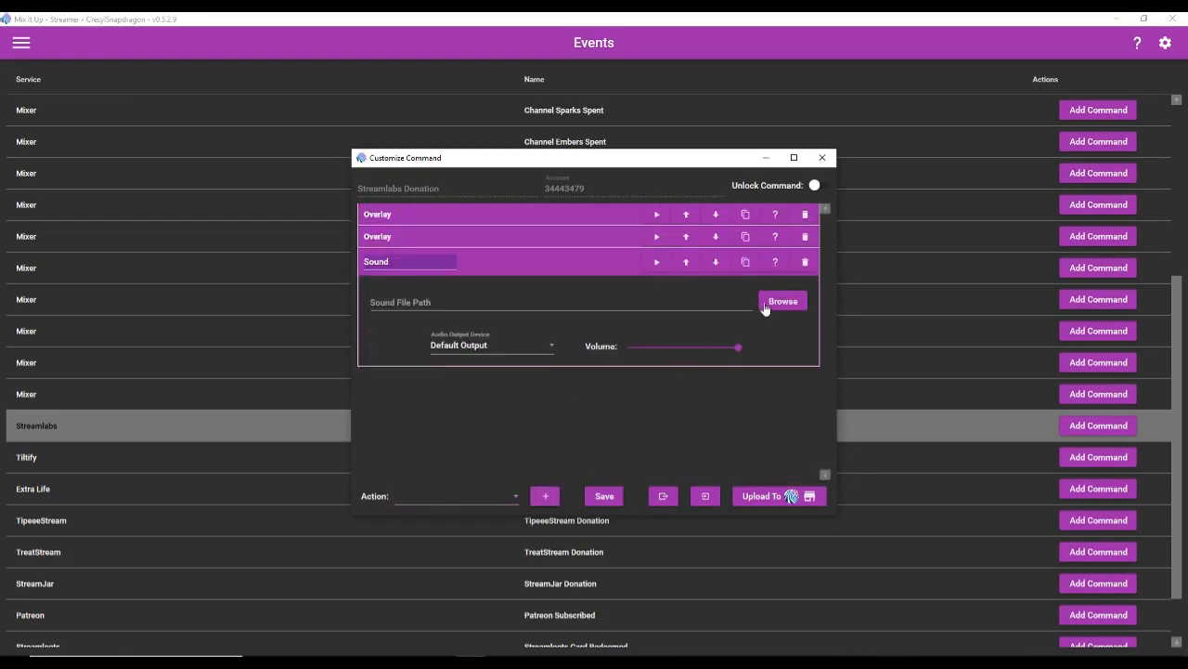
Choose cheese_for_everyone.mp3 from the Sounds folder and lower its volume to about half.
{"action": "left_click", "coordinate": [784, 301]}
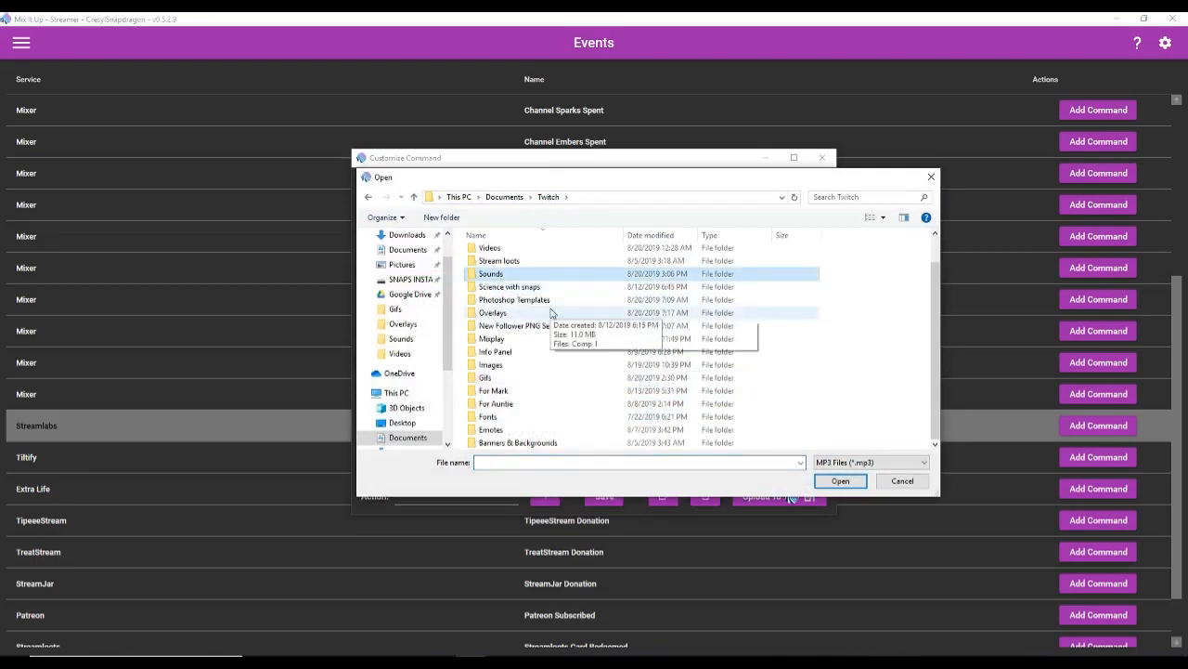
{"action": "double_click", "coordinate": [490, 273]}
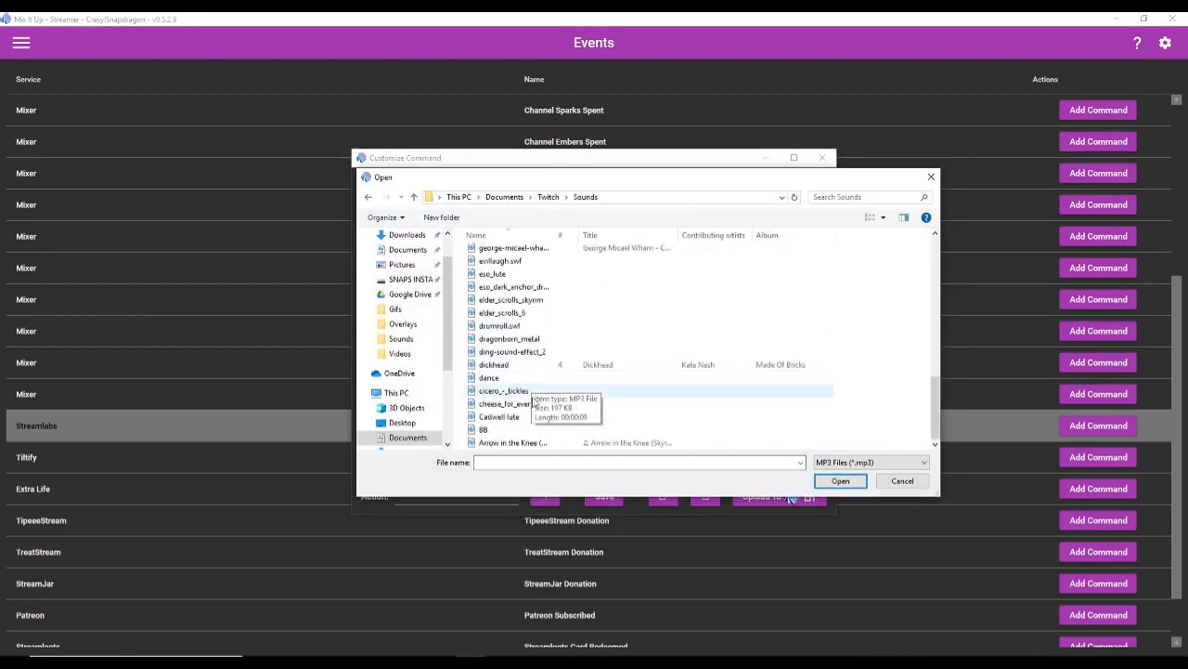
{"action": "left_click", "coordinate": [839, 481]}
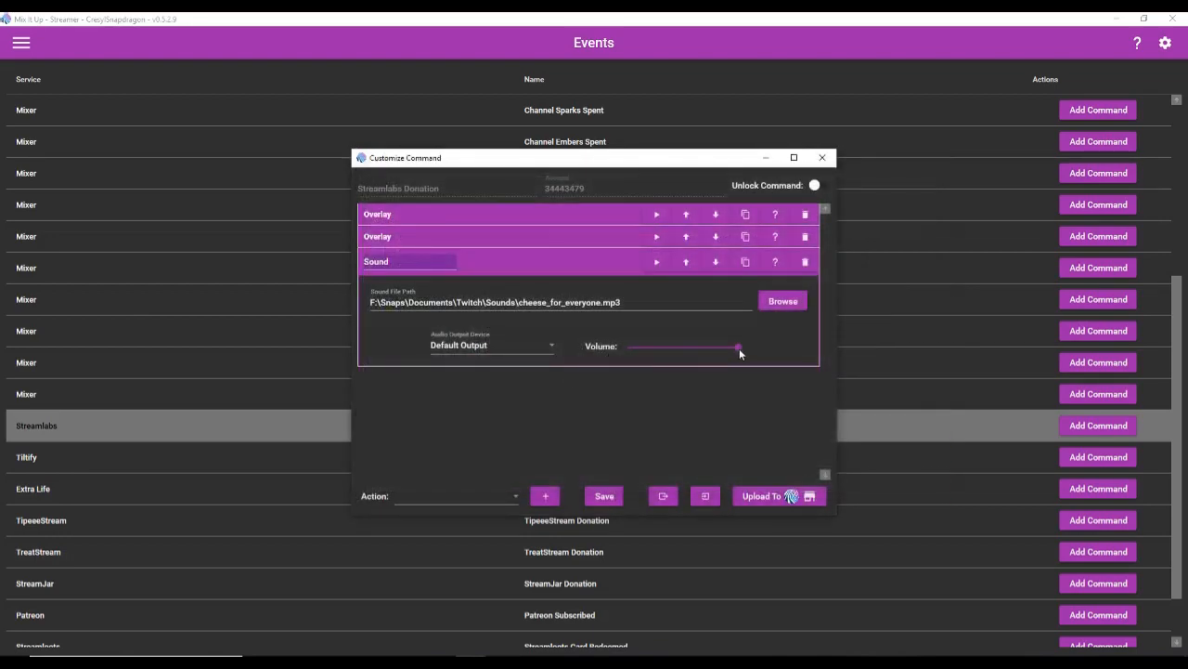
{"action": "left_click_drag", "start_coordinate": [739, 350], "coordinate": [685, 347]}
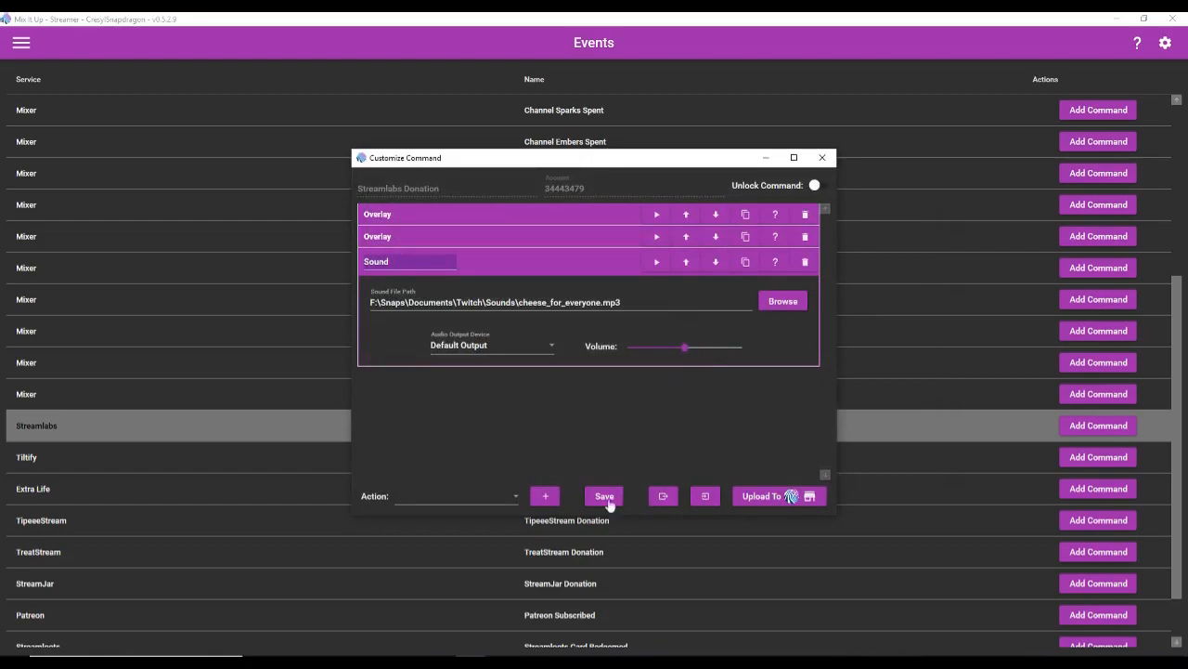
{"action": "mouse_move", "coordinate": [612, 241]}
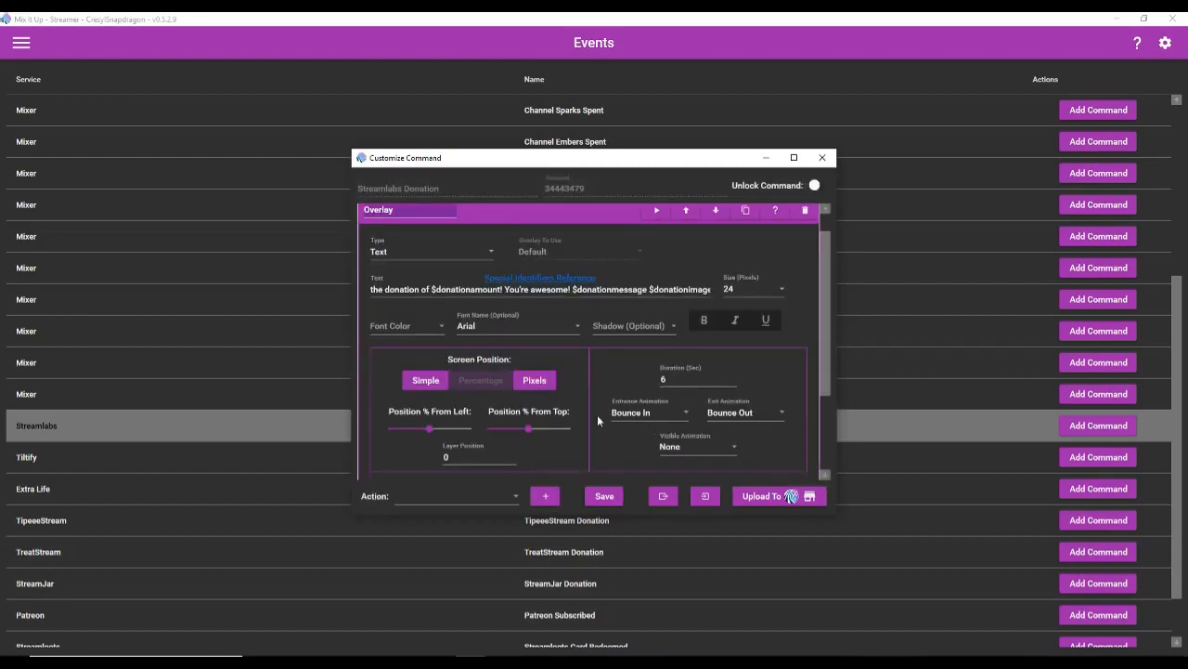
Set the donation text to pink, Pokemon Solid font with black shadow, and save the command.
{"action": "left_click", "coordinate": [407, 325]}
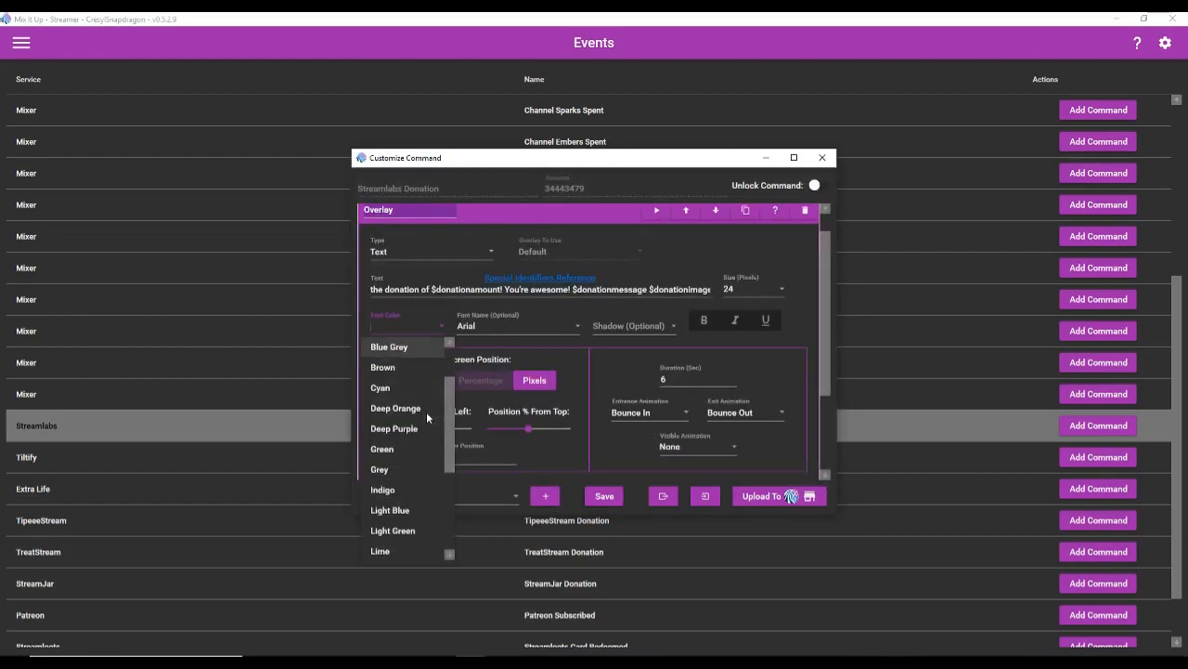
{"action": "scroll", "scroll_direction": "down", "scroll_amount": 3}
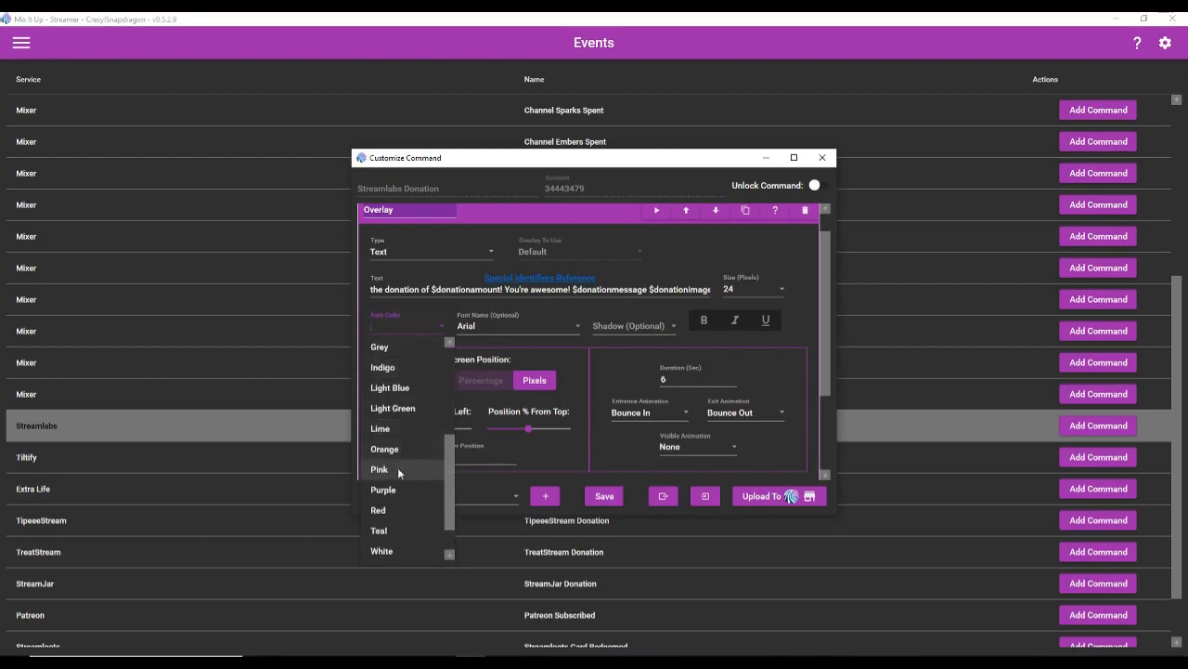
{"action": "left_click", "coordinate": [379, 468]}
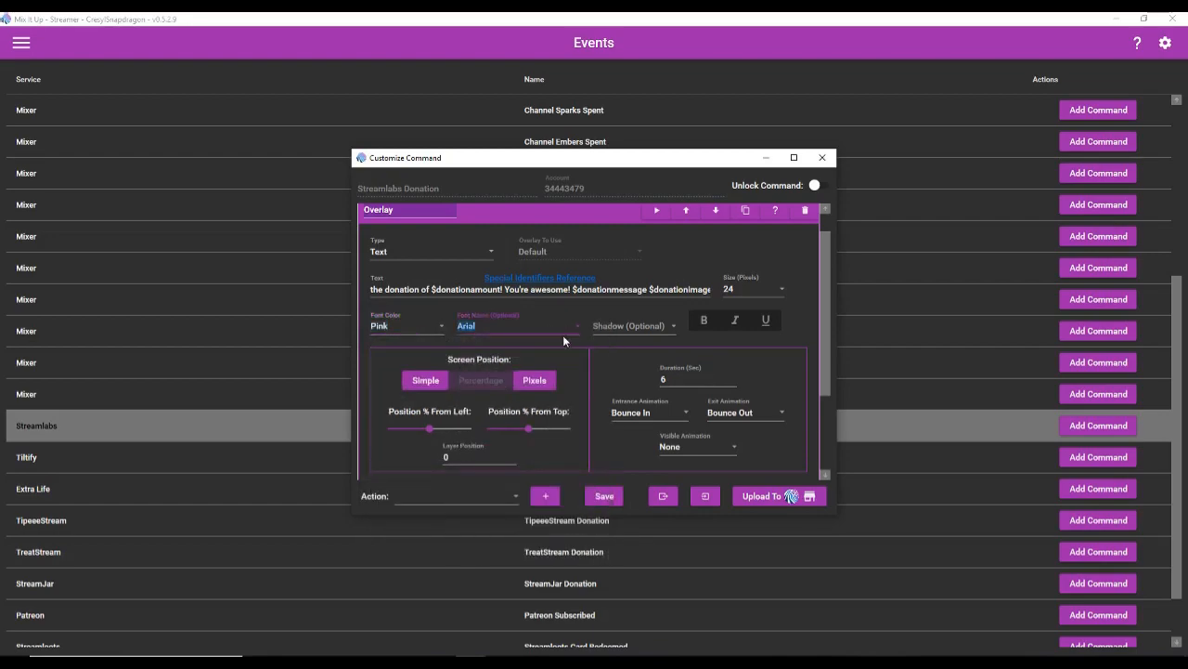
{"action": "left_click", "coordinate": [517, 327]}
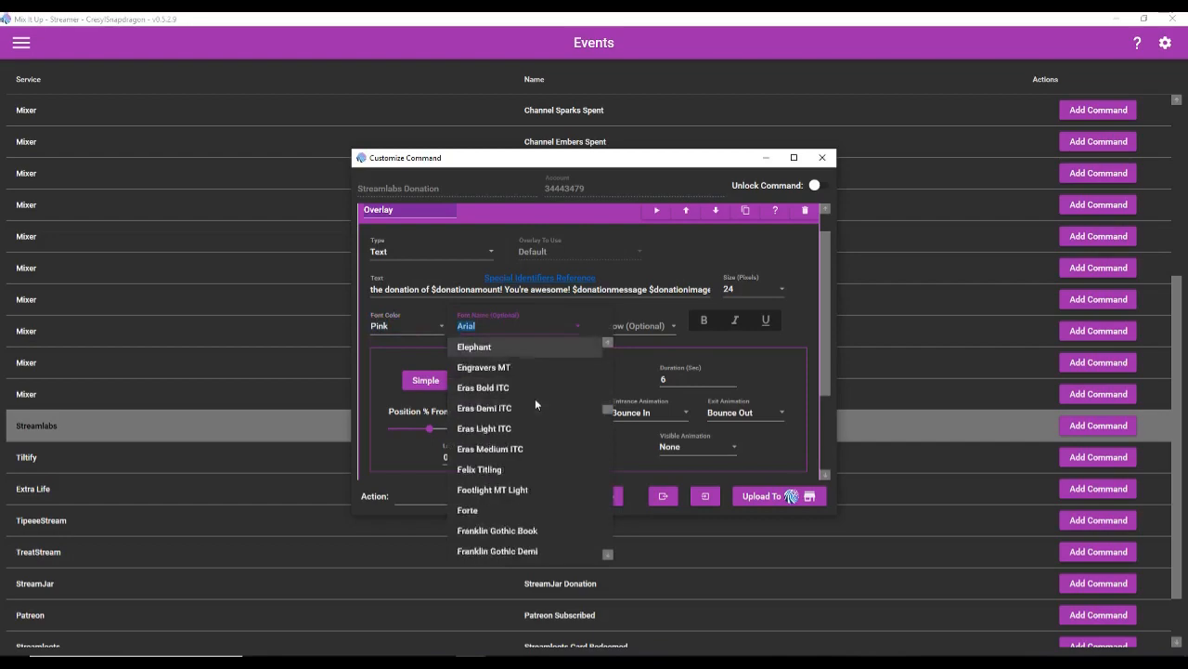
{"action": "scroll", "scroll_direction": "down", "scroll_amount": 3}
{"action": "type", "text": "Pokemon Solid"}
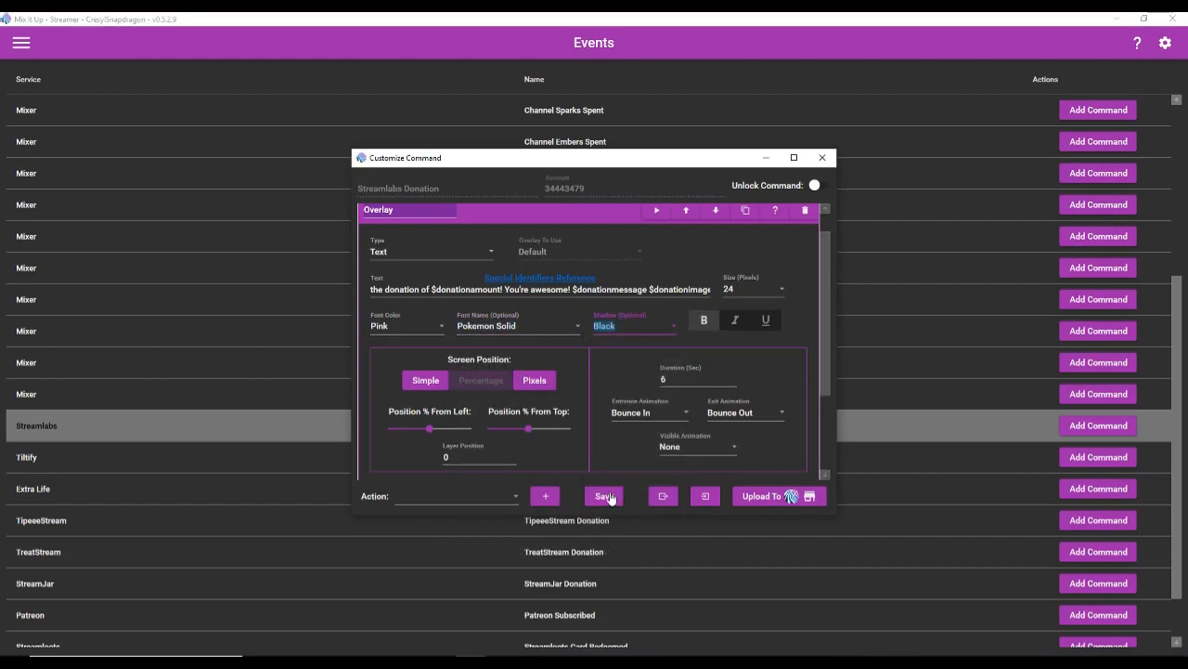
{"action": "left_click", "coordinate": [603, 496]}
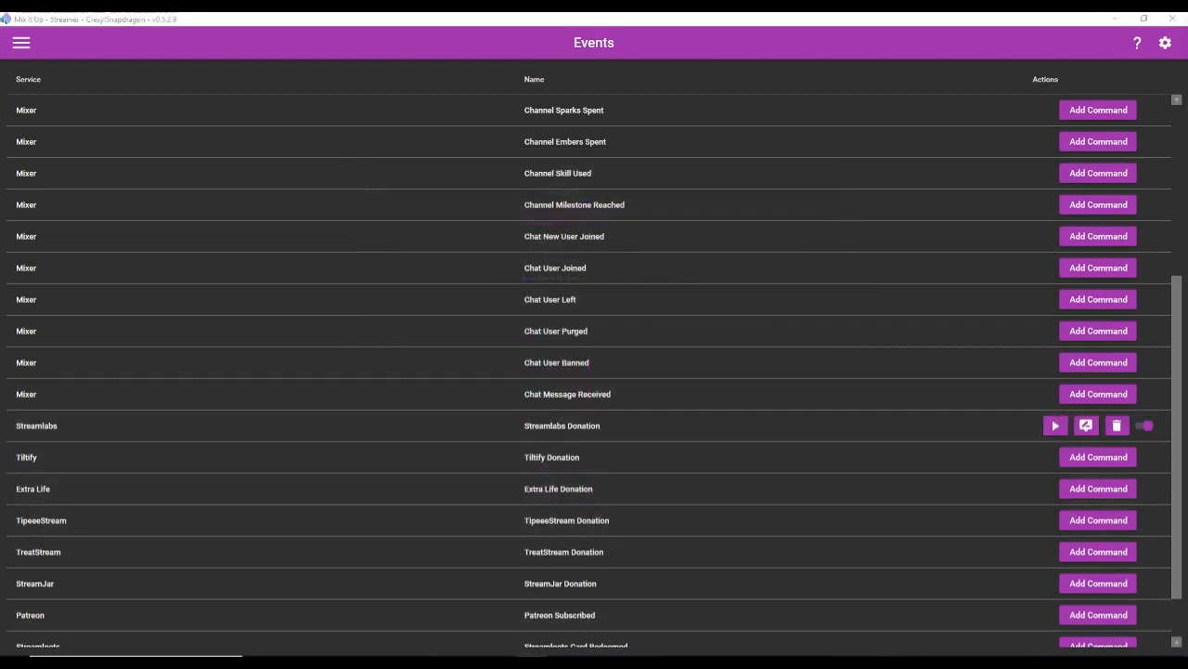
{"action": "mouse_move", "coordinate": [1055, 424]}
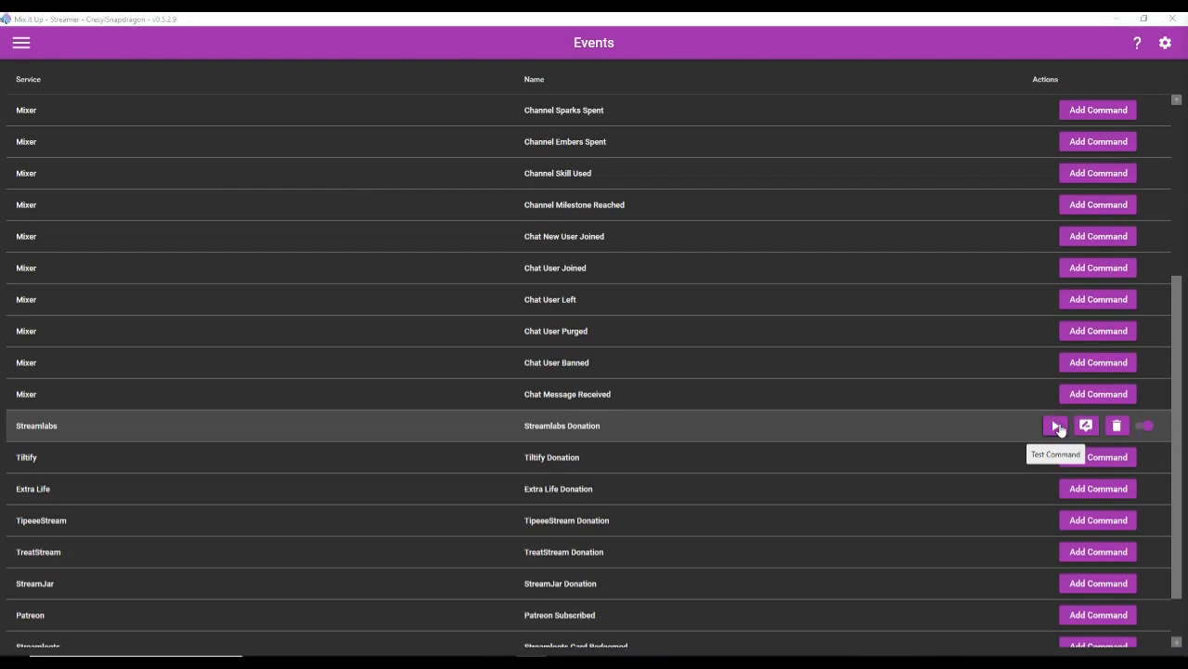
Test the donation alert, then swap its image for a different GIF from the Gifs folder.
{"action": "left_click", "coordinate": [1053, 425]}
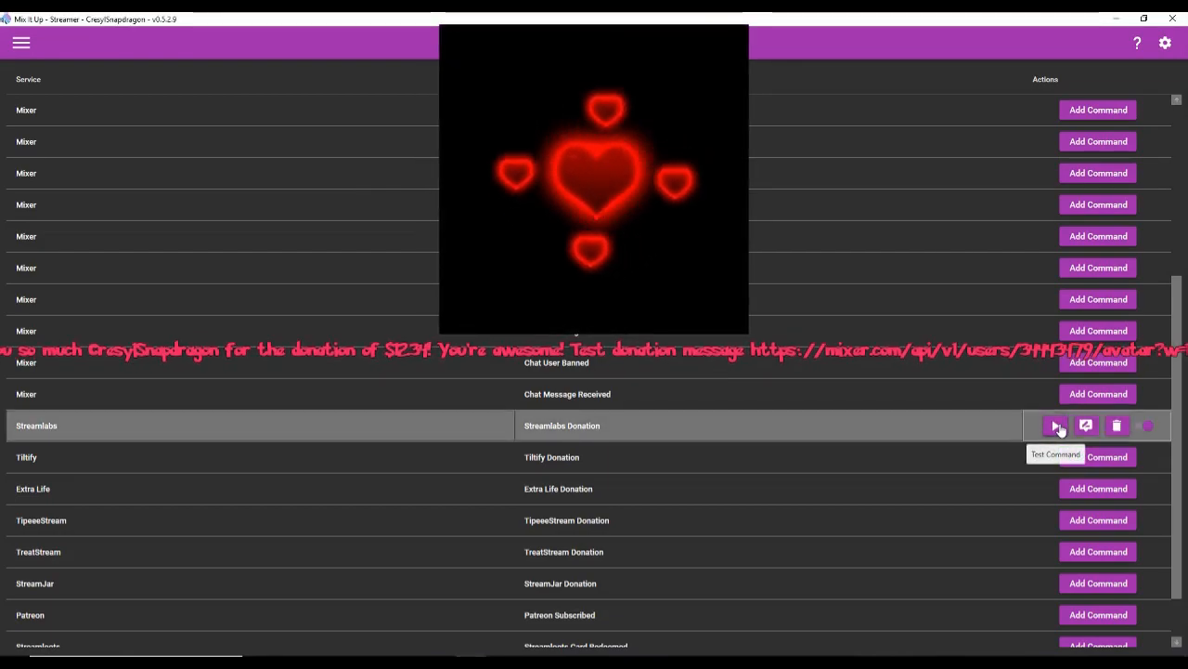
{"action": "left_click", "coordinate": [1055, 425]}
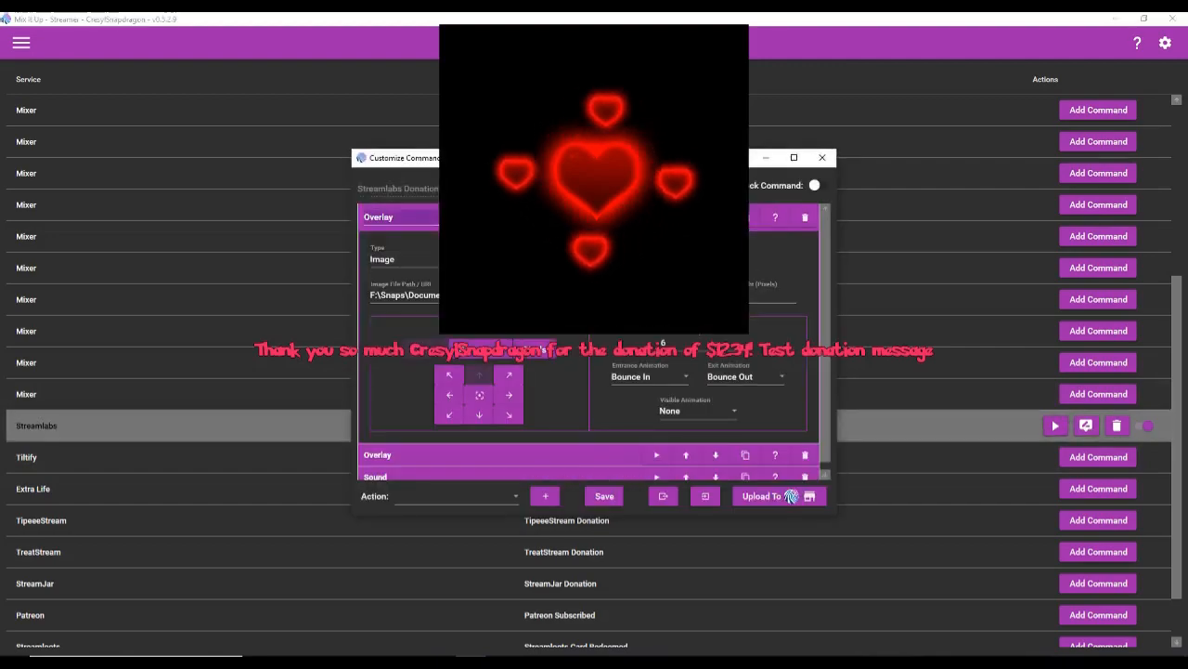
{"action": "left_click", "coordinate": [762, 496]}
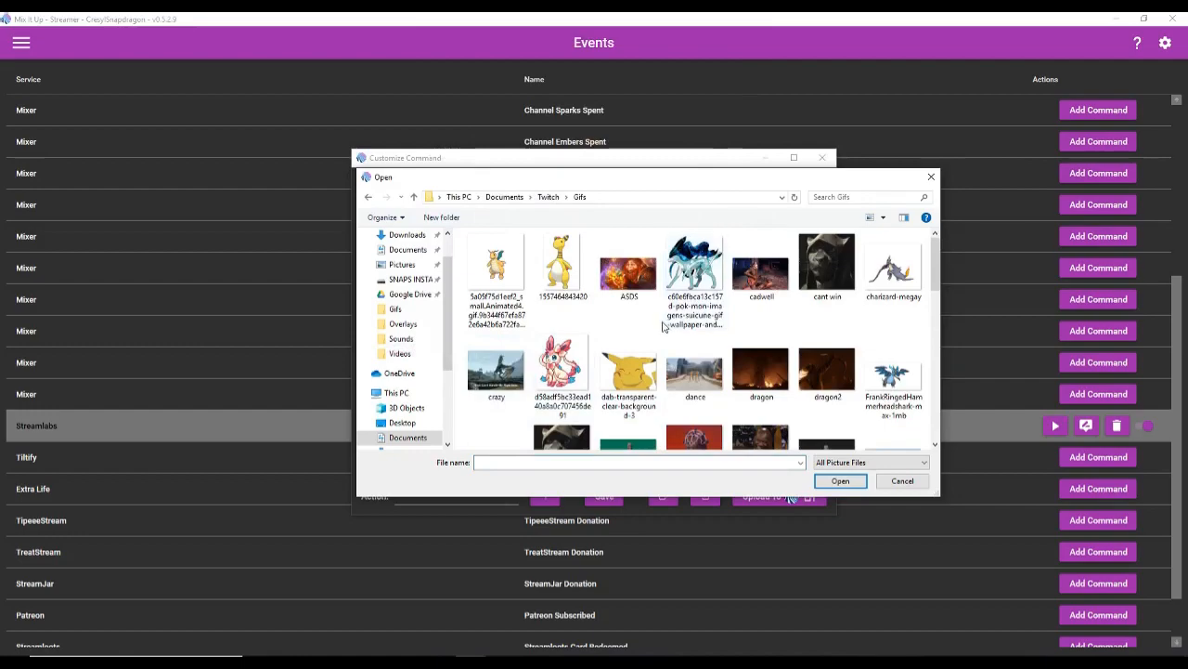
{"action": "left_click", "coordinate": [839, 481]}
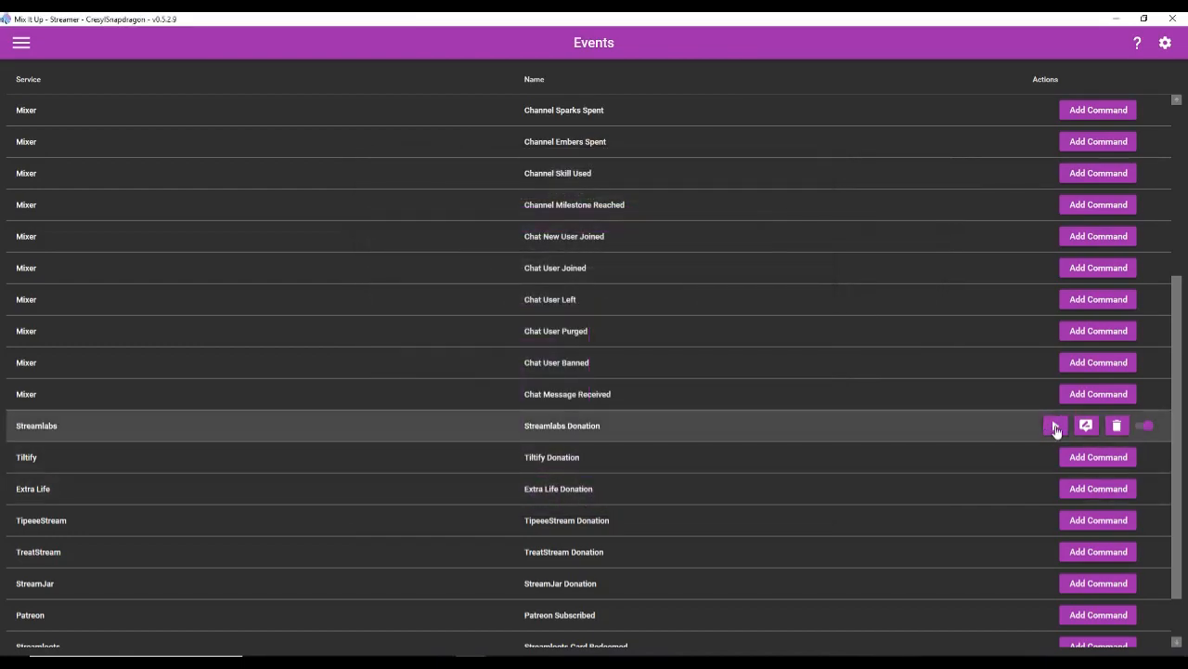
Test the alert again with the new image and return to the Events page.
{"action": "left_click", "coordinate": [1055, 425]}
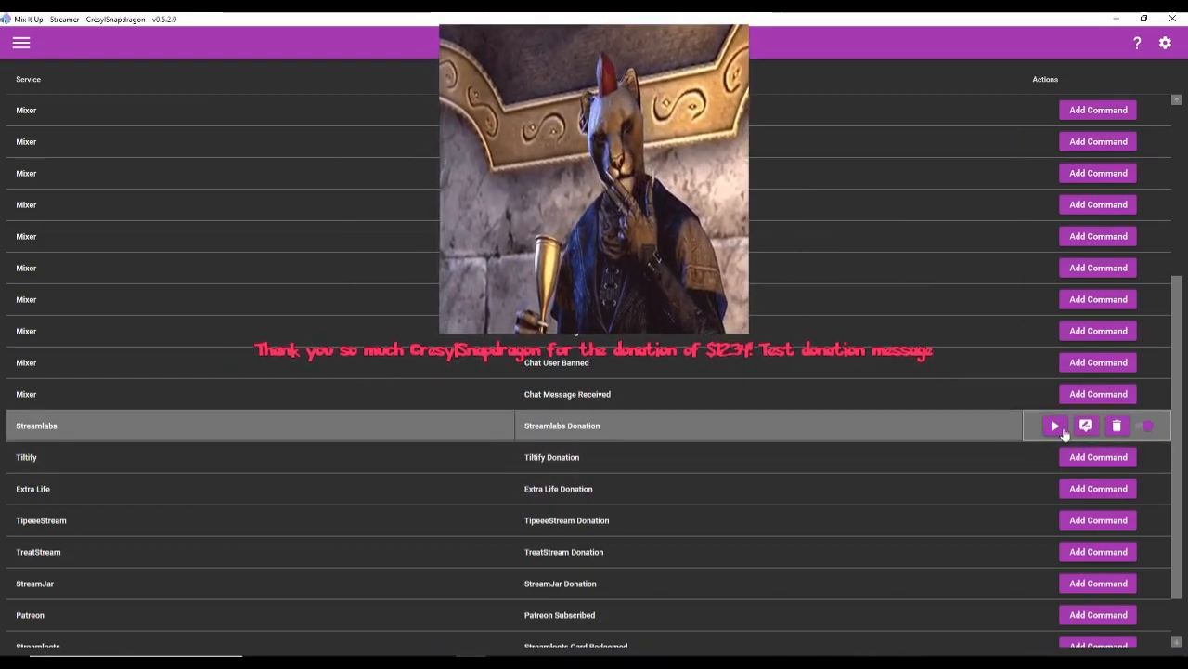
{"action": "left_click", "coordinate": [1084, 425]}
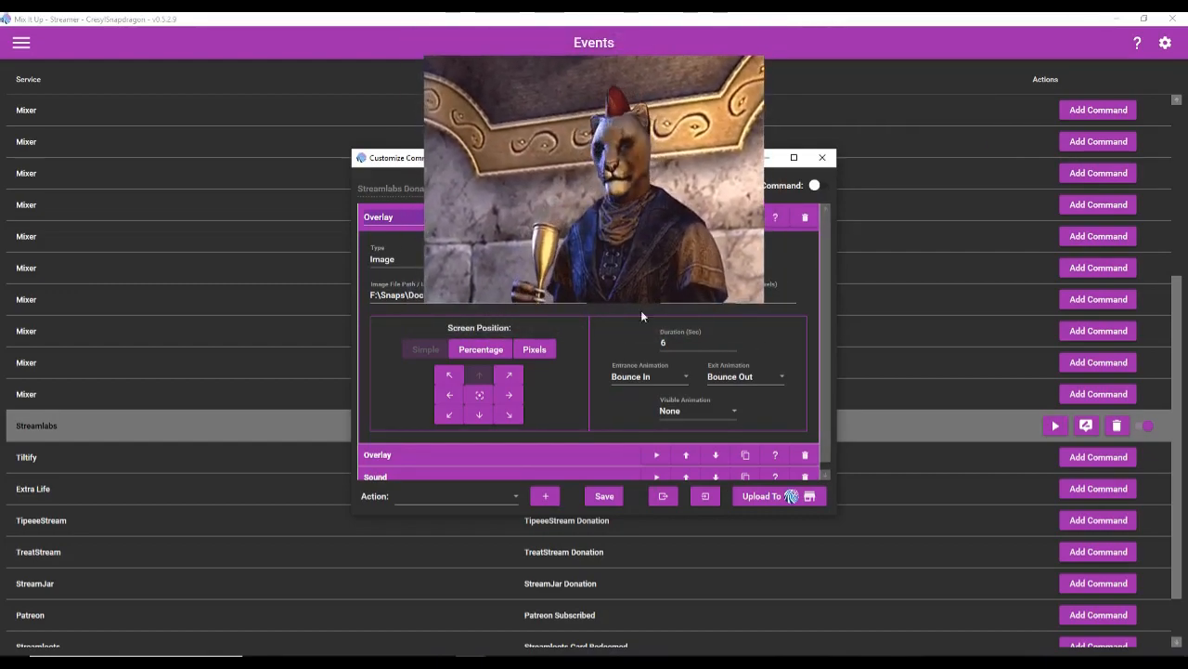
{"action": "left_click", "coordinate": [821, 156]}
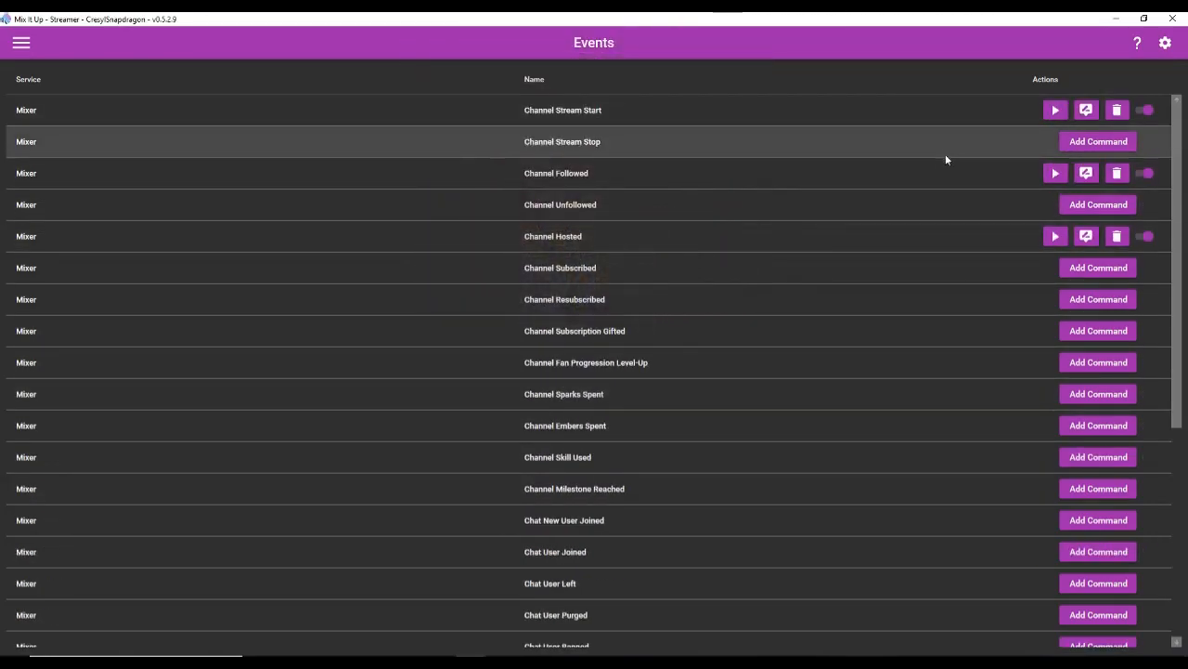
{"action": "mouse_move", "coordinate": [746, 243]}
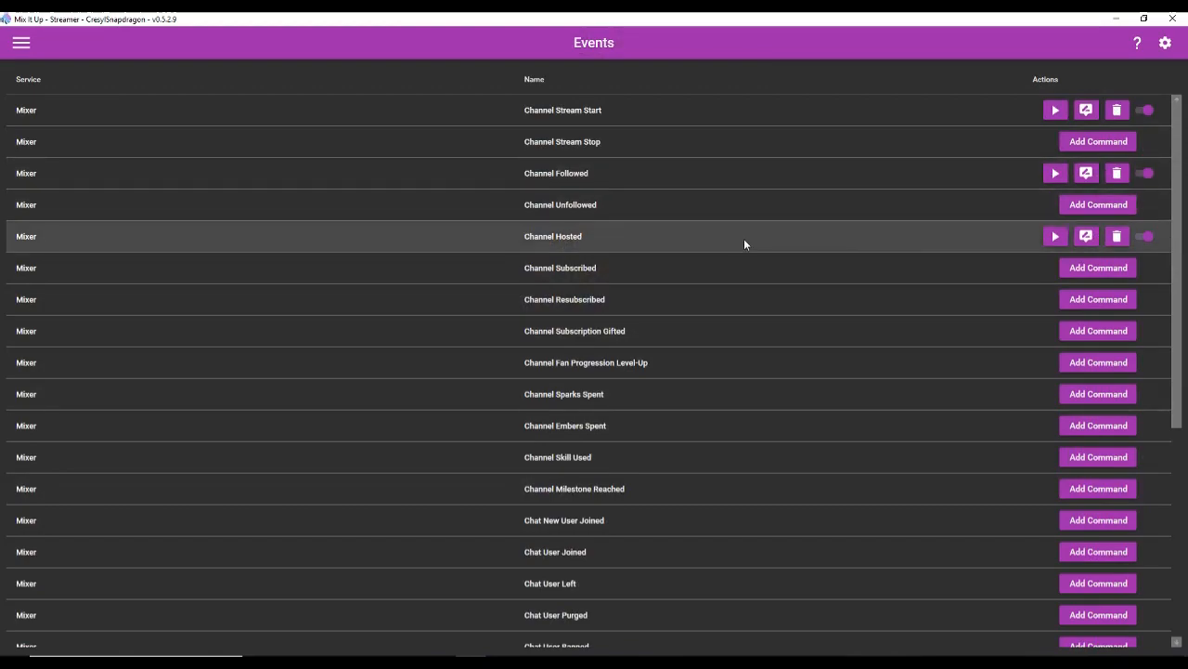
{"action": "scroll", "scroll_direction": "down", "scroll_amount": 3}
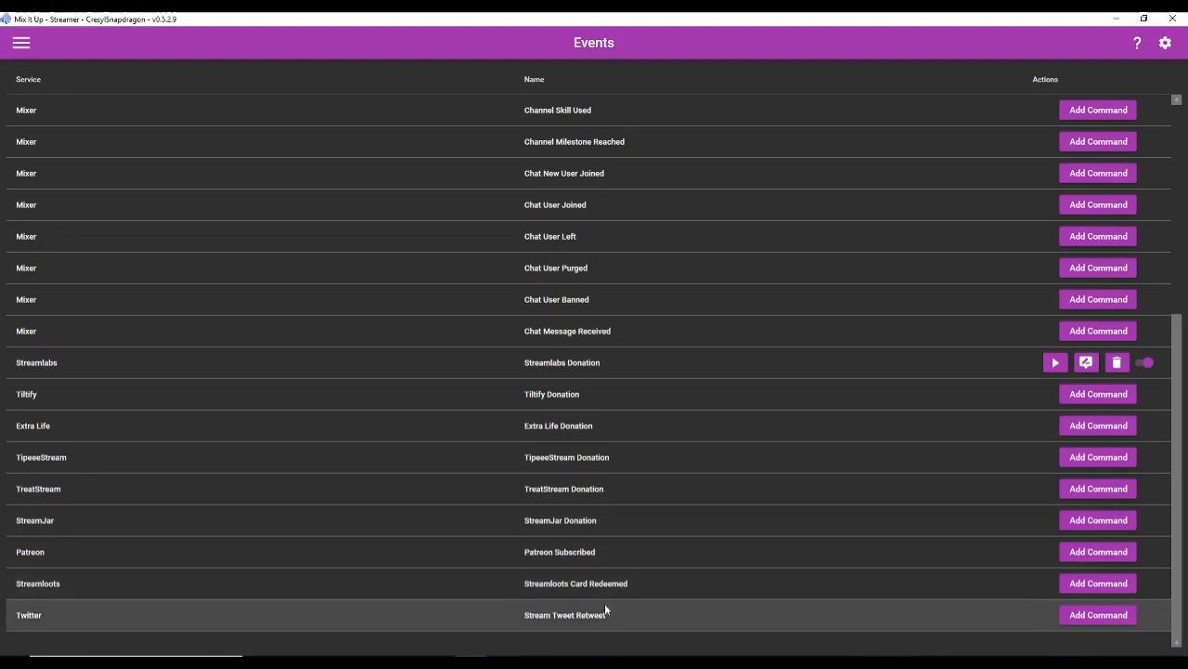
{"action": "mouse_move", "coordinate": [602, 527]}
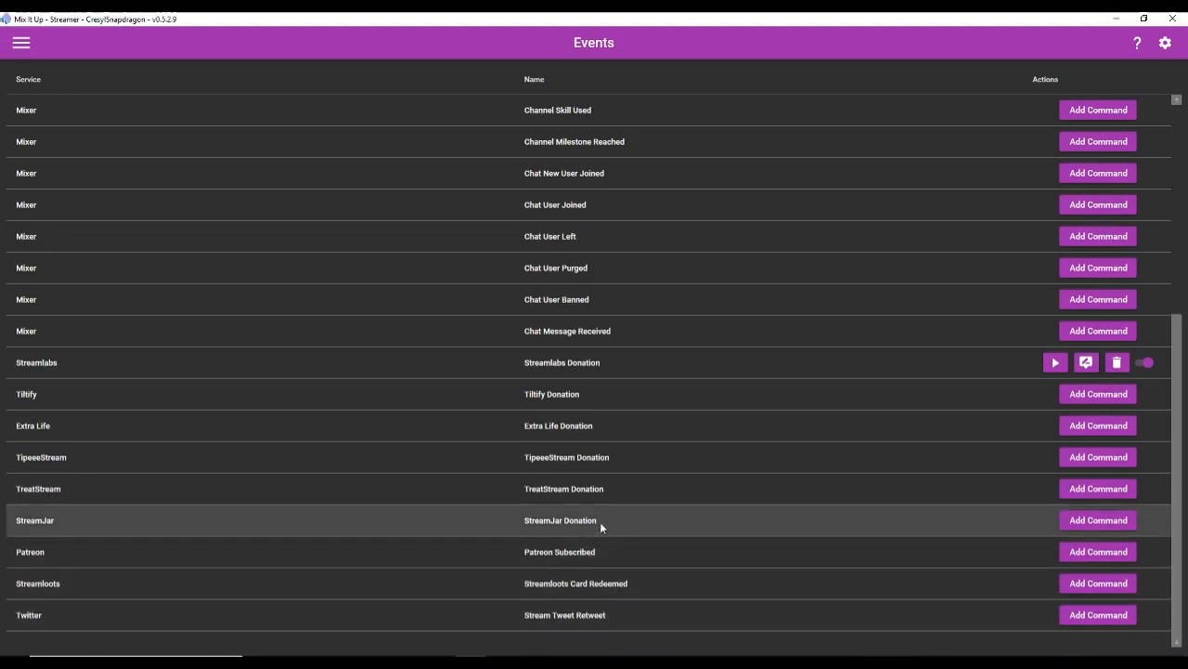
{"action": "mouse_move", "coordinate": [642, 401]}
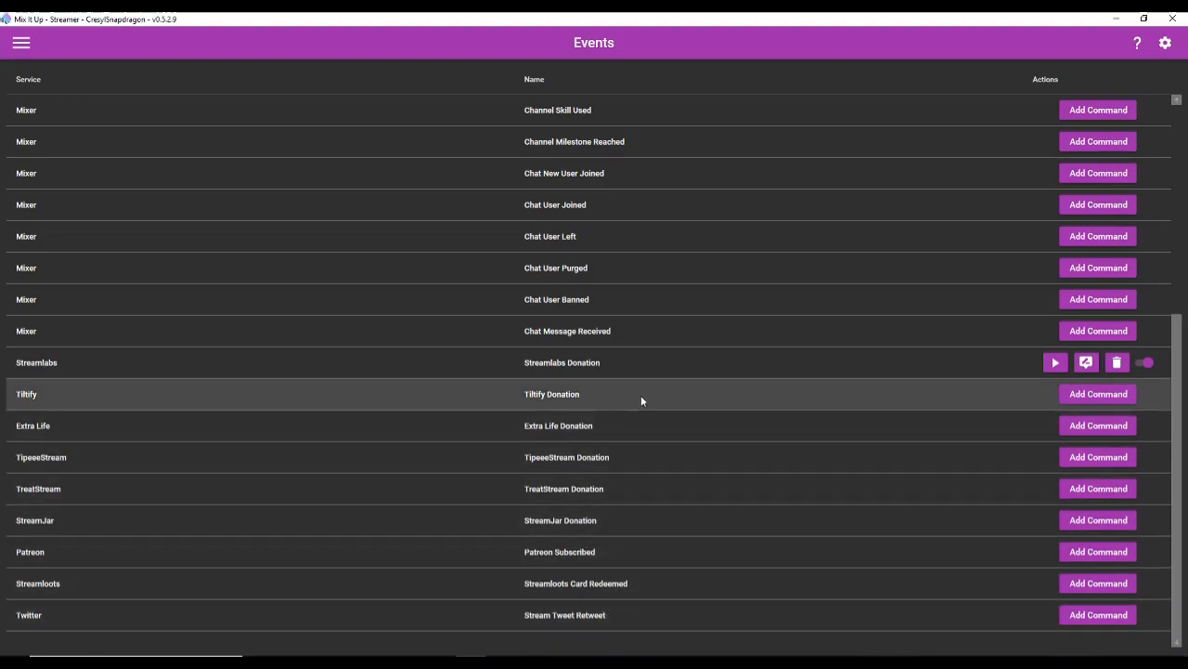
{"action": "mouse_move", "coordinate": [605, 584]}
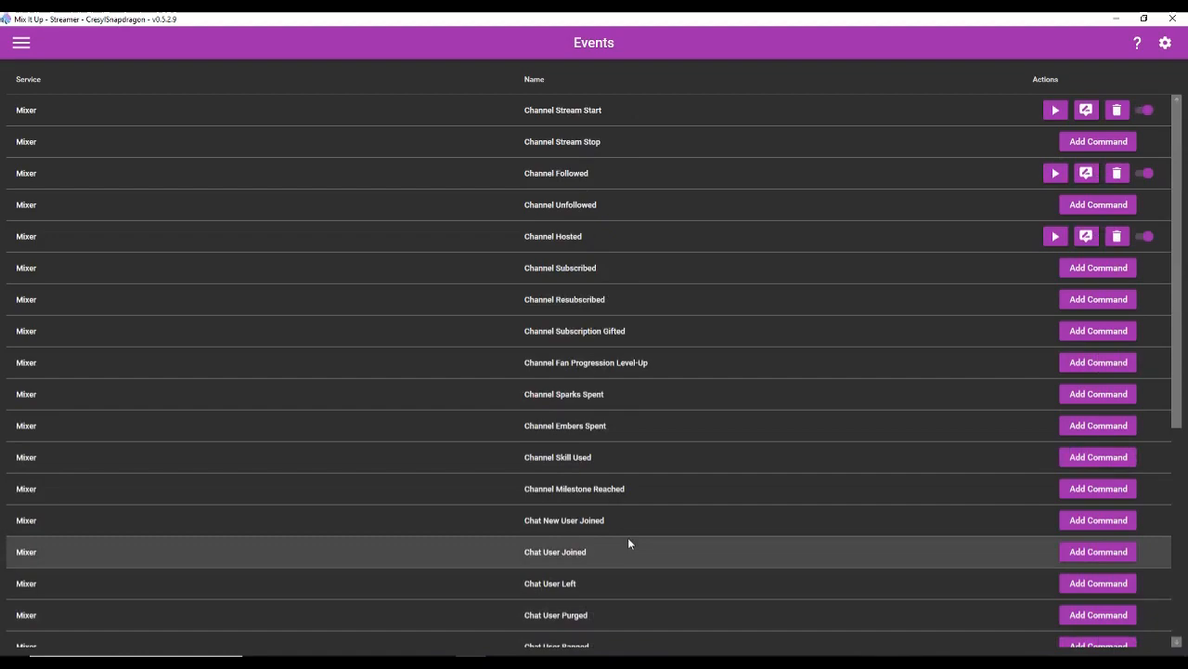
{"action": "scroll", "scroll_direction": "down", "scroll_amount": 3}
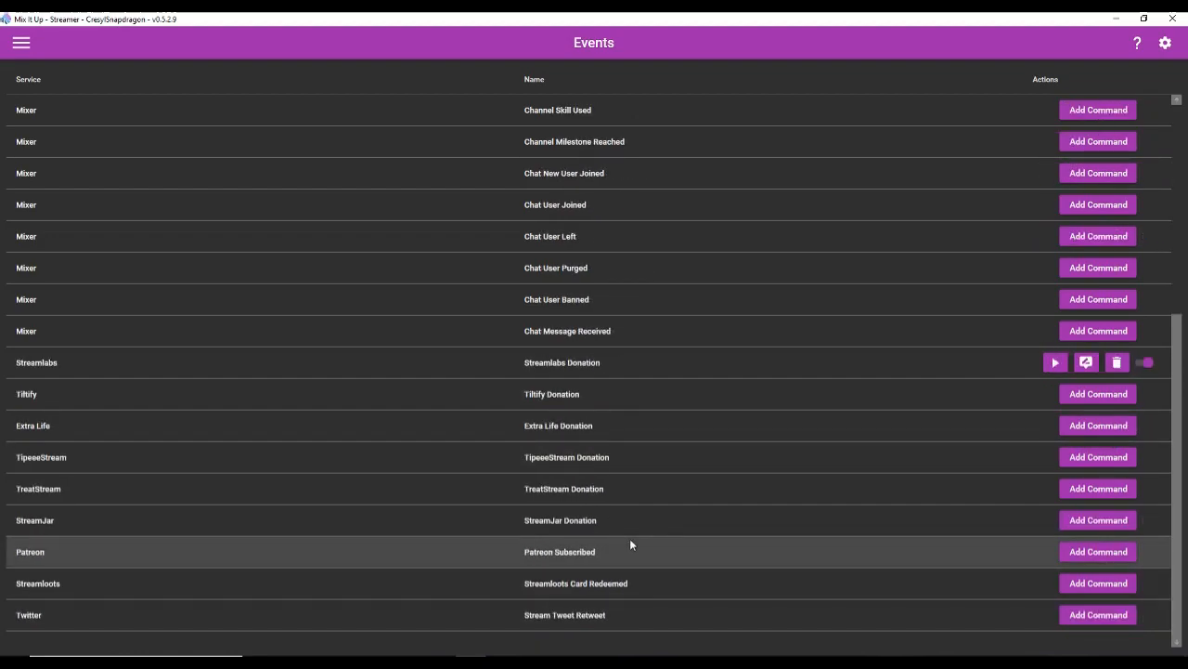
{"action": "mouse_move", "coordinate": [615, 520]}
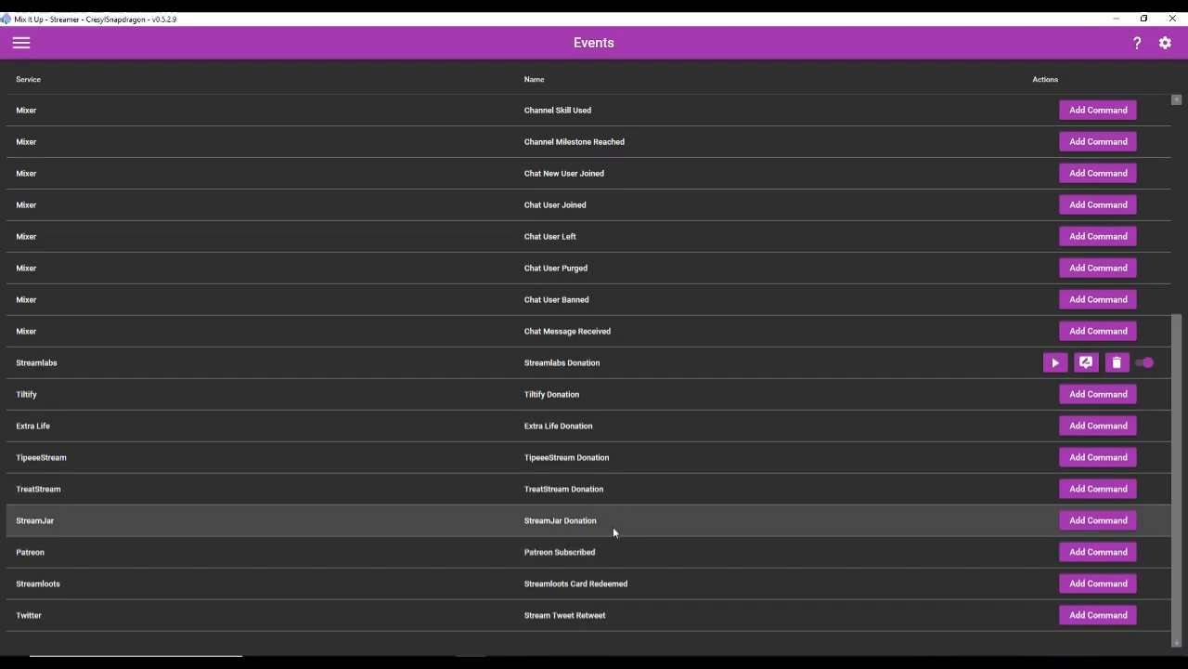
{"action": "mouse_move", "coordinate": [615, 542]}
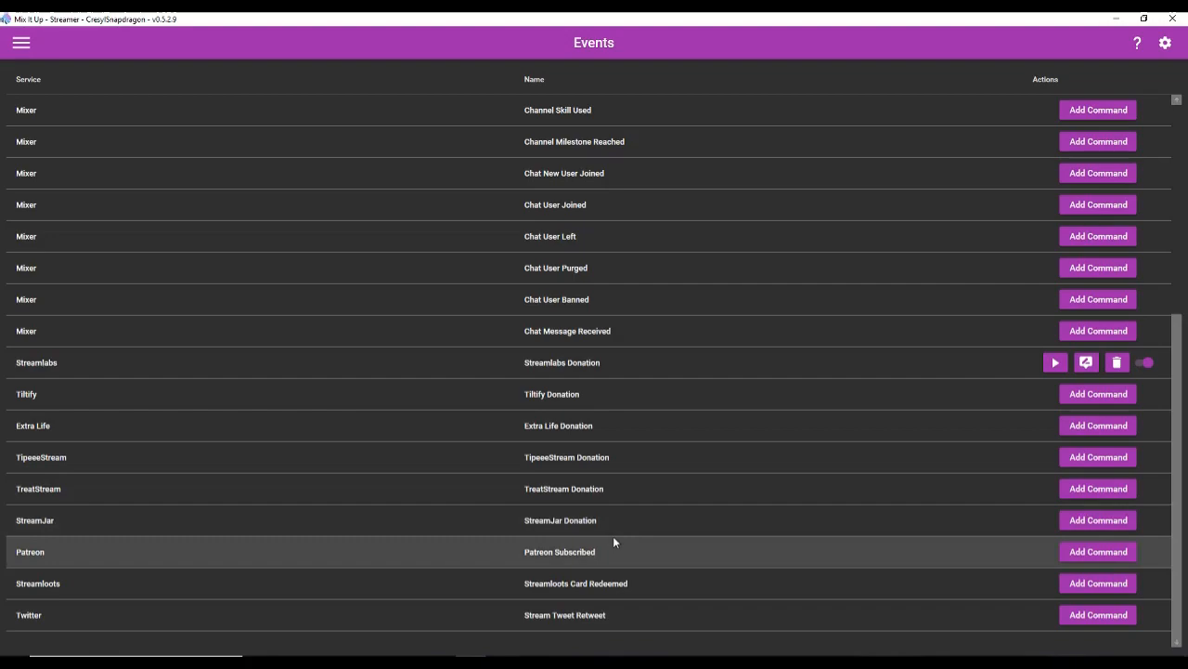